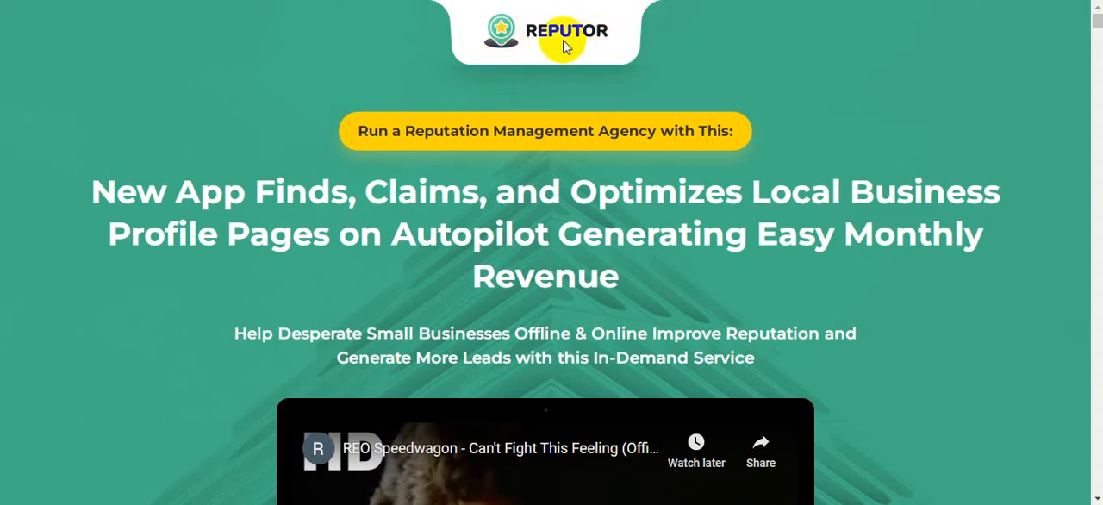
mouse_move(538, 46)
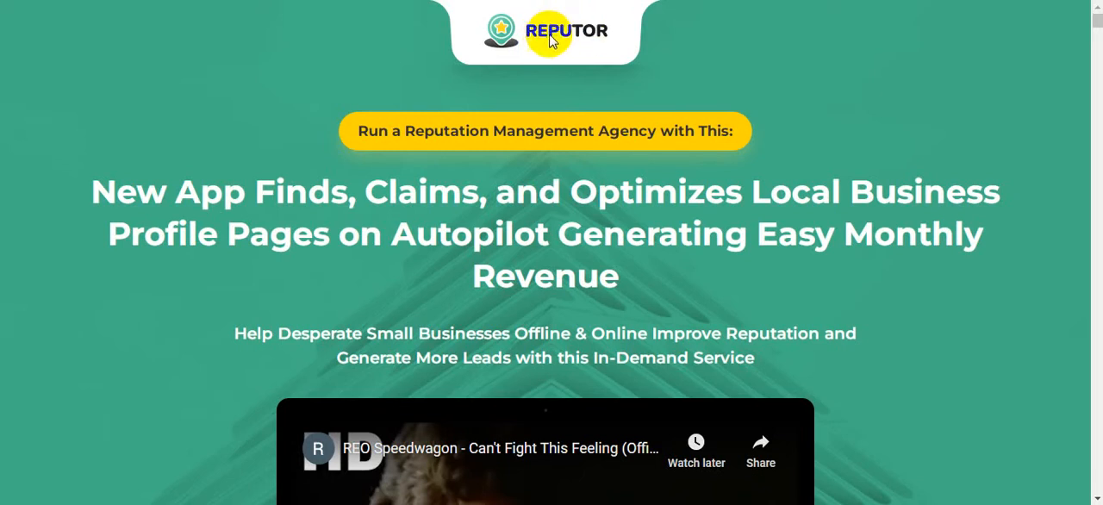
mouse_move(545, 42)
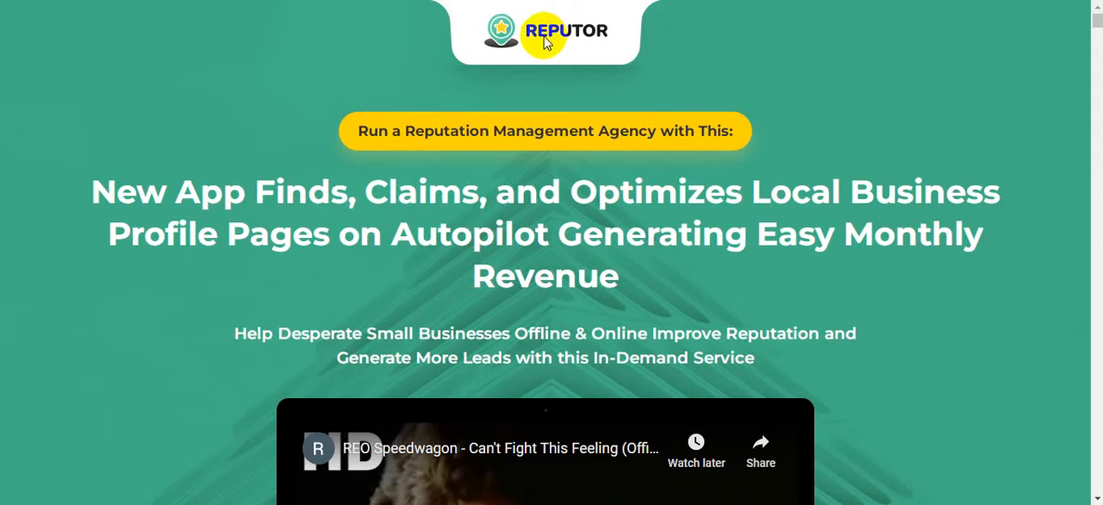
mouse_move(543, 61)
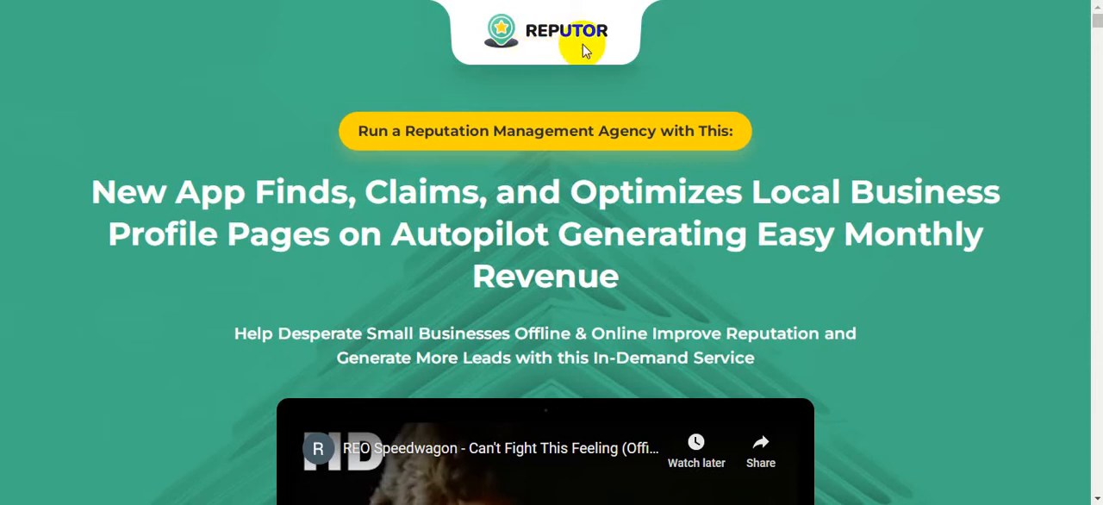
mouse_move(233, 100)
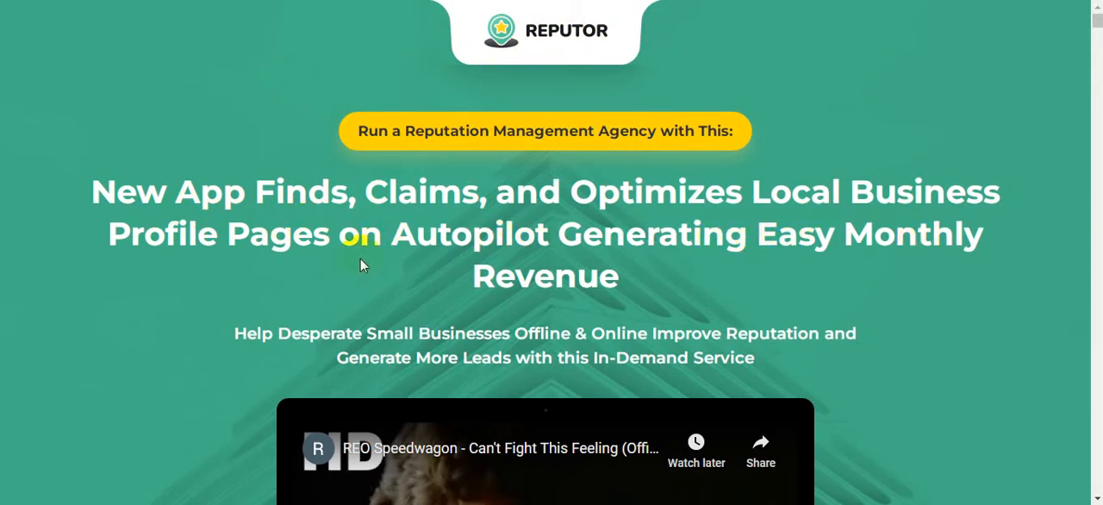
mouse_move(388, 266)
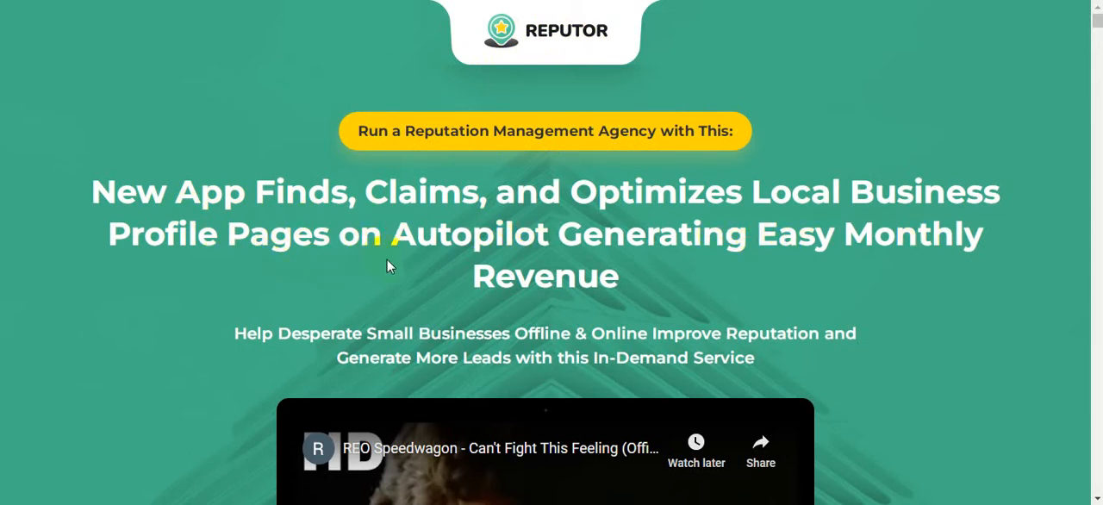
mouse_move(781, 274)
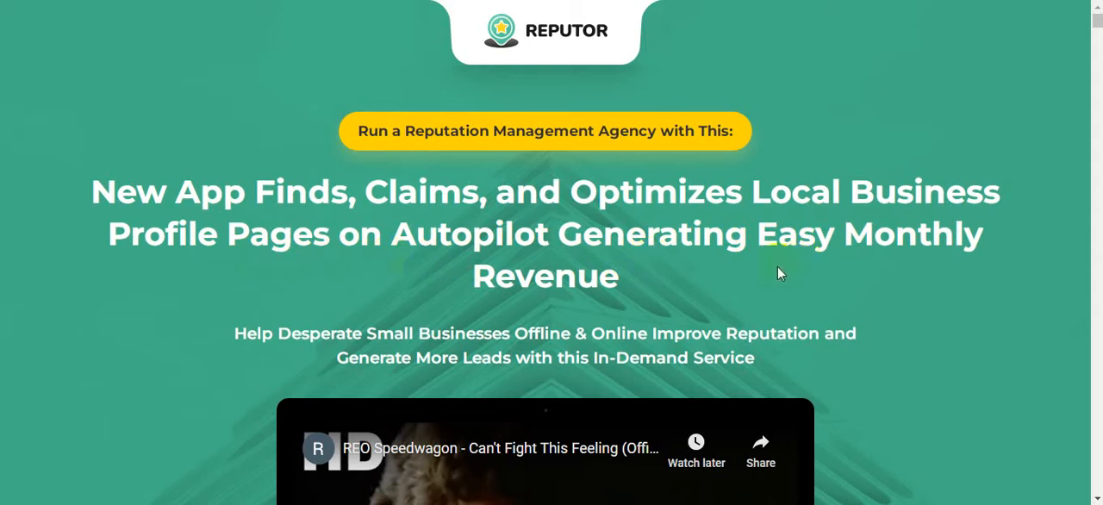
mouse_move(209, 320)
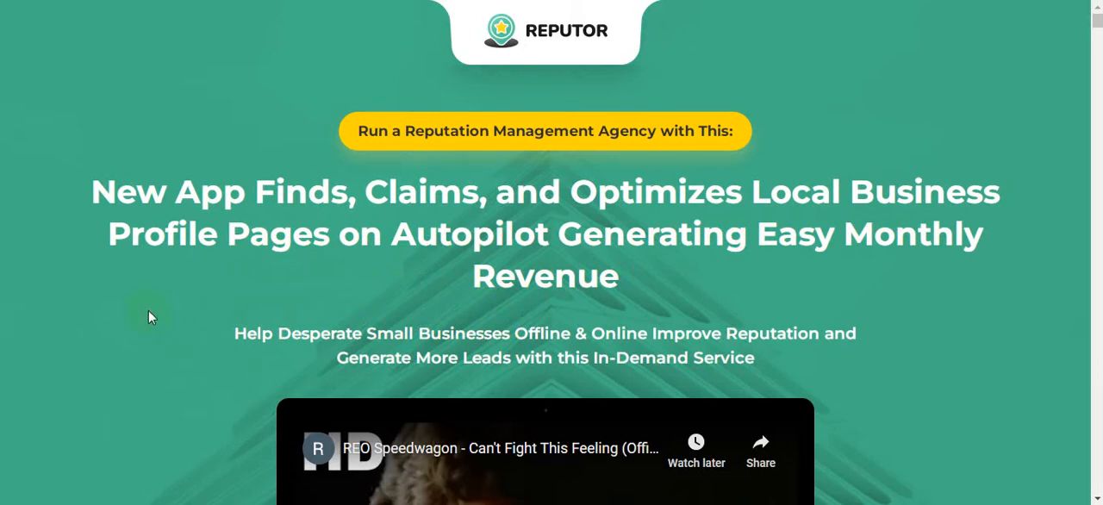
mouse_move(147, 312)
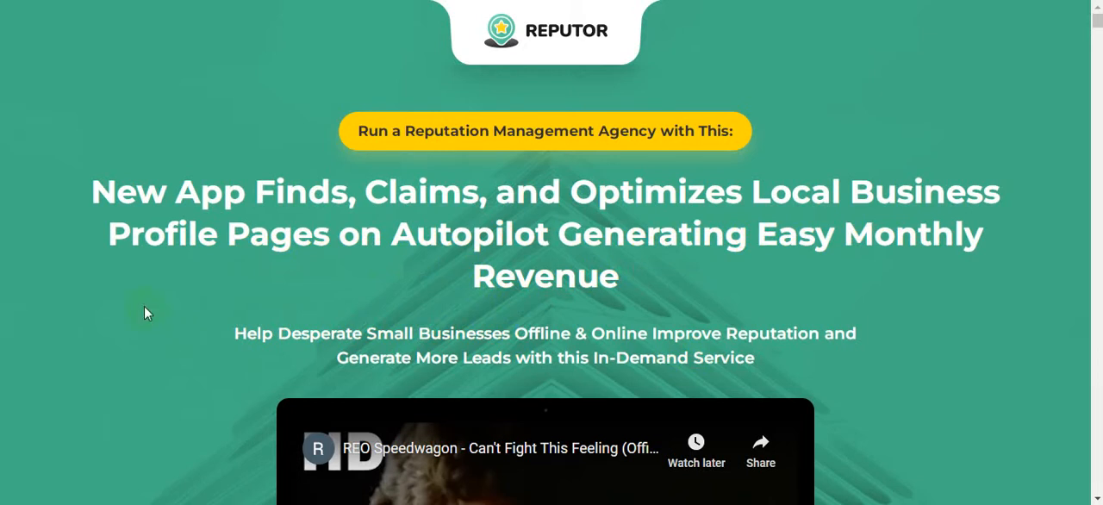
Scroll past the feature cards, the one-time Get Access Now offer and the guarantee badges.
scroll(down, 3)
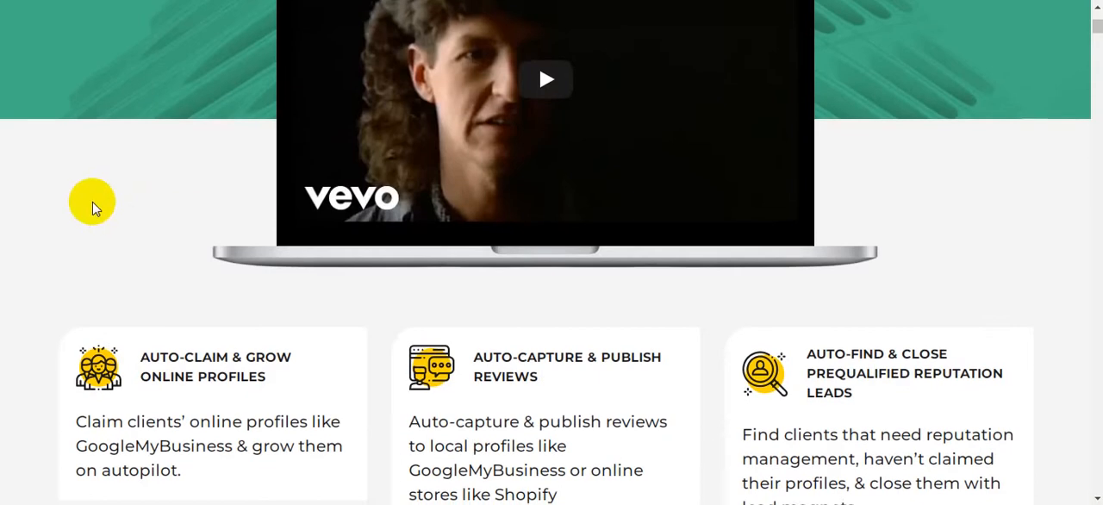
scroll(down, 3)
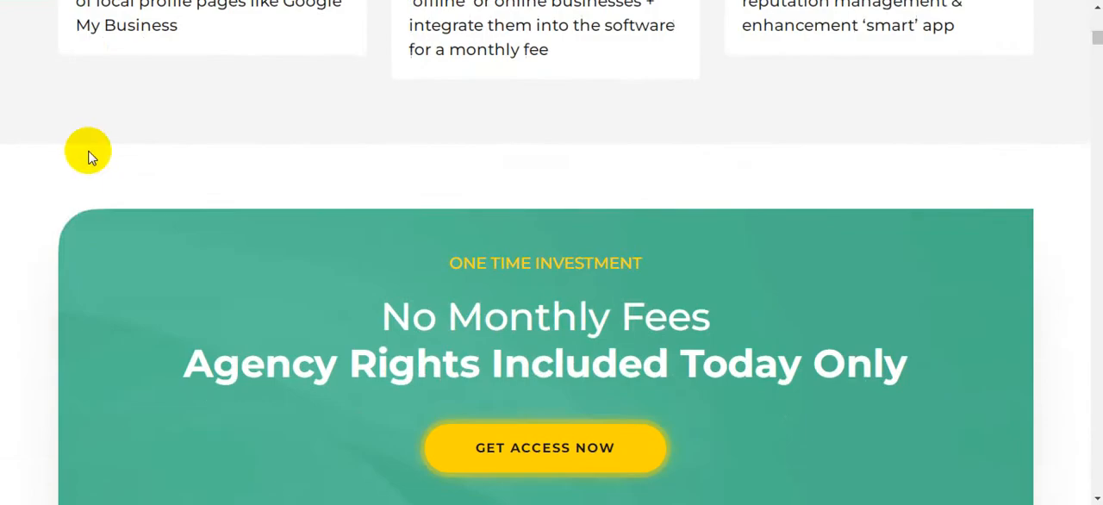
scroll(down, 3)
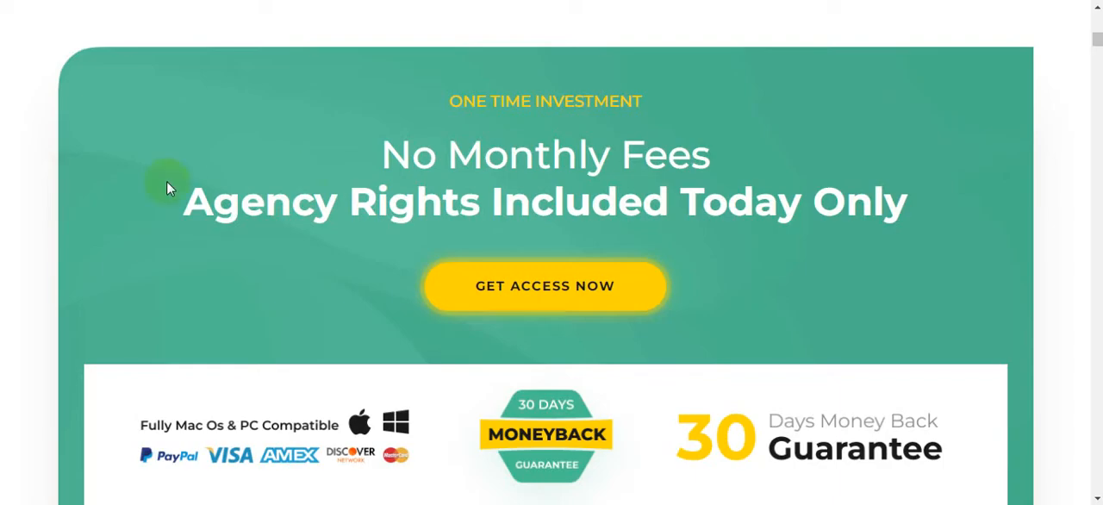
scroll(down, 3)
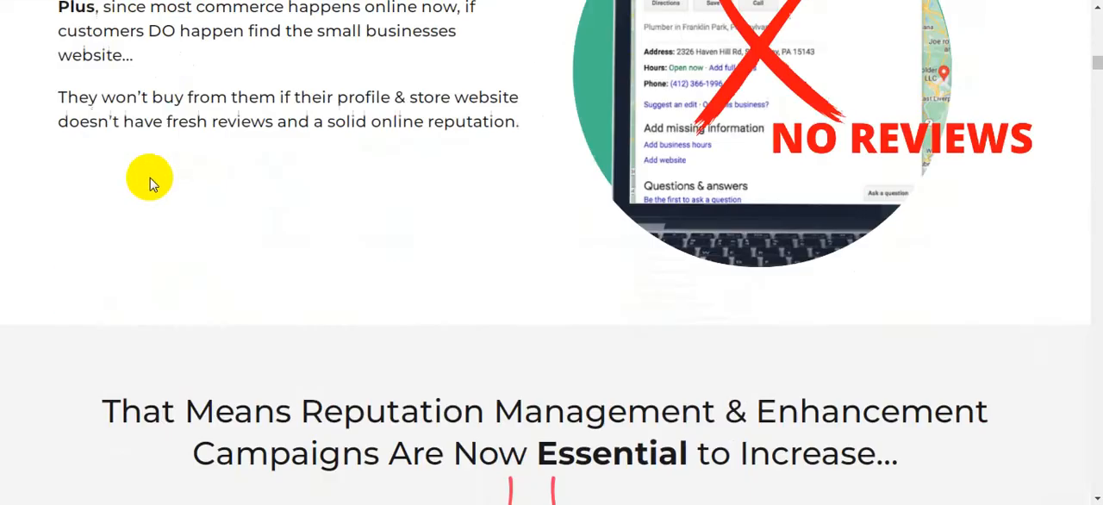
scroll(up, 3)
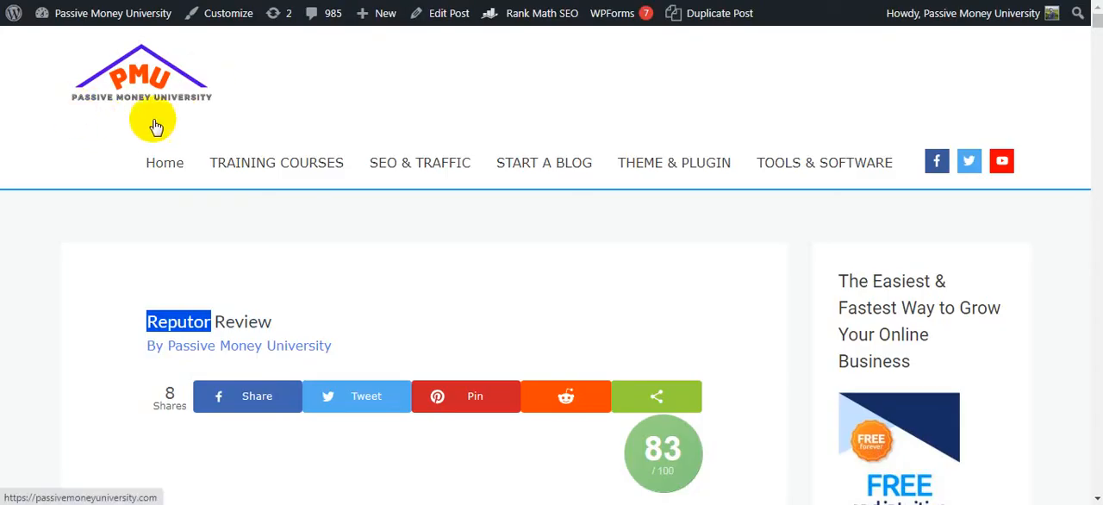
Scroll the Reputor Review post through features and FAQ to the exclusive bonuses banner.
scroll(down, 3)
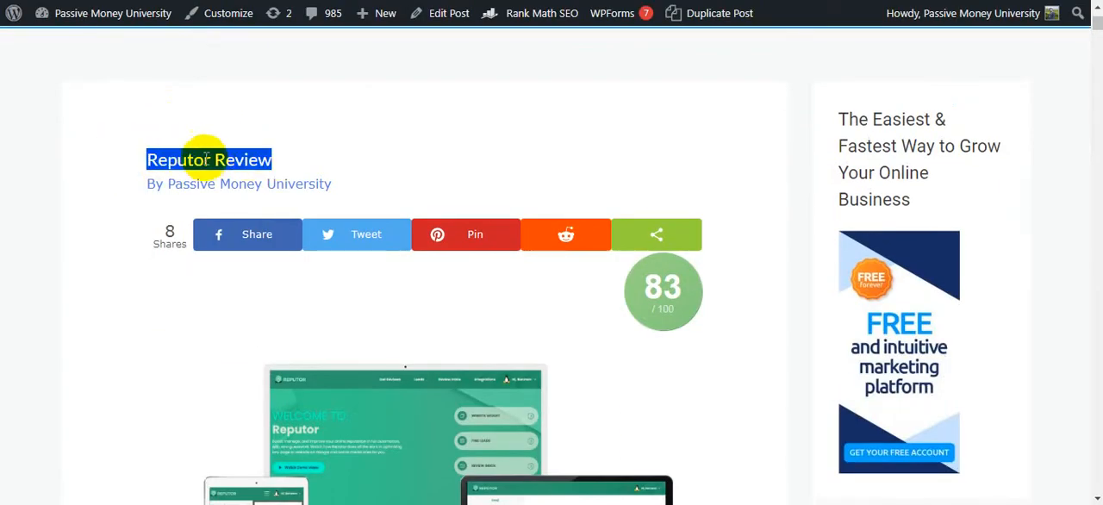
scroll(down, 3)
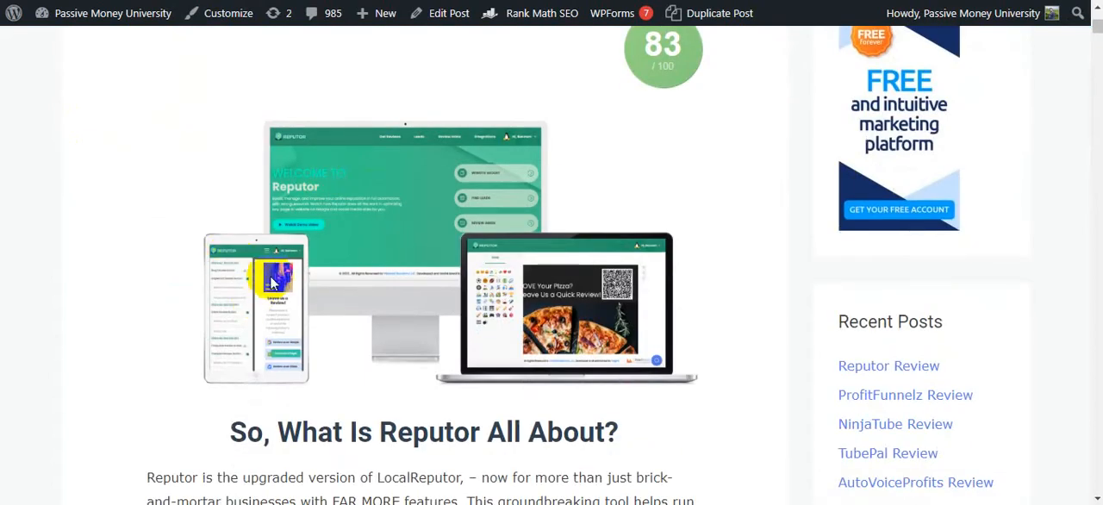
scroll(down, 3)
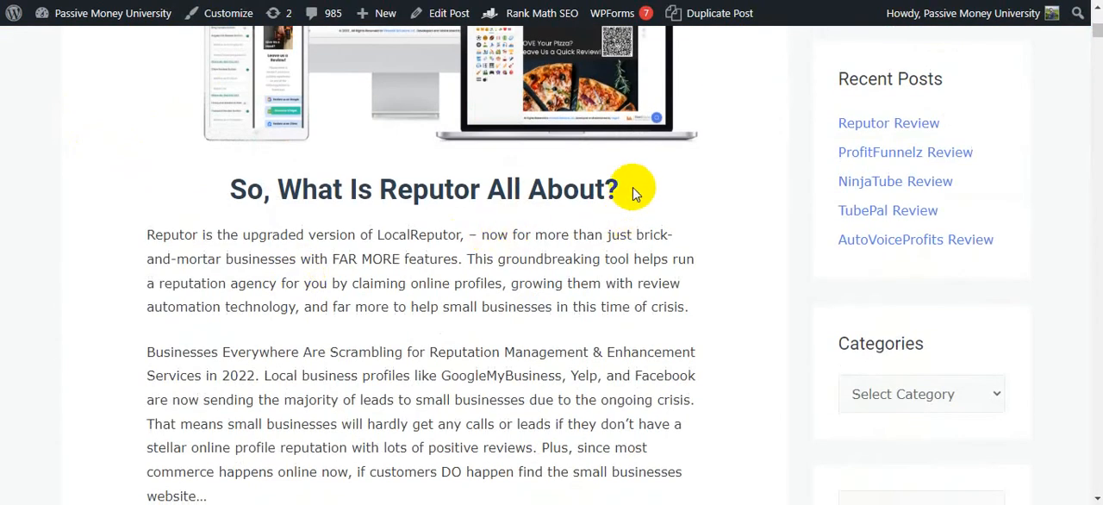
scroll(down, 3)
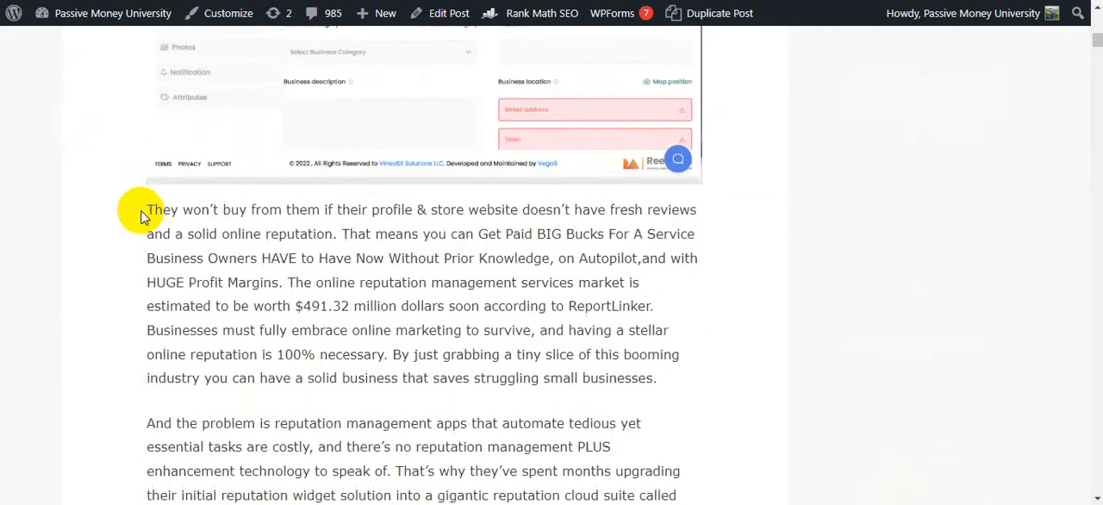
scroll(down, 3)
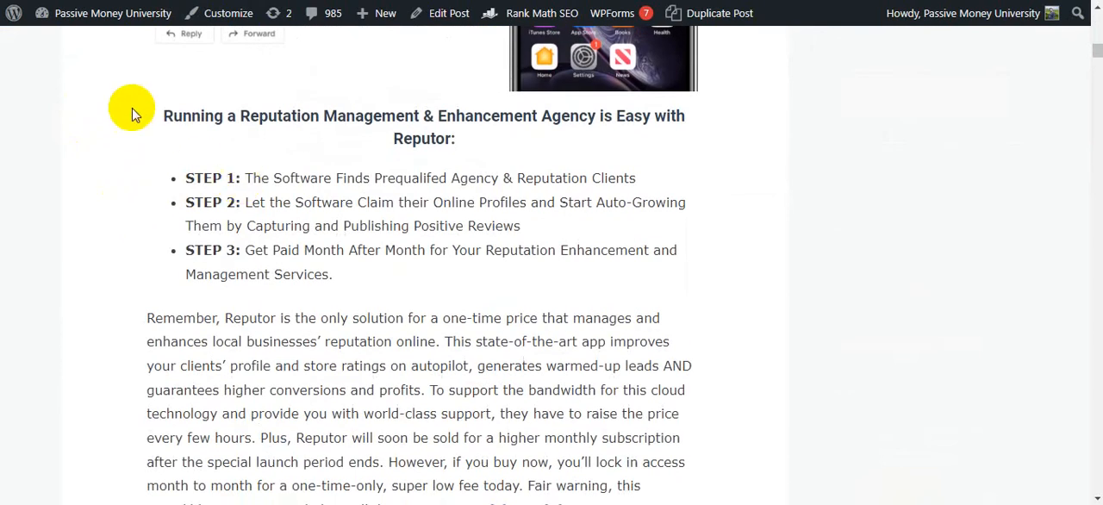
scroll(down, 3)
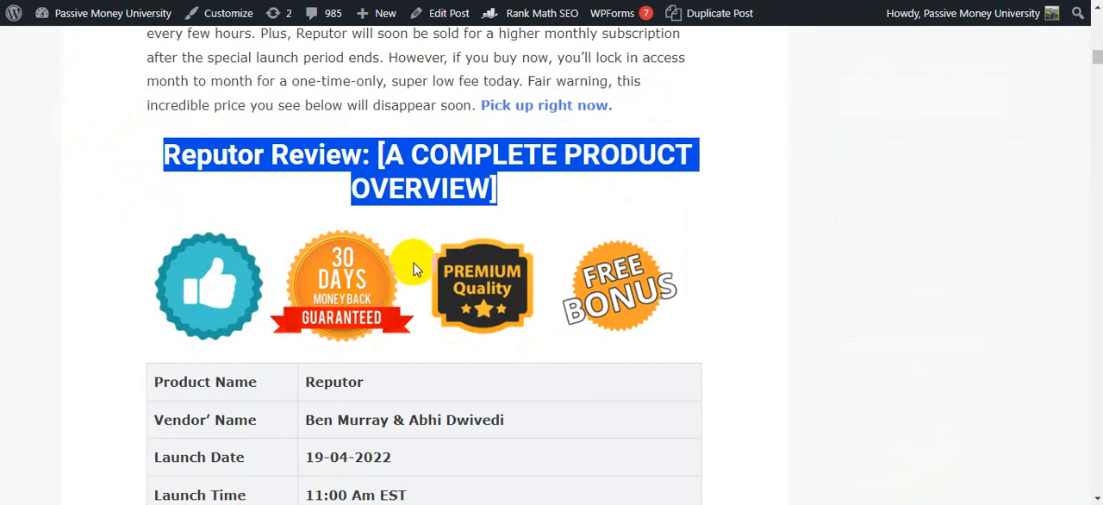
scroll(down, 3)
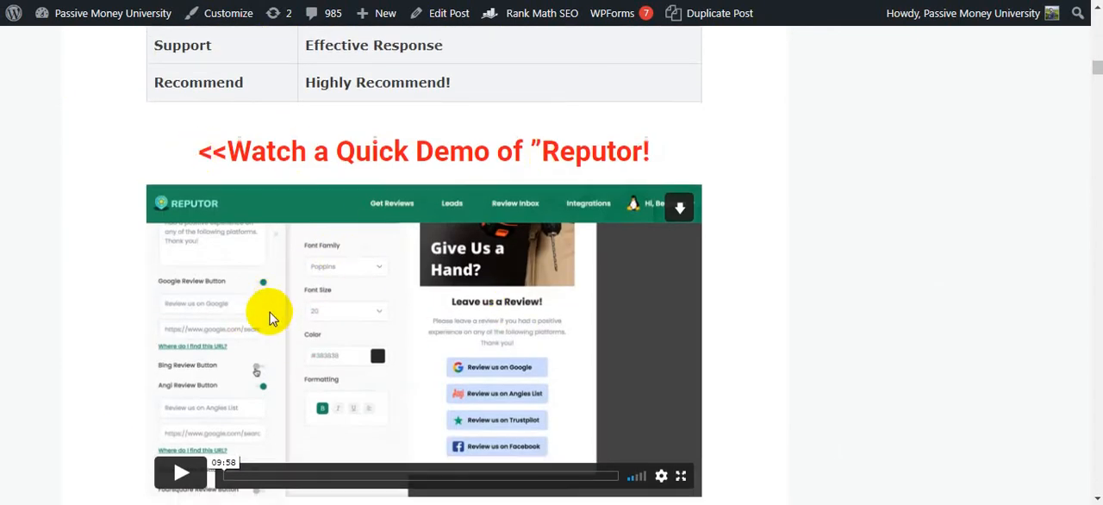
scroll(down, 3)
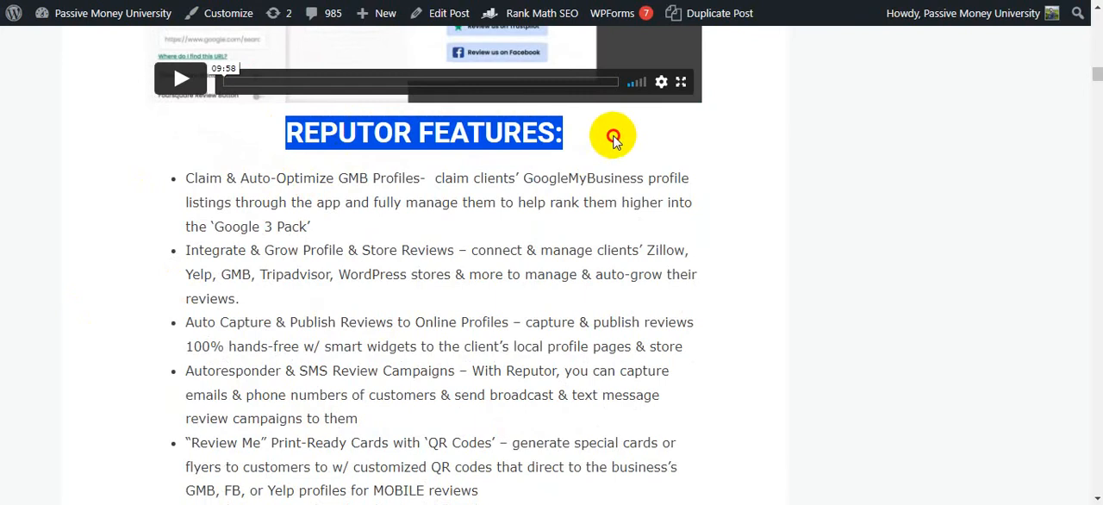
scroll(down, 3)
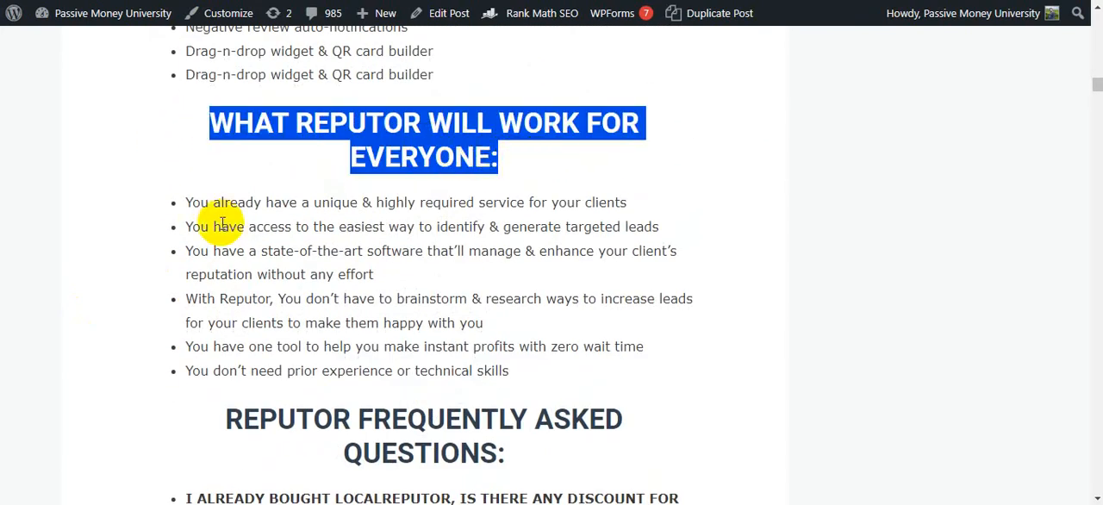
mouse_move(197, 225)
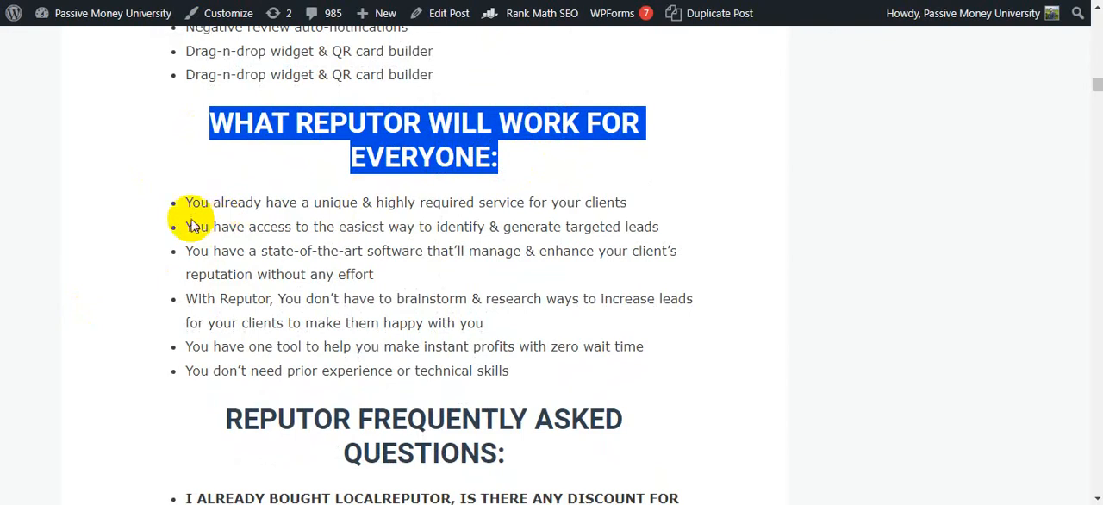
scroll(down, 3)
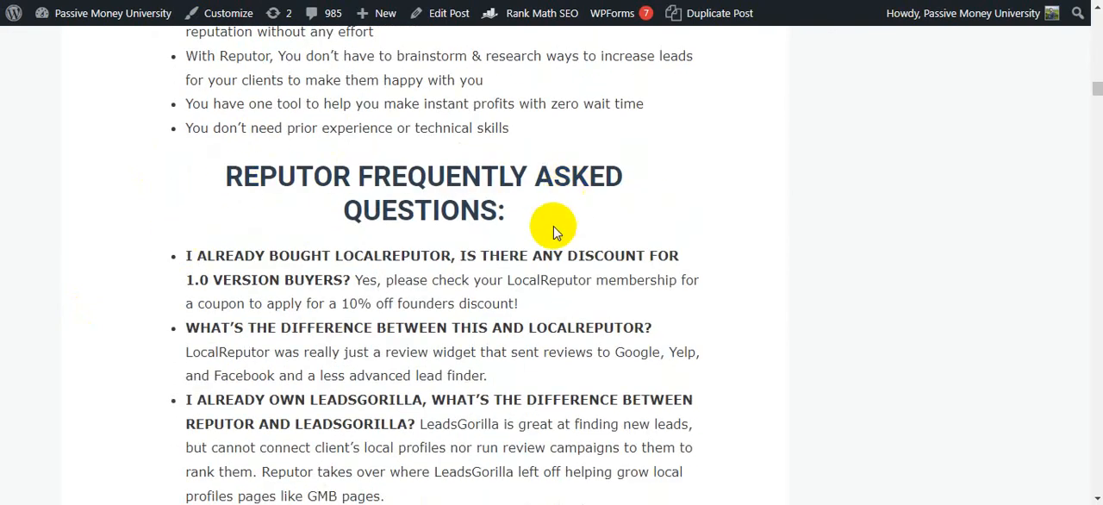
scroll(down, 3)
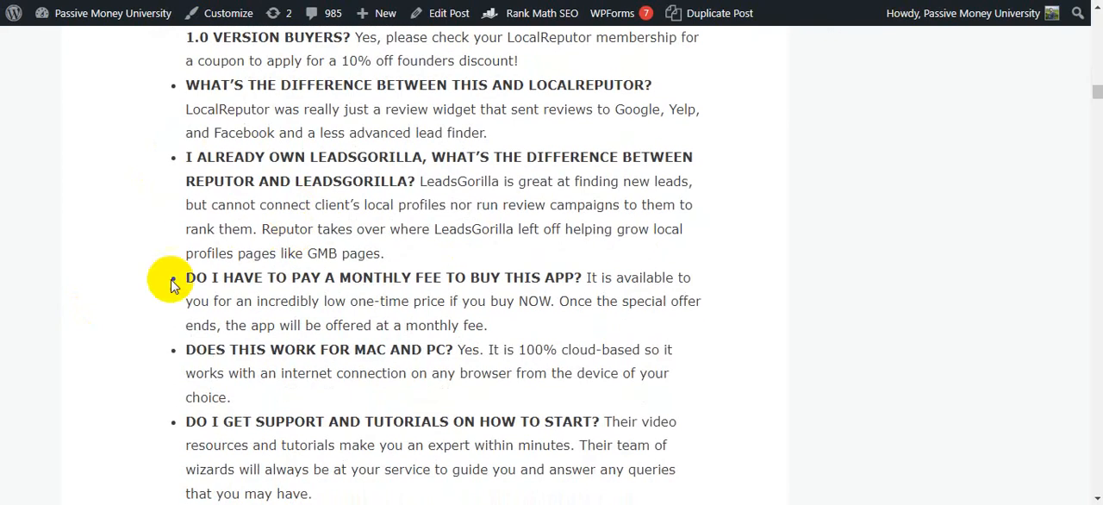
scroll(down, 3)
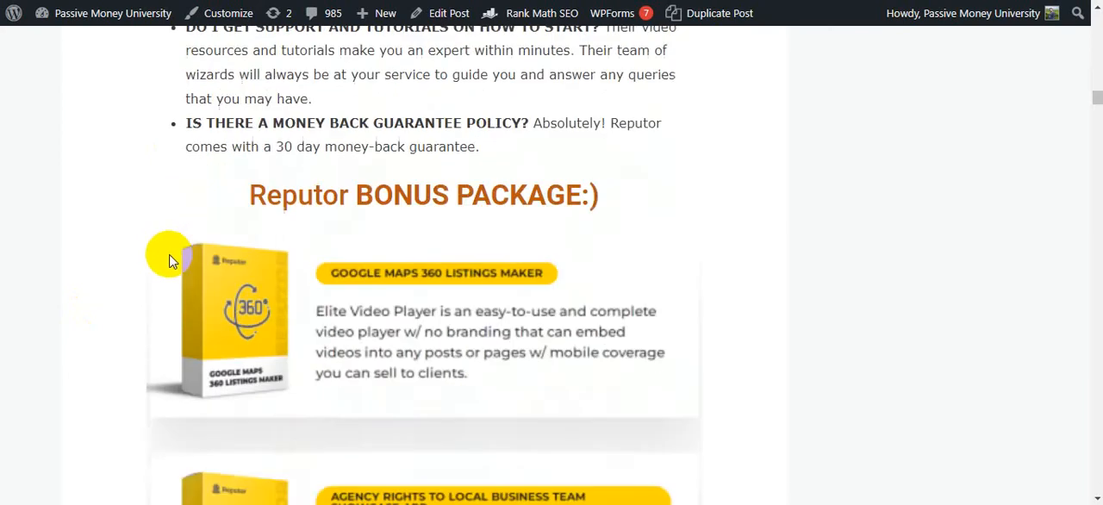
scroll(down, 3)
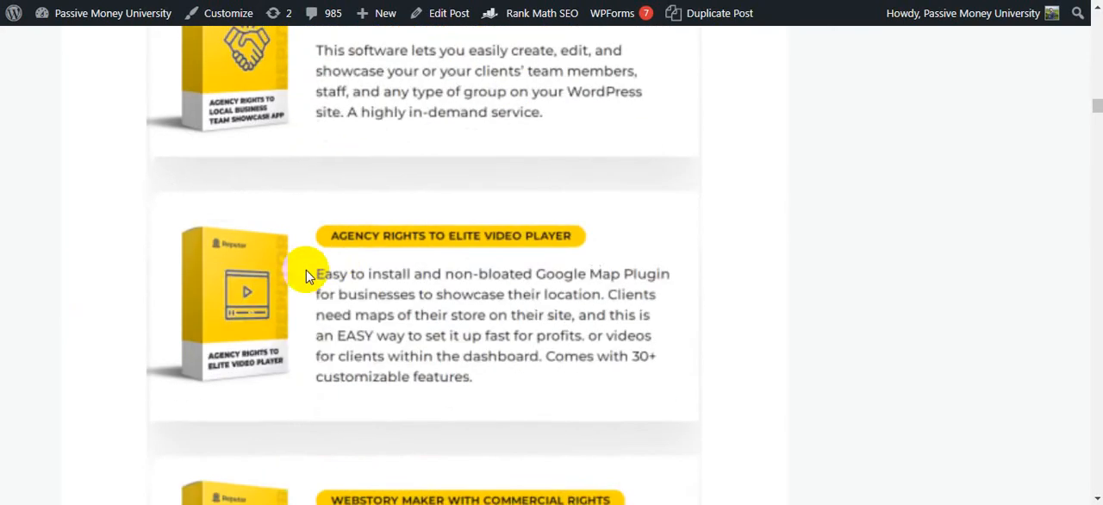
scroll(down, 3)
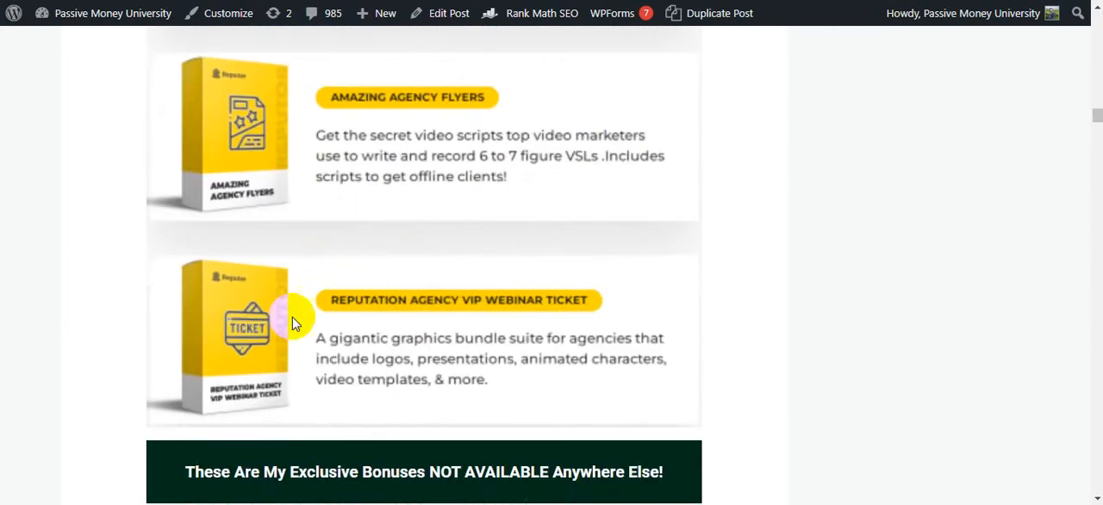
mouse_move(264, 275)
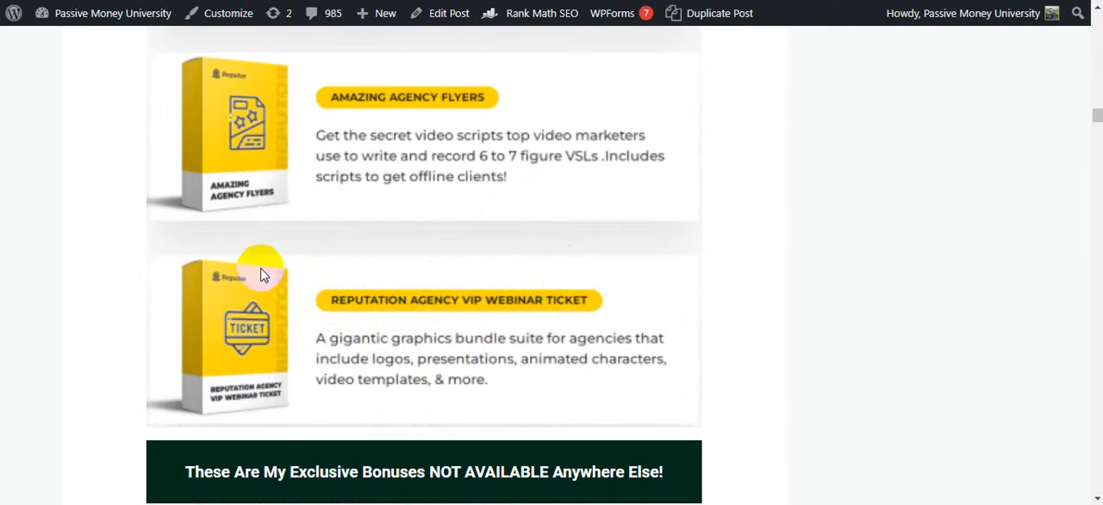
scroll(down, 3)
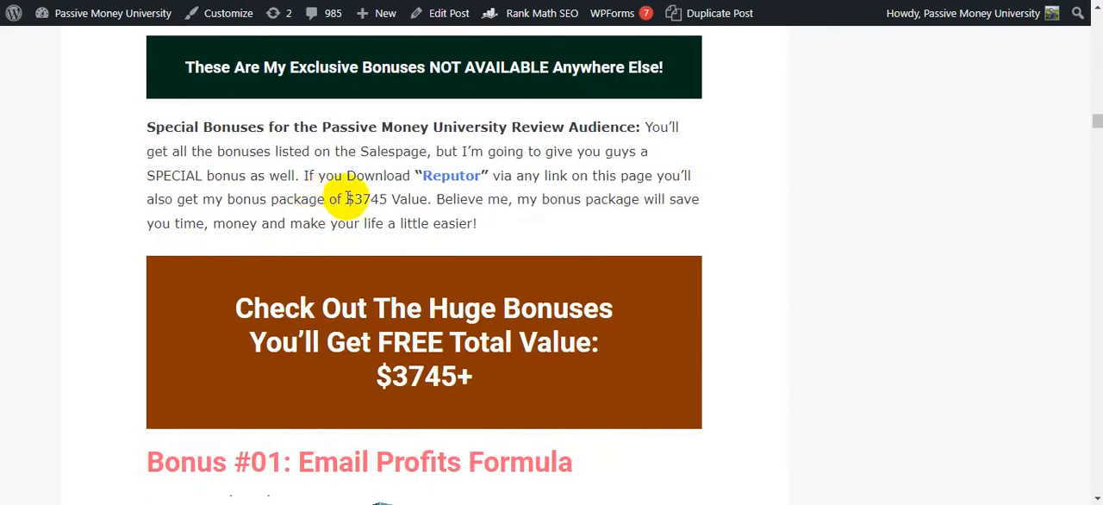
double_click(365, 199)
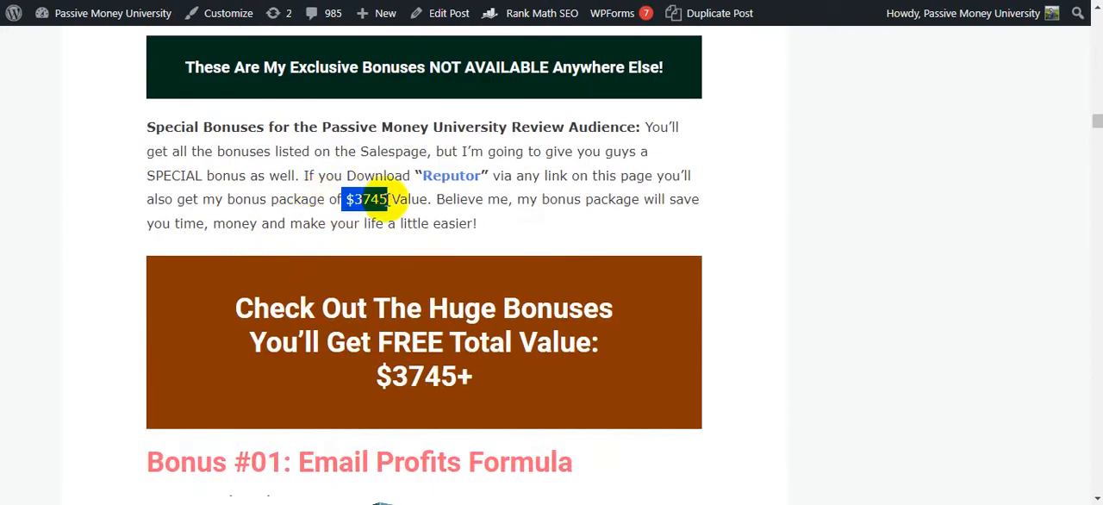
mouse_move(253, 250)
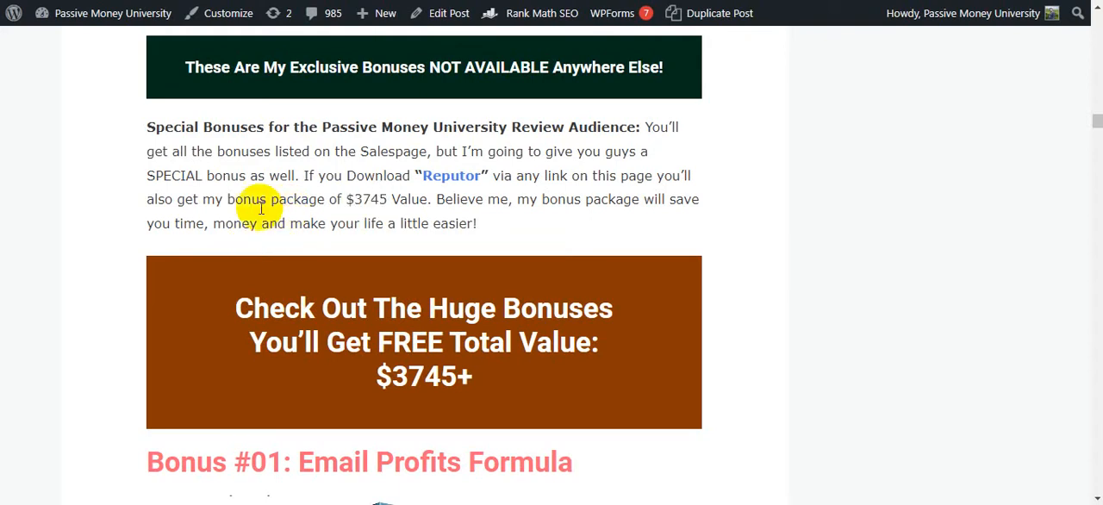
double_click(367, 199)
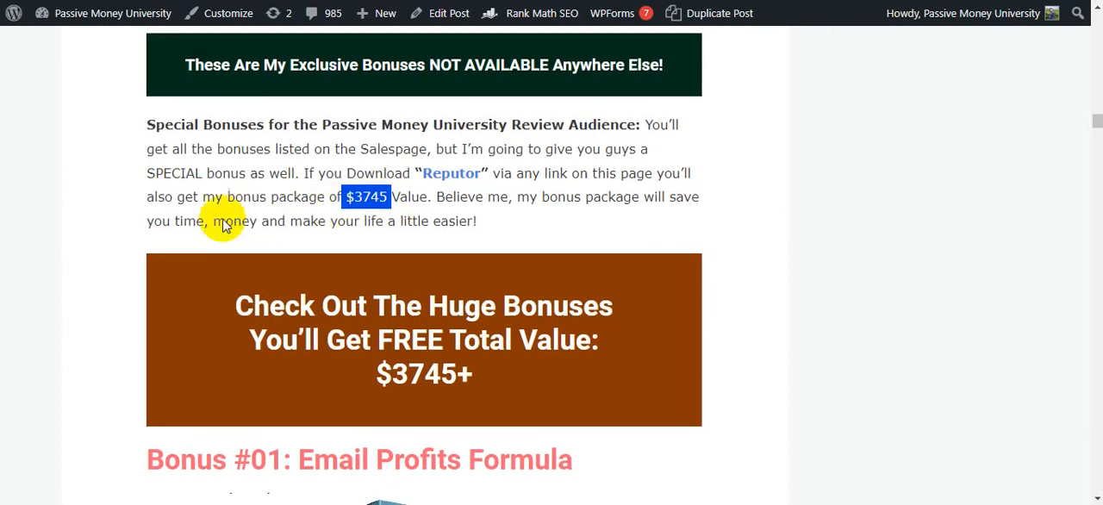
scroll(down, 3)
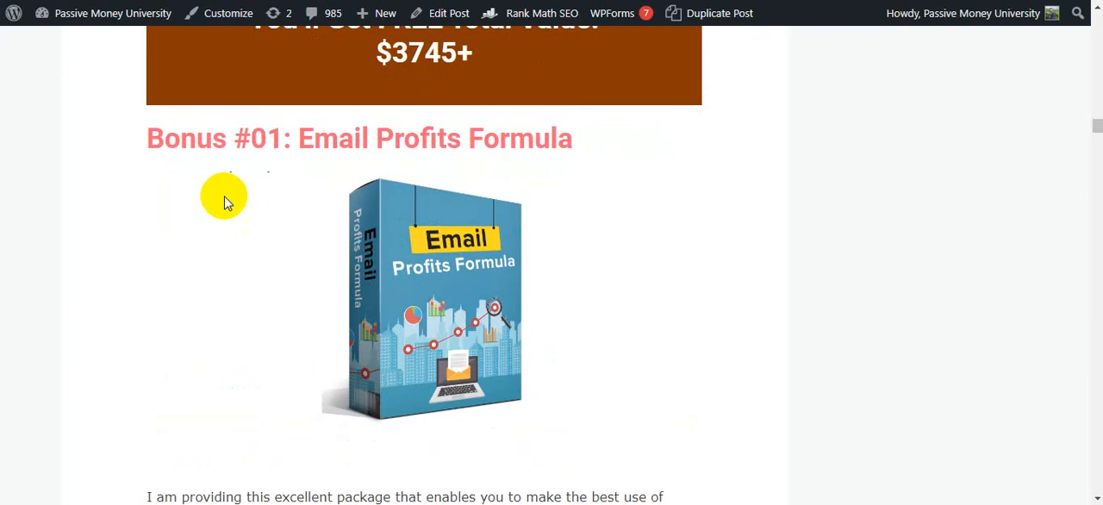
scroll(down, 3)
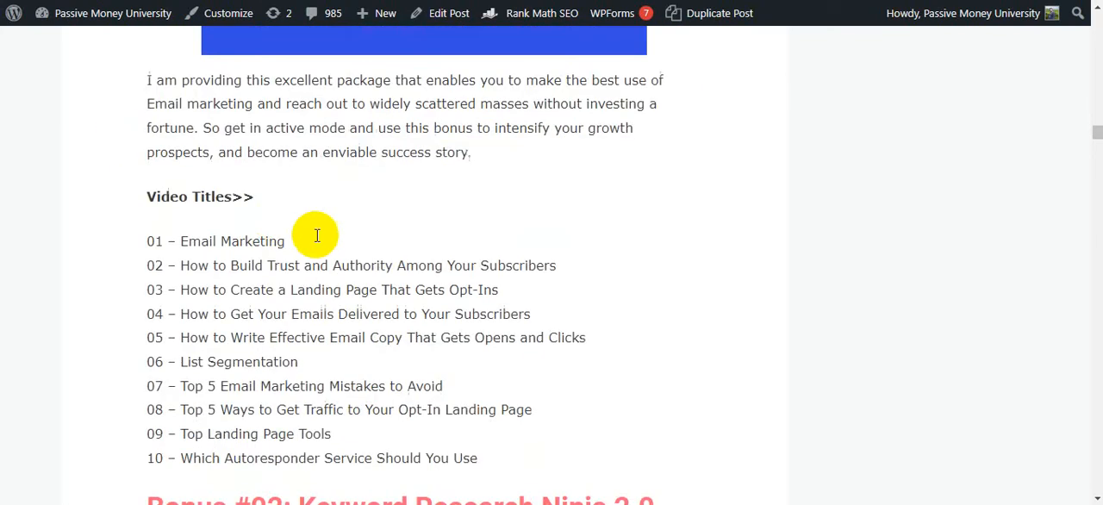
scroll(down, 3)
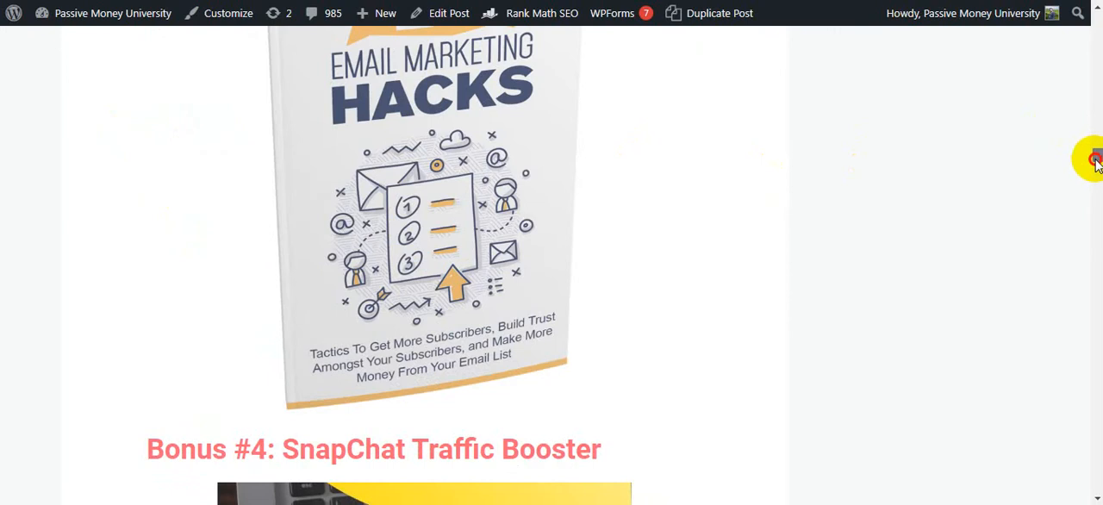
scroll(down, 3)
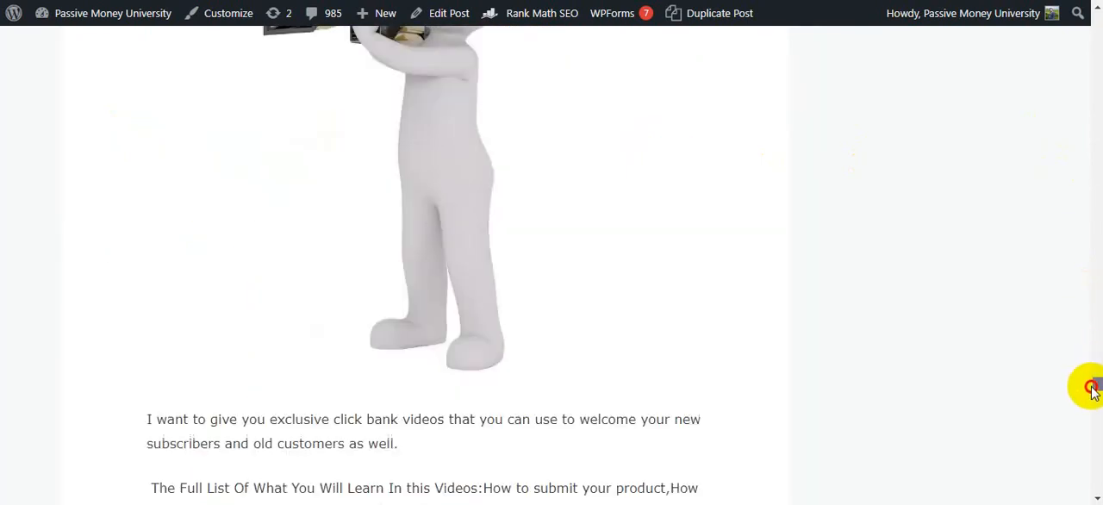
scroll(down, 3)
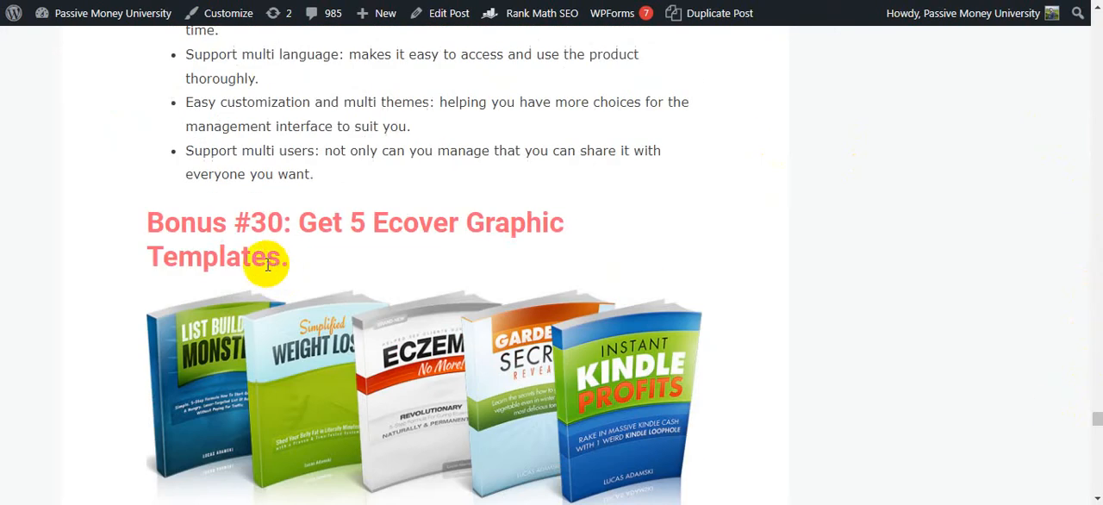
scroll(down, 3)
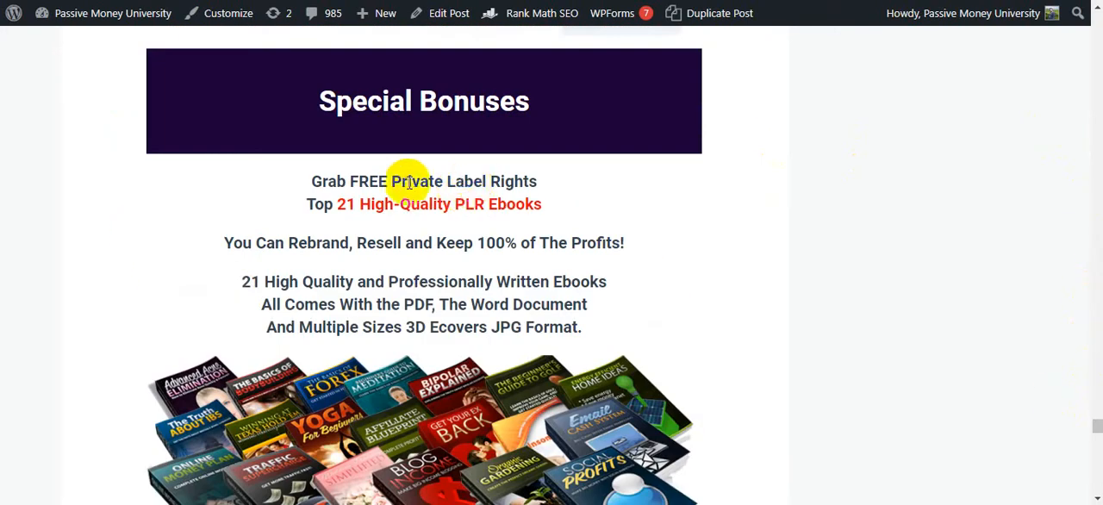
mouse_move(328, 181)
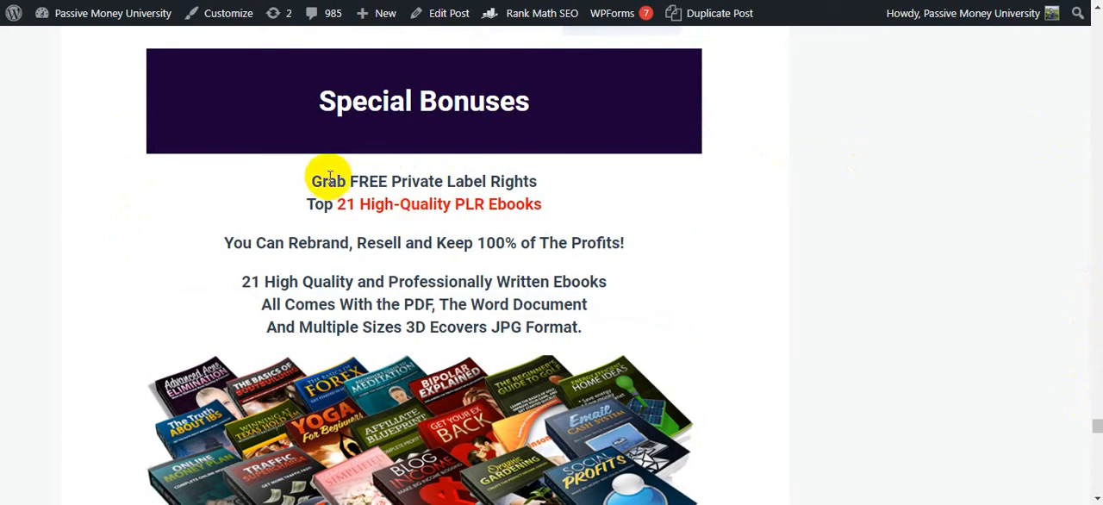
drag(311, 181, 603, 242)
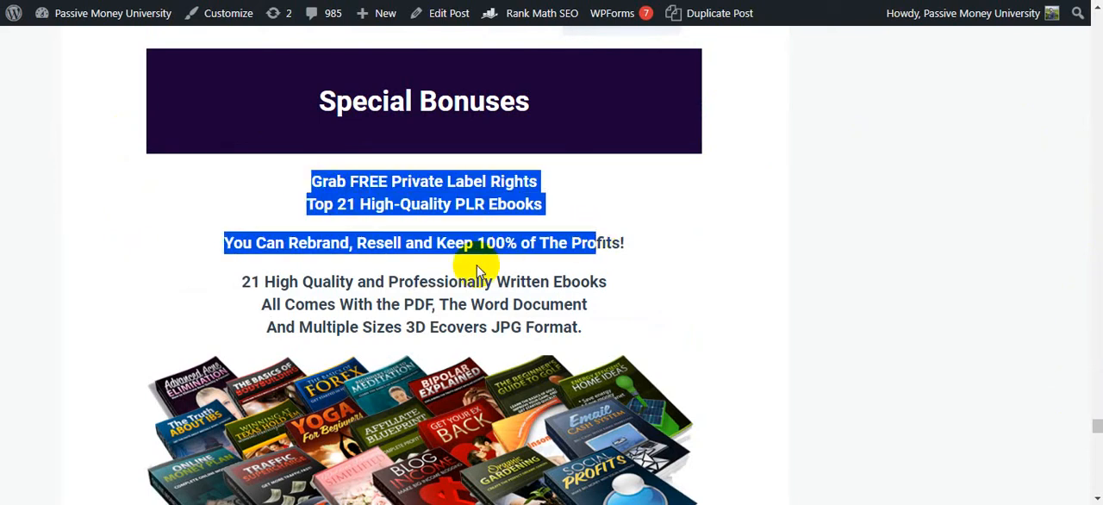
scroll(down, 3)
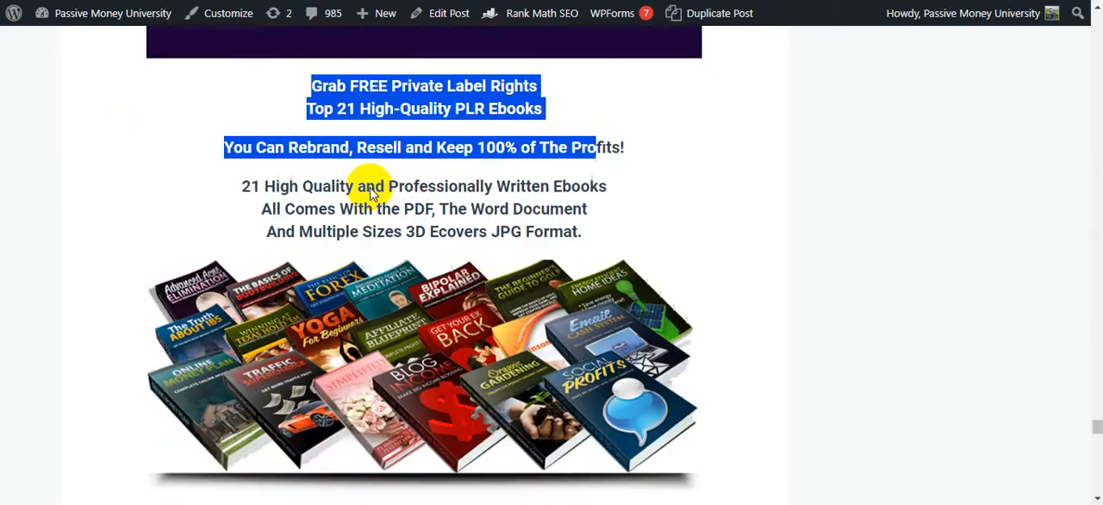
scroll(down, 3)
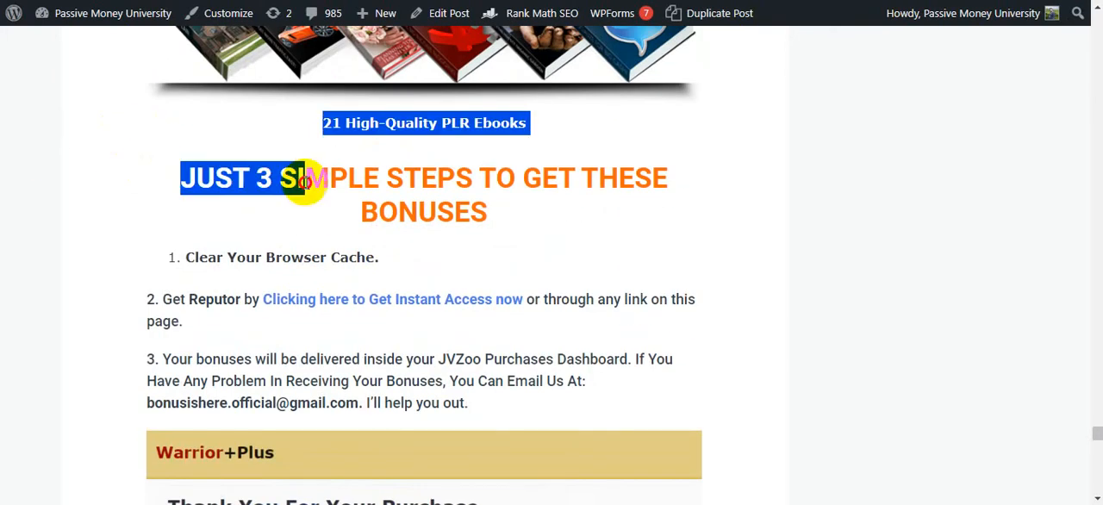
scroll(down, 3)
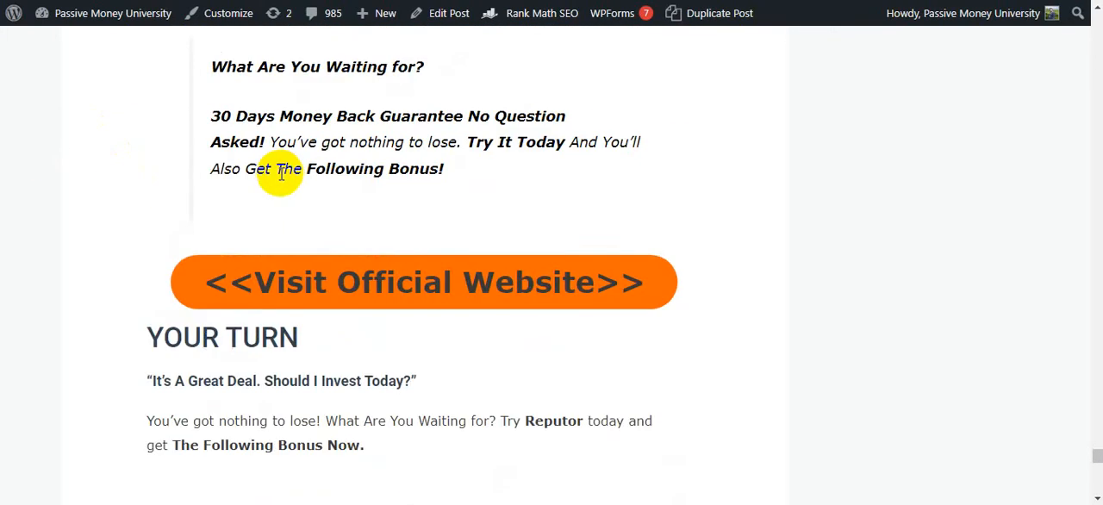
mouse_move(271, 188)
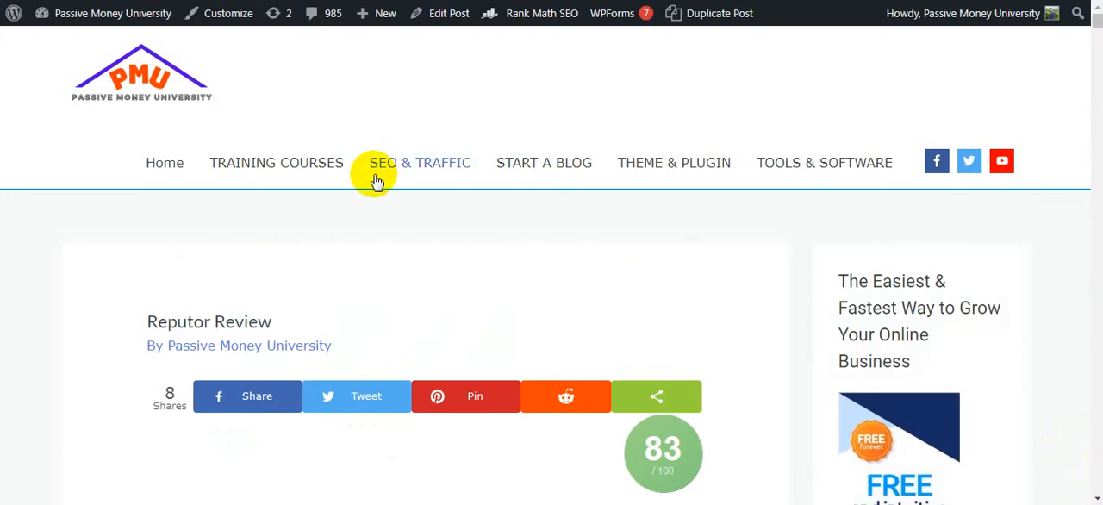
scroll(down, 3)
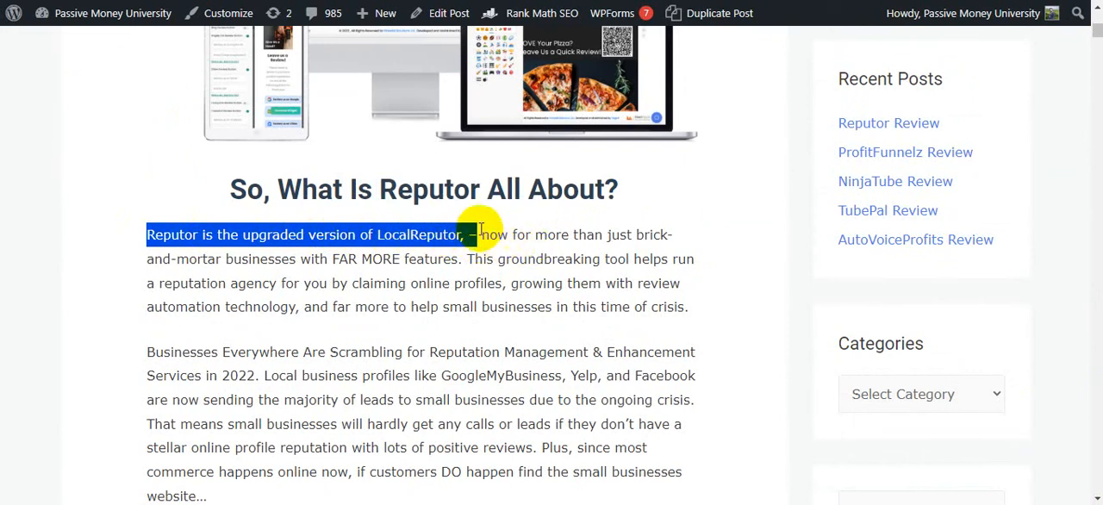
drag(469, 234, 642, 307)
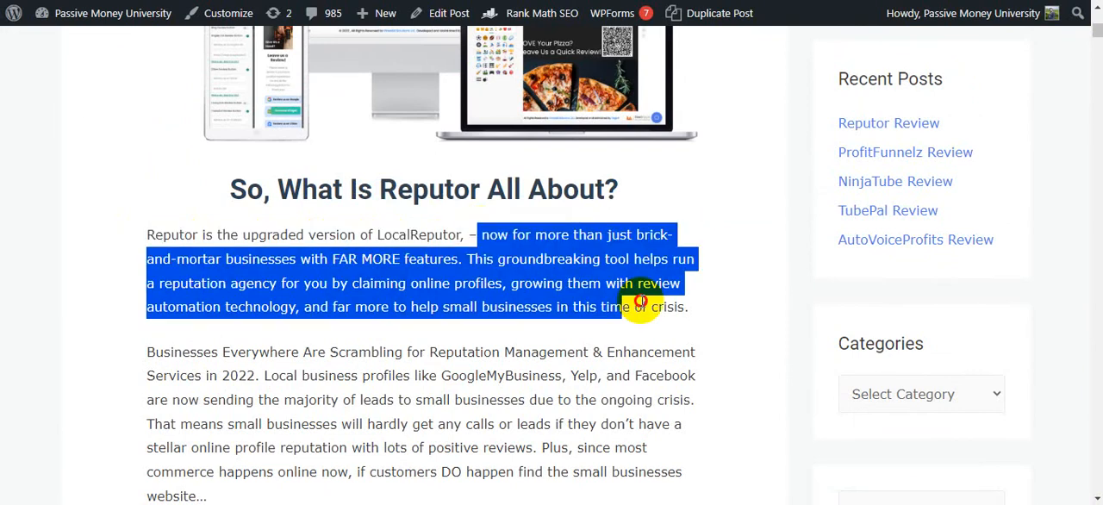
scroll(down, 3)
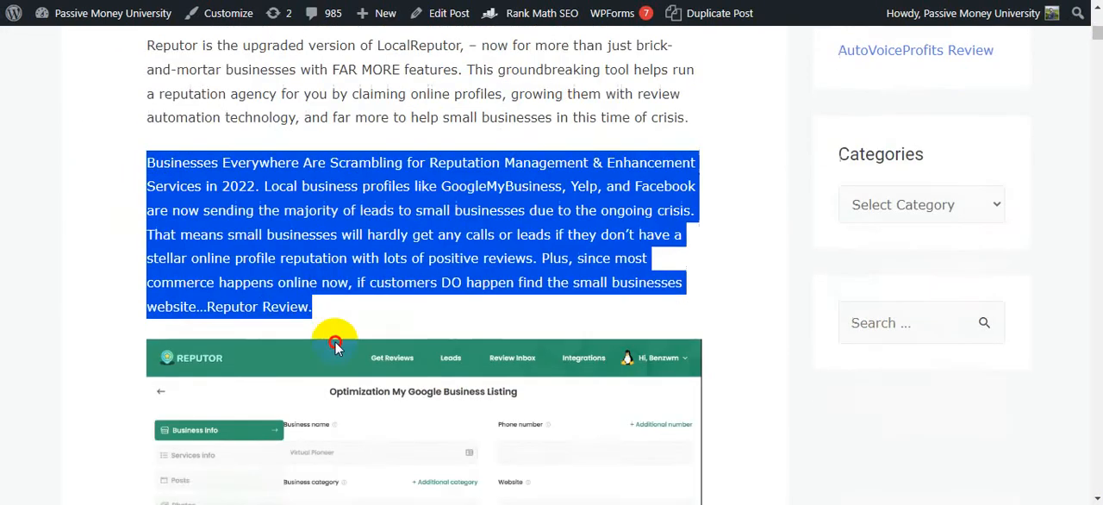
scroll(down, 3)
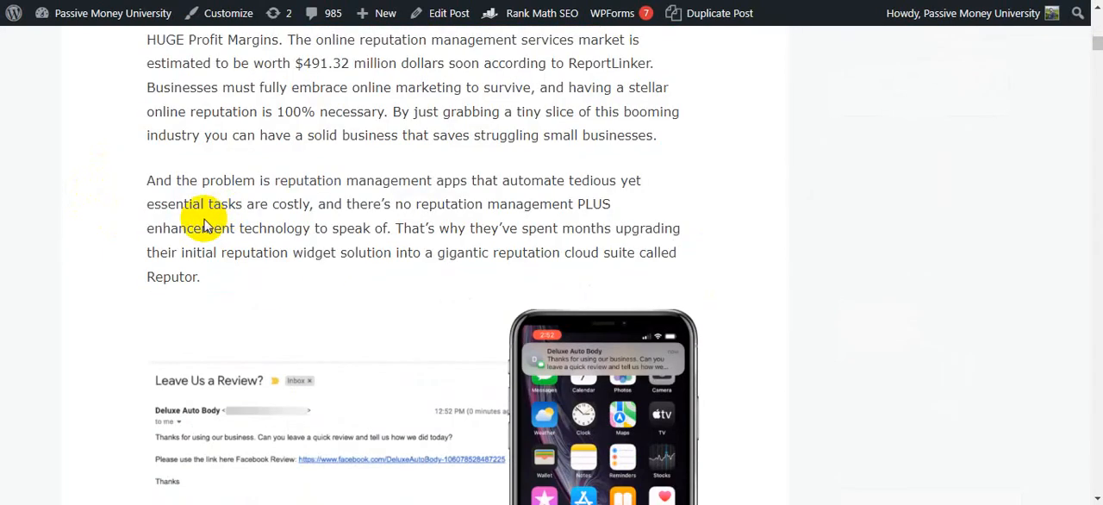
scroll(down, 3)
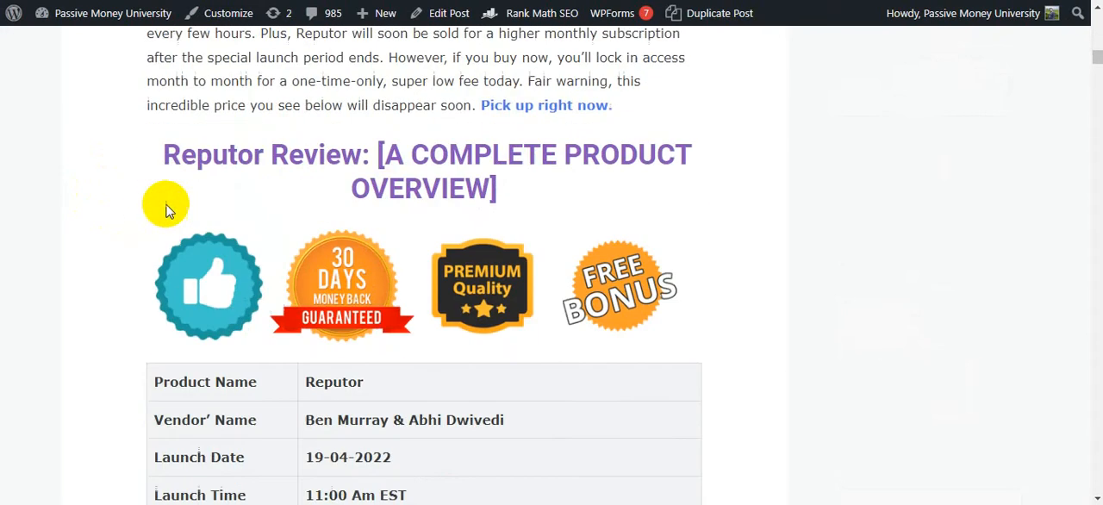
scroll(down, 3)
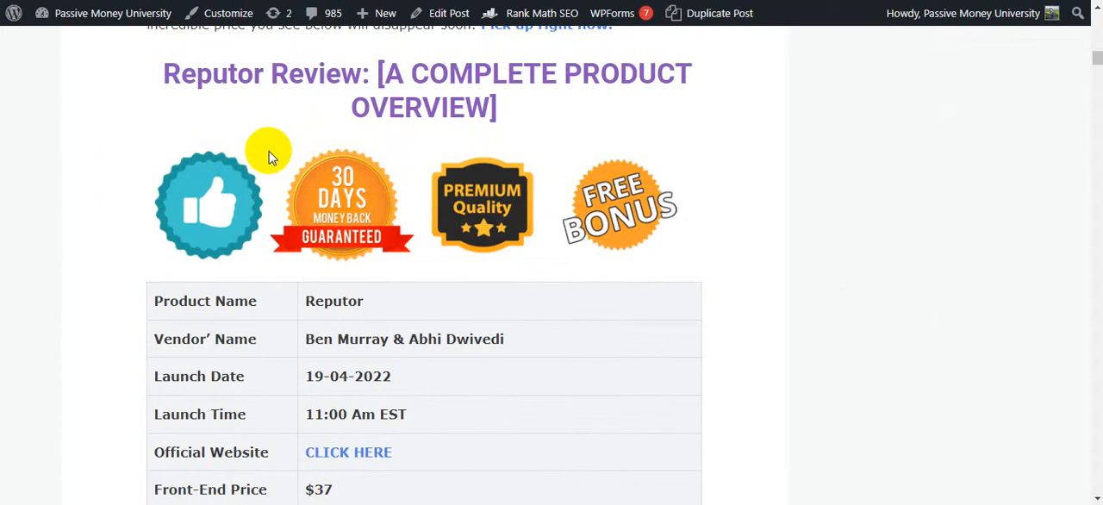
mouse_move(345, 169)
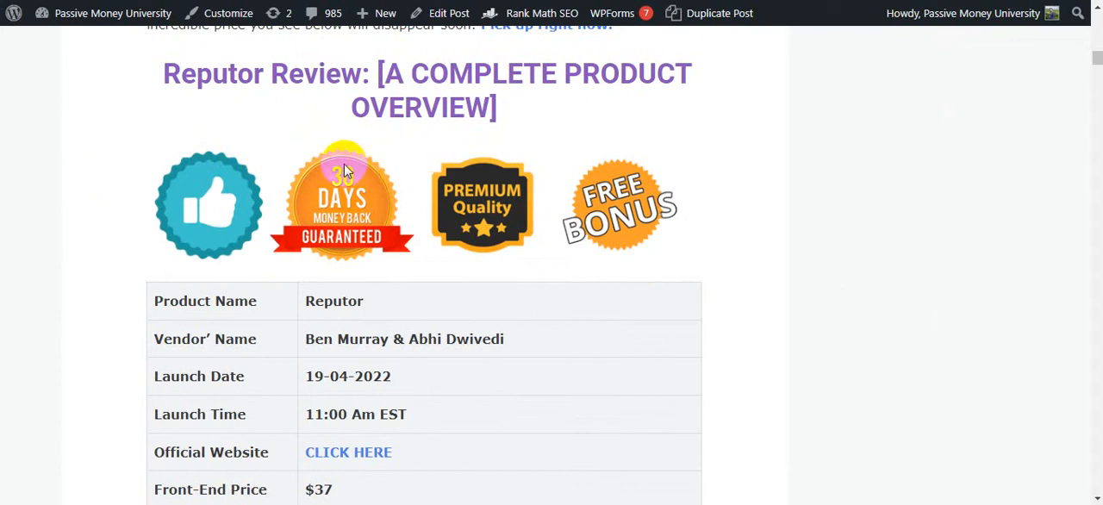
scroll(down, 3)
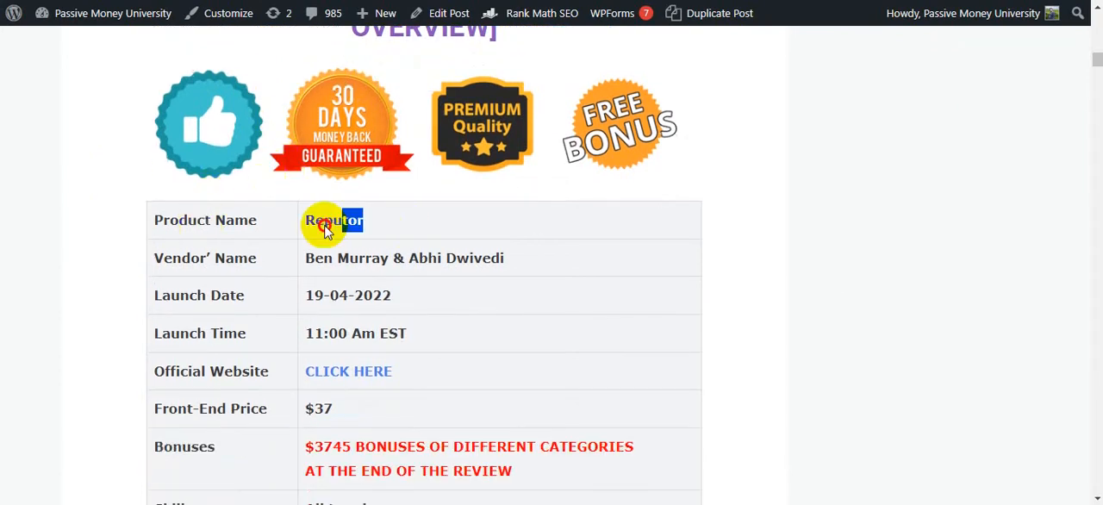
scroll(down, 3)
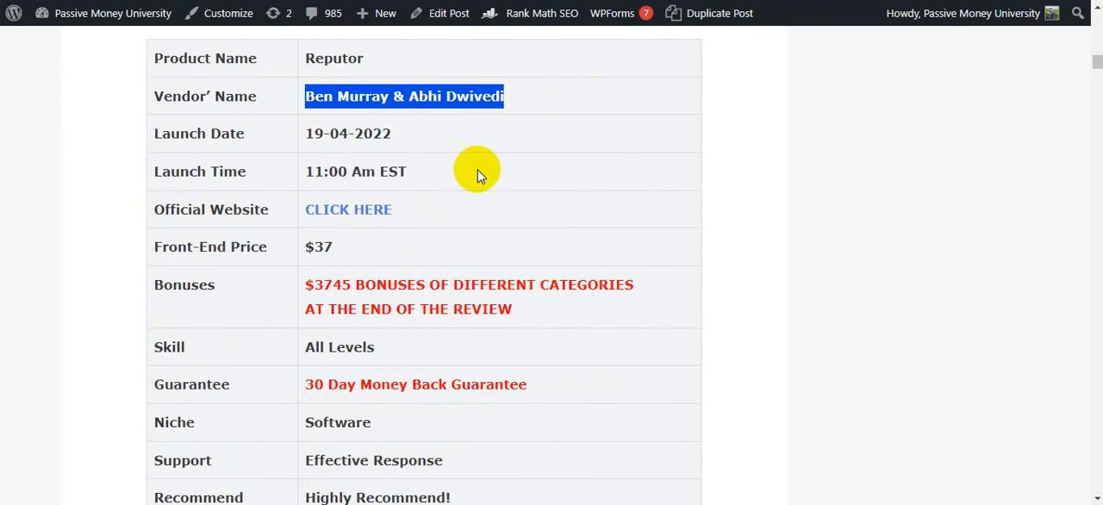
mouse_move(336, 154)
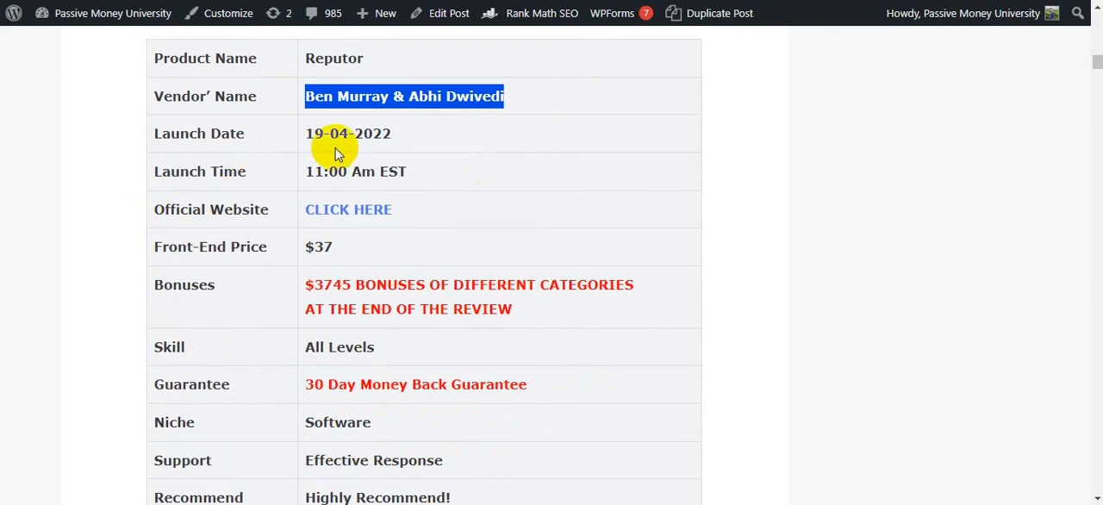
mouse_move(326, 164)
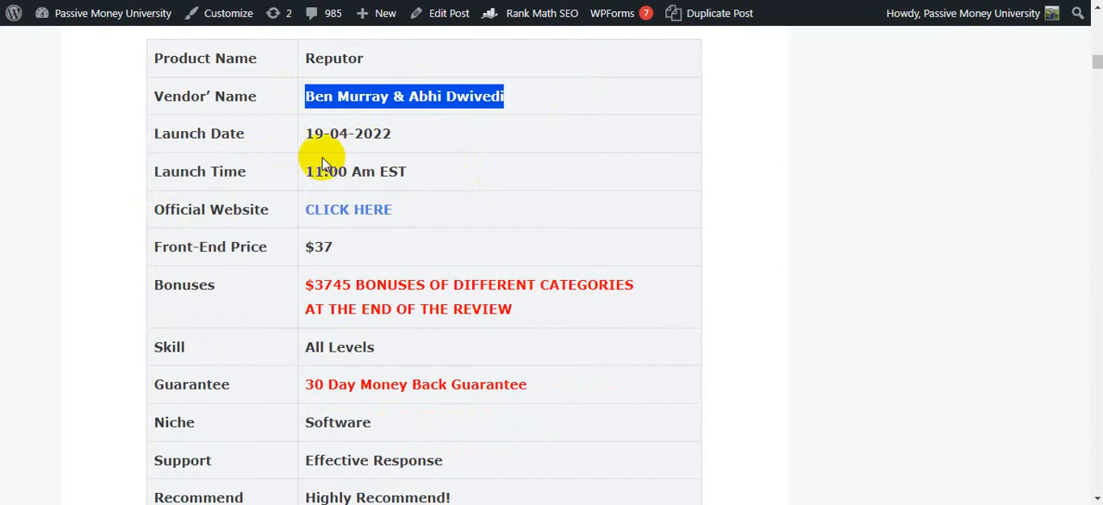
mouse_move(274, 164)
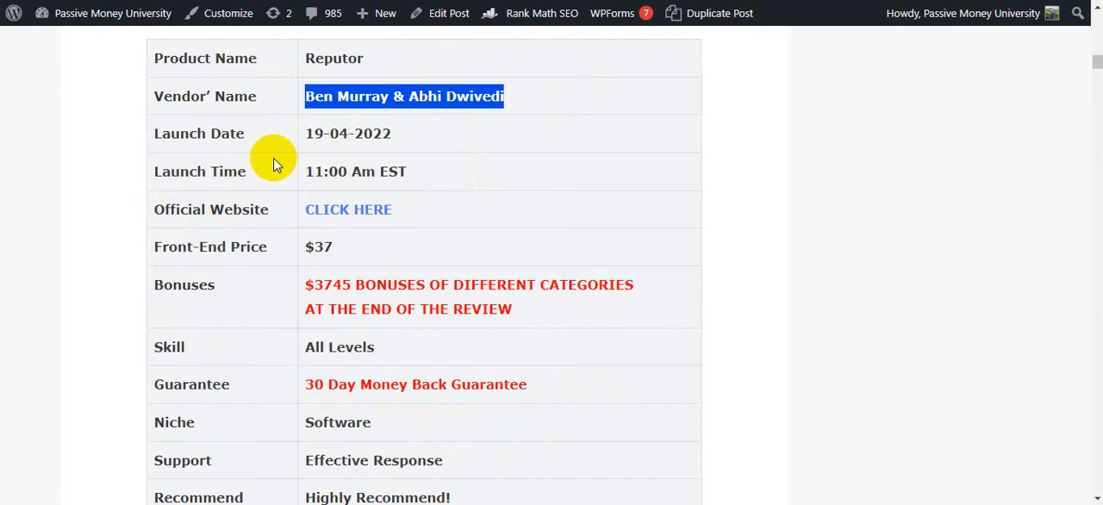
mouse_move(271, 142)
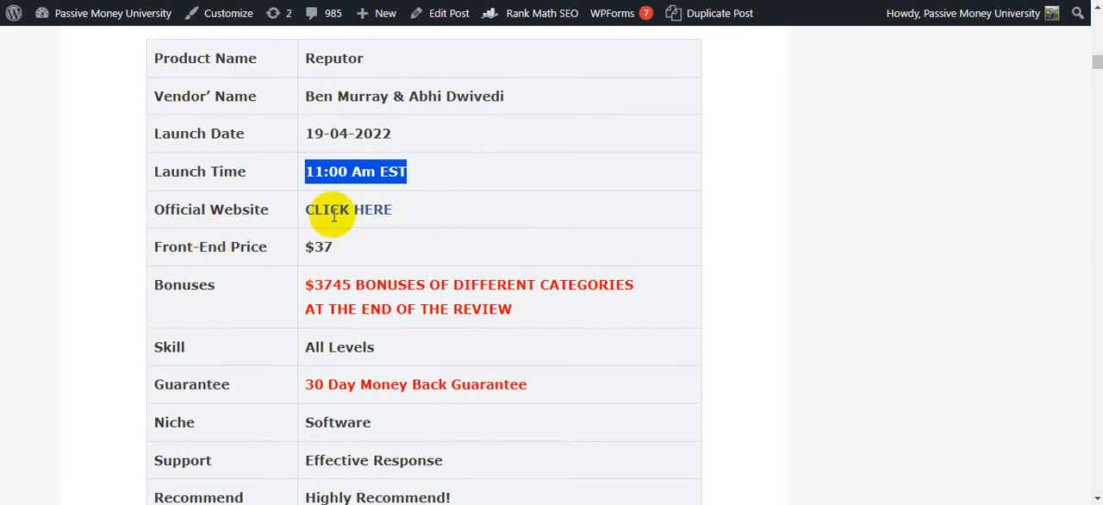
mouse_move(192, 214)
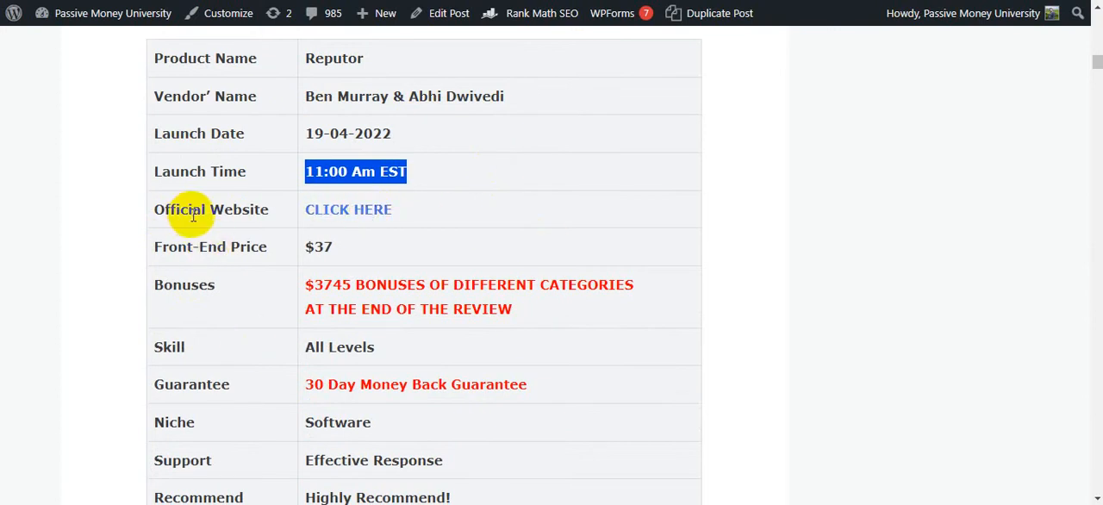
mouse_move(384, 232)
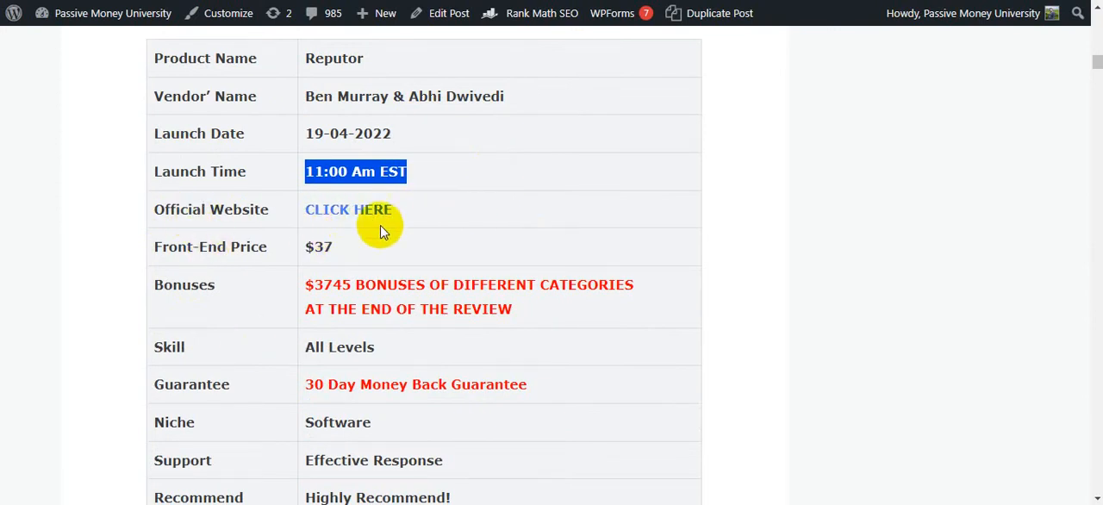
scroll(down, 3)
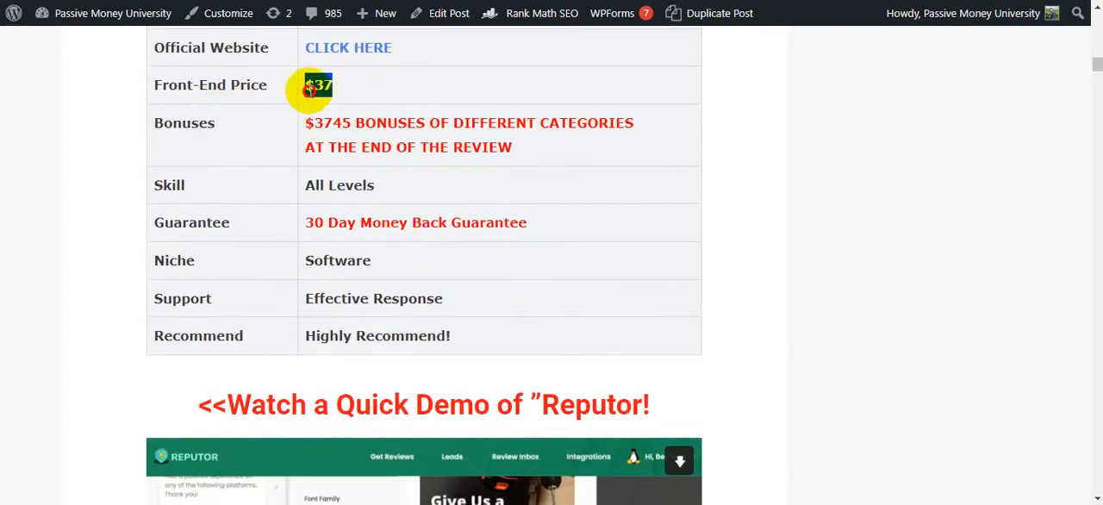
double_click(318, 84)
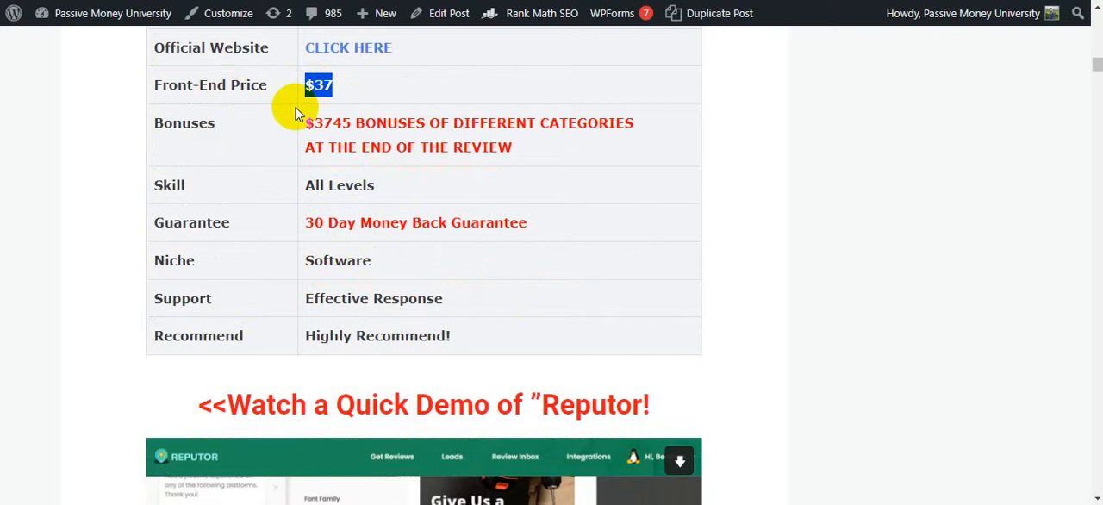
mouse_move(296, 133)
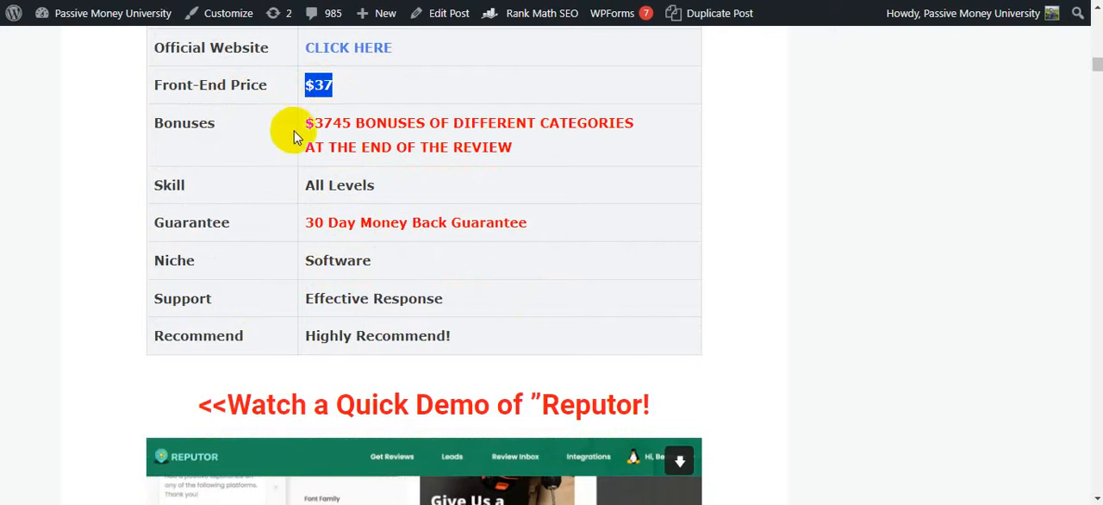
drag(305, 123, 513, 147)
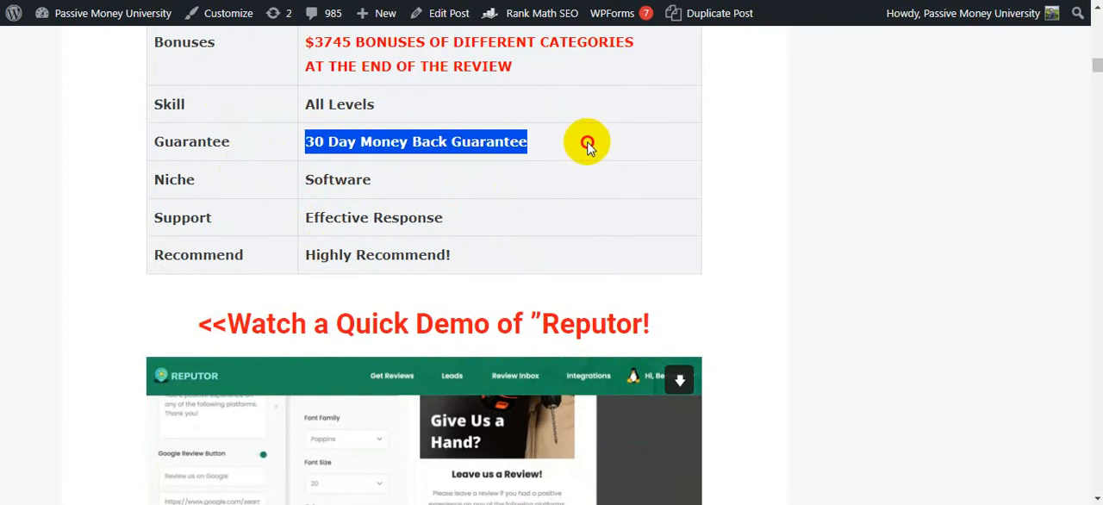
scroll(down, 3)
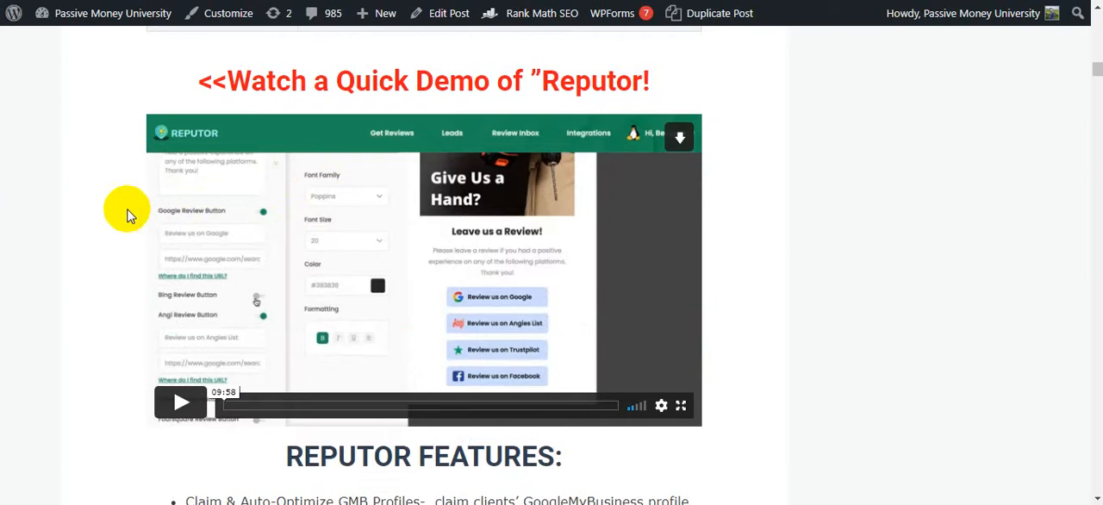
mouse_move(269, 474)
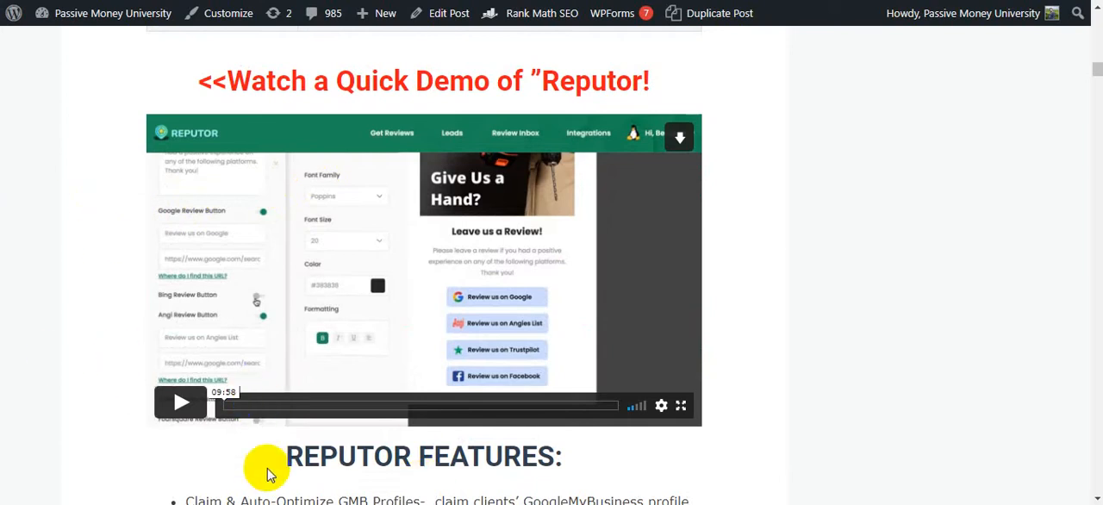
double_click(422, 456)
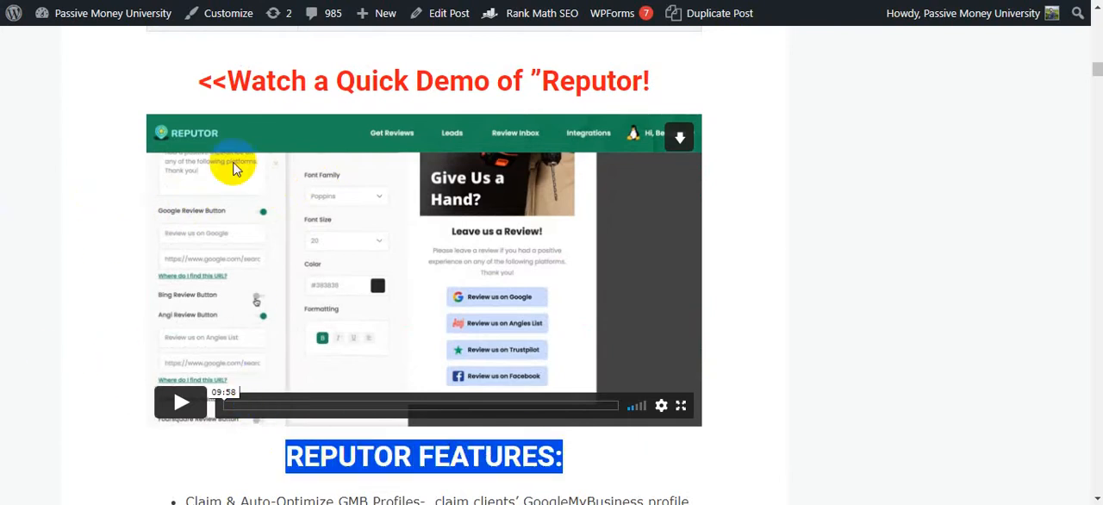
mouse_move(218, 164)
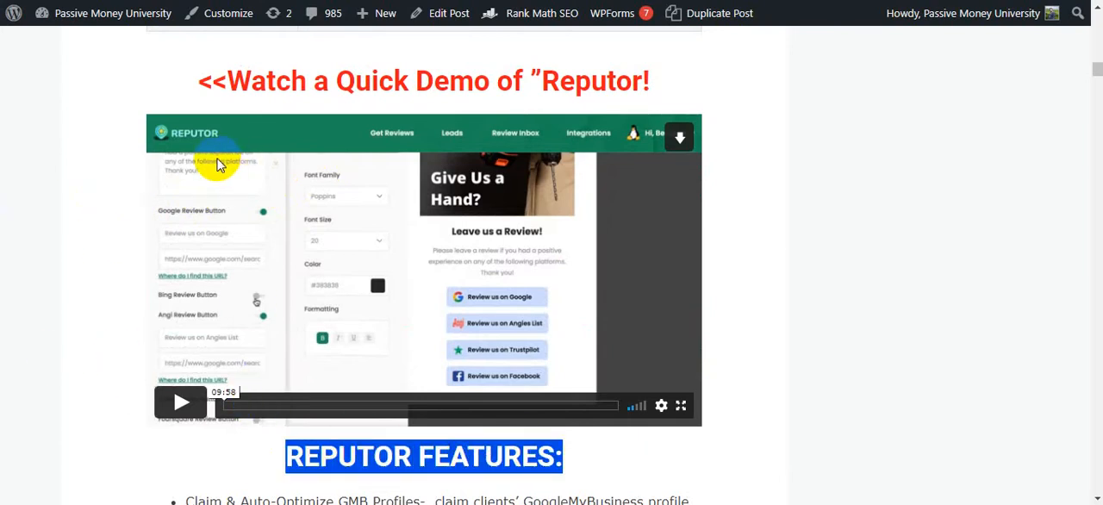
mouse_move(123, 220)
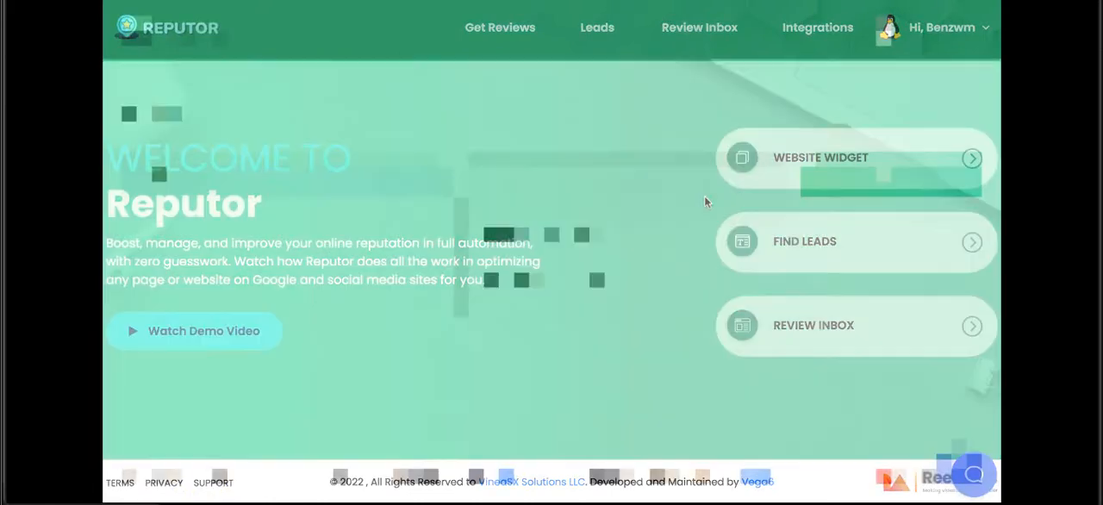
Run the drywall lead search and choose Sunday's opening time.
click(855, 242)
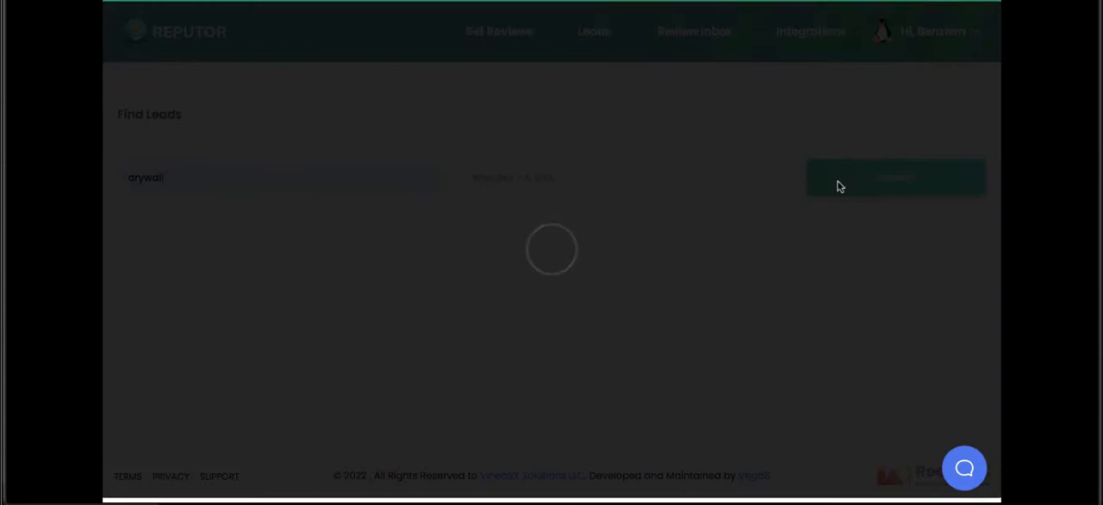
click(895, 177)
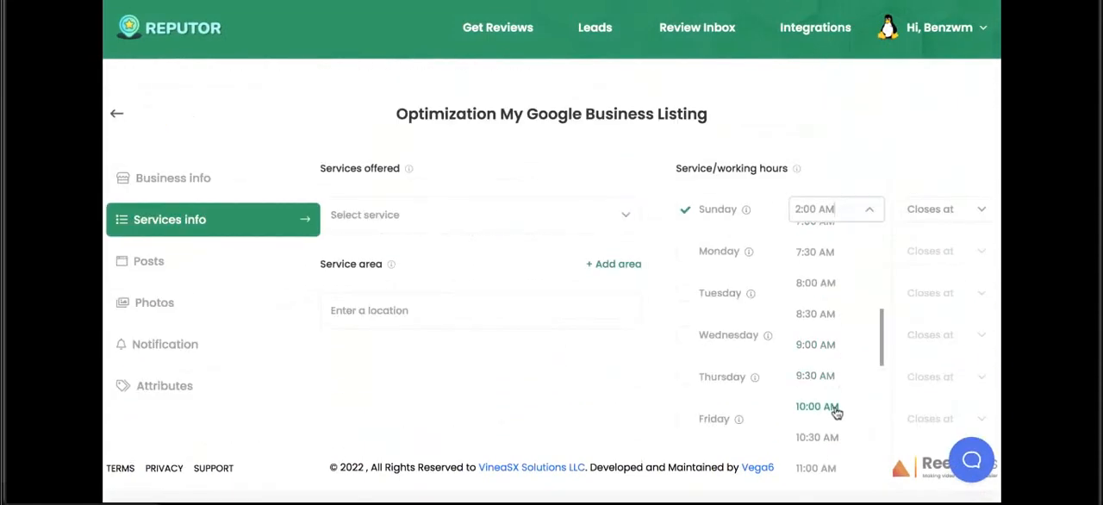
click(816, 406)
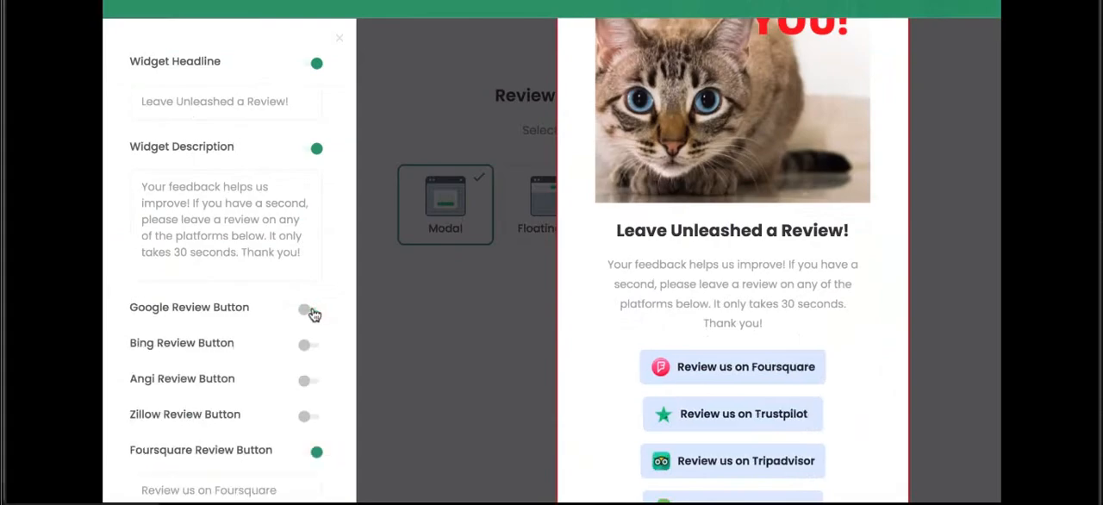
Turn on the Google review button, rate Unleashed in the review form, and send the request email.
click(310, 310)
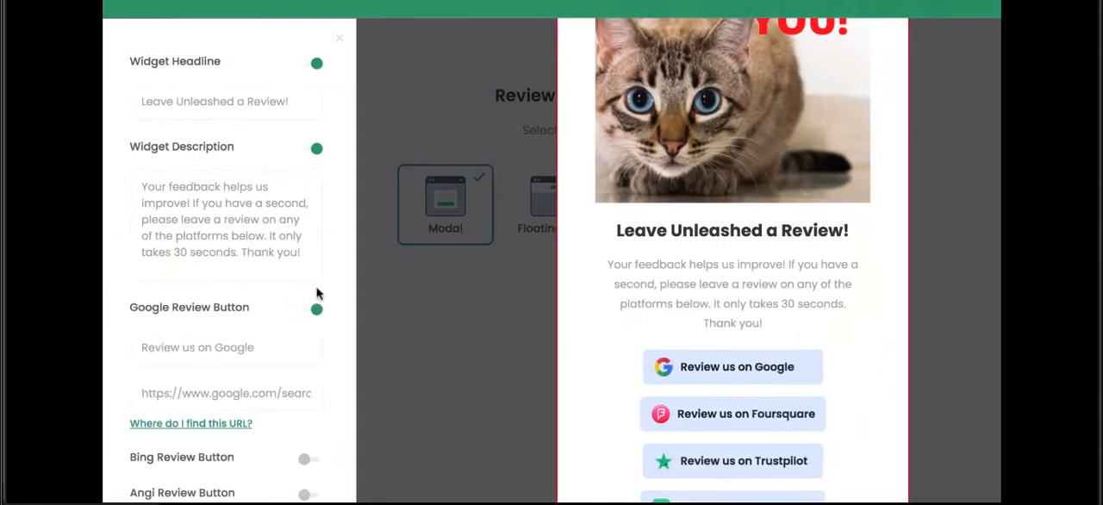
click(733, 366)
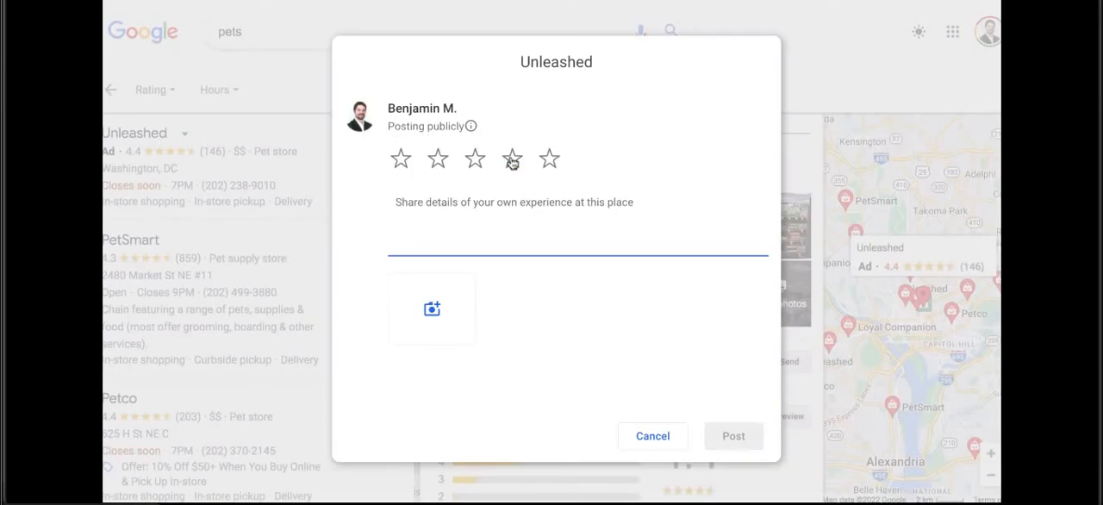
click(512, 158)
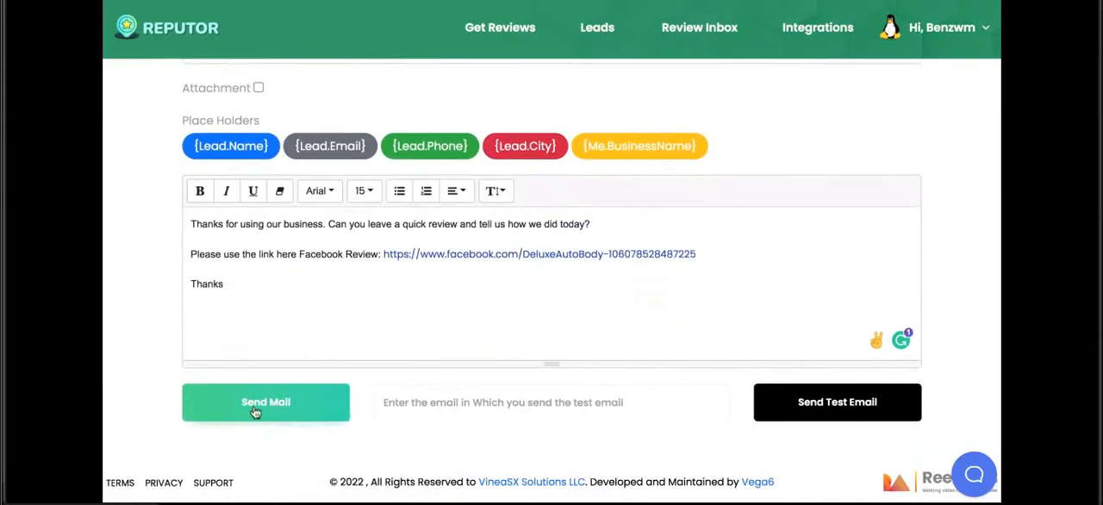
click(265, 402)
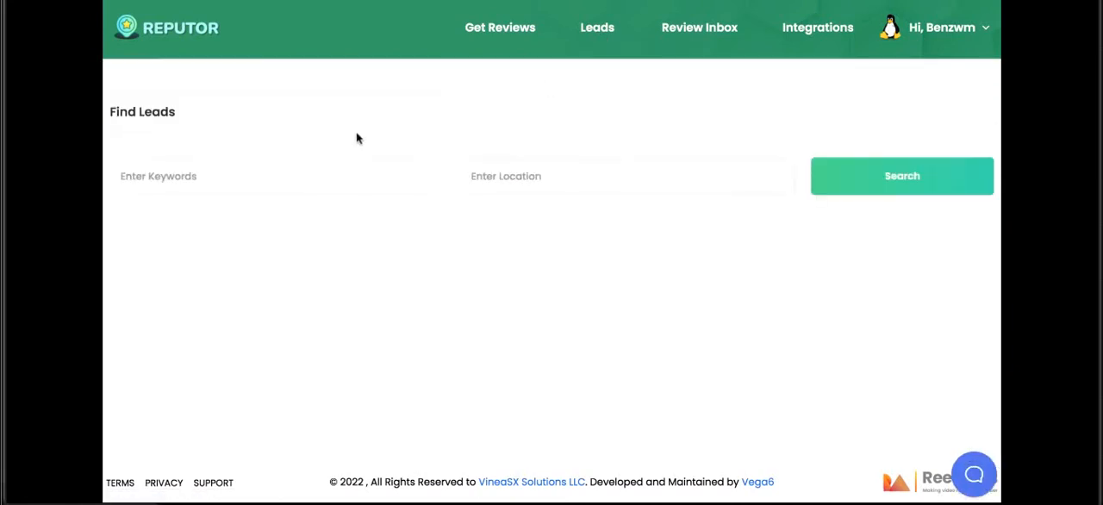
Search Find Leads for roofing in Butler County, PA.
text(roofing)
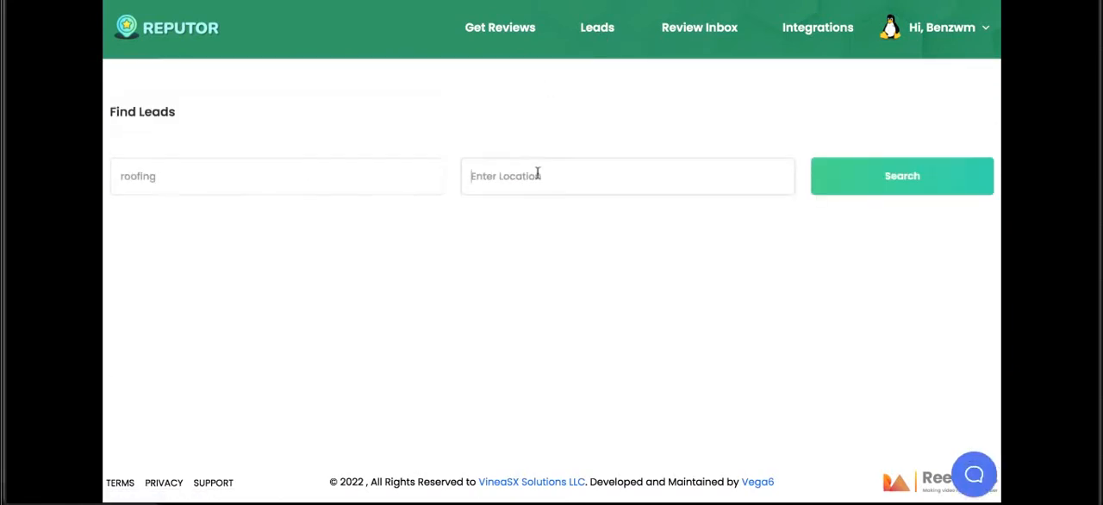
text(butl)
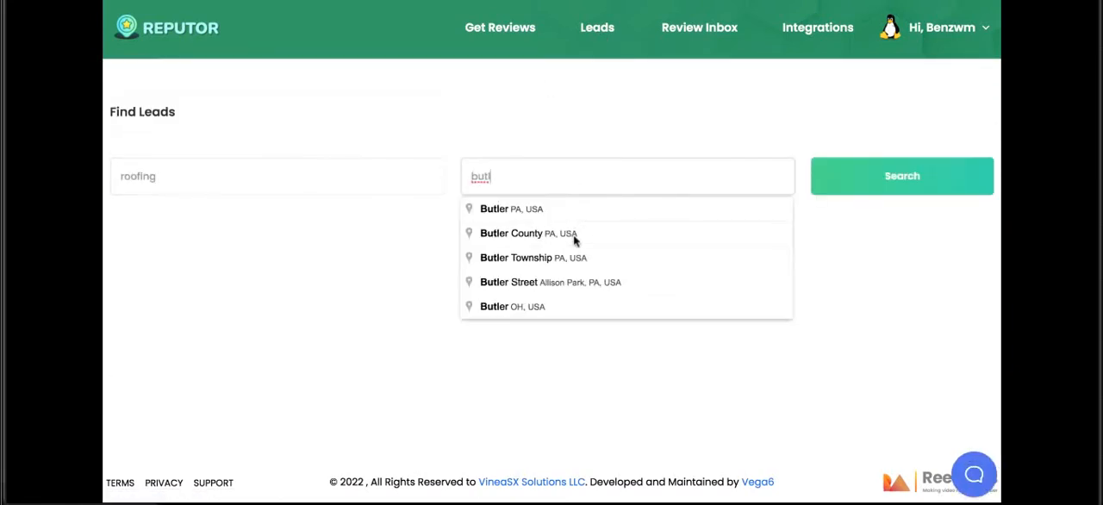
click(511, 232)
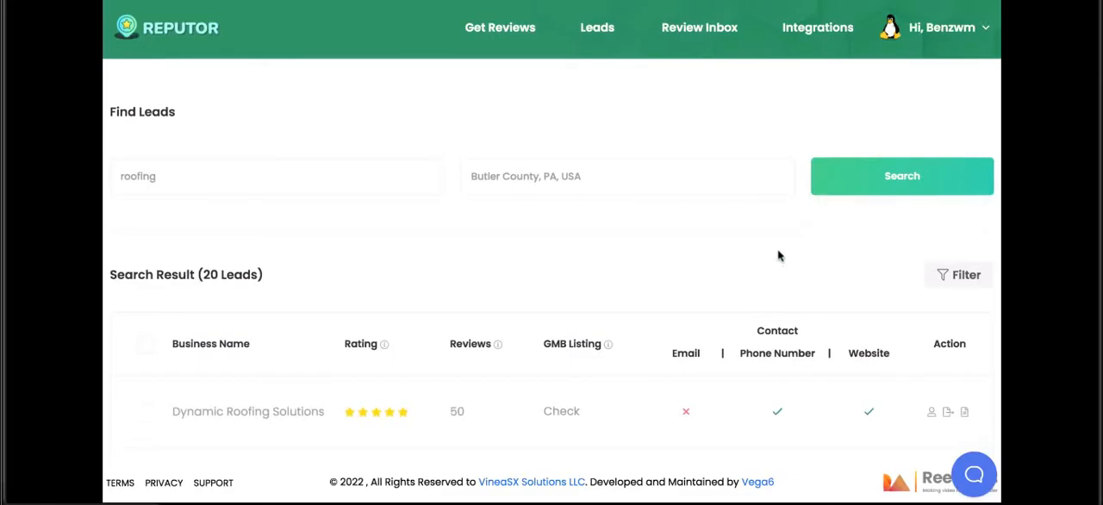
Browse the 20 roofing results and open Mccormick Roofing's Google Maps listing.
scroll(down, 3)
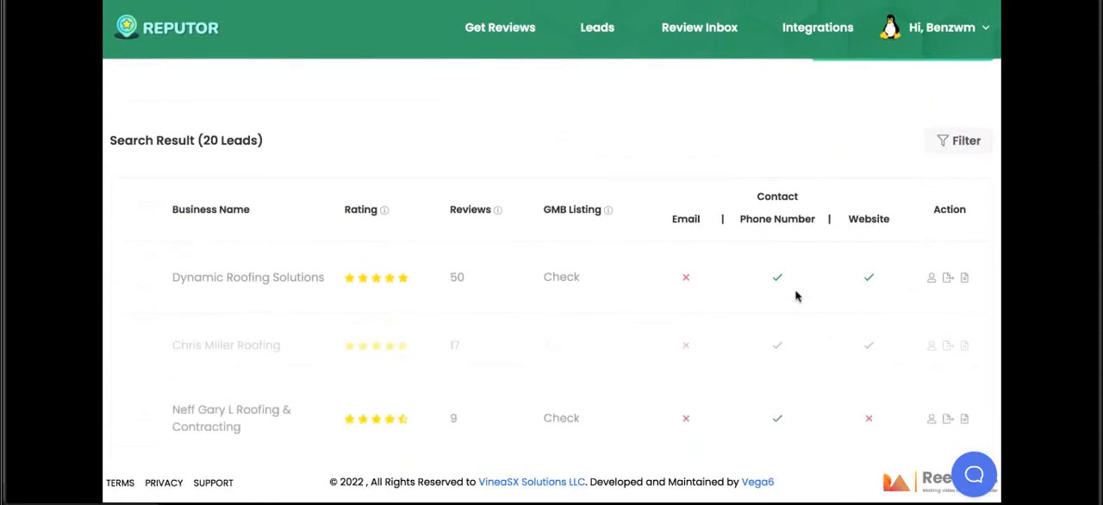
scroll(down, 3)
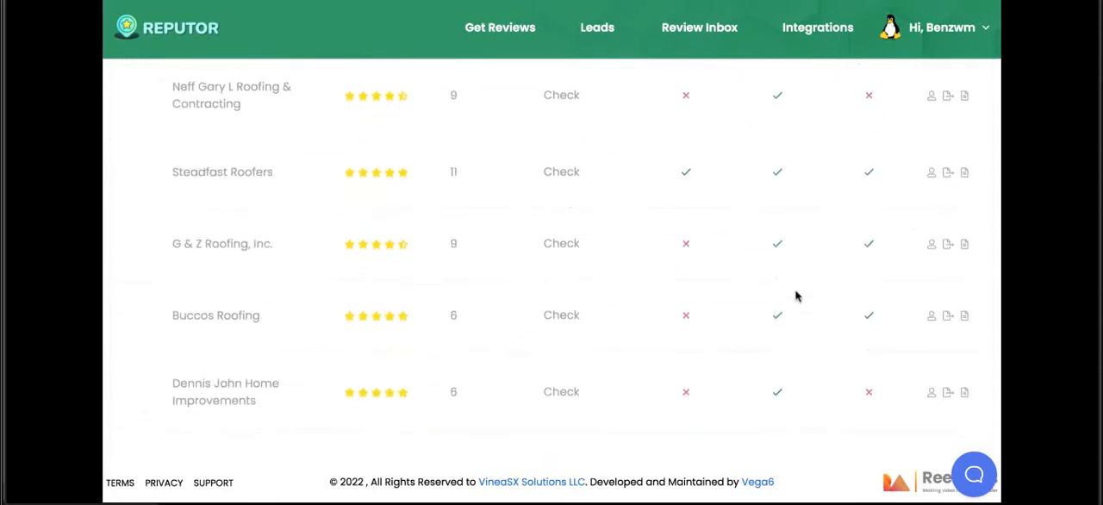
scroll(down, 3)
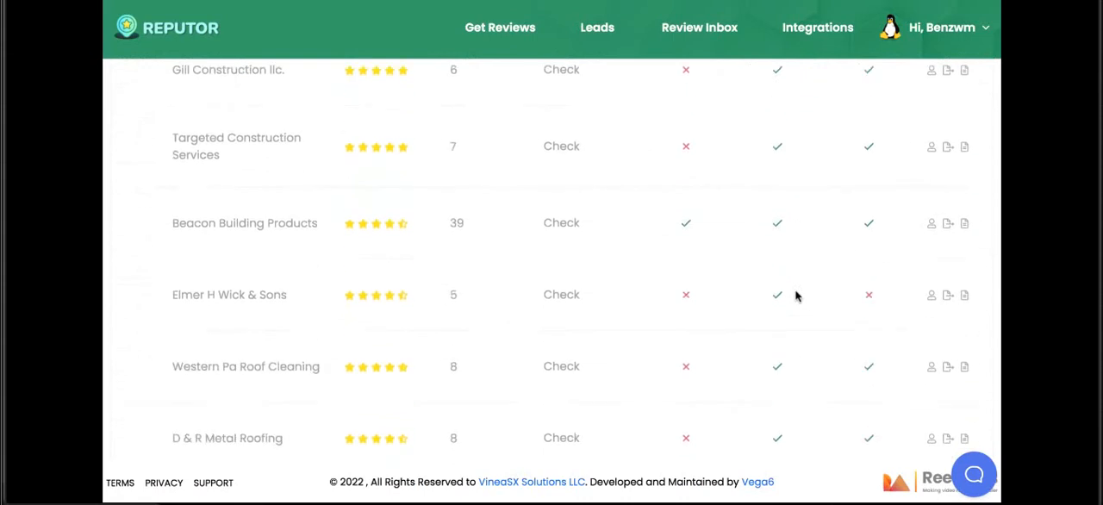
scroll(down, 3)
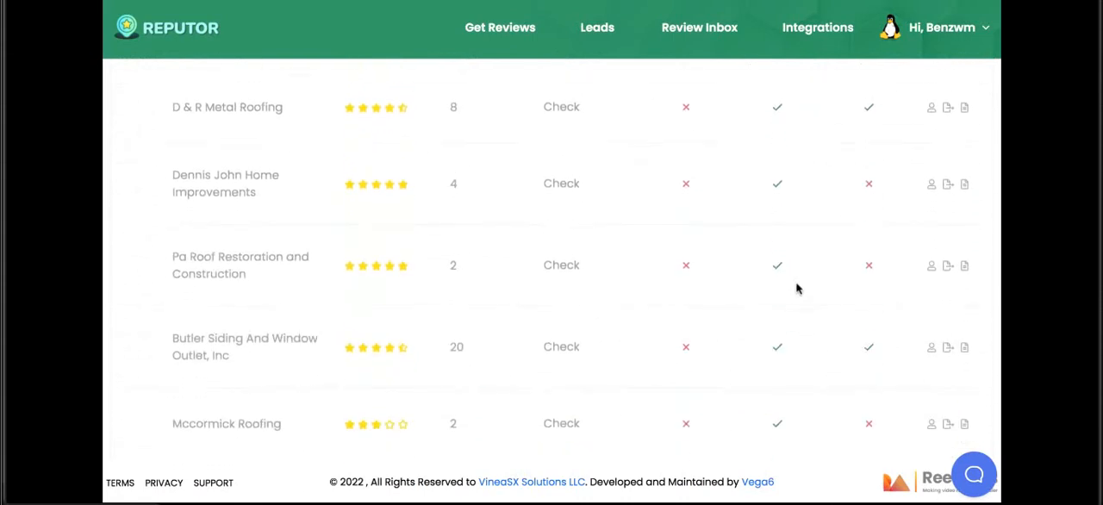
scroll(down, 3)
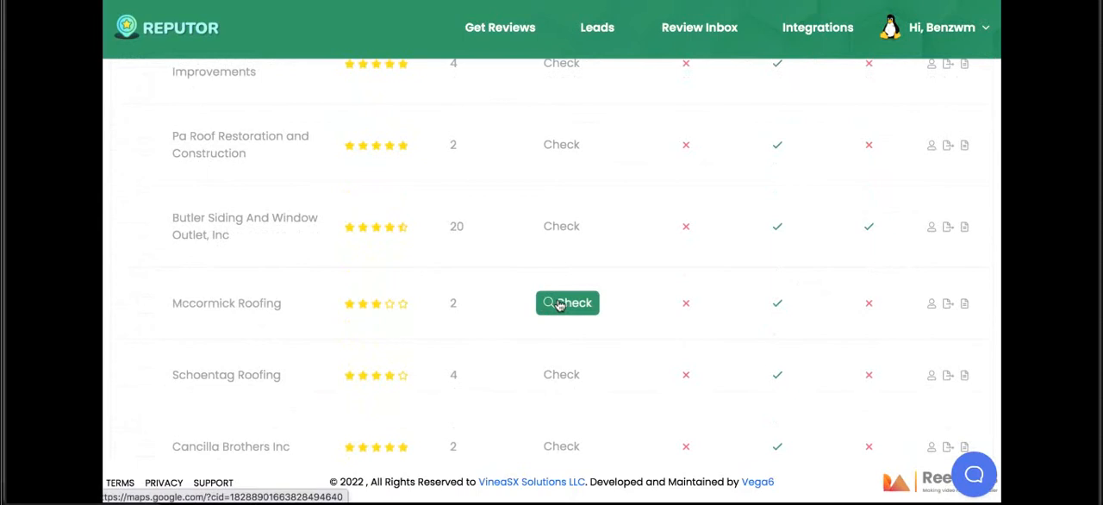
click(568, 302)
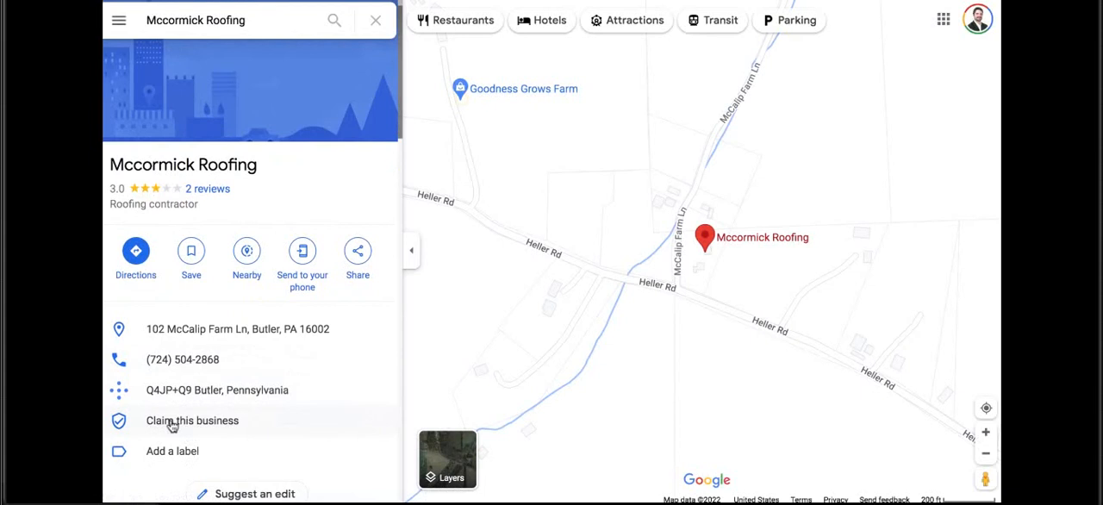
Claim Mccormick Roofing from its Google Maps listing to reach Business Profile Manager.
click(192, 421)
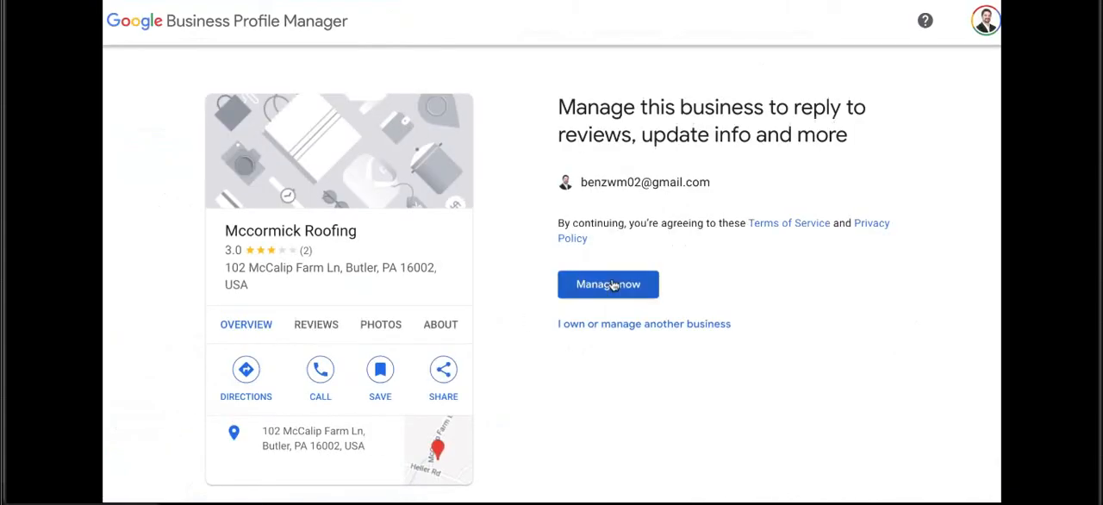
mouse_move(496, 138)
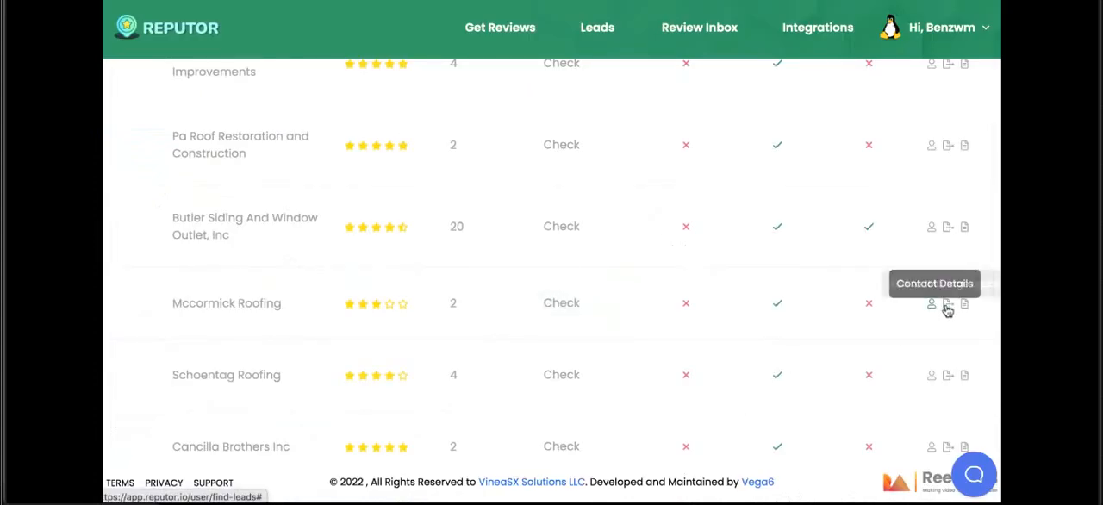
mouse_move(948, 304)
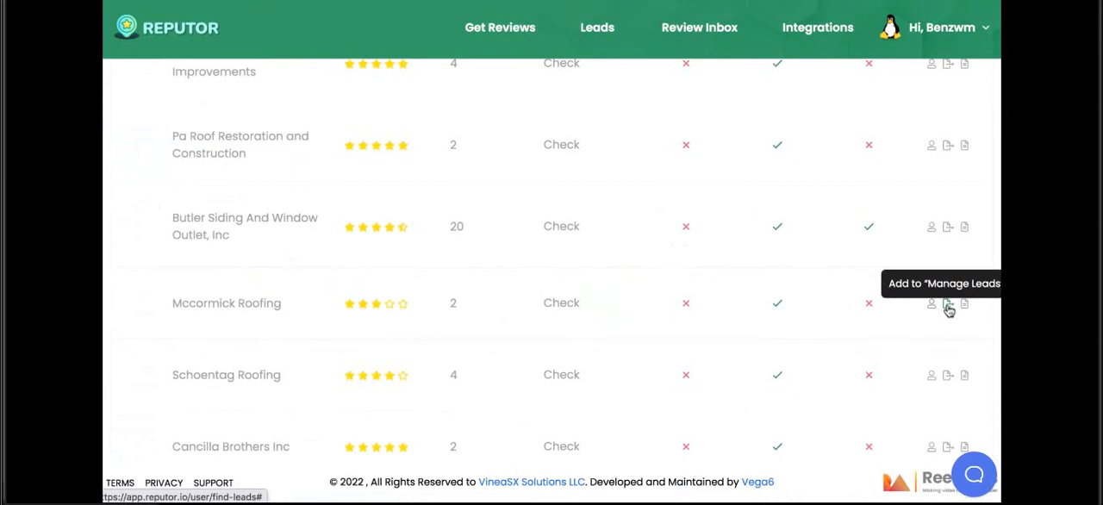
Add Mccormick Roofing to Manage Leads under the New Leads folder.
click(948, 304)
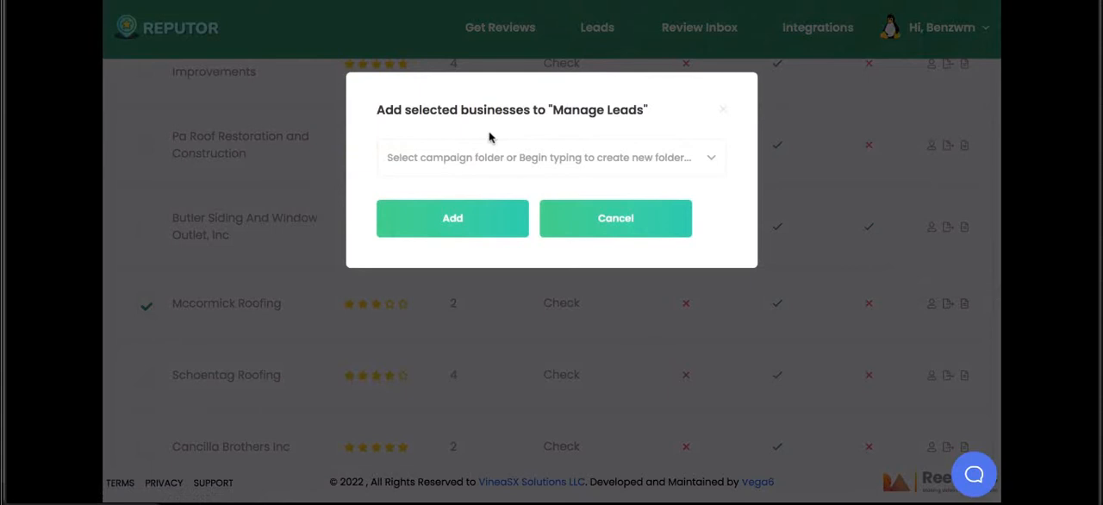
mouse_move(480, 159)
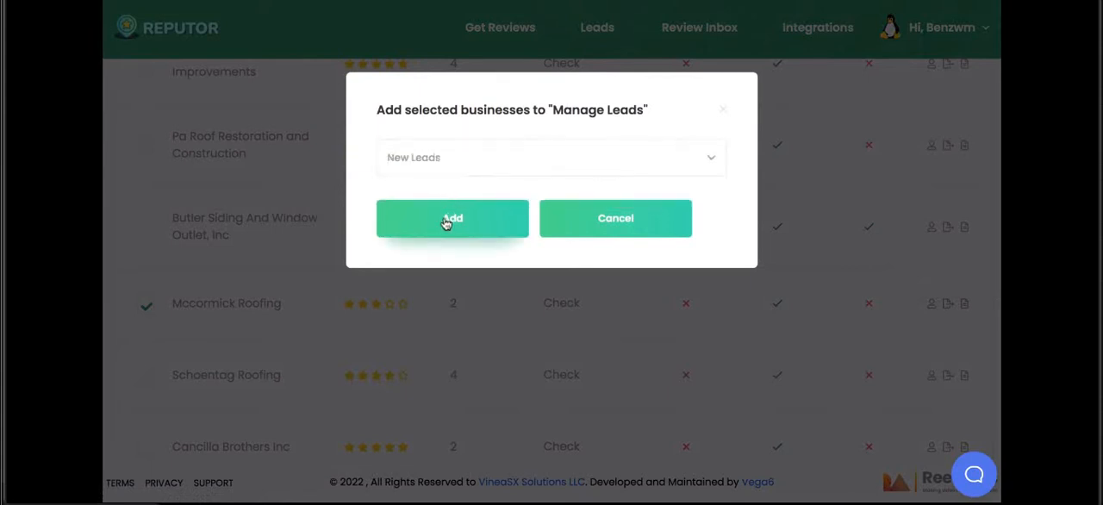
click(453, 218)
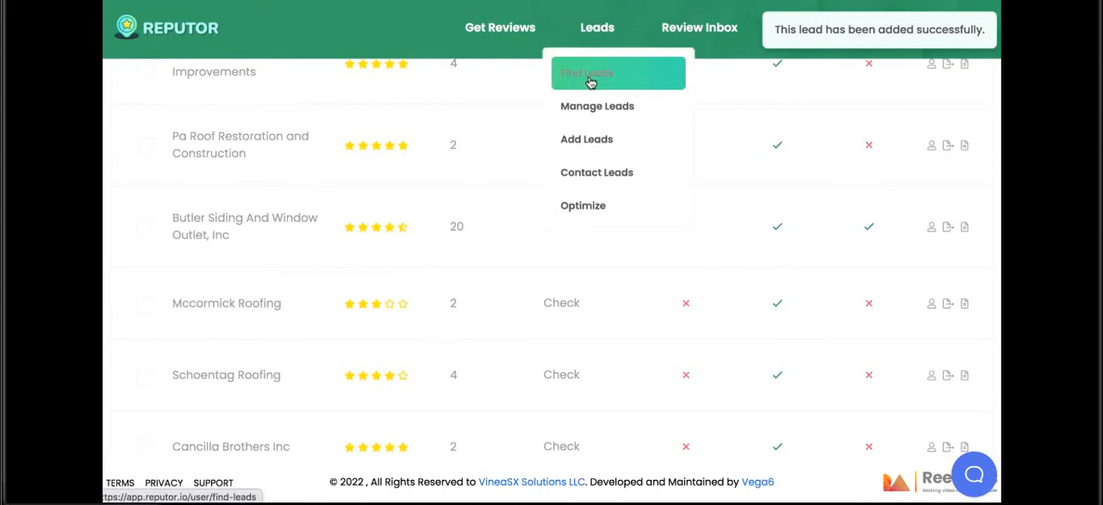
Open the New Leads folder, revisit Mccormick Roofing's listing and claim page, then reopen Leads.
click(597, 105)
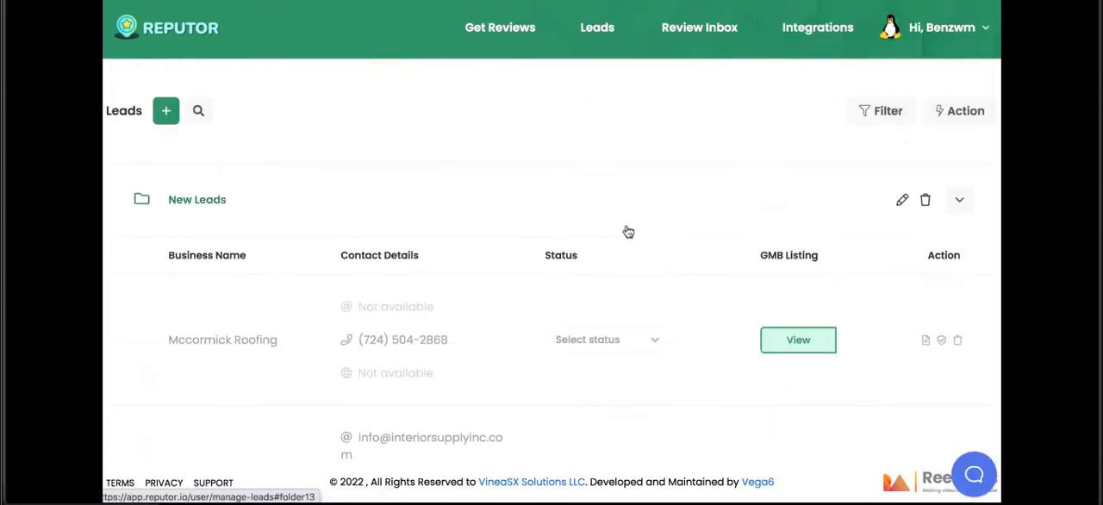
scroll(down, 3)
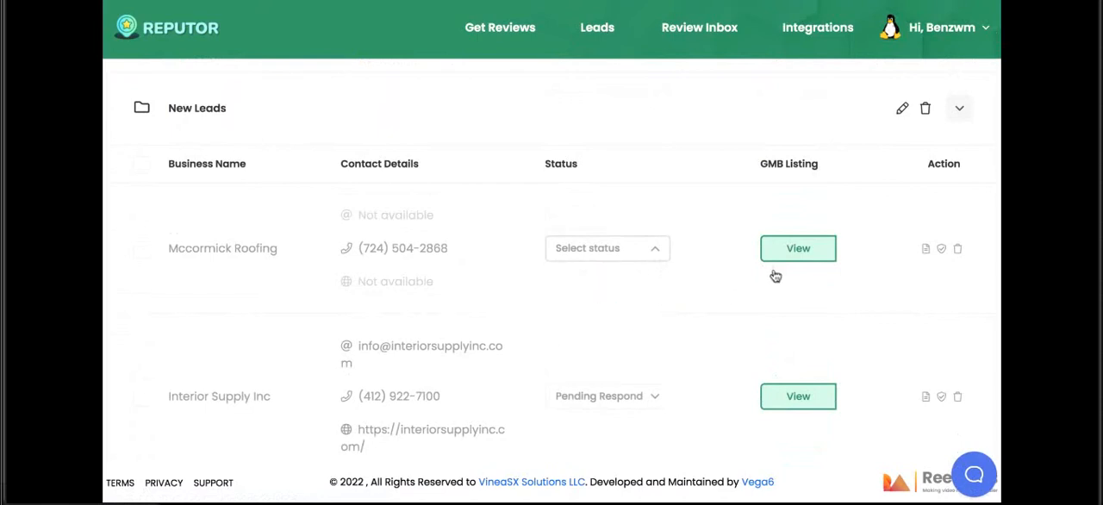
click(797, 249)
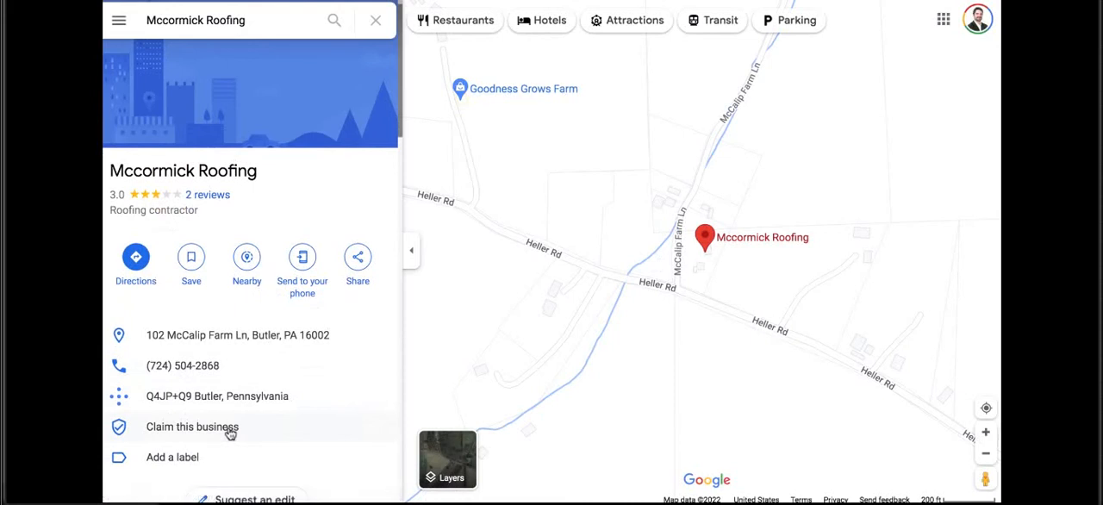
click(192, 427)
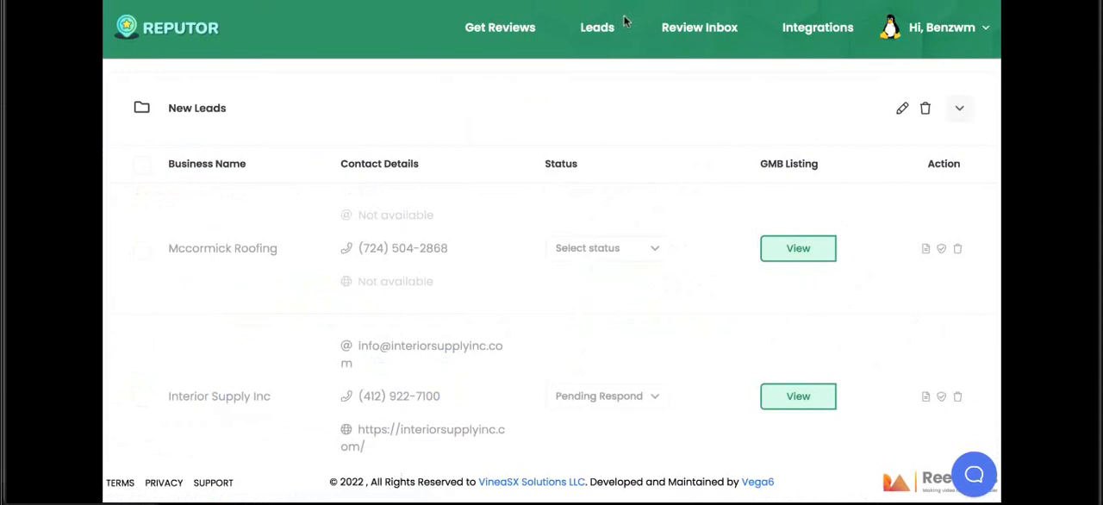
click(596, 26)
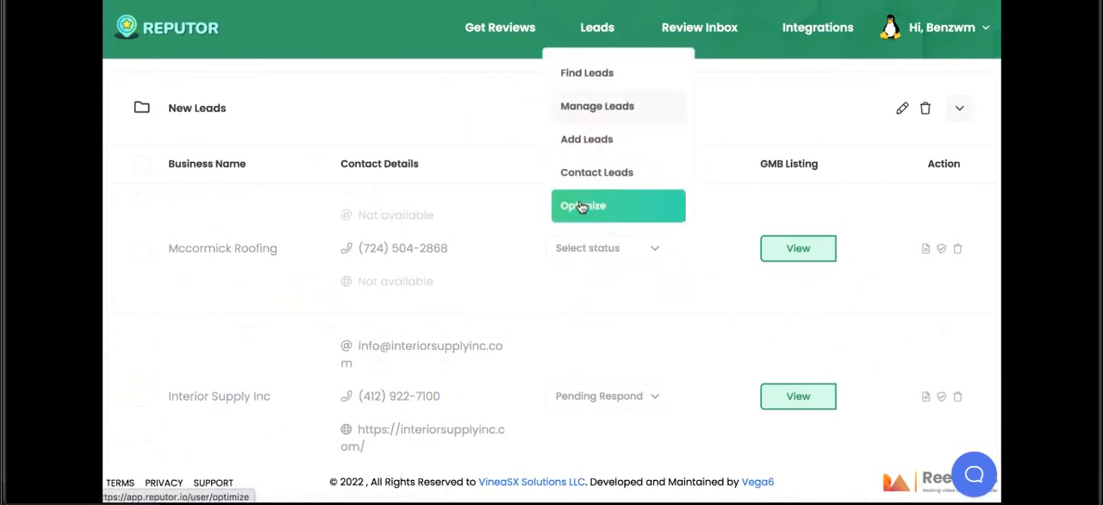
Show the Optimize list with Virtual Pioneer verified and Sunrooms Unlimited unverified.
click(583, 205)
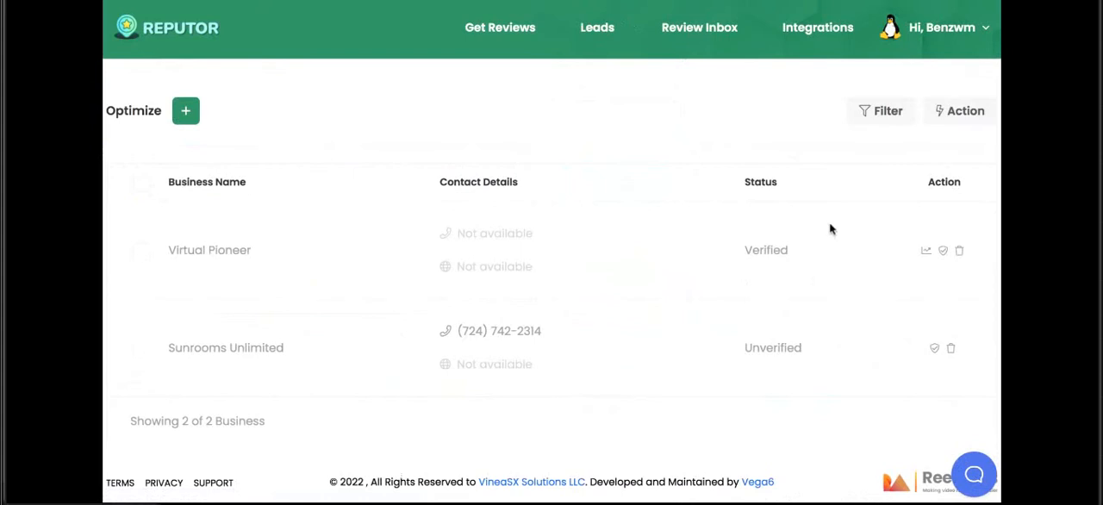
mouse_move(944, 251)
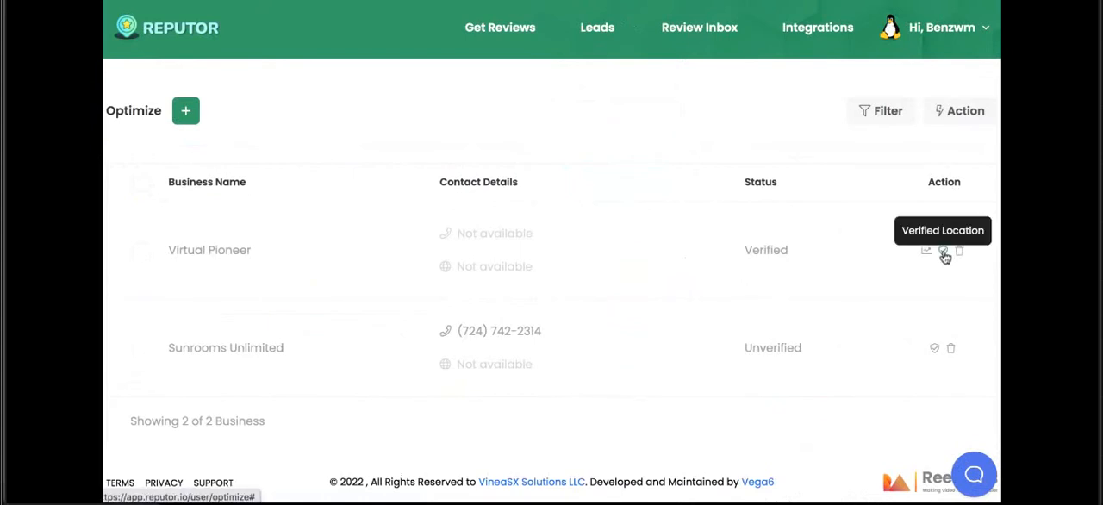
mouse_move(634, 62)
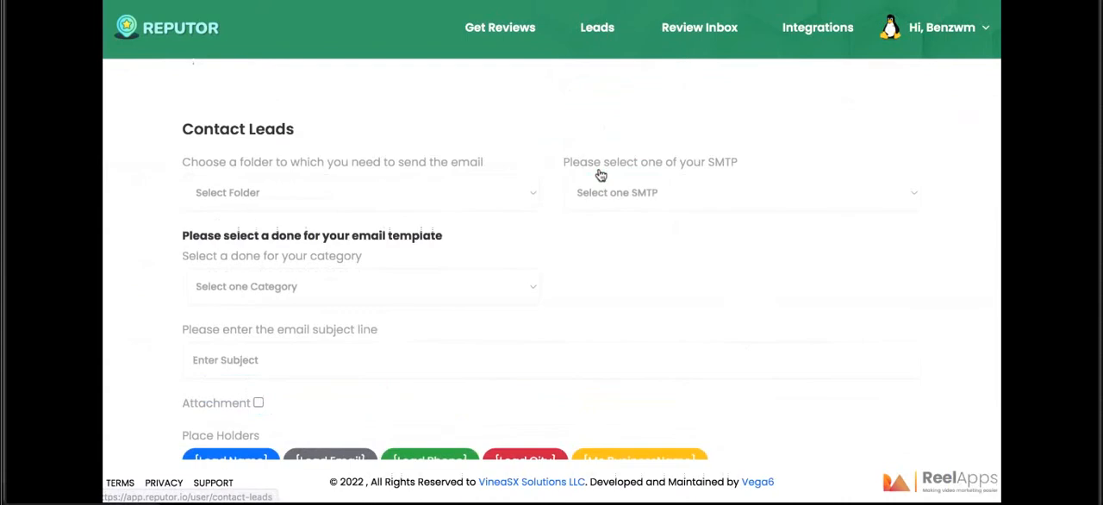
Email New Leads with the Google My Business 'Your Listing is Wrong' template and attachment enabled.
click(360, 193)
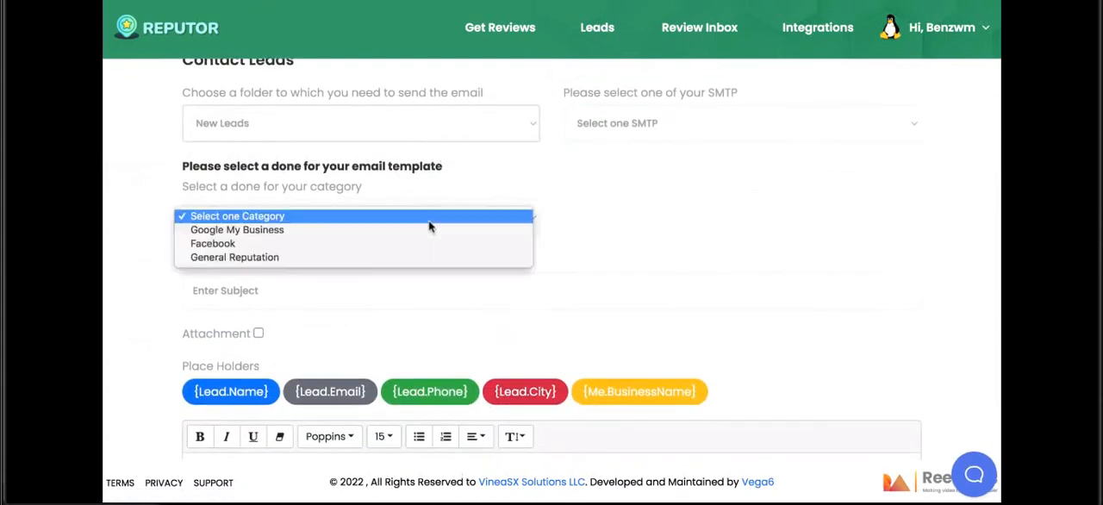
click(237, 230)
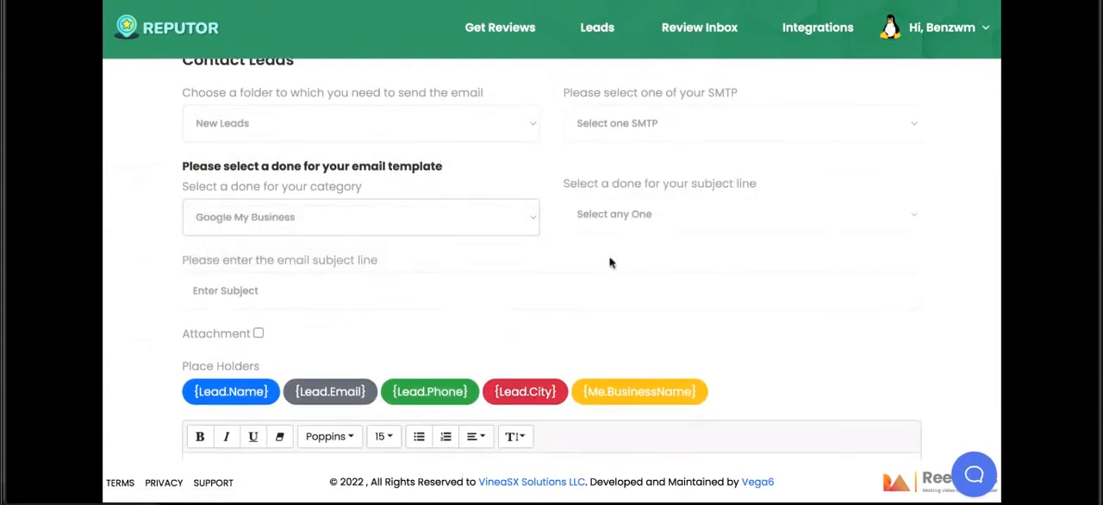
click(742, 214)
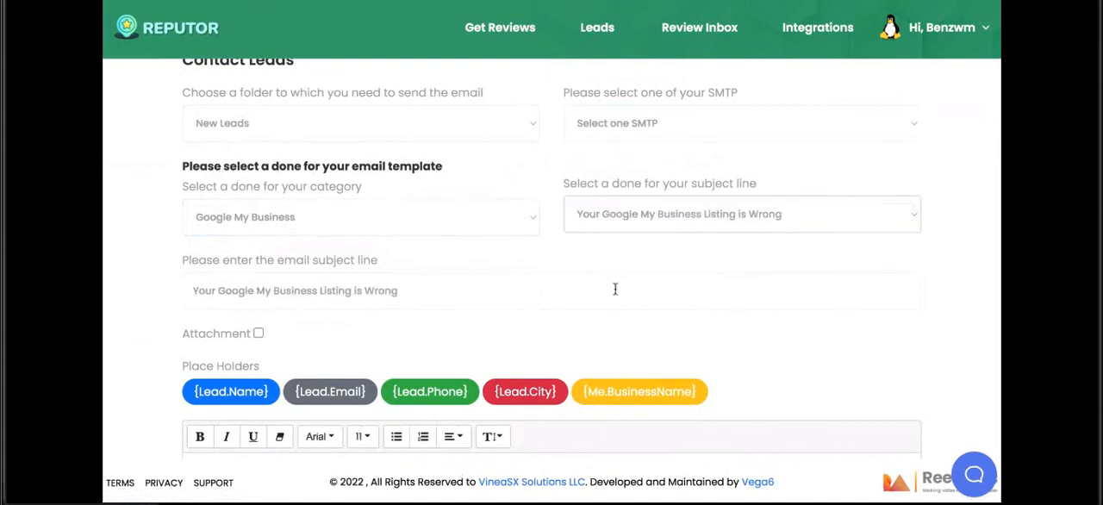
scroll(down, 3)
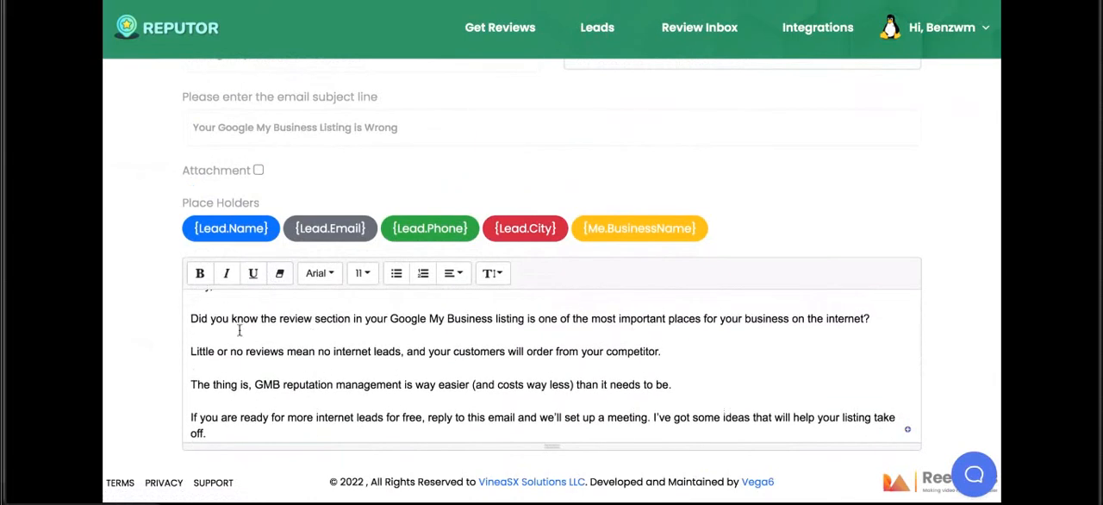
click(259, 170)
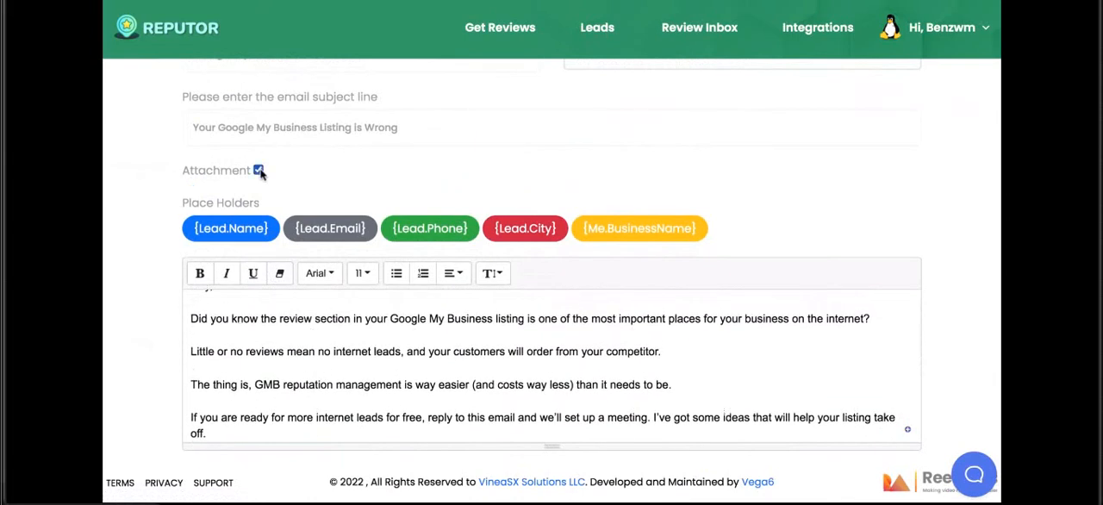
scroll(down, 3)
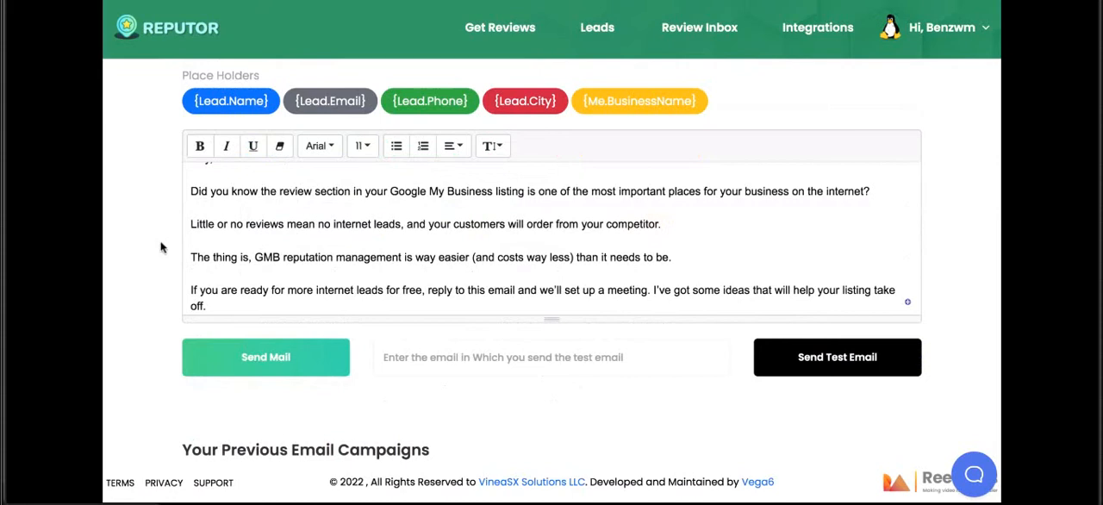
mouse_move(830, 55)
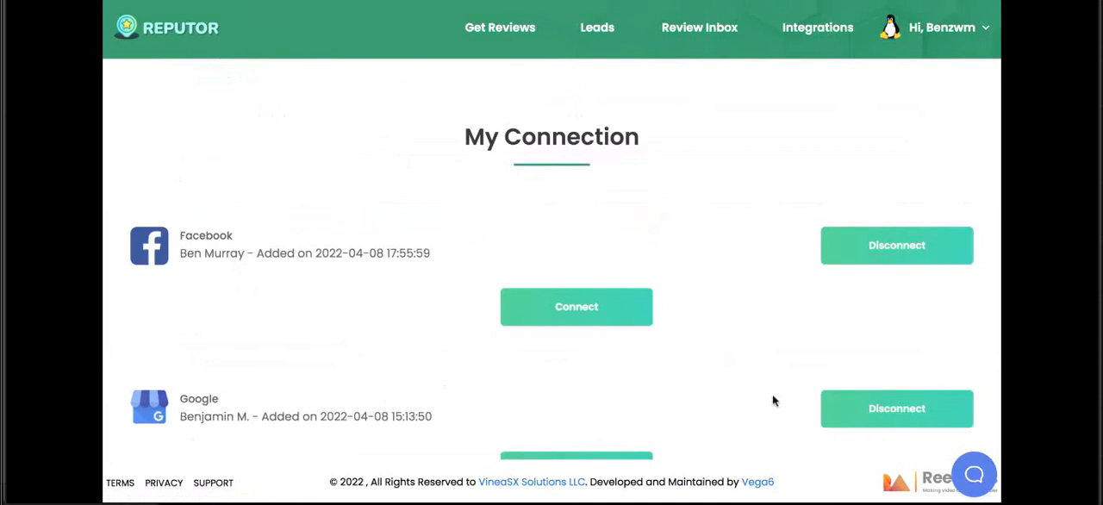
Review integrations (Facebook and Google connected, no SMTP) and return to the Leads menu.
scroll(down, 3)
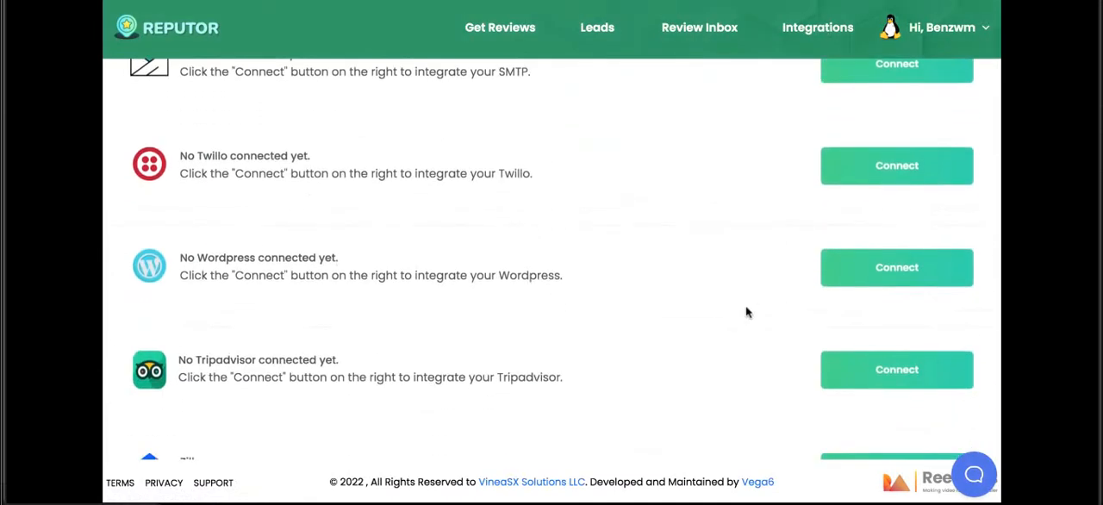
scroll(down, 3)
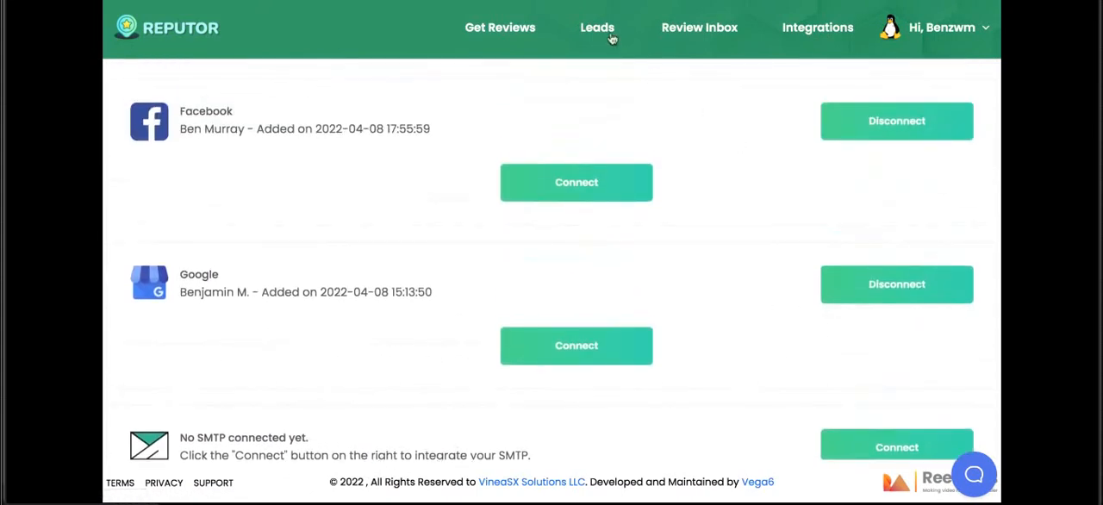
click(598, 26)
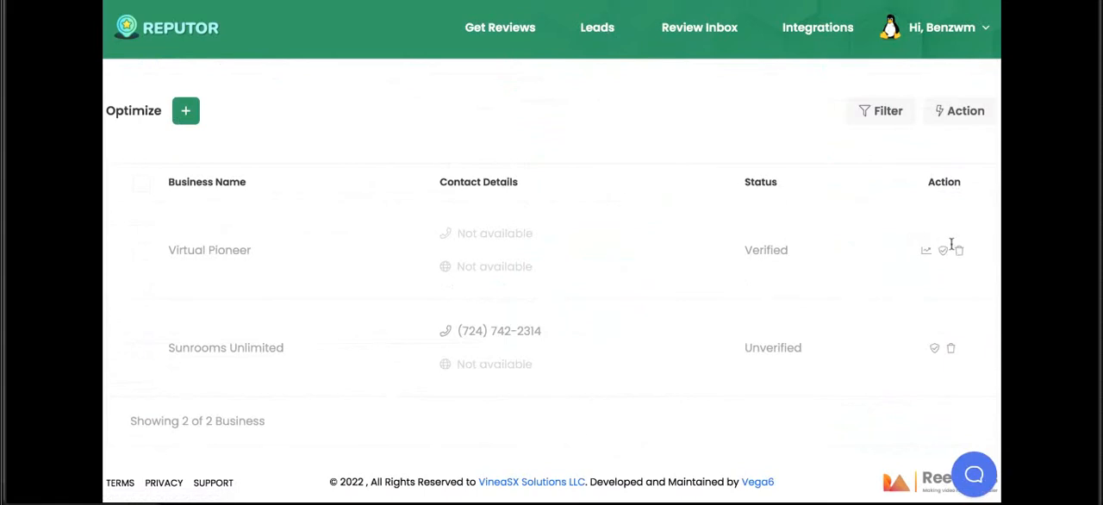
mouse_move(925, 251)
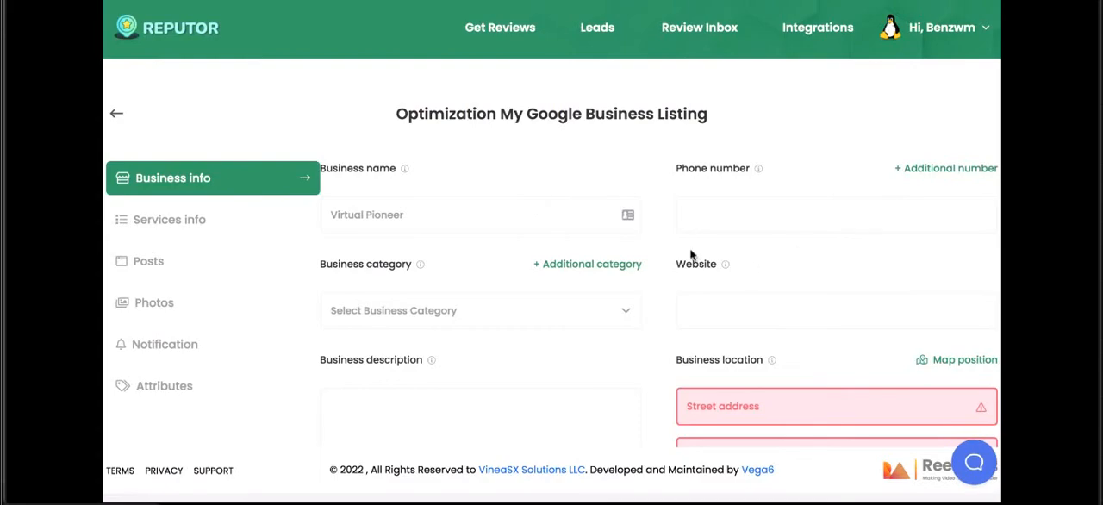
Browse Virtual Pioneer's listing optimizer through business, services and working hours, then its offer posts.
scroll(down, 3)
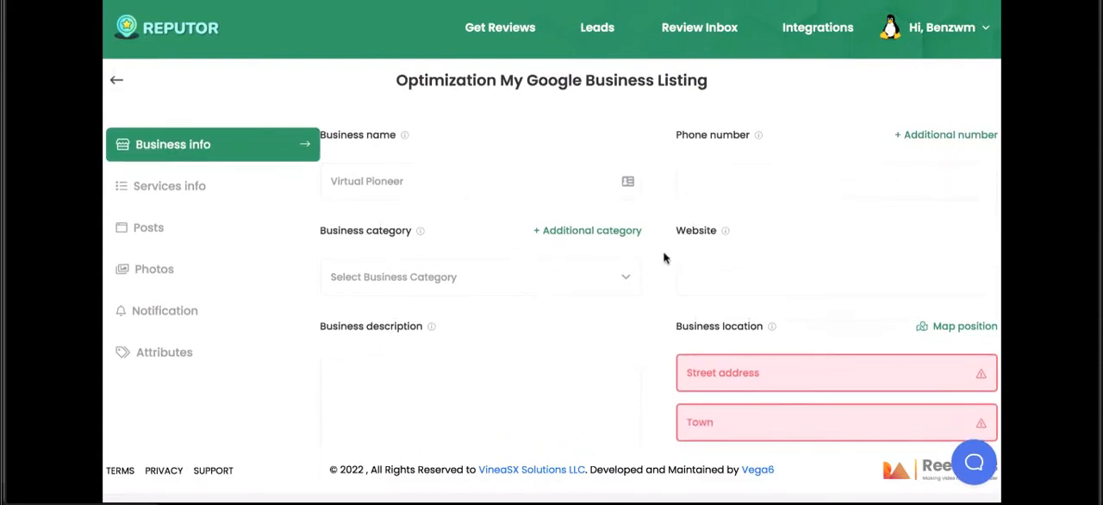
click(169, 186)
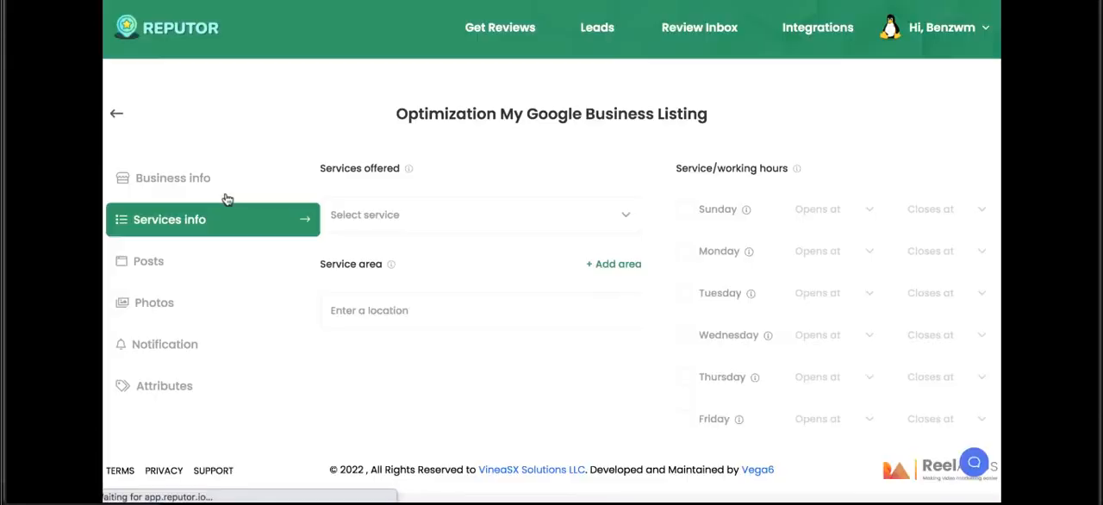
scroll(down, 3)
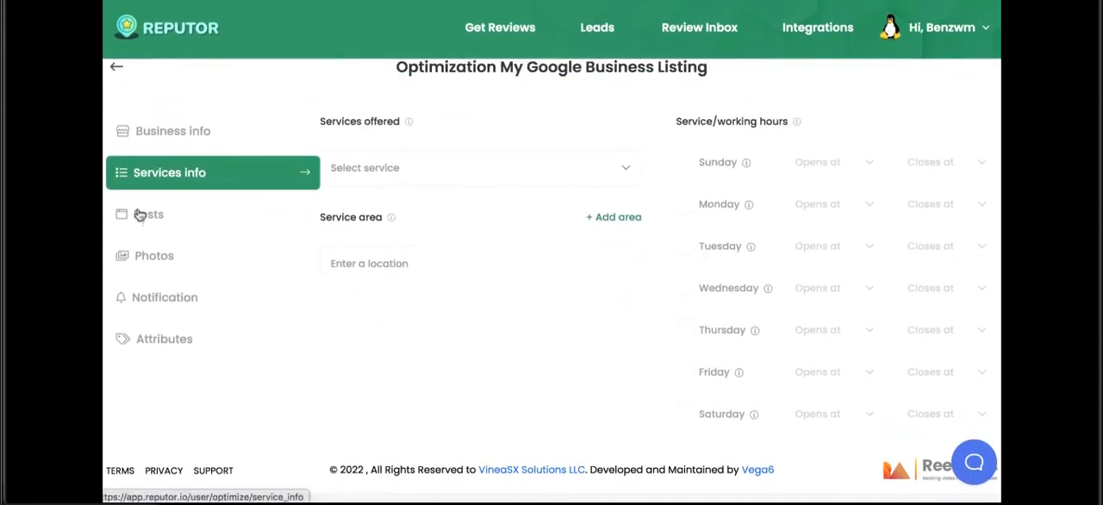
click(154, 255)
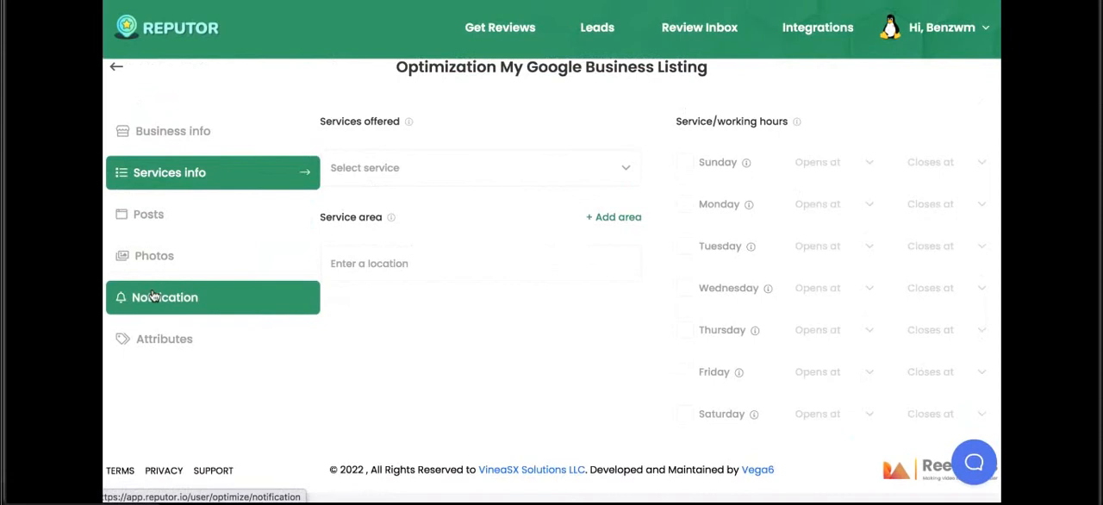
click(148, 214)
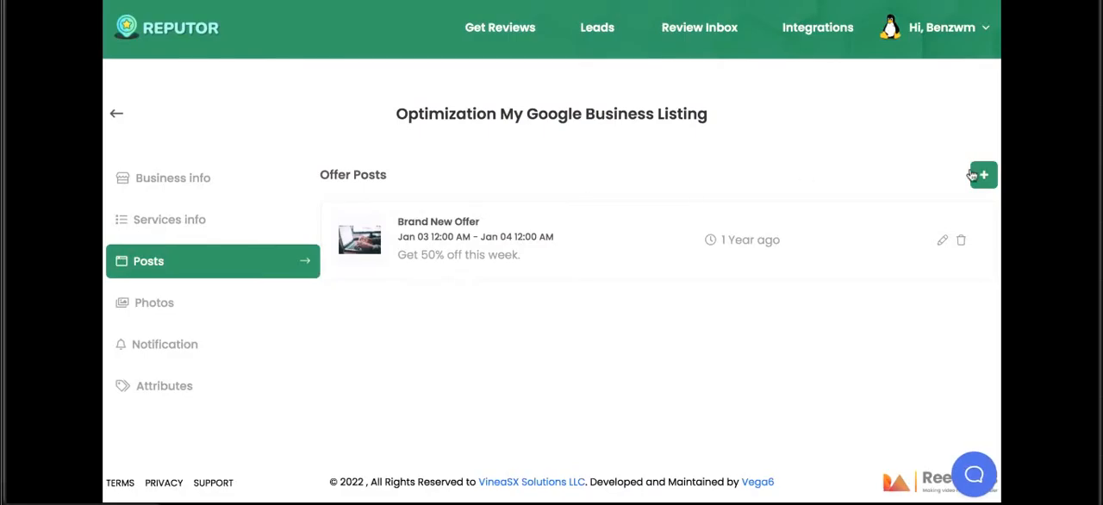
Start a new offer post, look over the Create post form, then cancel it.
click(983, 174)
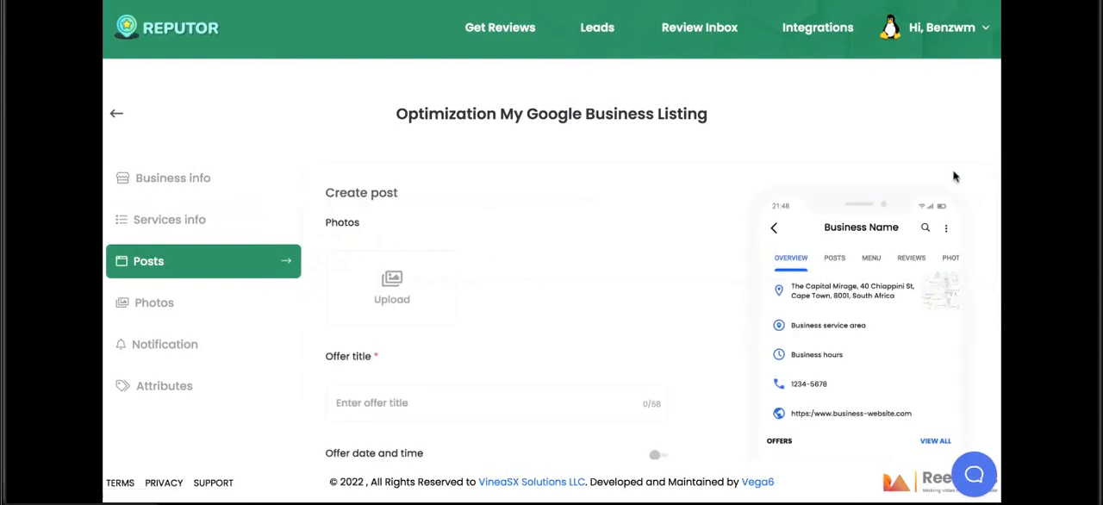
scroll(down, 3)
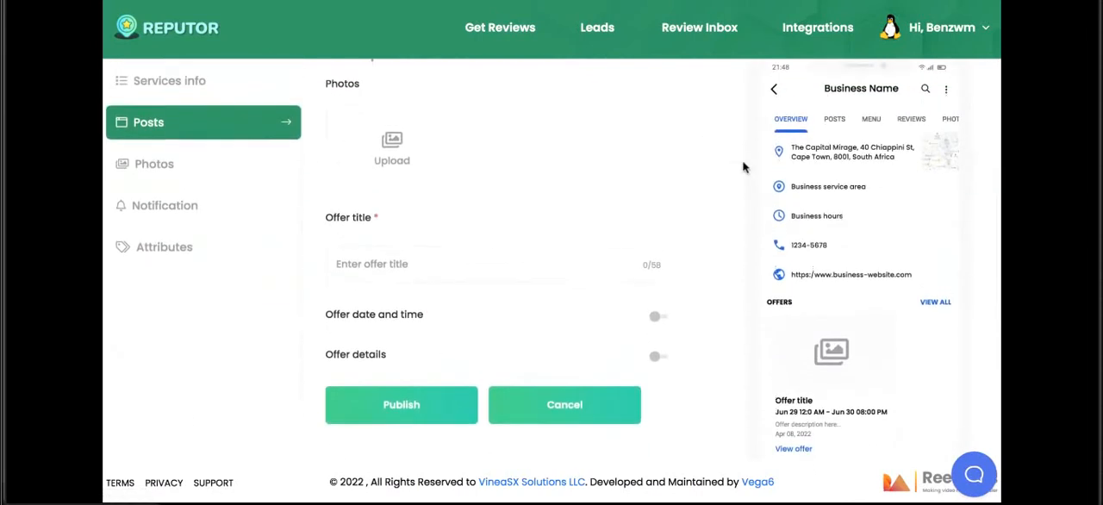
click(563, 404)
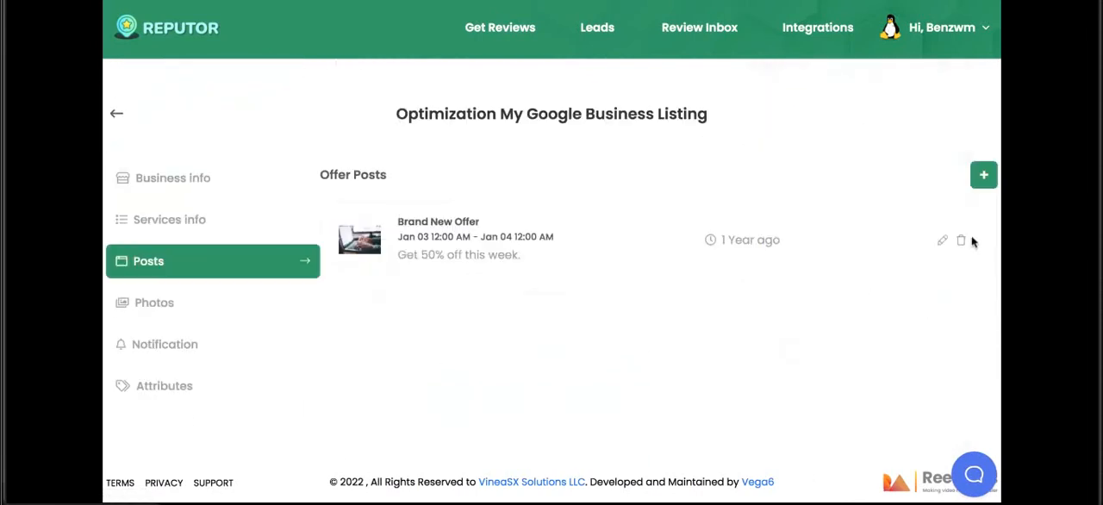
Open Brand New Offer for editing and scroll through its dates, 50% off details and link.
click(942, 240)
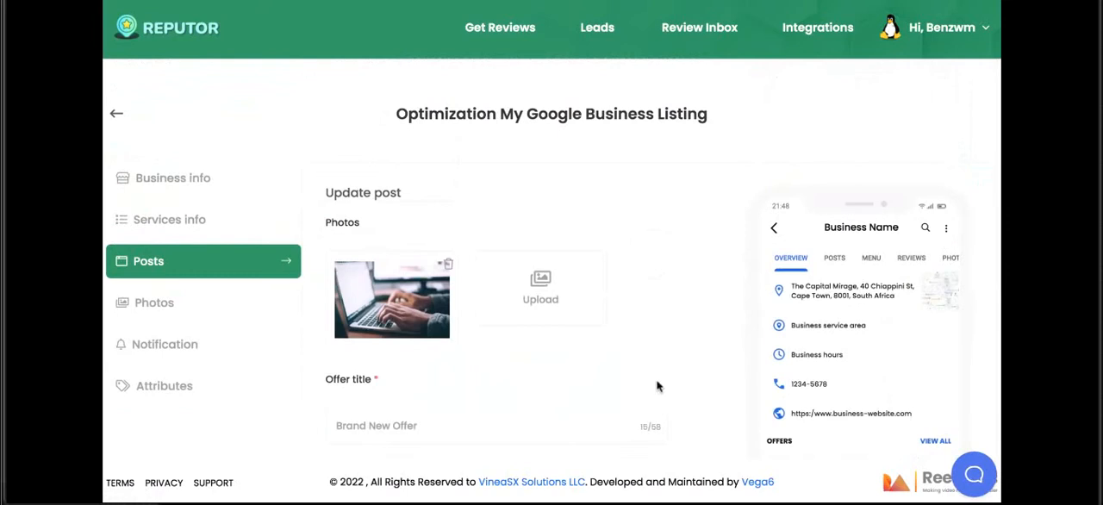
scroll(down, 3)
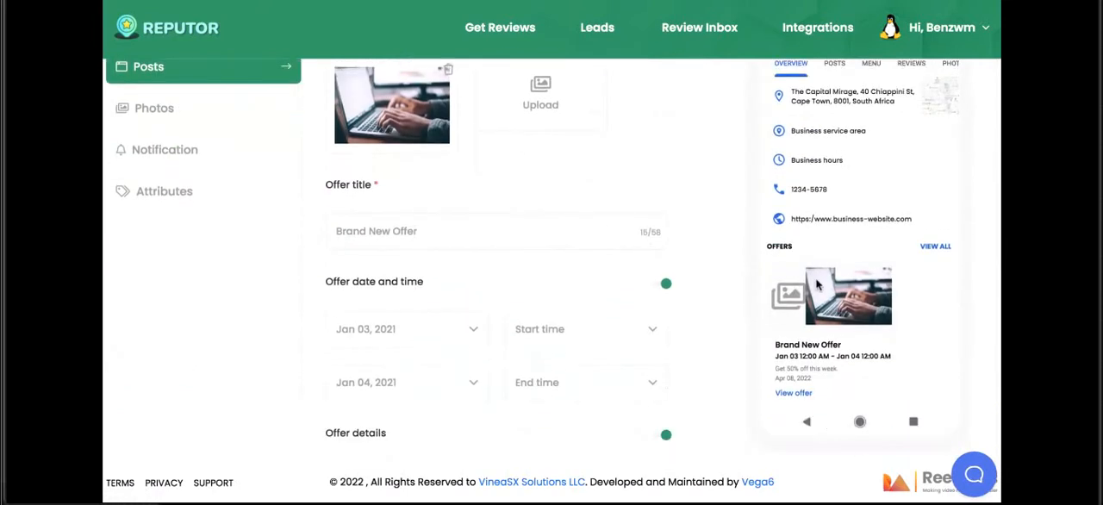
mouse_move(819, 300)
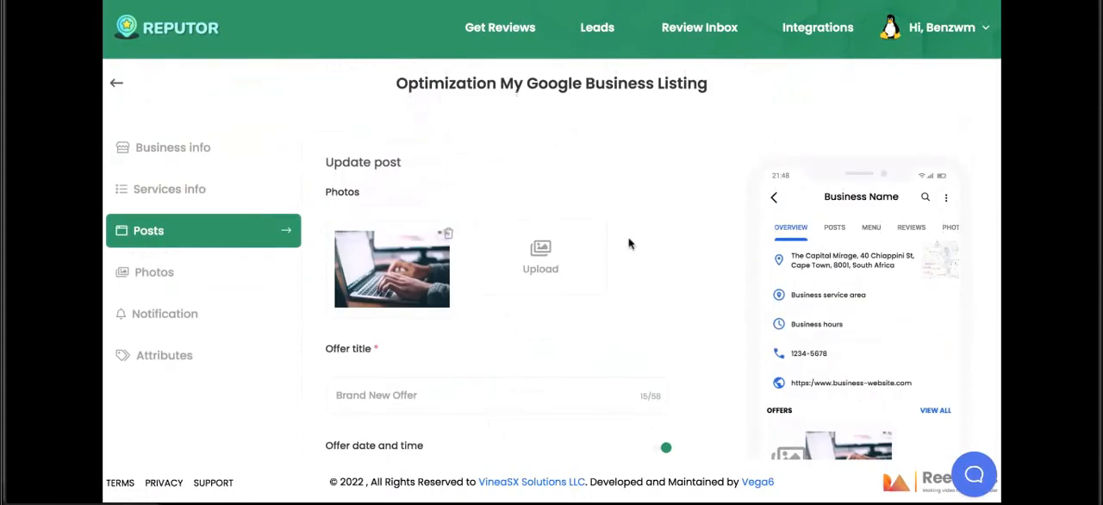
mouse_move(505, 357)
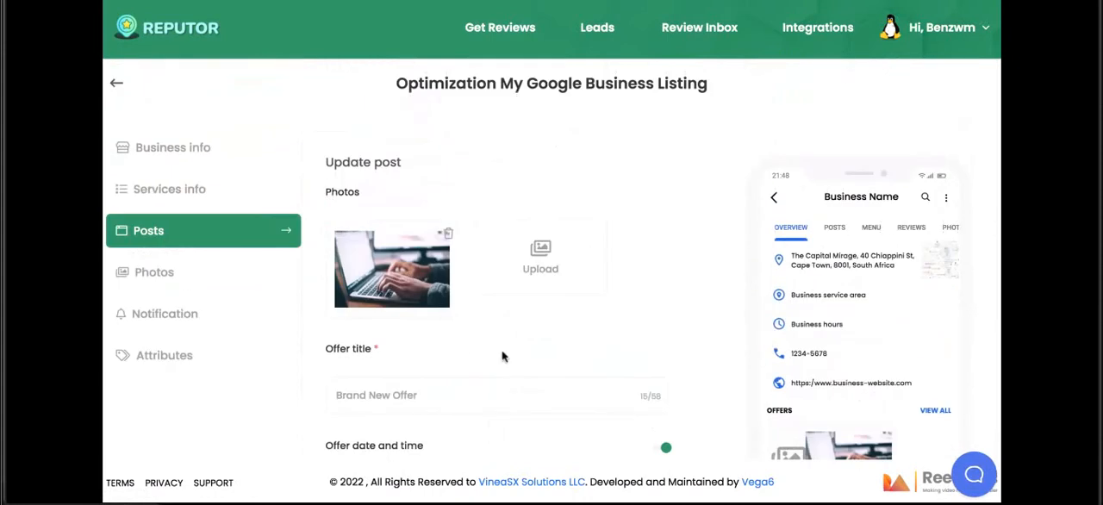
scroll(down, 3)
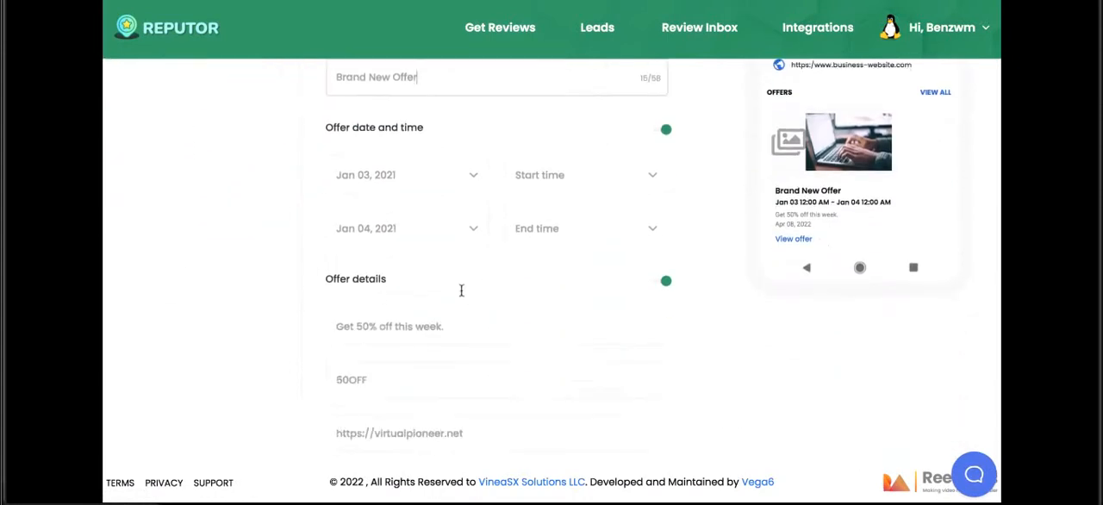
scroll(down, 3)
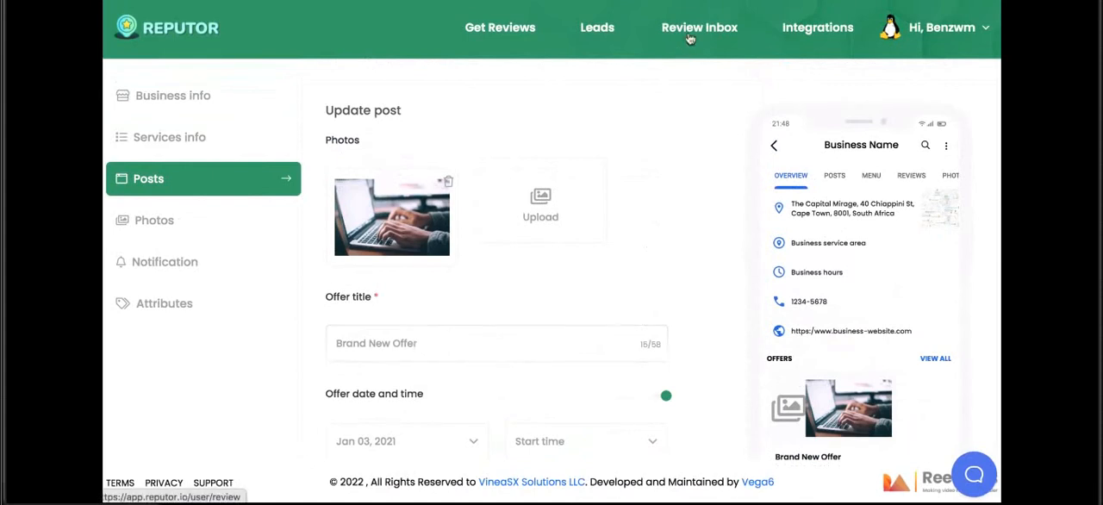
View the Review Inbox saved replies, then dismiss a new saved reply without saving.
click(699, 27)
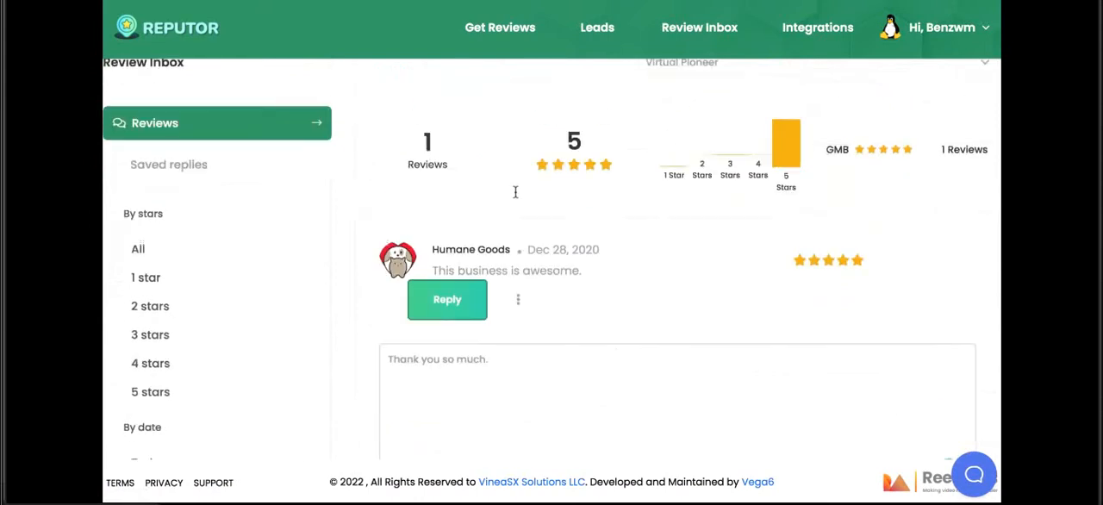
click(168, 163)
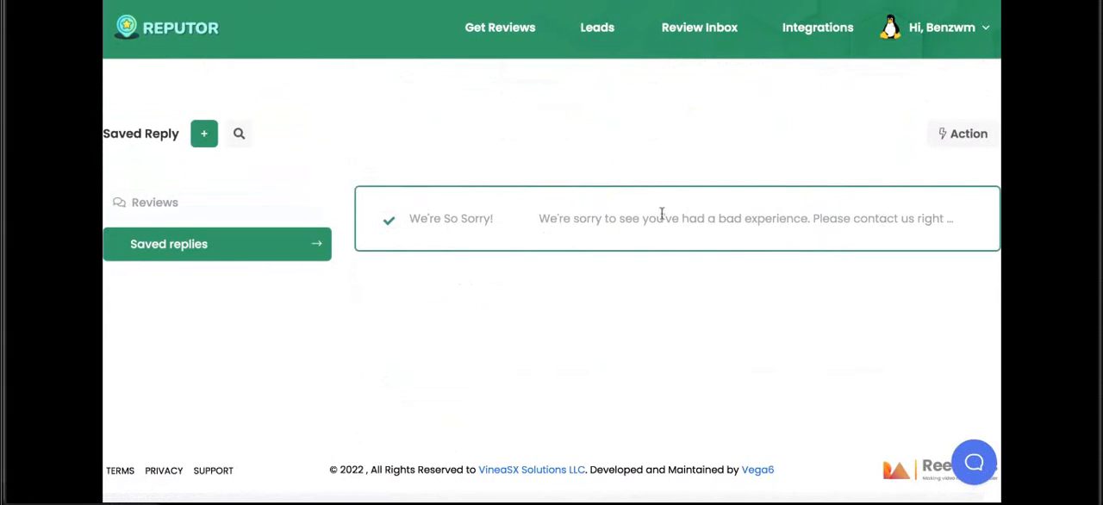
mouse_move(392, 224)
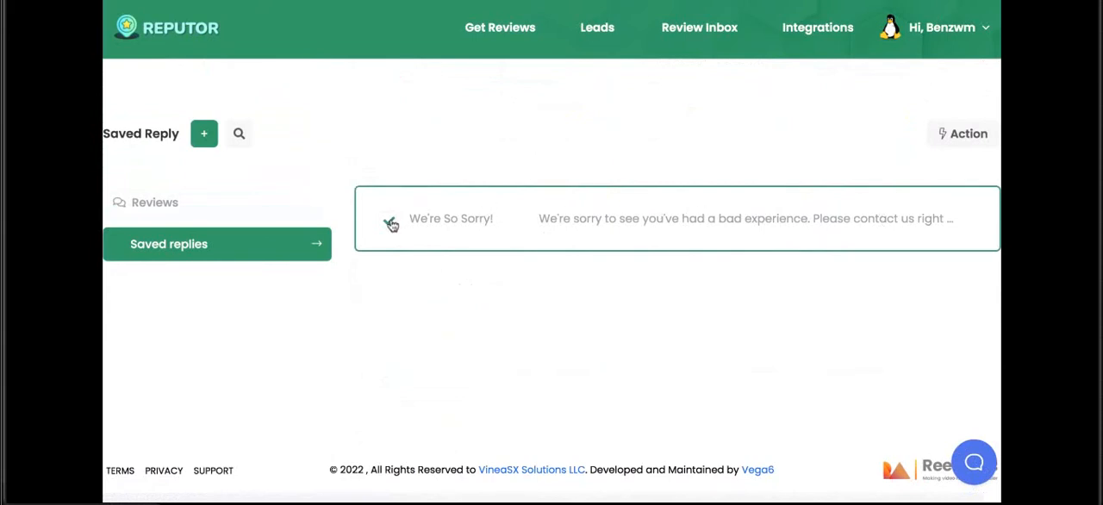
click(204, 134)
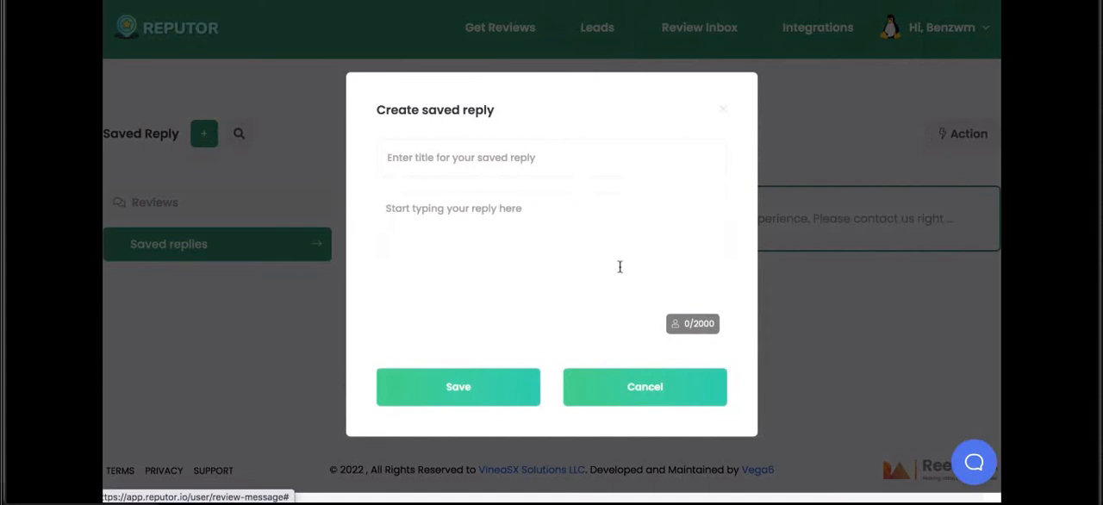
click(645, 386)
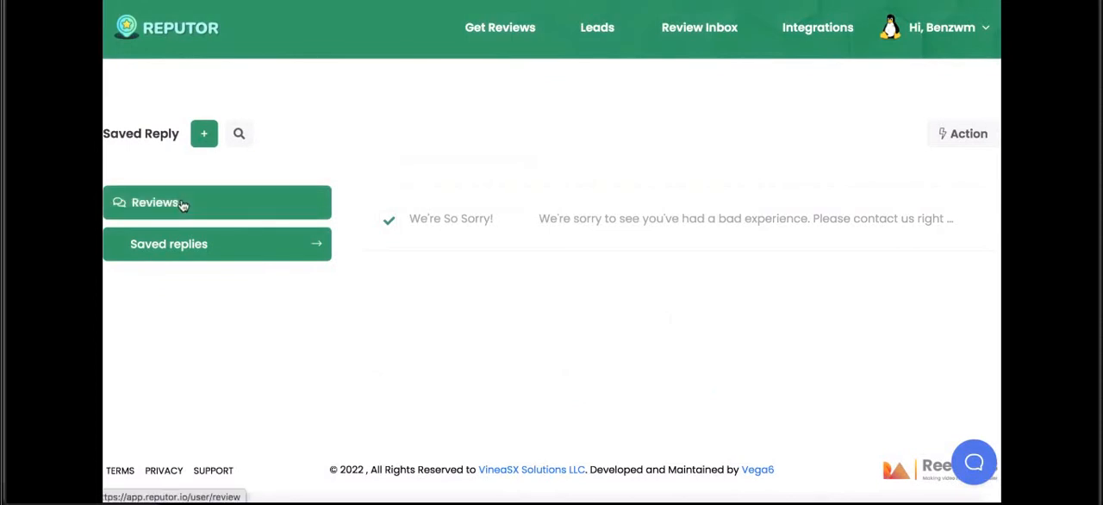
Go to the Review Inbox business selection page showing Google and Facebook page dropdowns.
click(699, 27)
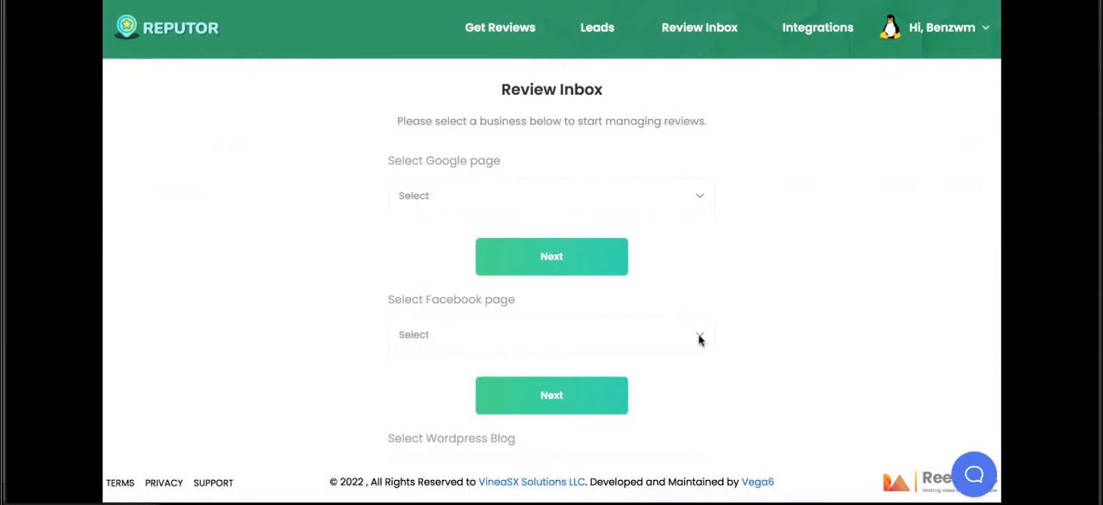
click(552, 334)
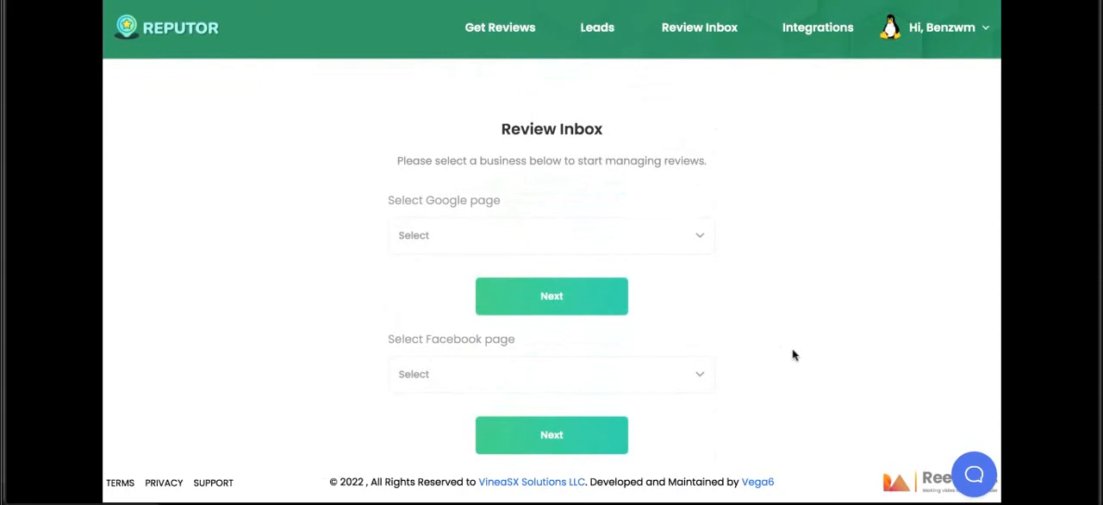
mouse_move(754, 170)
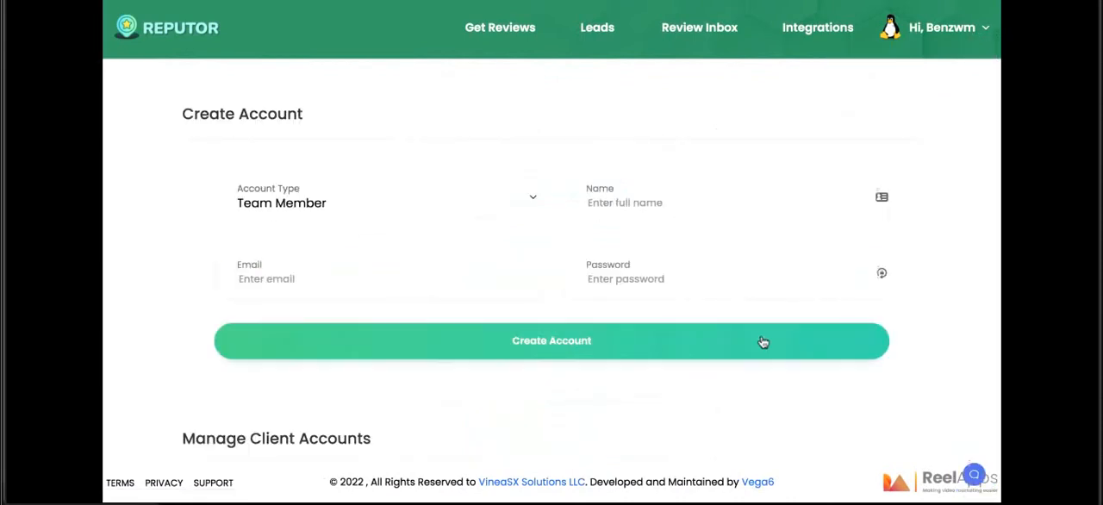
Scroll the Manage Accounts tables for clients, team members and resellers, then return home.
scroll(down, 3)
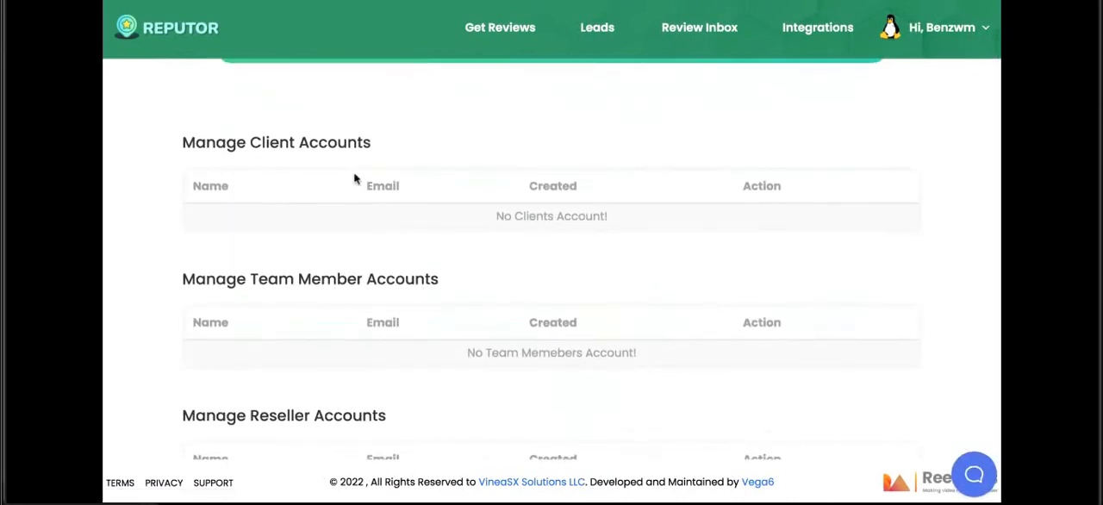
mouse_move(257, 142)
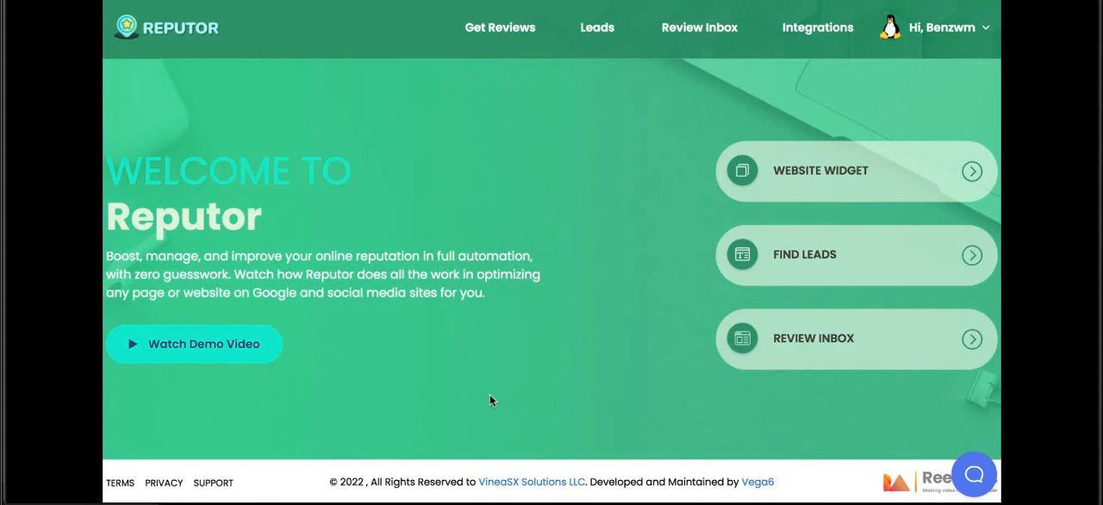
click(500, 26)
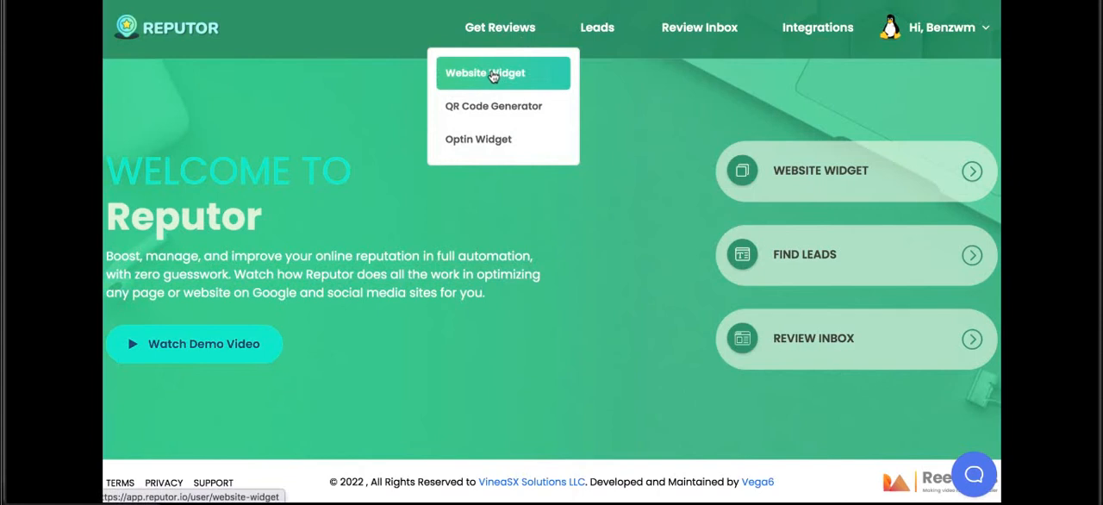
Edit and save the HandyMan website widget campaign, then choose the Modal widget style.
click(484, 73)
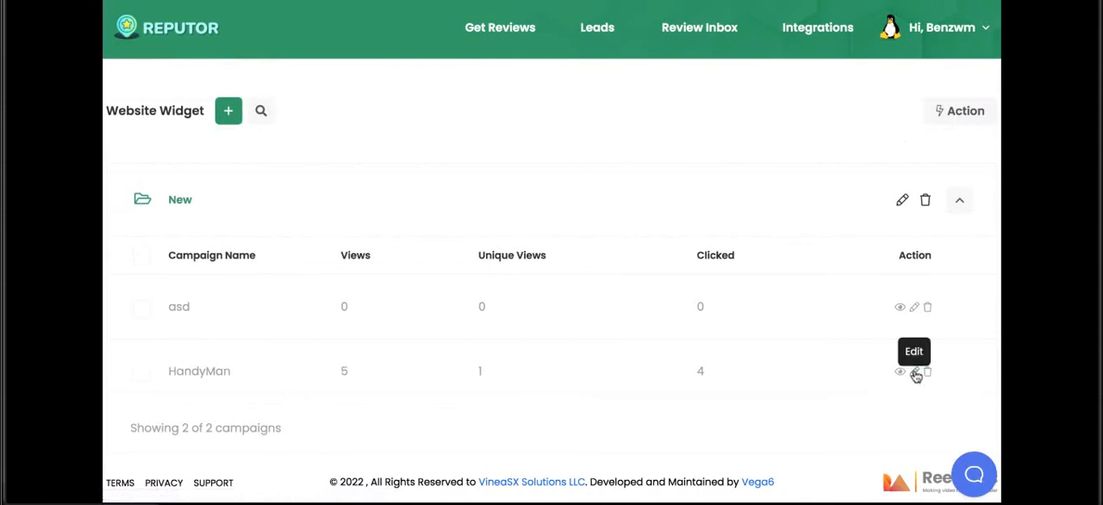
click(915, 371)
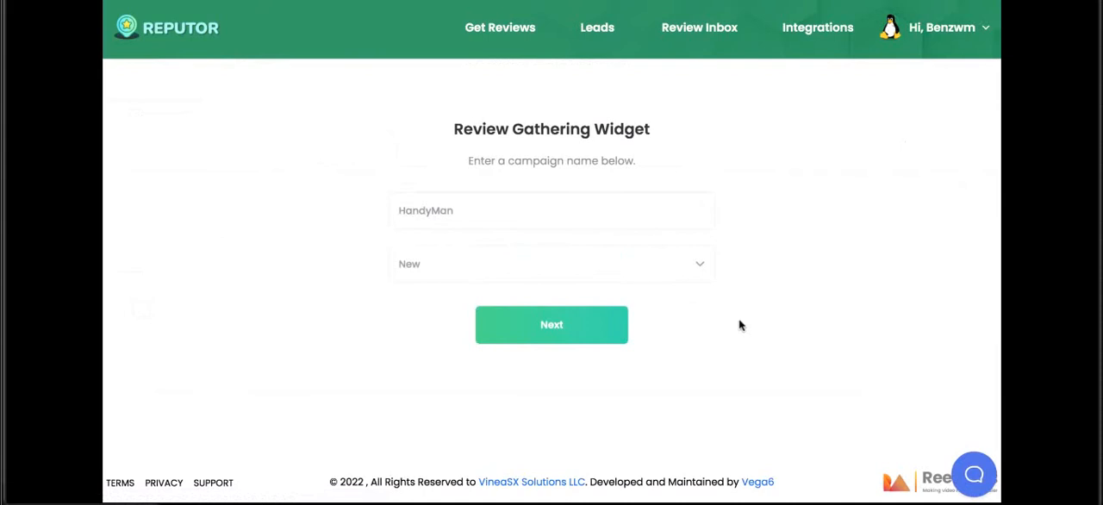
click(551, 324)
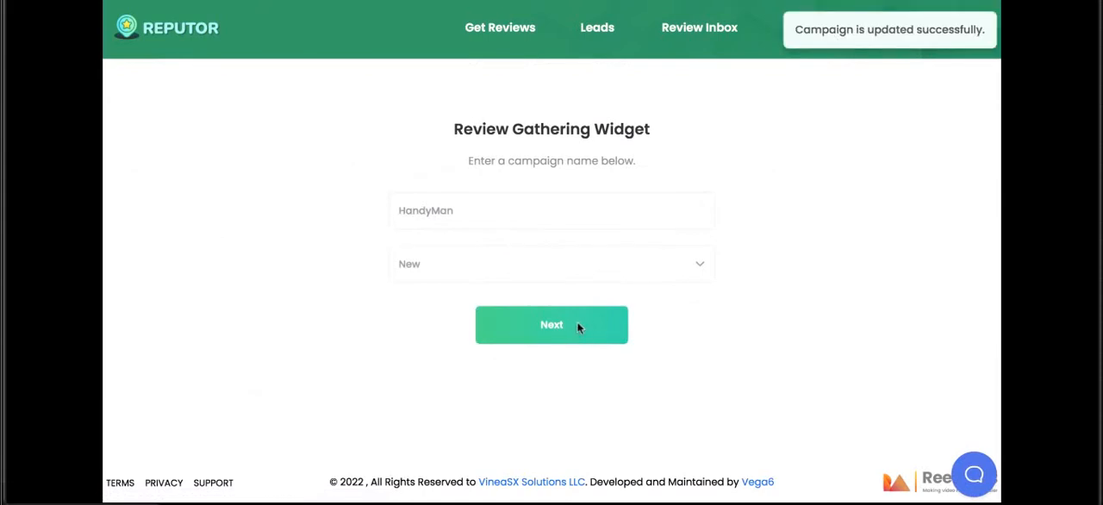
click(551, 325)
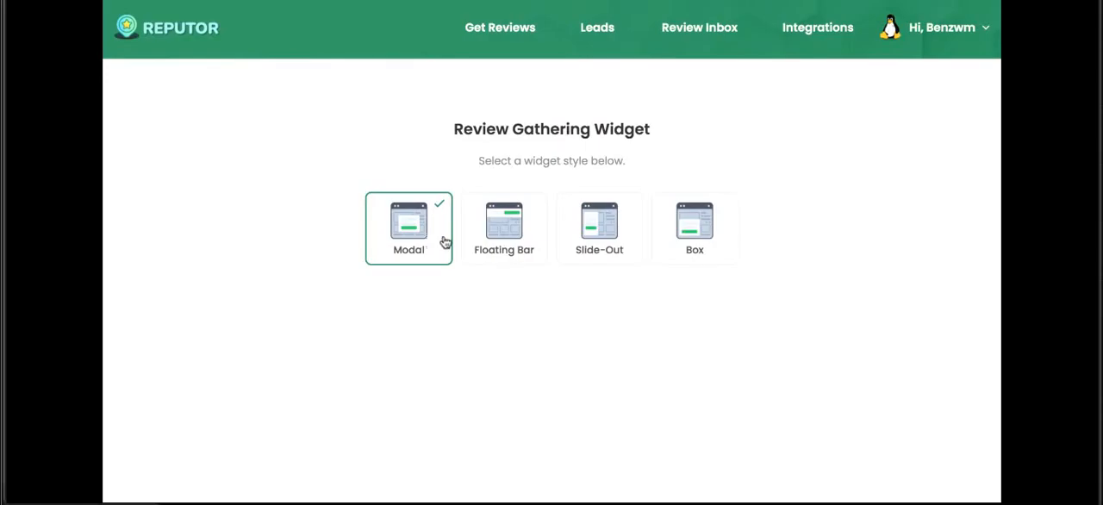
Edit the HandyMan modal widget's headline text styling and the Angi review link.
click(408, 227)
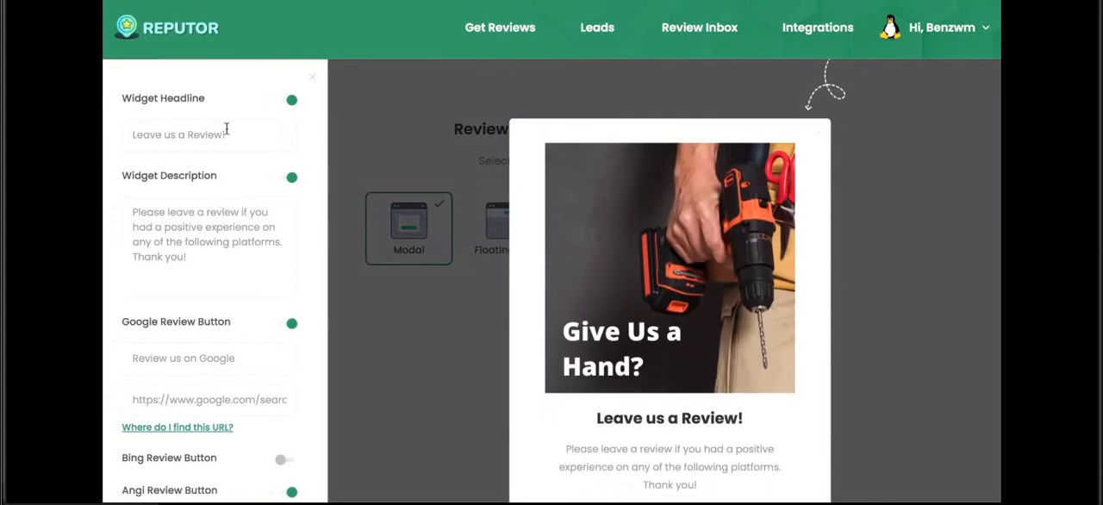
click(206, 135)
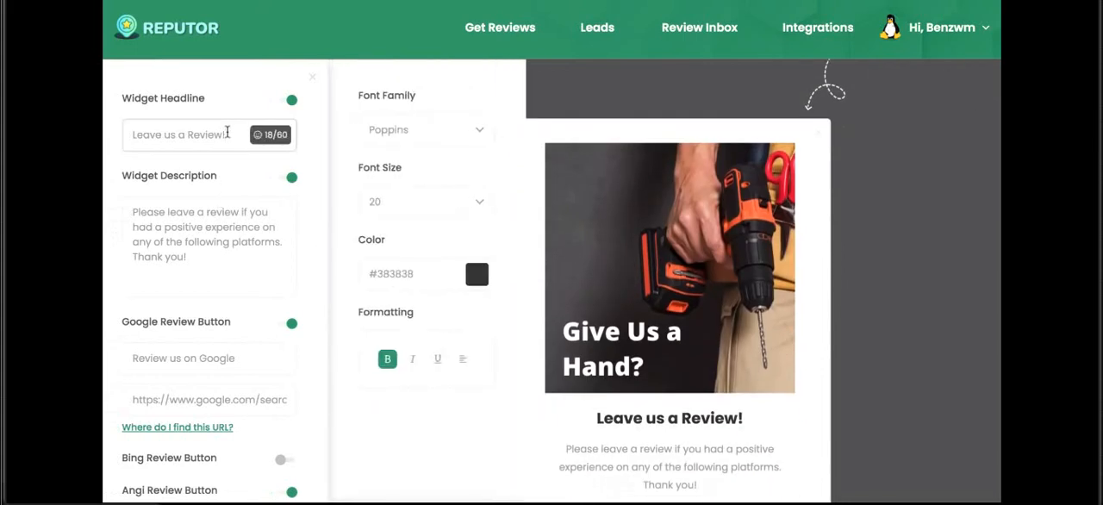
scroll(down, 3)
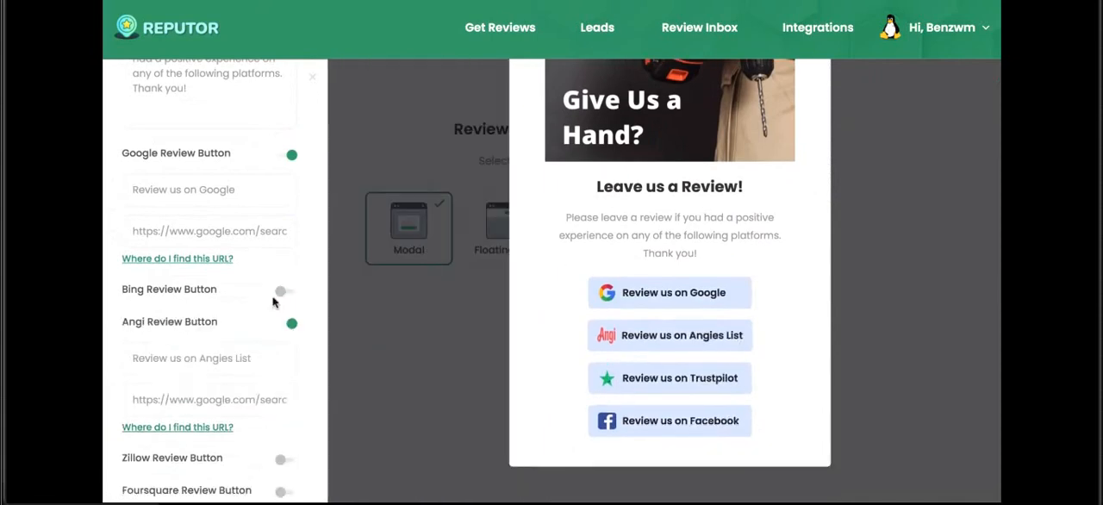
scroll(down, 3)
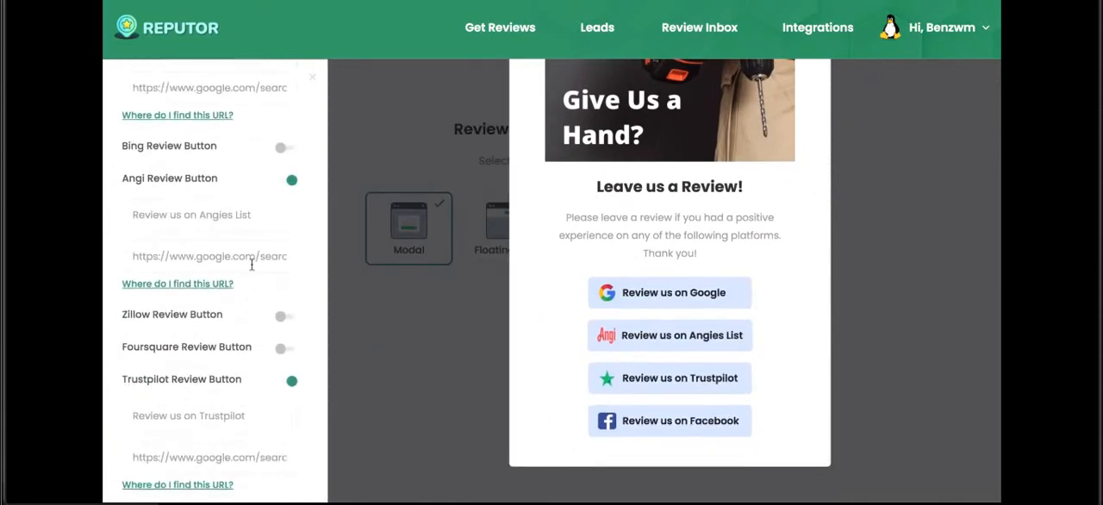
click(286, 233)
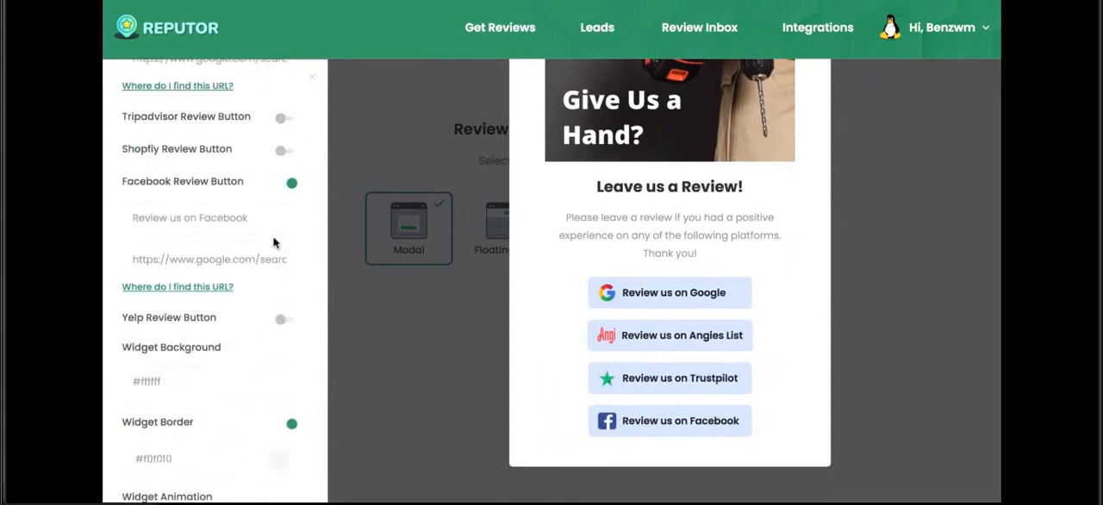
Choose a different Widget Animation entrance for the modal widget.
scroll(down, 3)
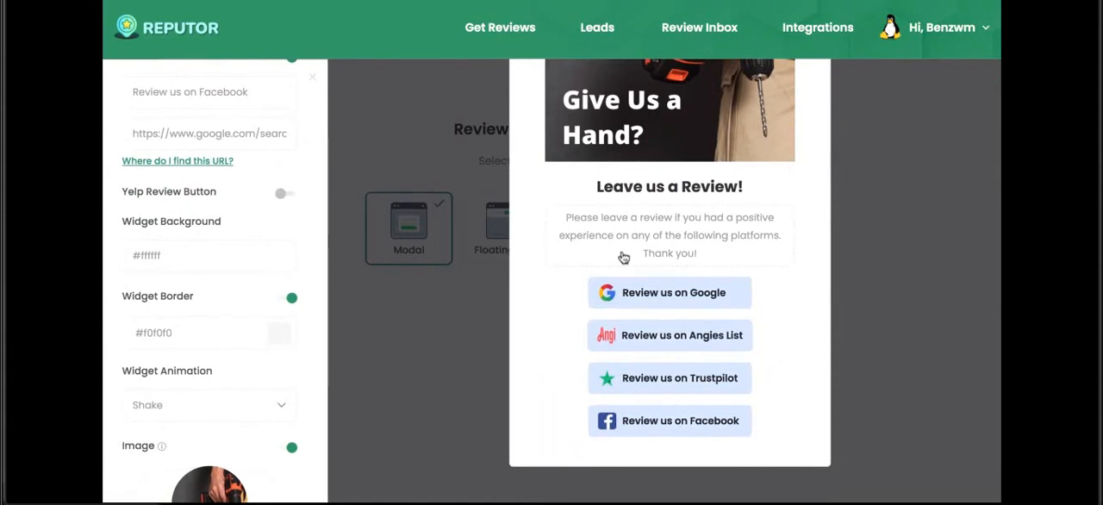
scroll(down, 3)
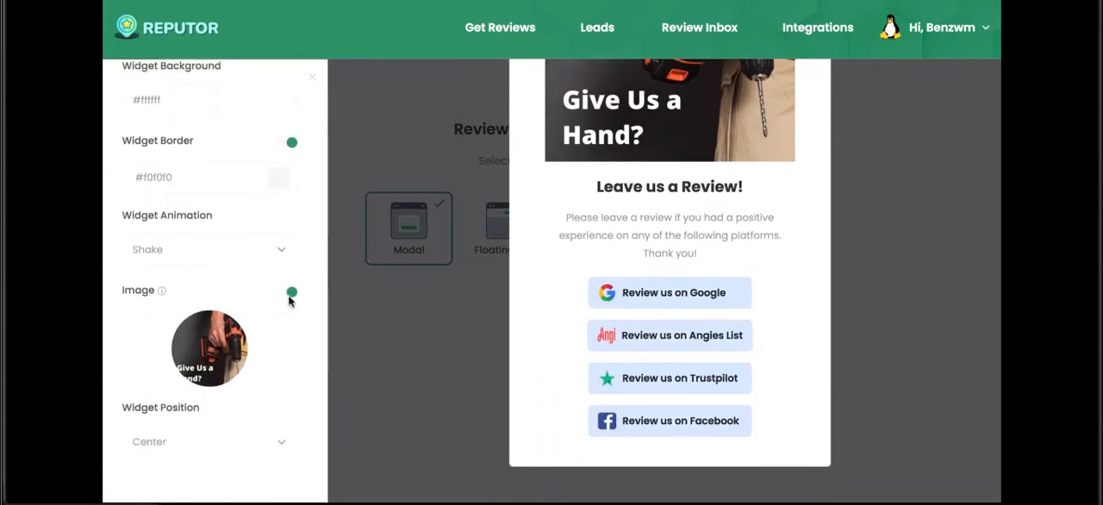
click(208, 249)
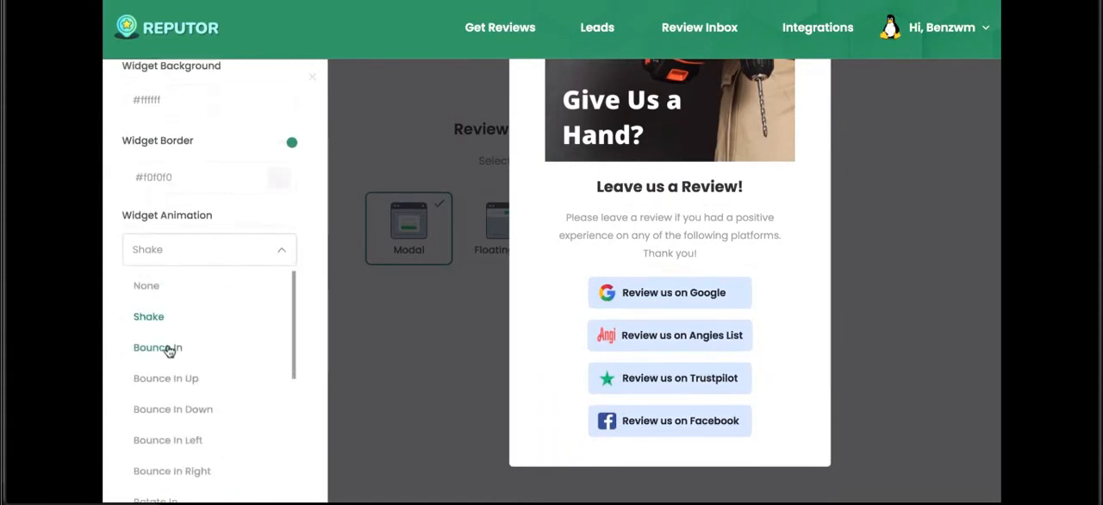
click(157, 348)
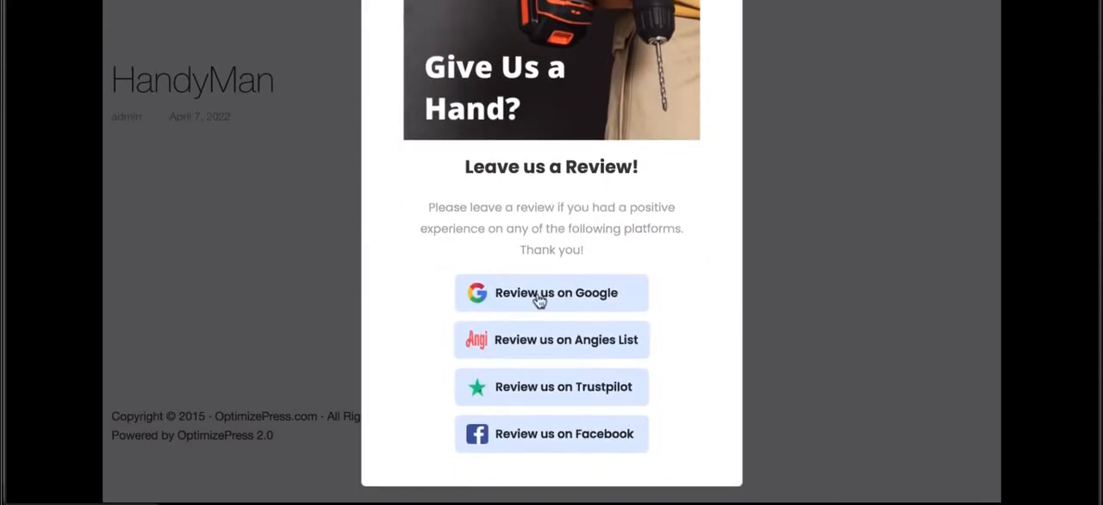
Generate the HandyMan widget to display its embed script with Copy code and Publish.
click(551, 292)
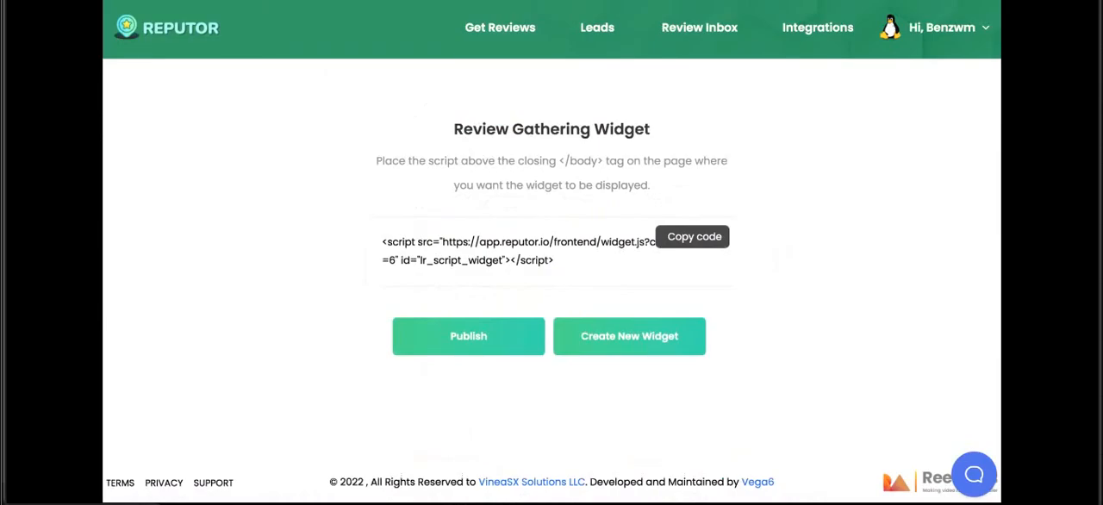
mouse_move(358, 153)
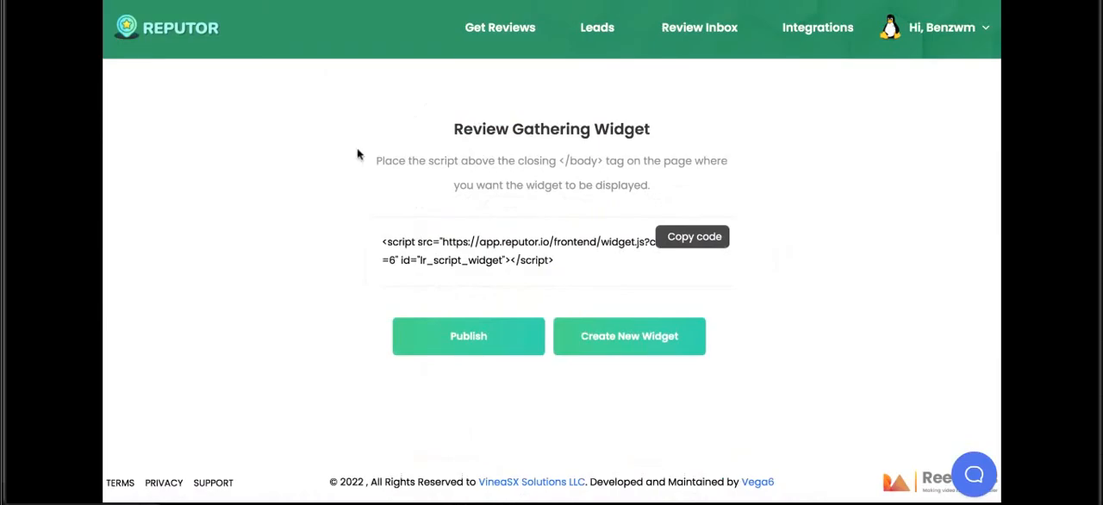
click(500, 26)
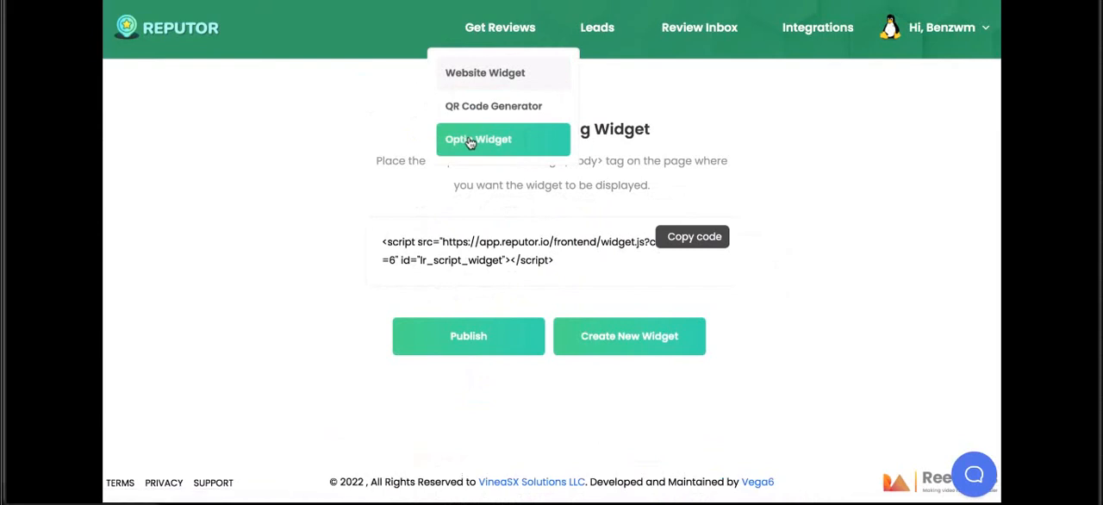
Open the DeluxeAutoBody optin widget, scroll its modal form settings, and close the editor.
click(478, 139)
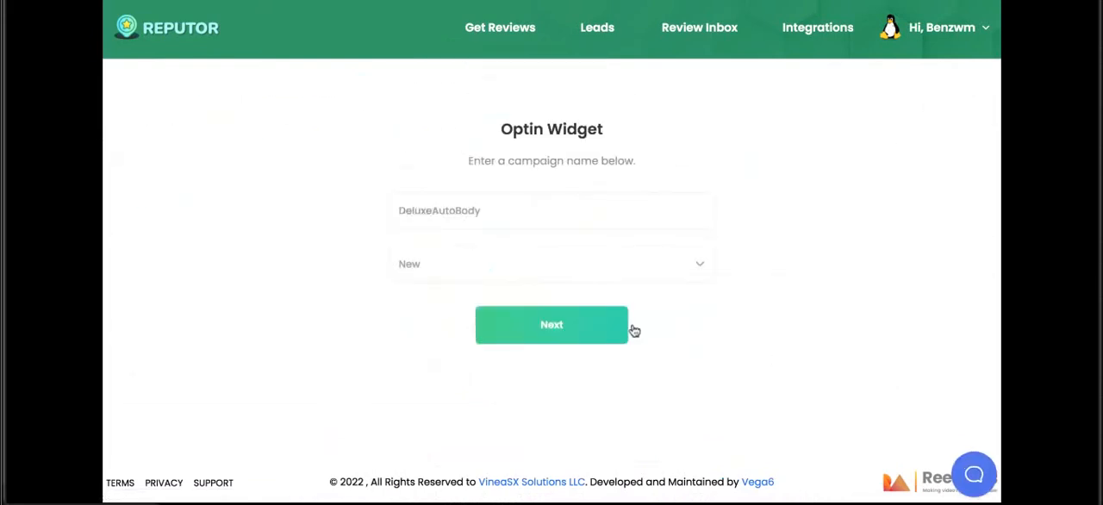
click(552, 325)
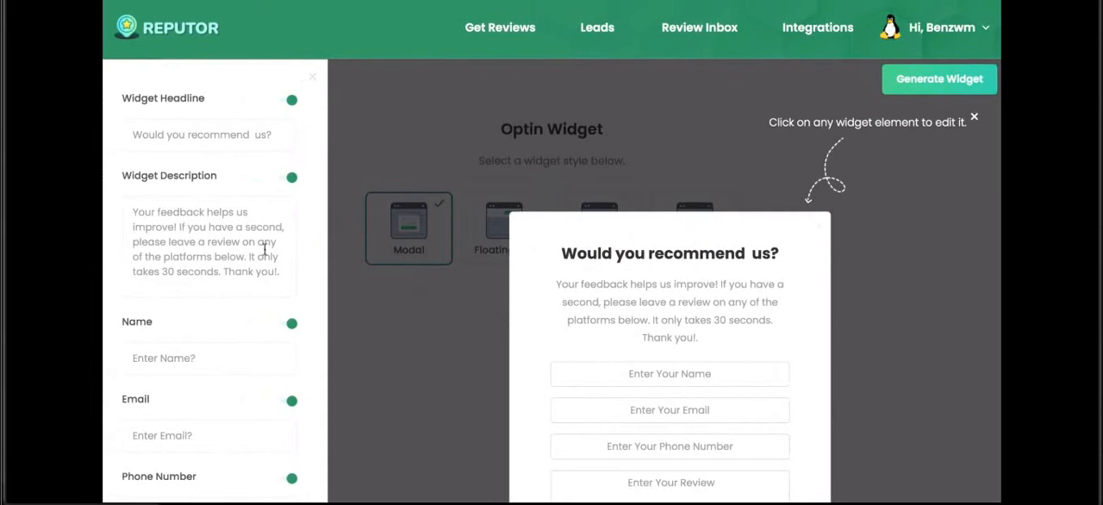
scroll(down, 3)
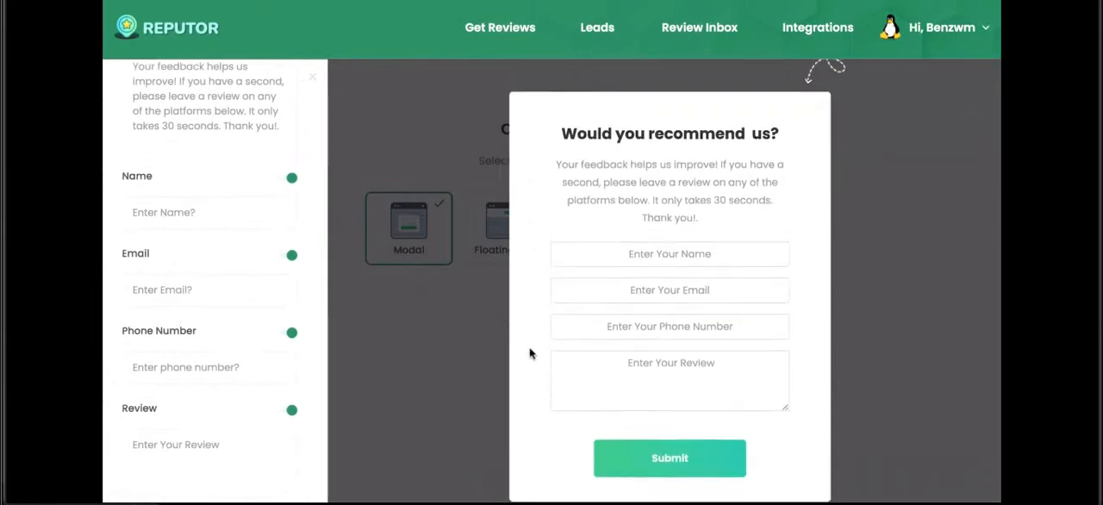
scroll(down, 3)
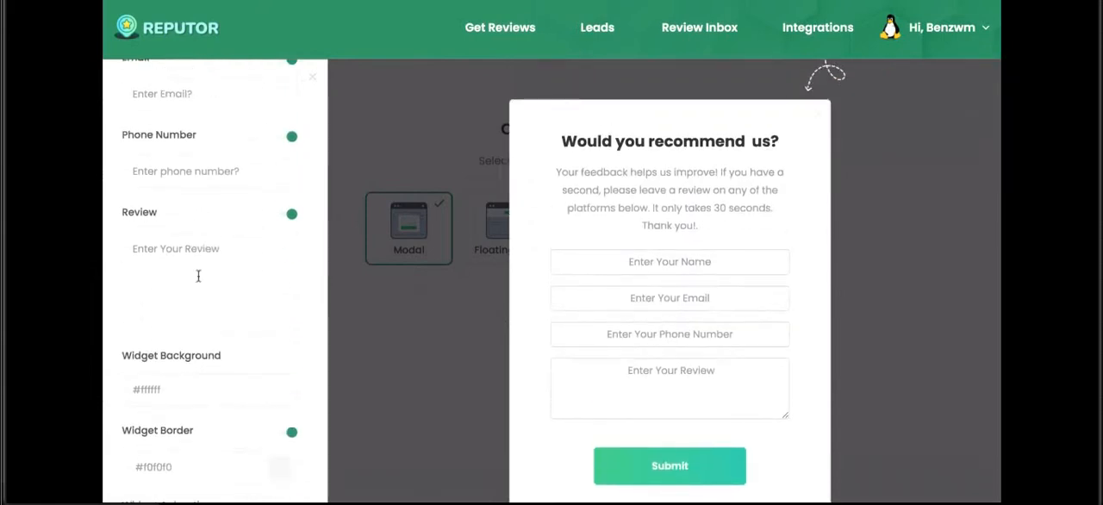
scroll(down, 3)
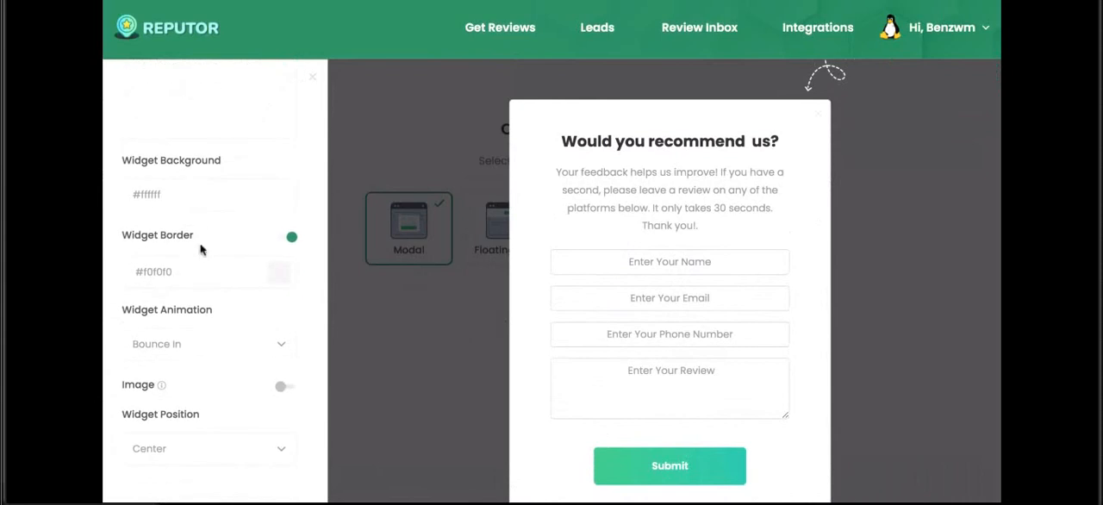
click(207, 343)
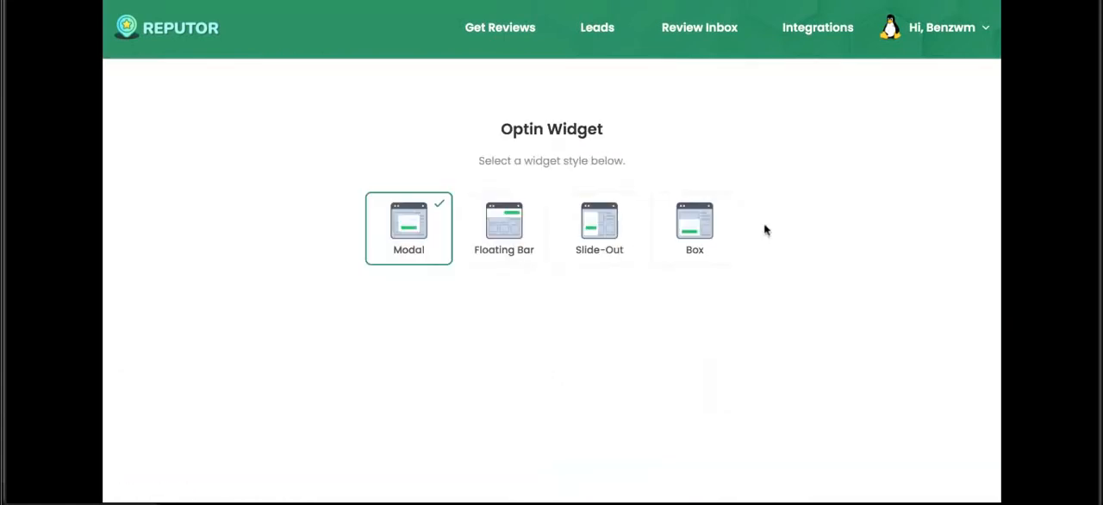
Open Leads > Add Leads for manual or bulk CSV lead entry, then the leads options.
click(596, 27)
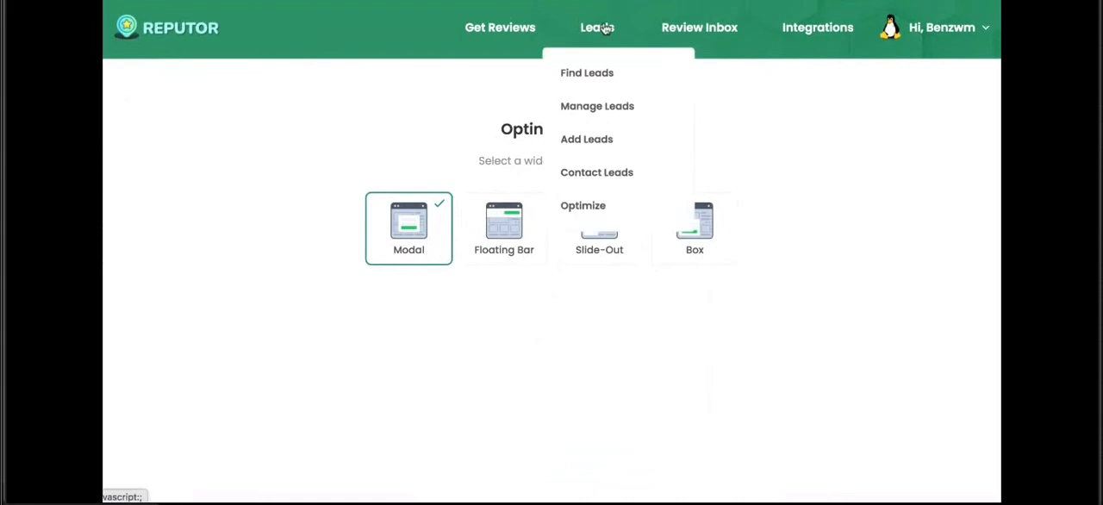
mouse_move(598, 106)
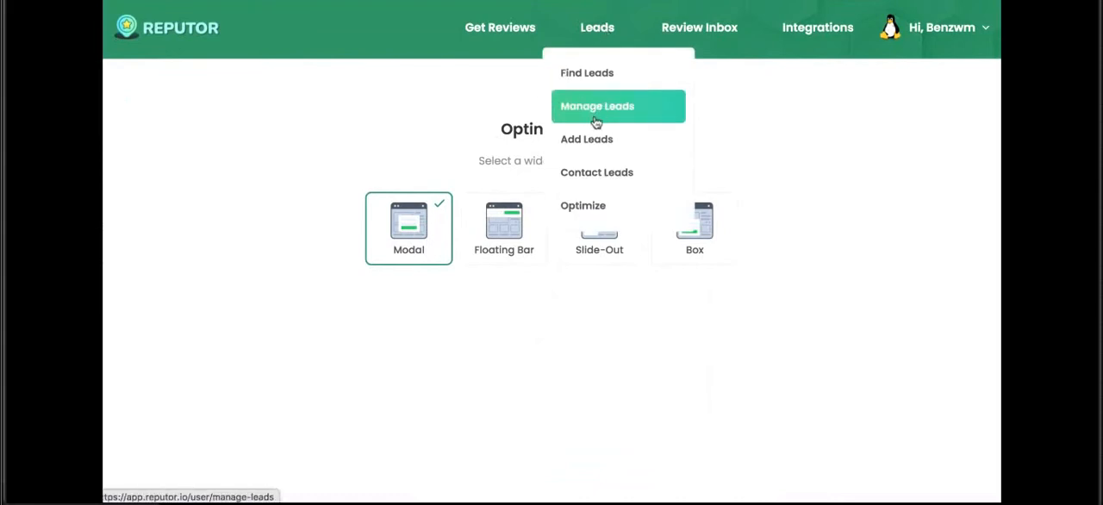
mouse_move(587, 139)
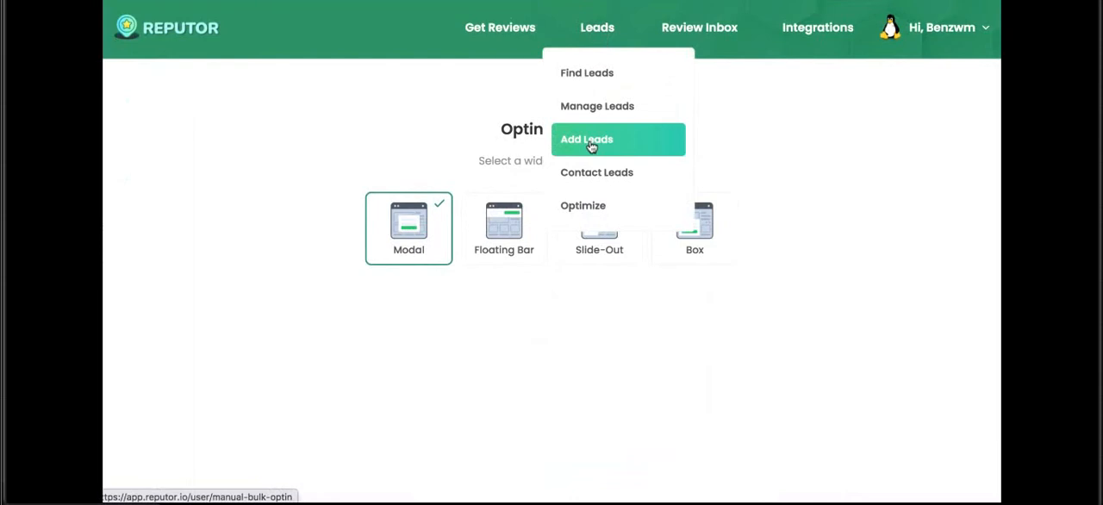
click(586, 139)
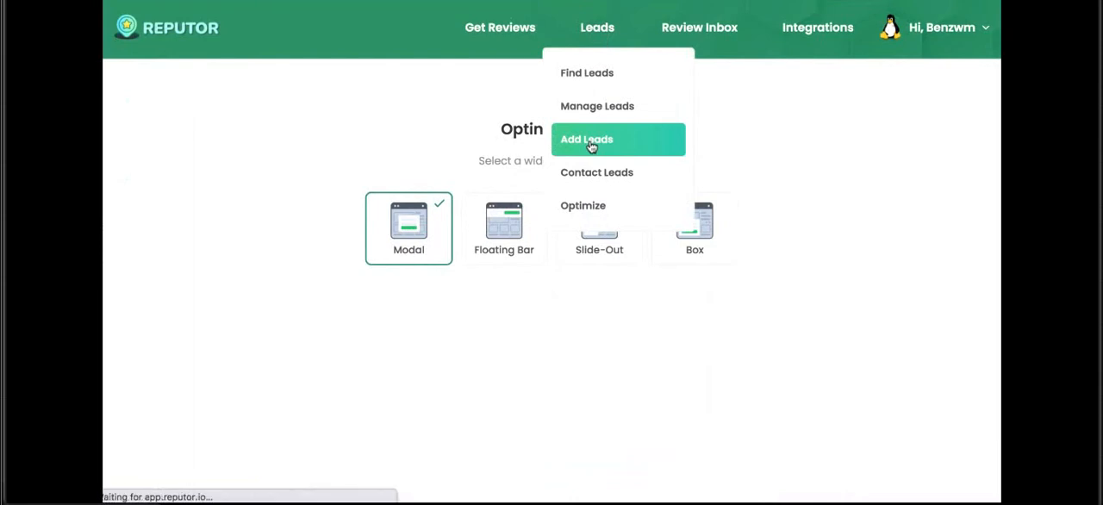
click(587, 139)
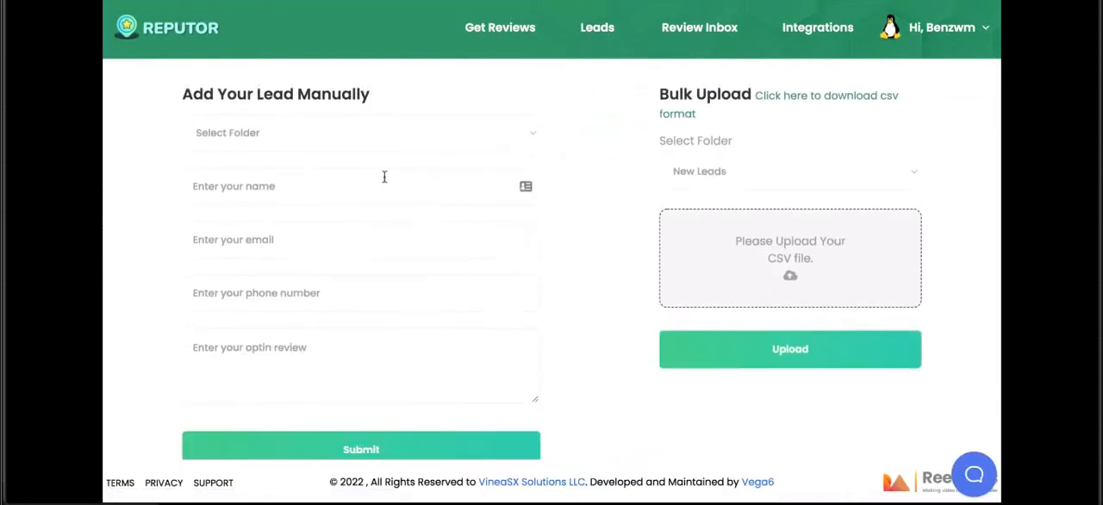
mouse_move(764, 179)
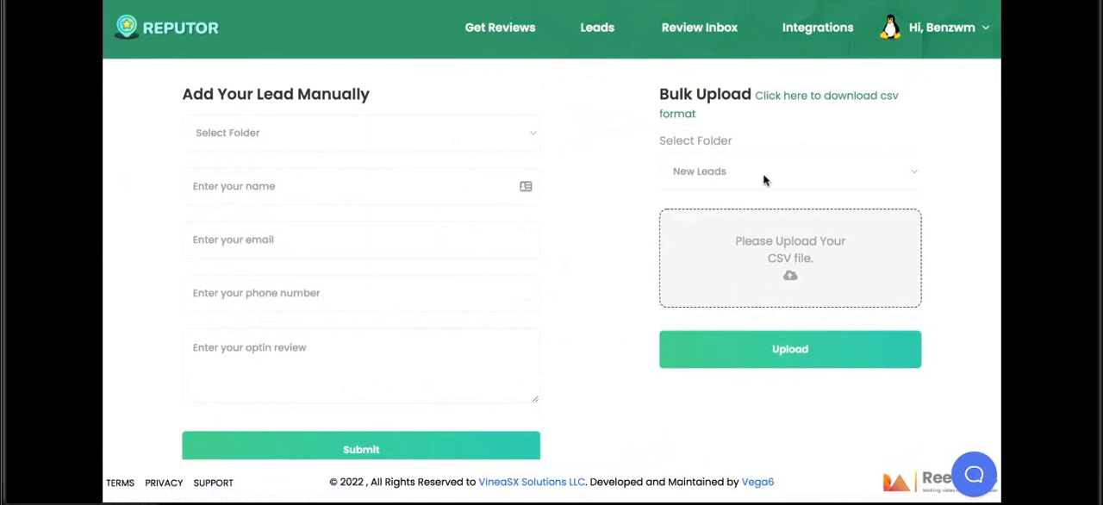
click(788, 171)
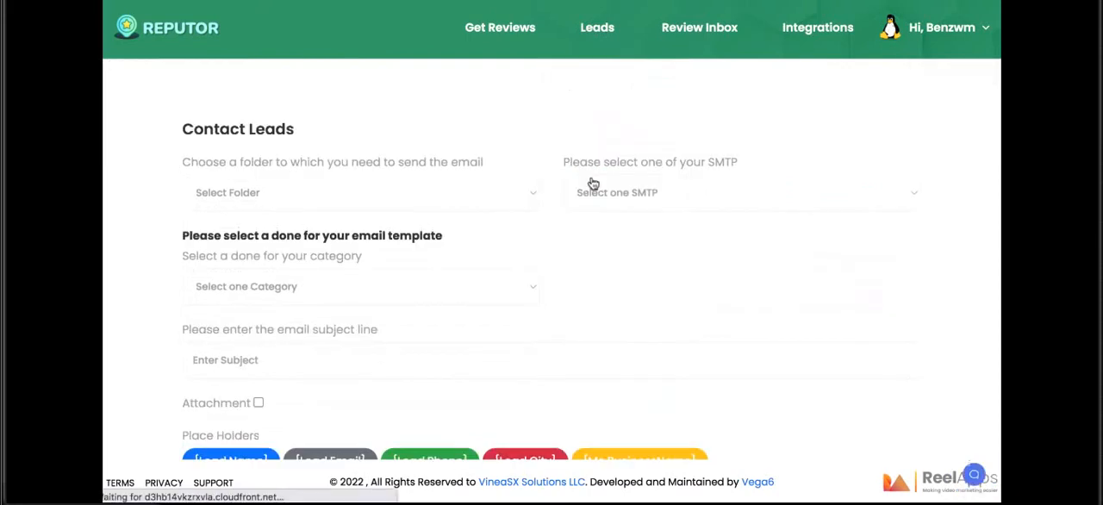
Send the New leads folder a review email titled 'Please Leave us a Review'.
click(361, 192)
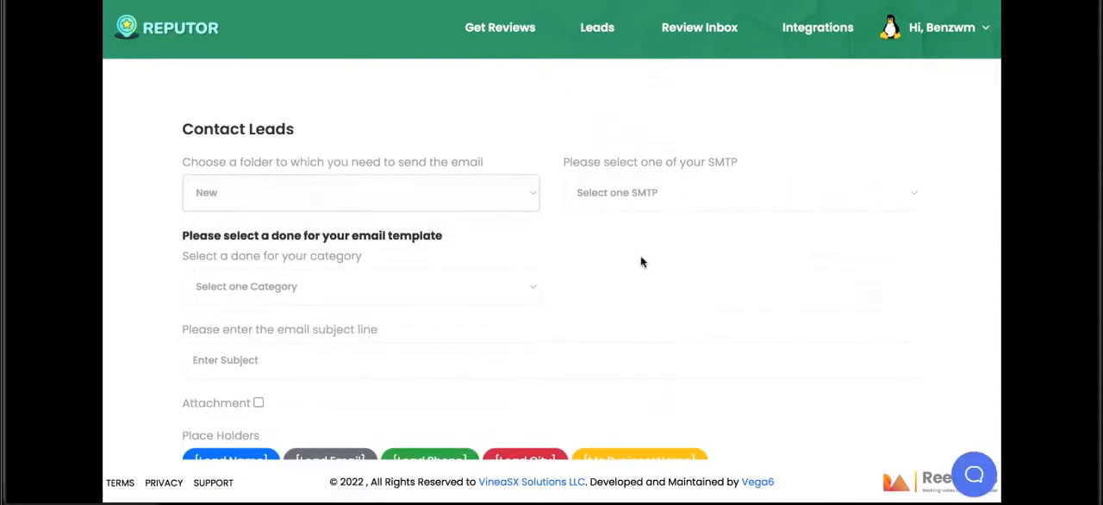
scroll(down, 3)
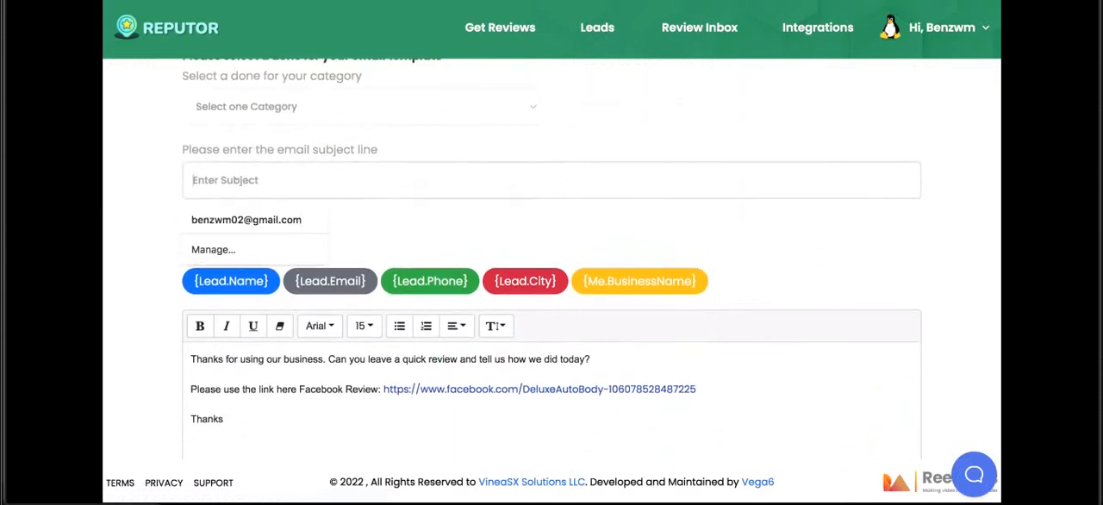
text(Please Leave)
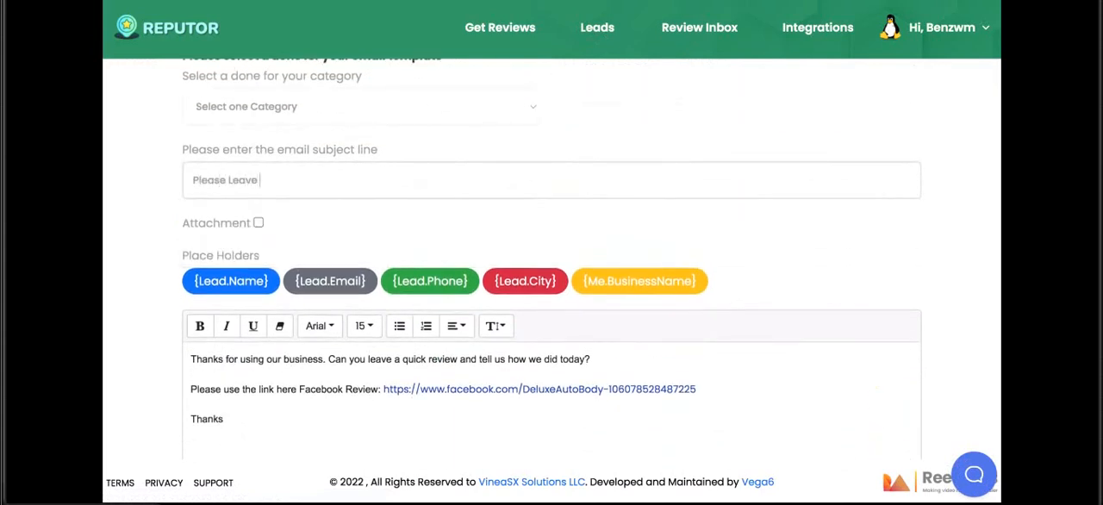
text(us a Review)
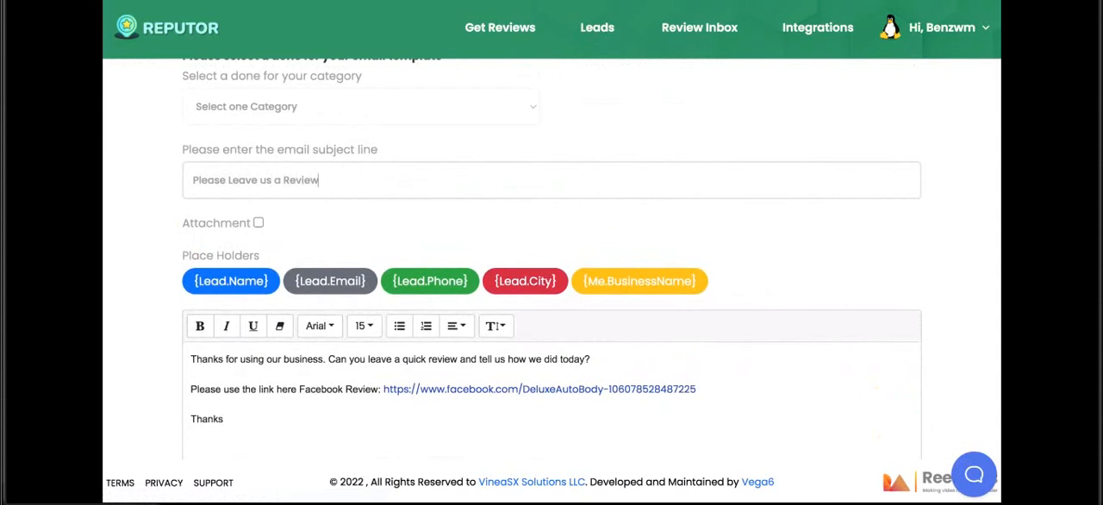
scroll(down, 3)
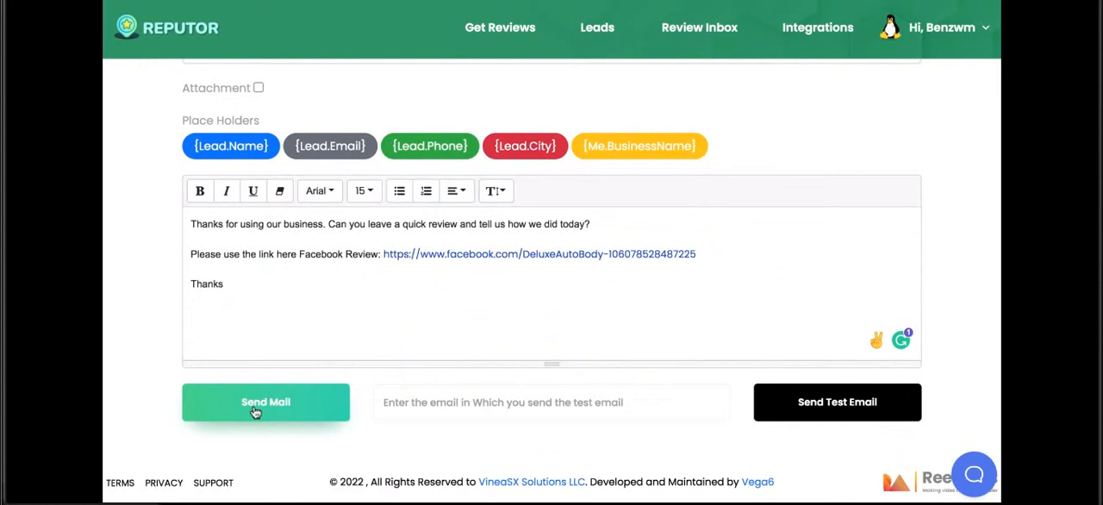
mouse_move(399, 304)
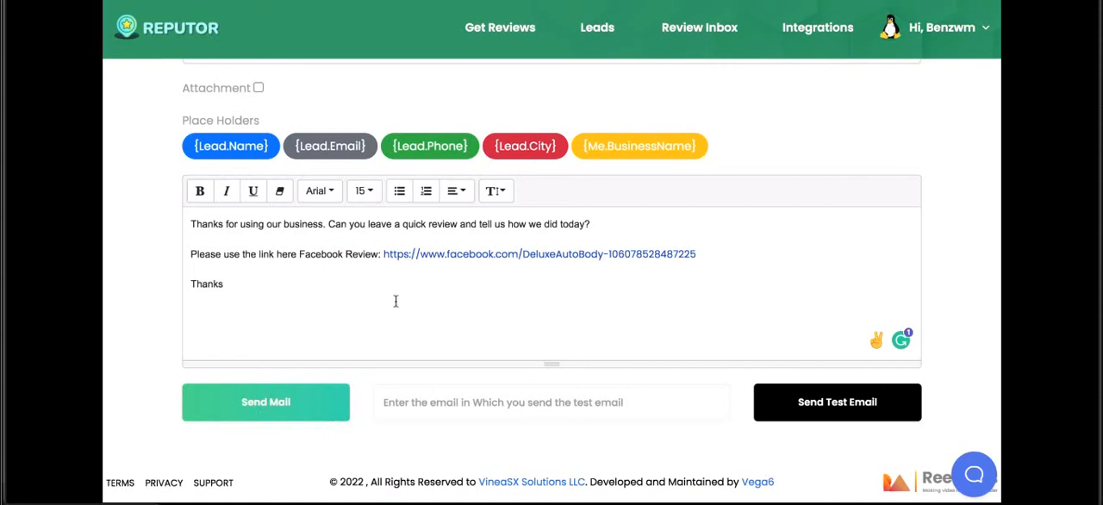
click(180, 27)
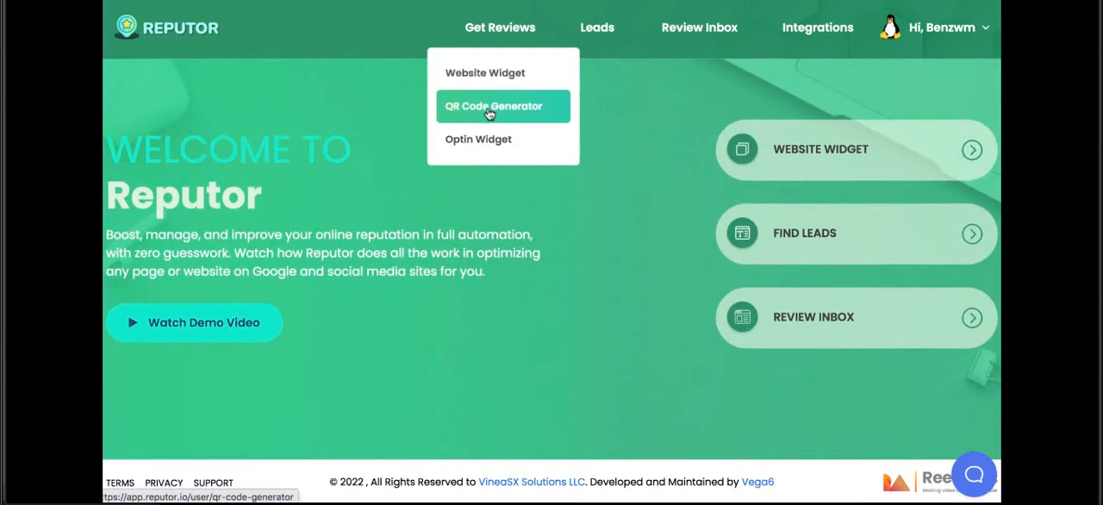
Open the Donut Shop QR campaign and keep the Business card (8.5x5cm) canvas.
click(493, 107)
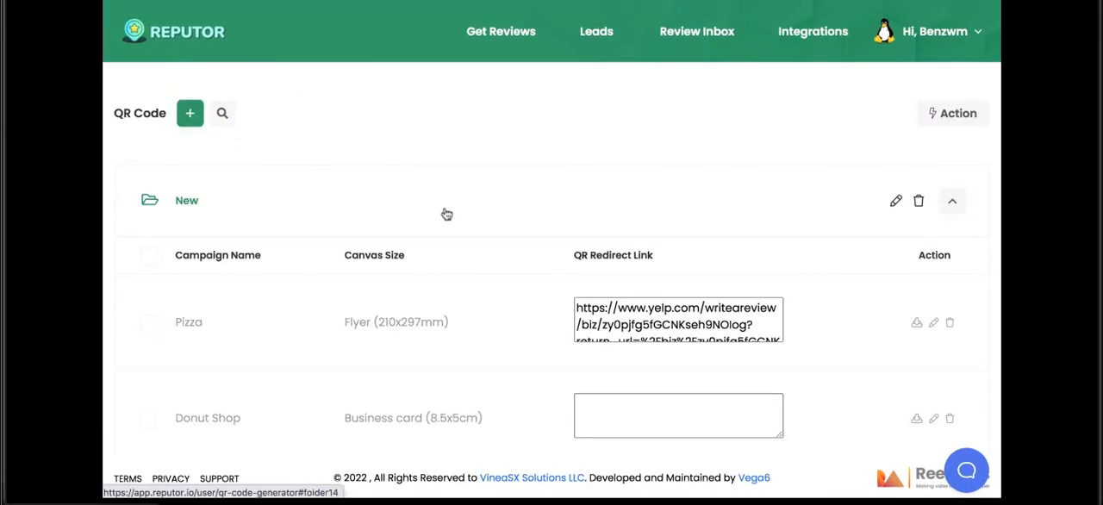
click(189, 113)
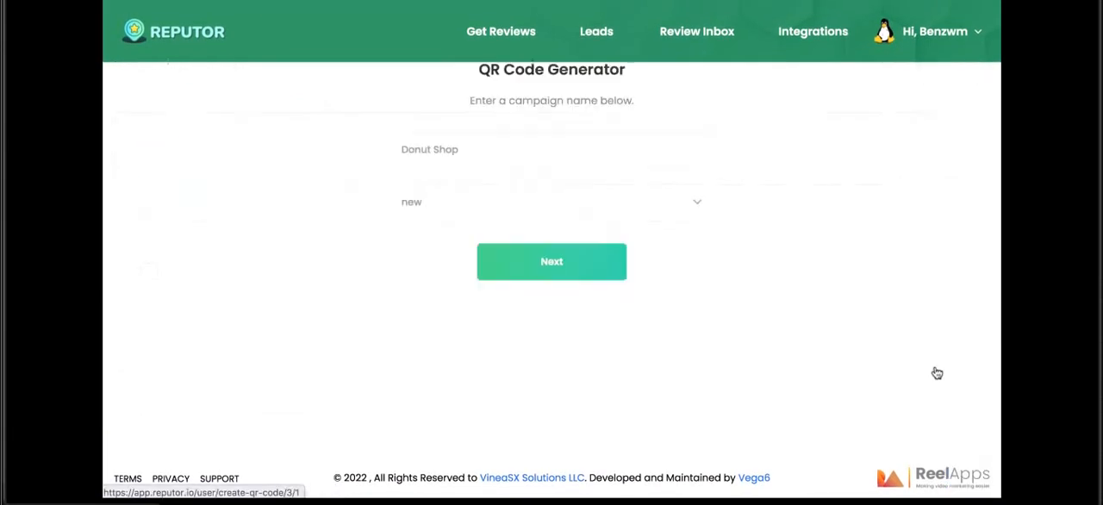
click(552, 261)
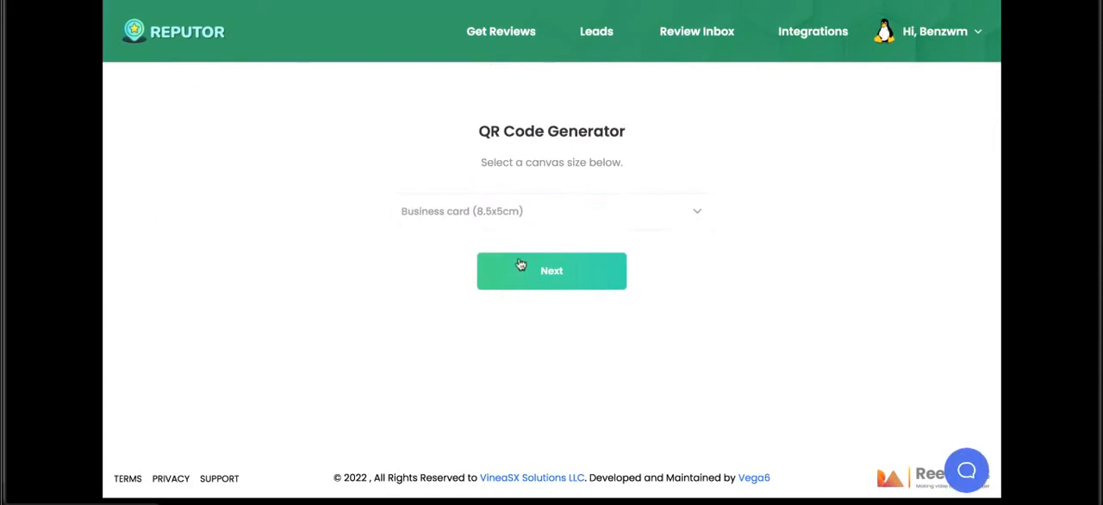
click(552, 211)
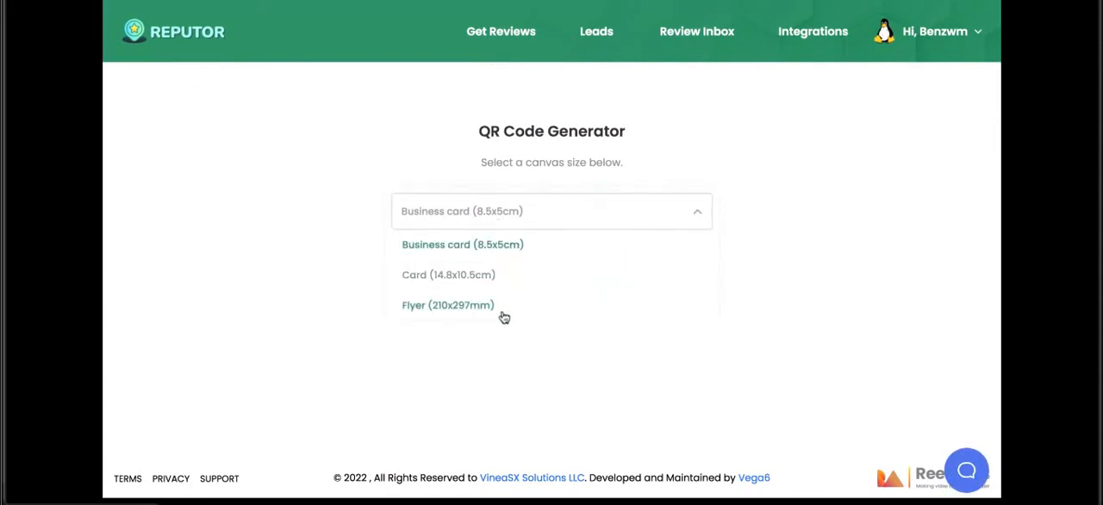
mouse_move(721, 165)
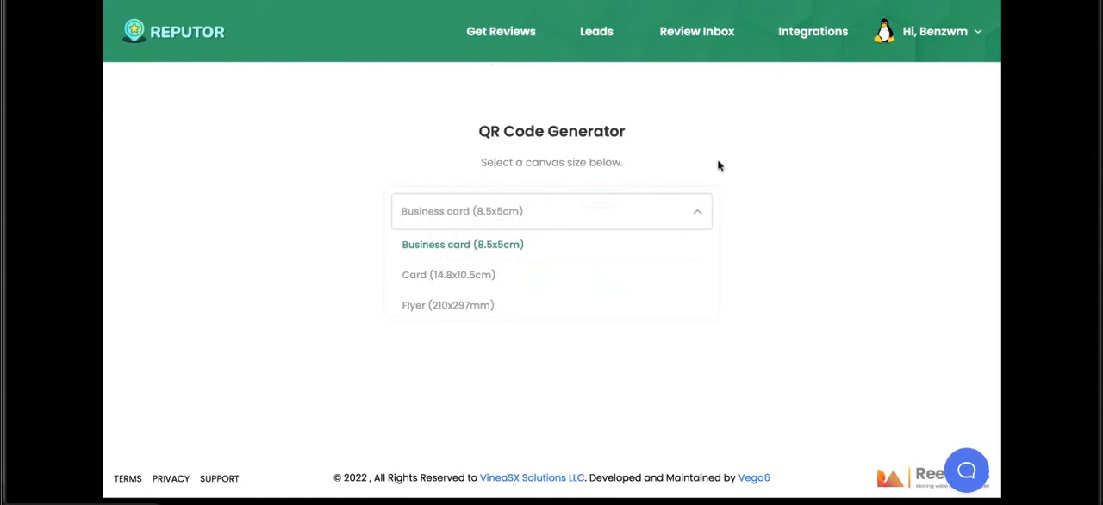
click(463, 244)
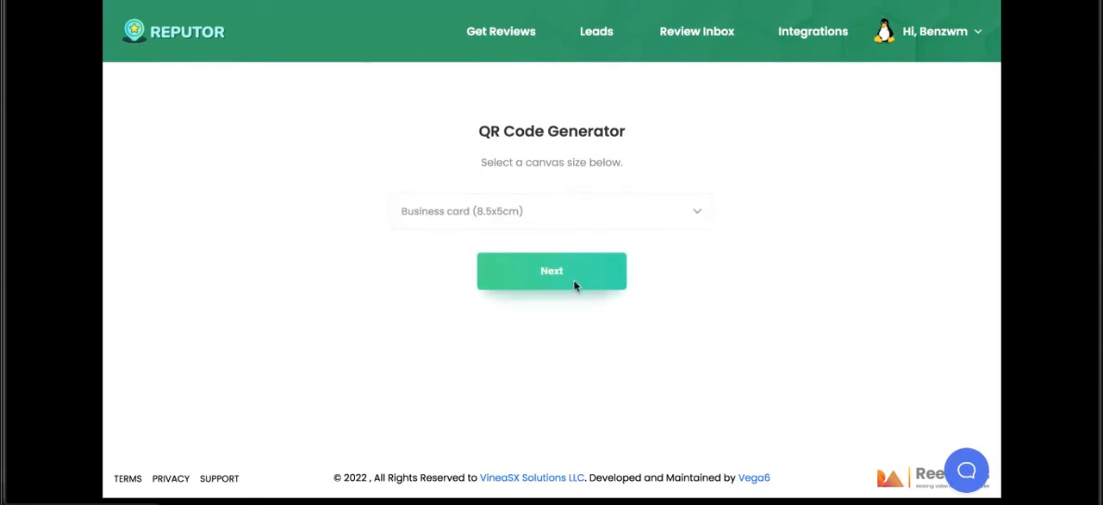
click(551, 270)
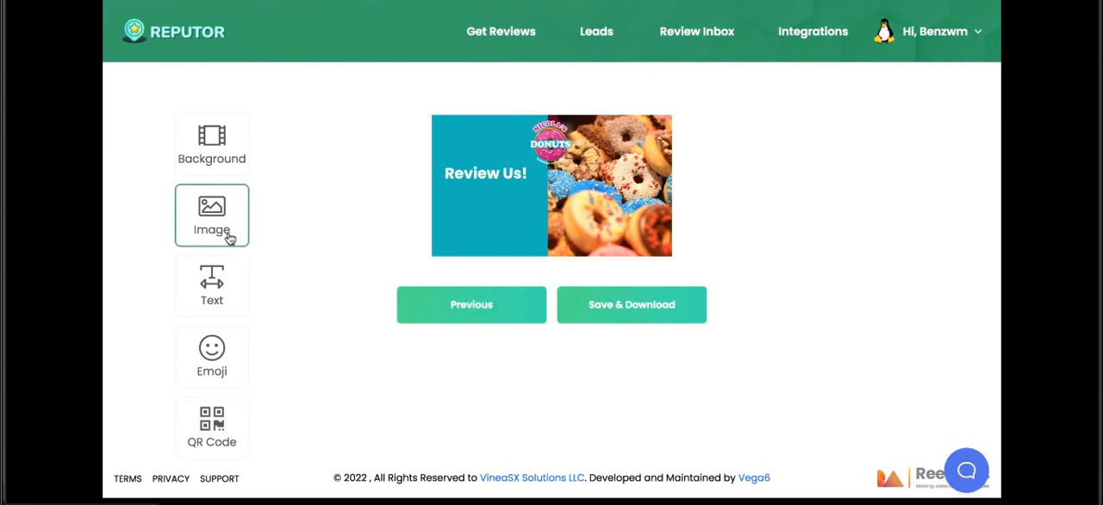
Add the saved review-link QR code under Review Us! and download the donut card.
text(don)
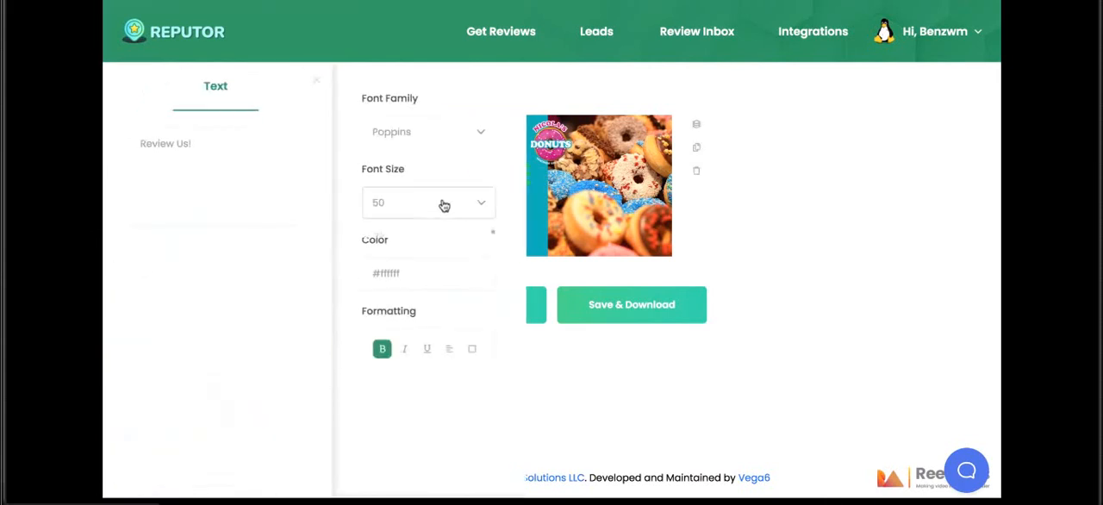
click(429, 203)
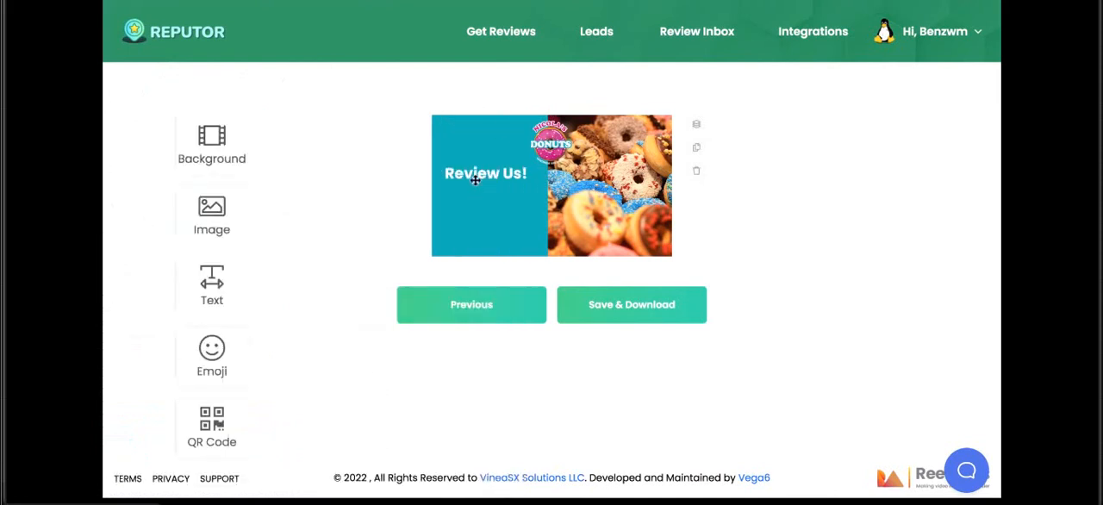
click(486, 173)
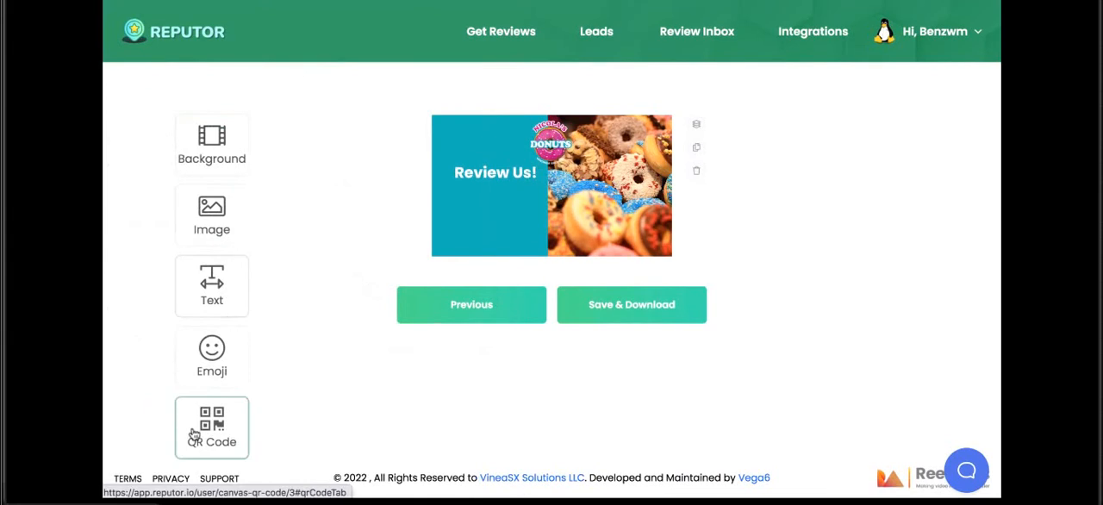
click(211, 428)
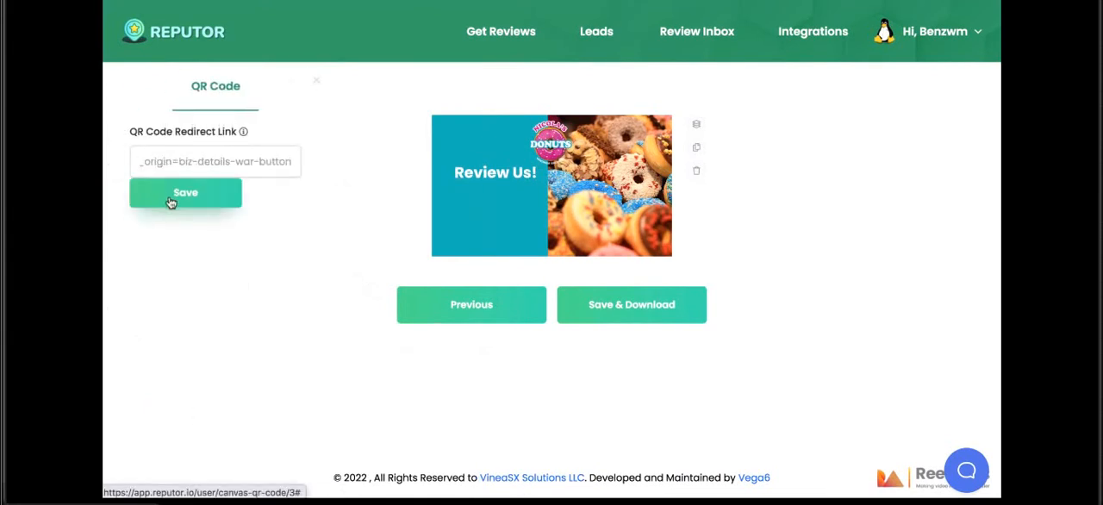
click(185, 193)
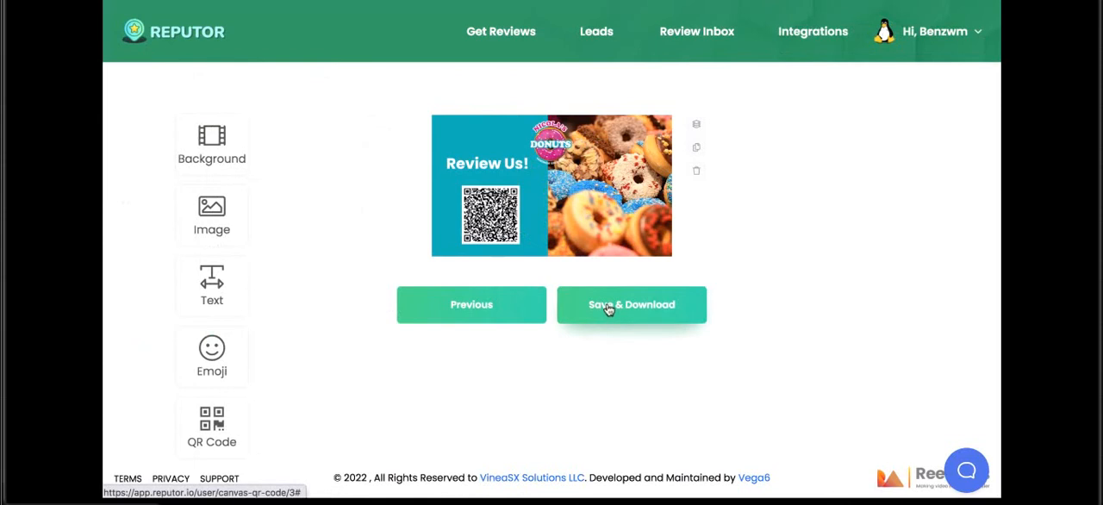
click(631, 304)
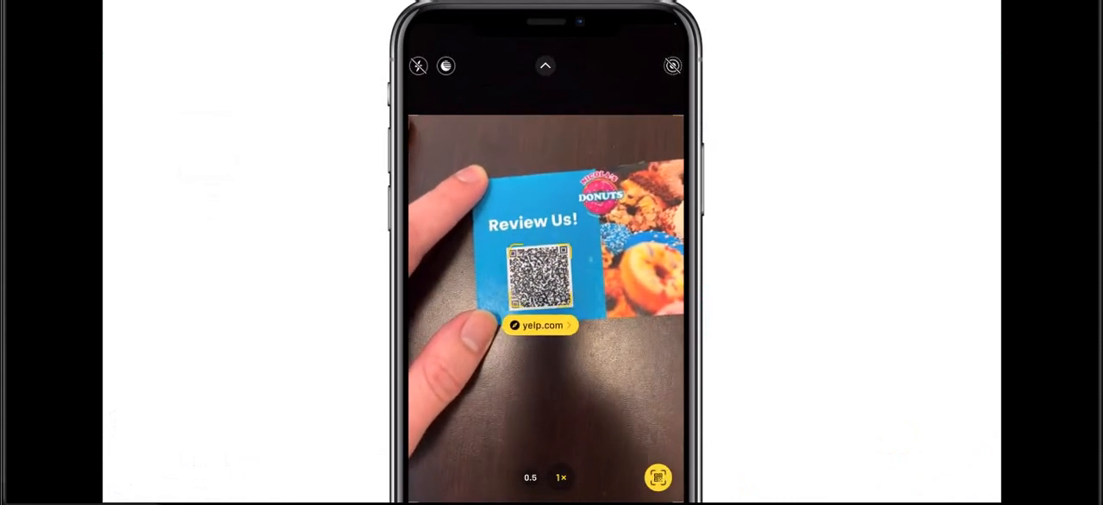
Give Nicola's Donut Shop four stars on the Yelp page opened from the scan.
click(540, 325)
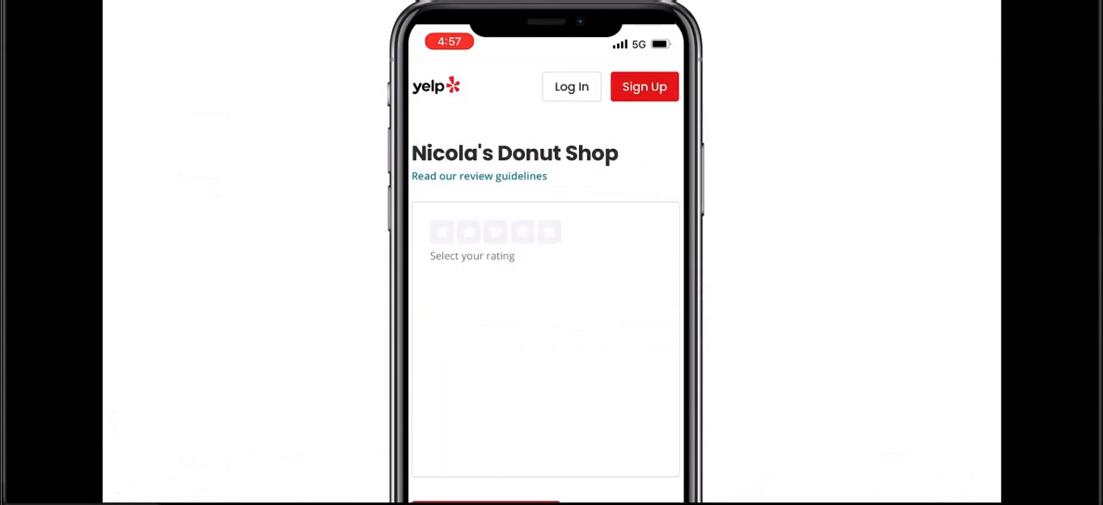
click(522, 232)
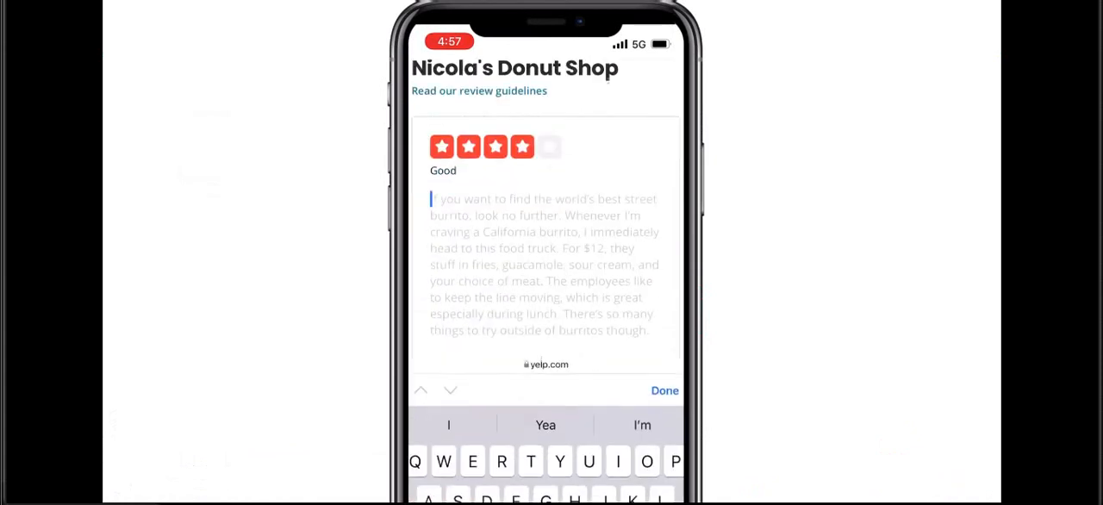
text(Re)
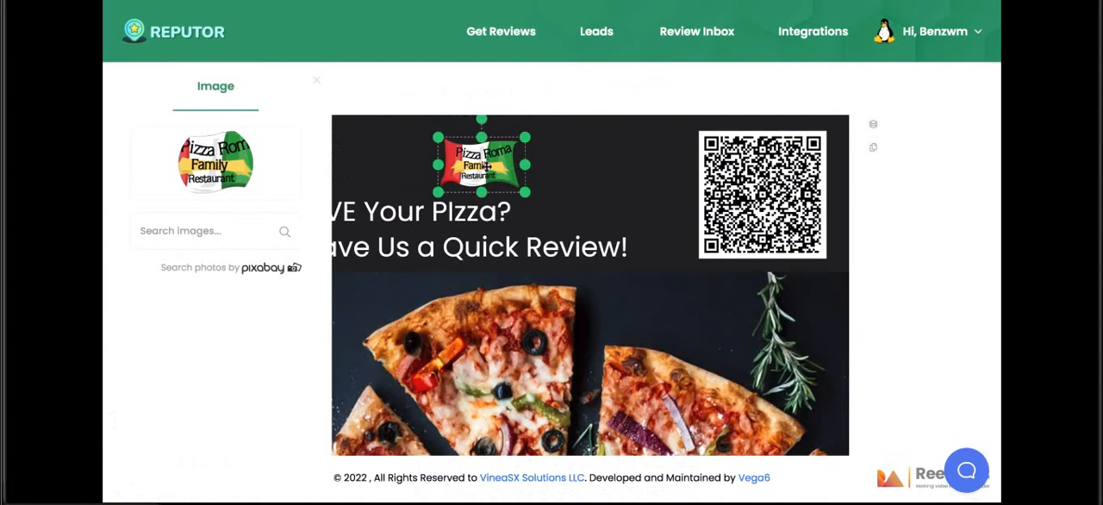
Position the Pizza Roma logo on the flyer and open its Yelp review page from the code.
drag(482, 164, 380, 155)
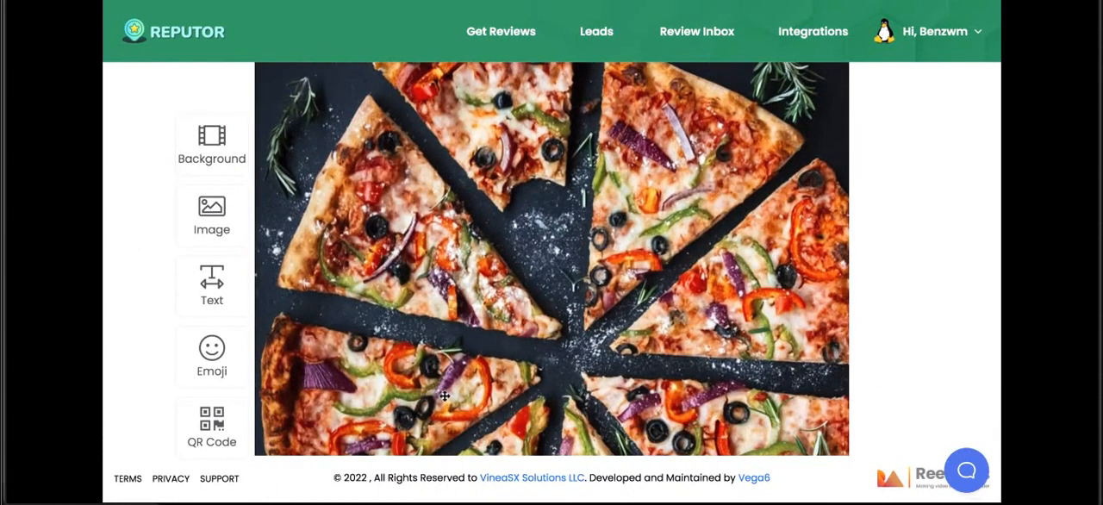
click(211, 355)
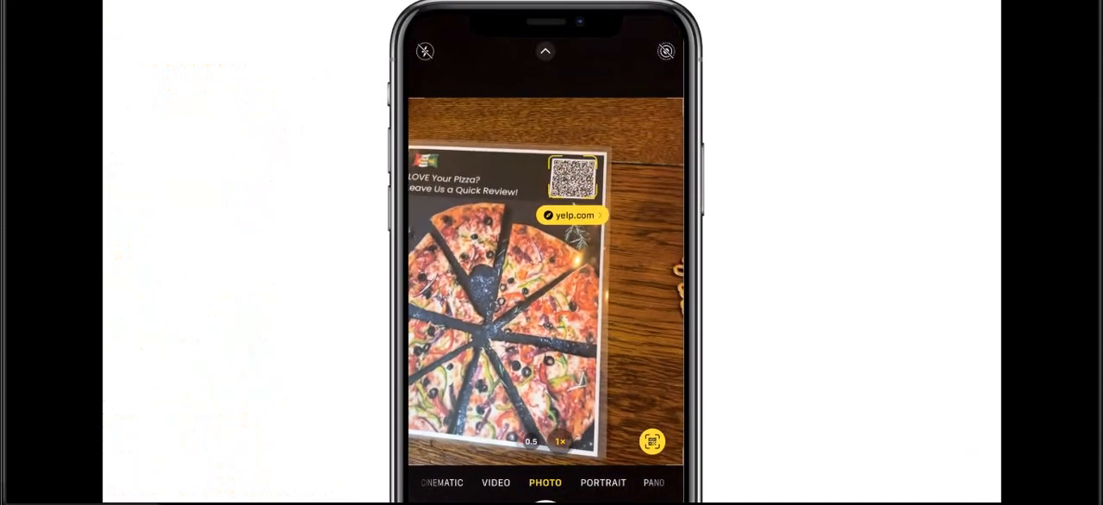
click(572, 214)
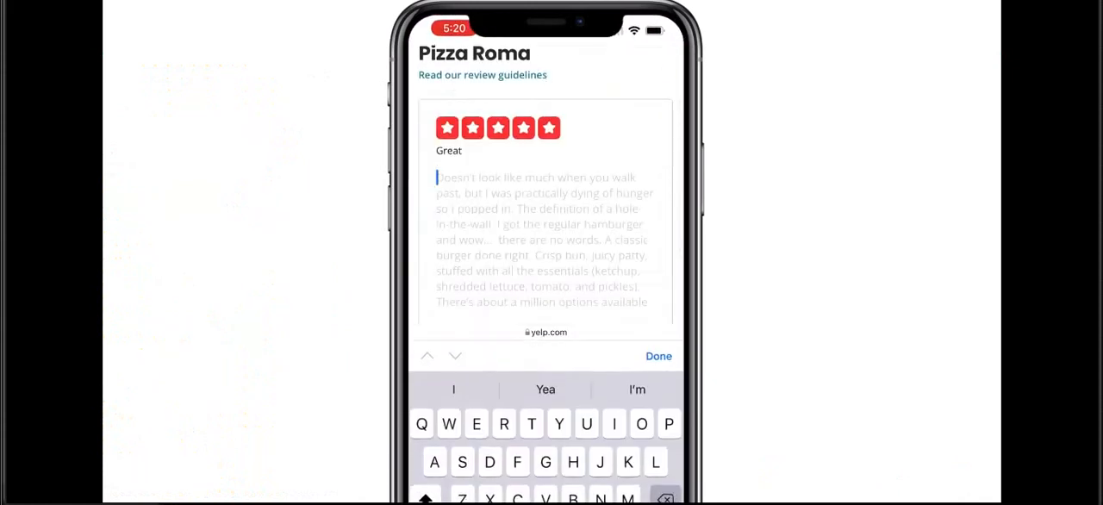
text(e)
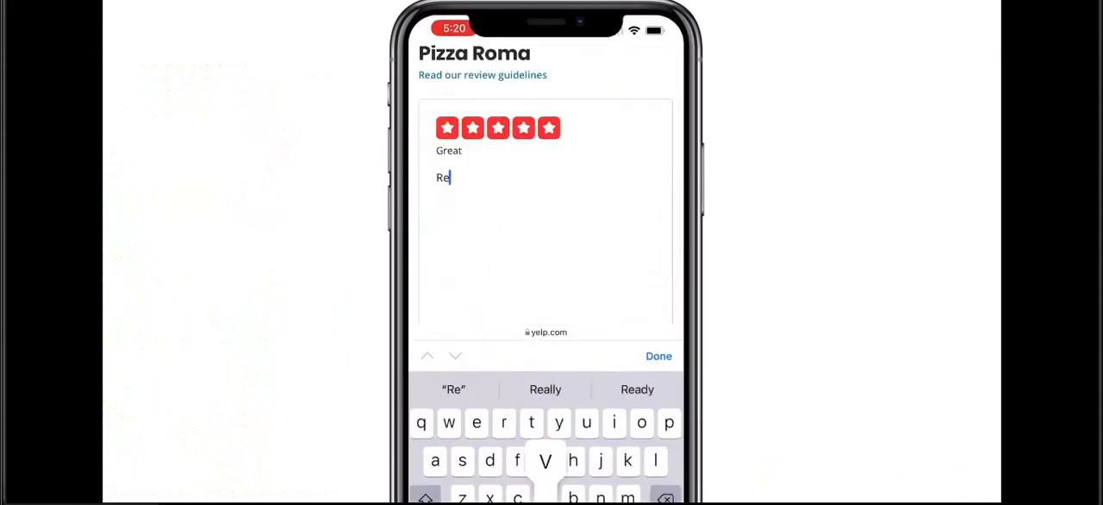
text(view)
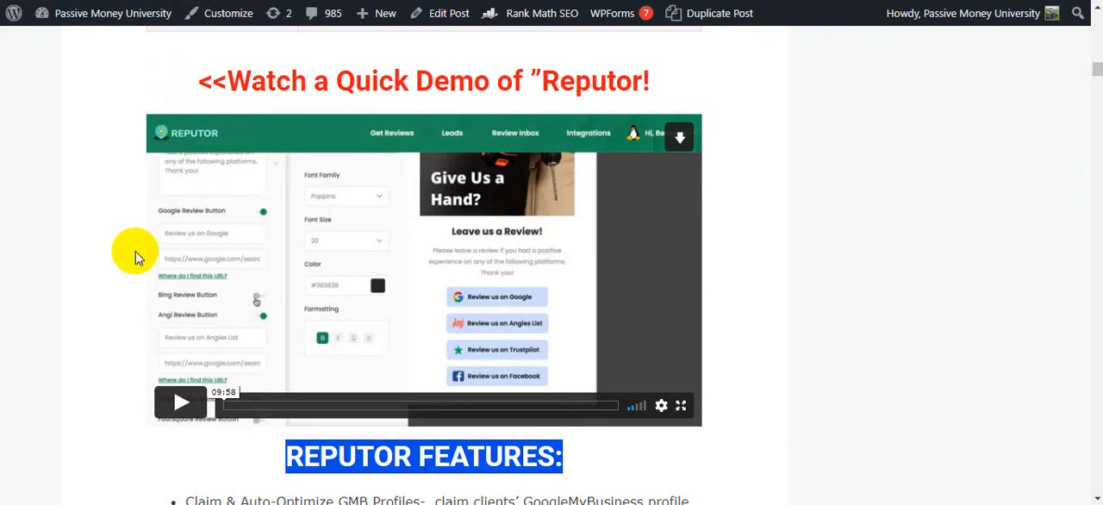
mouse_move(129, 245)
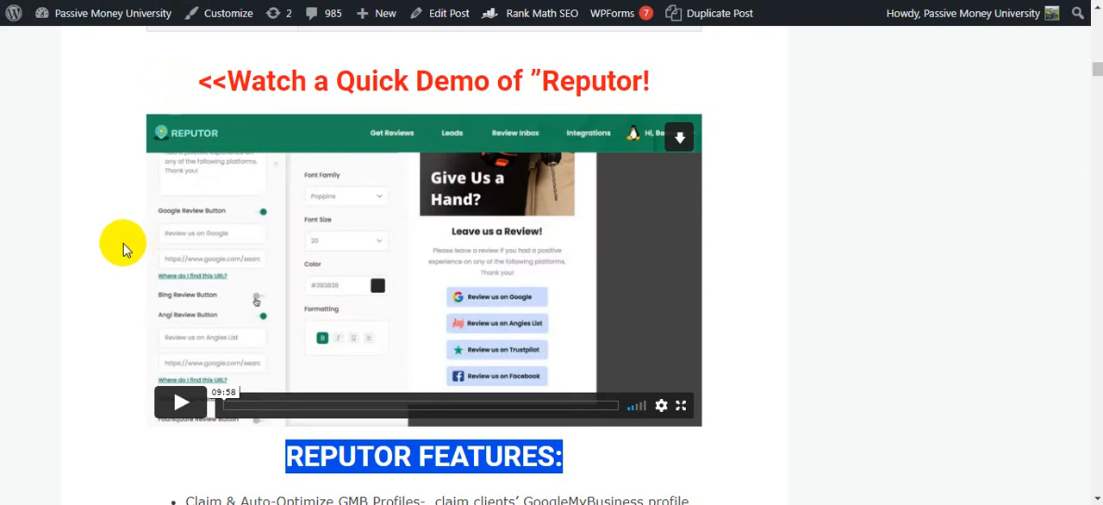
scroll(down, 3)
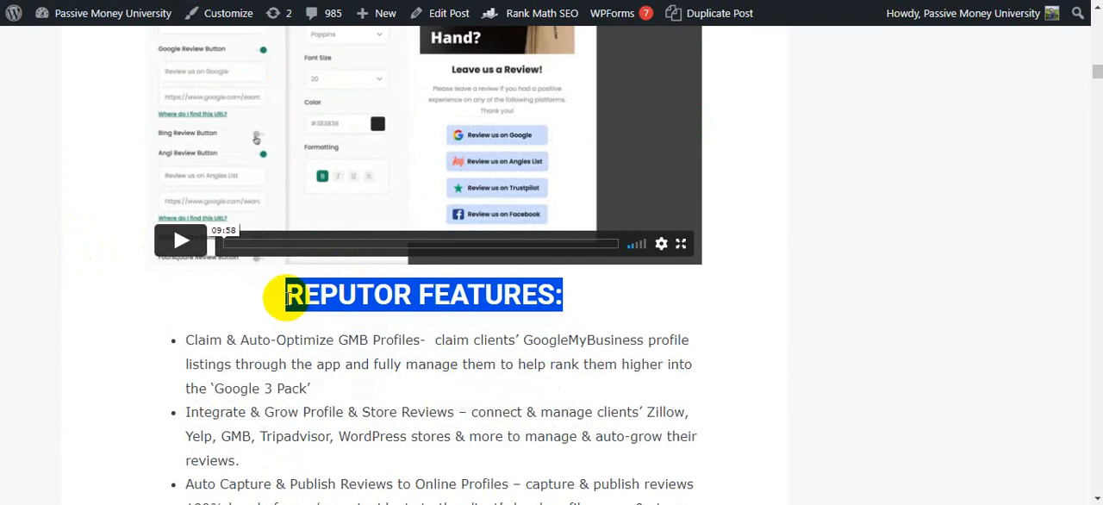
scroll(down, 3)
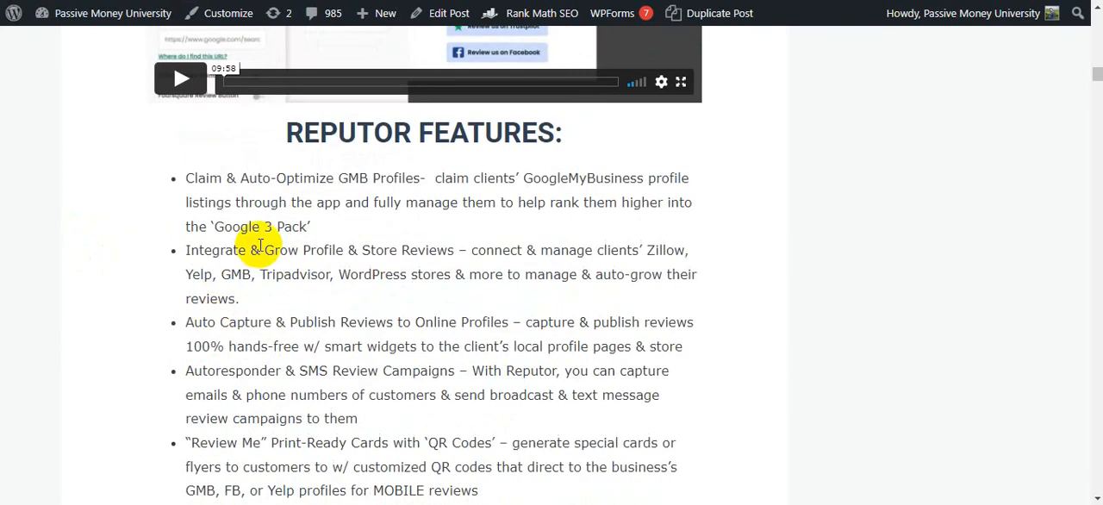
mouse_move(282, 184)
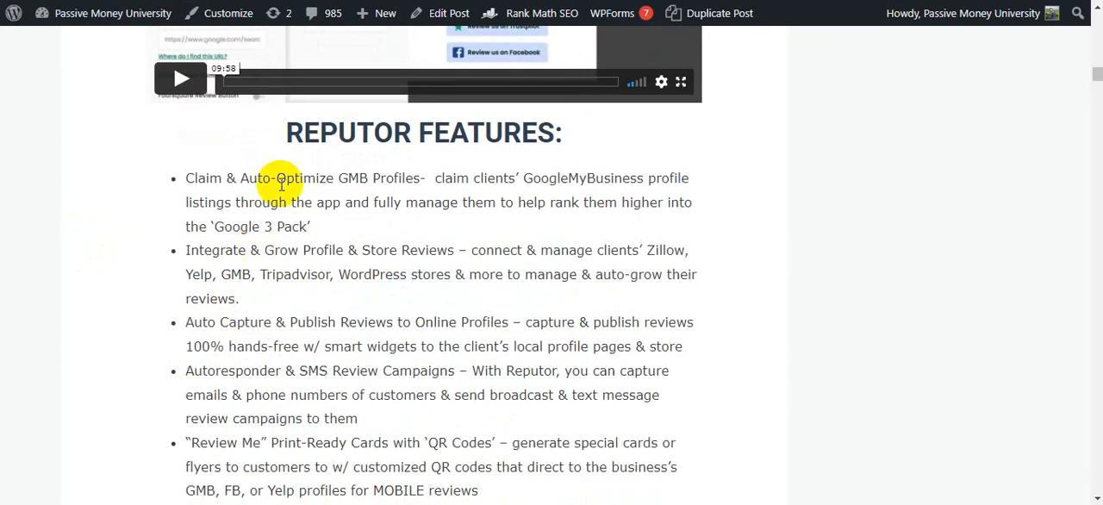
double_click(423, 132)
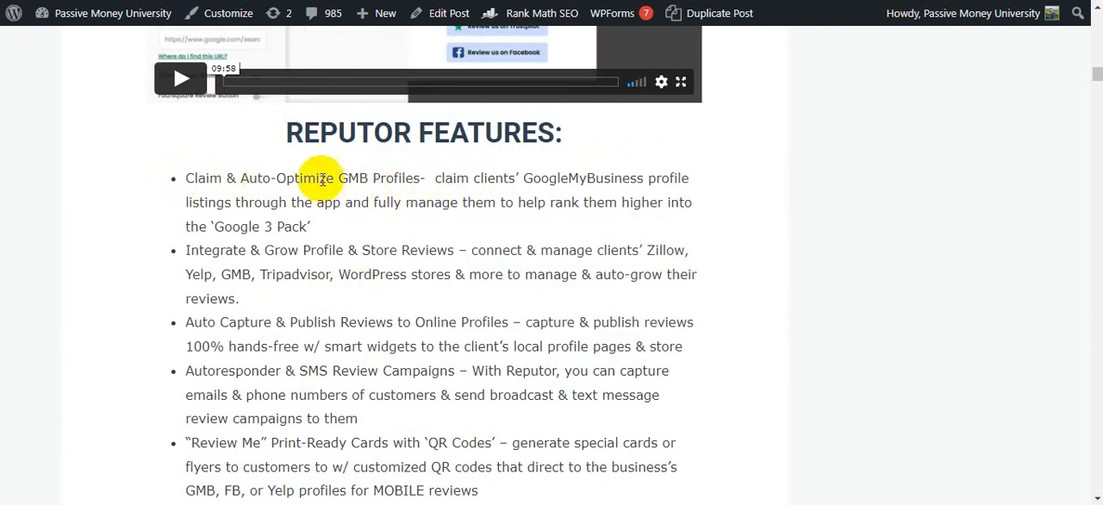
double_click(263, 250)
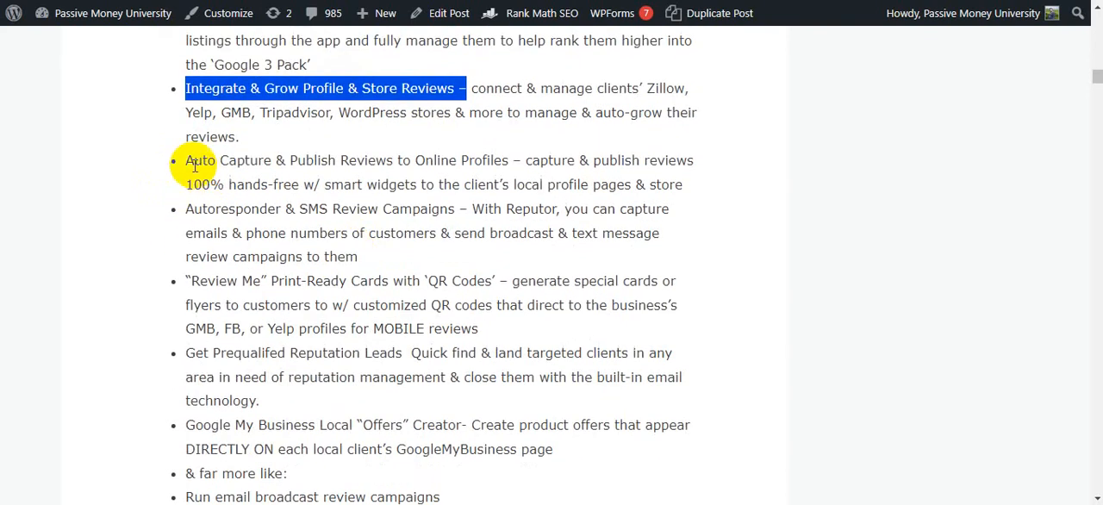
drag(185, 160, 465, 161)
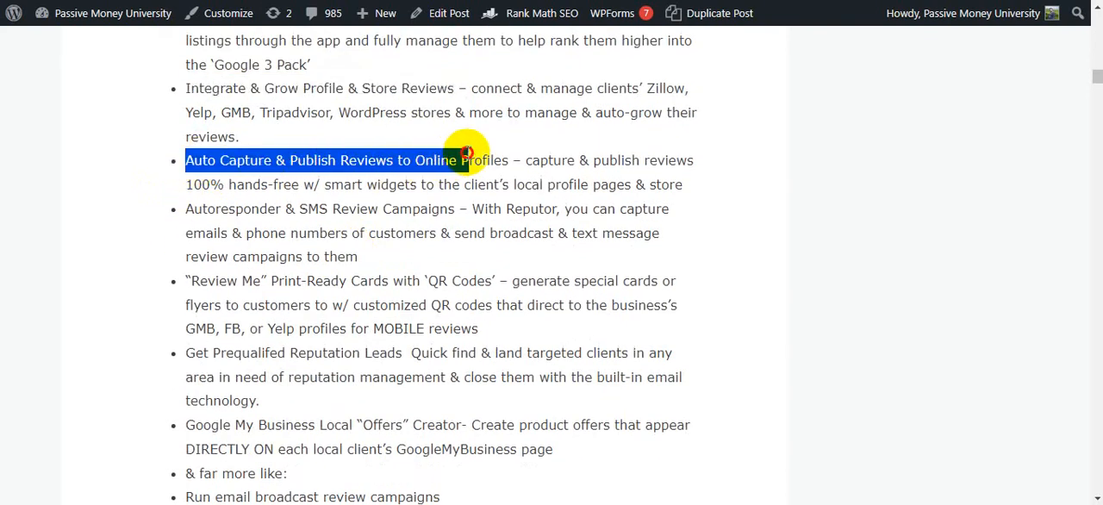
scroll(down, 3)
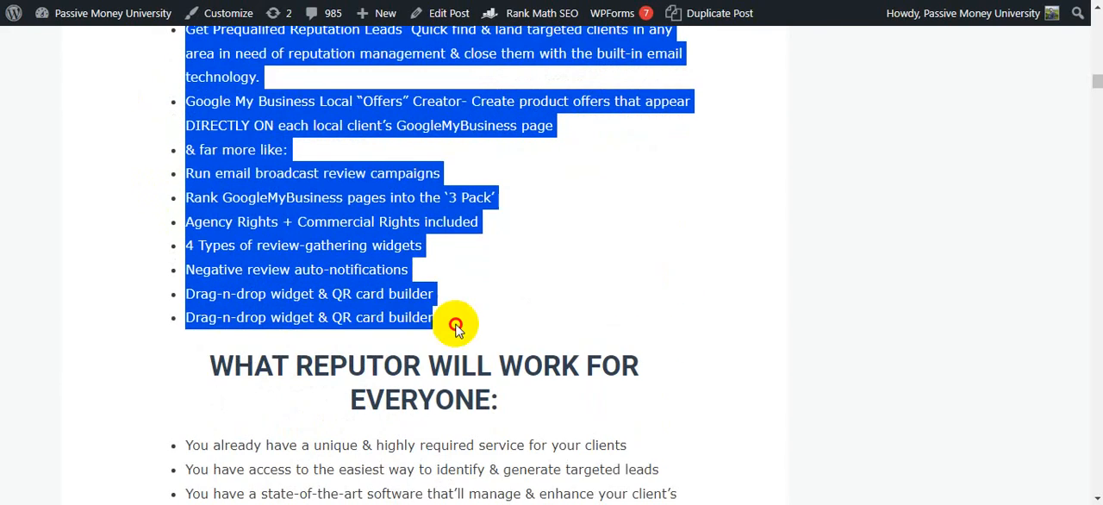
scroll(down, 3)
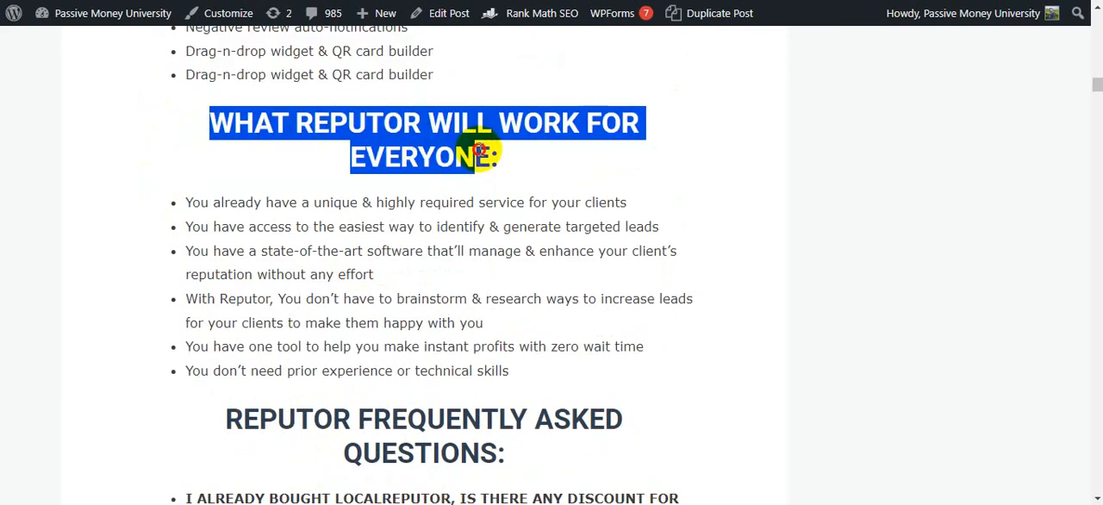
scroll(down, 3)
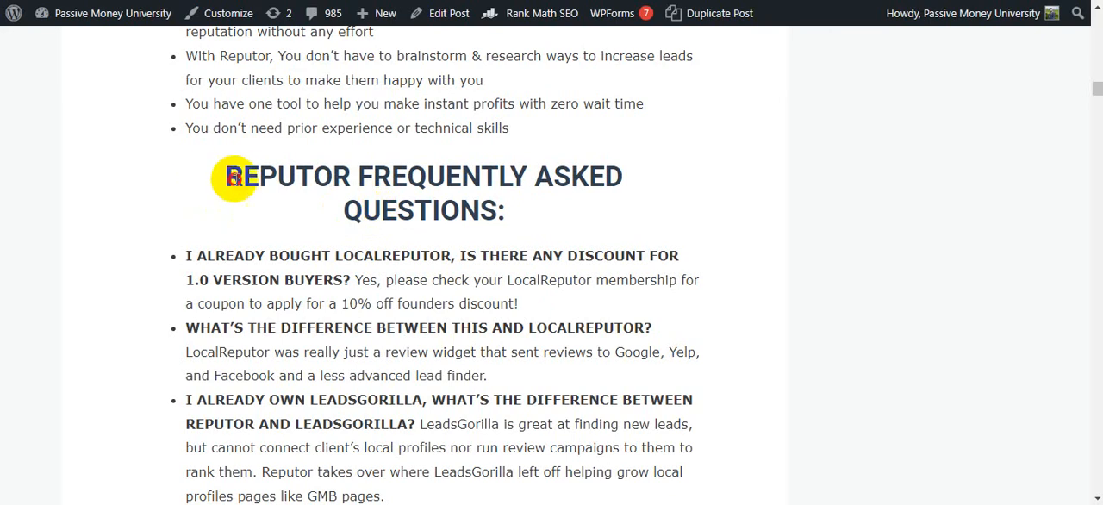
scroll(down, 3)
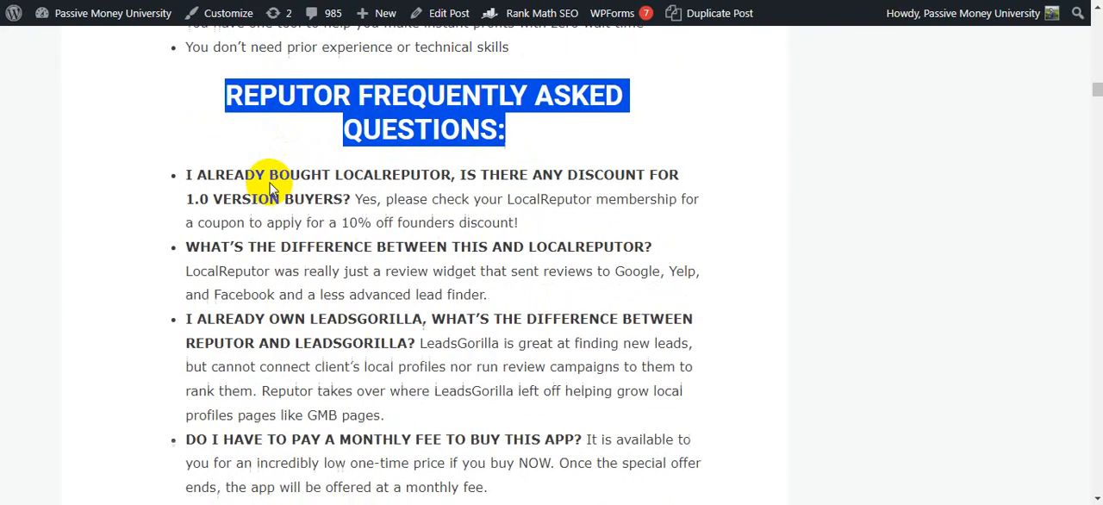
mouse_move(207, 181)
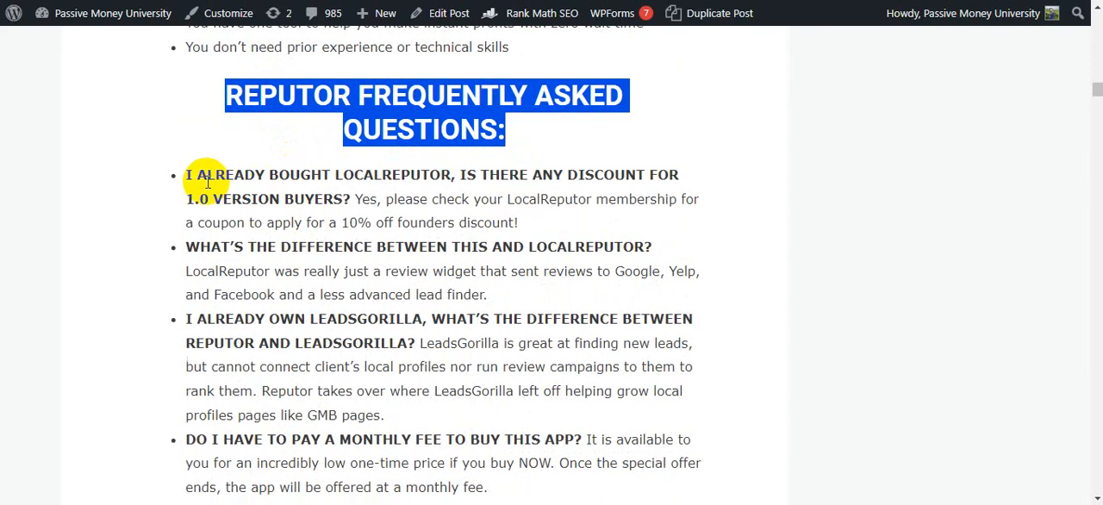
mouse_move(288, 188)
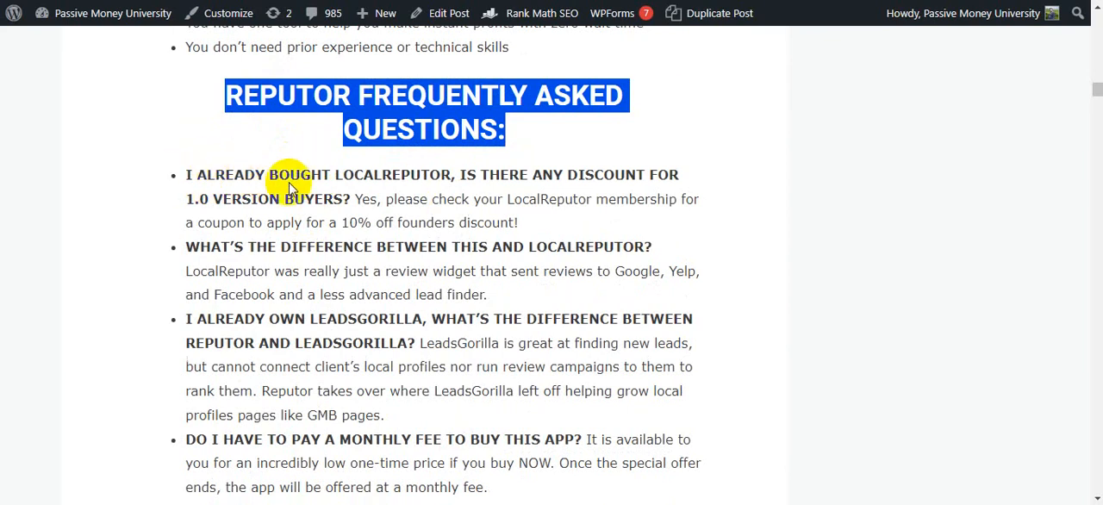
mouse_move(466, 188)
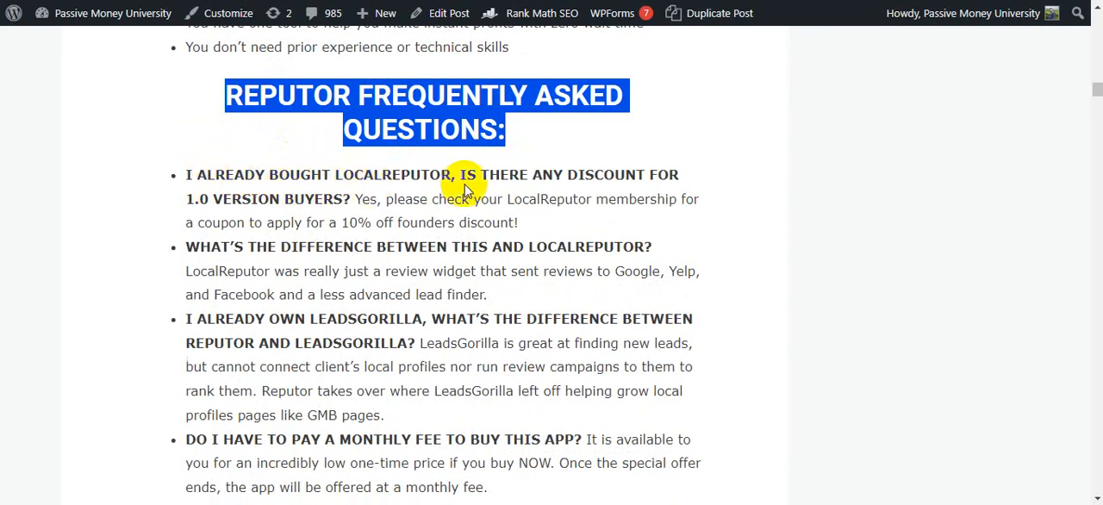
mouse_move(274, 196)
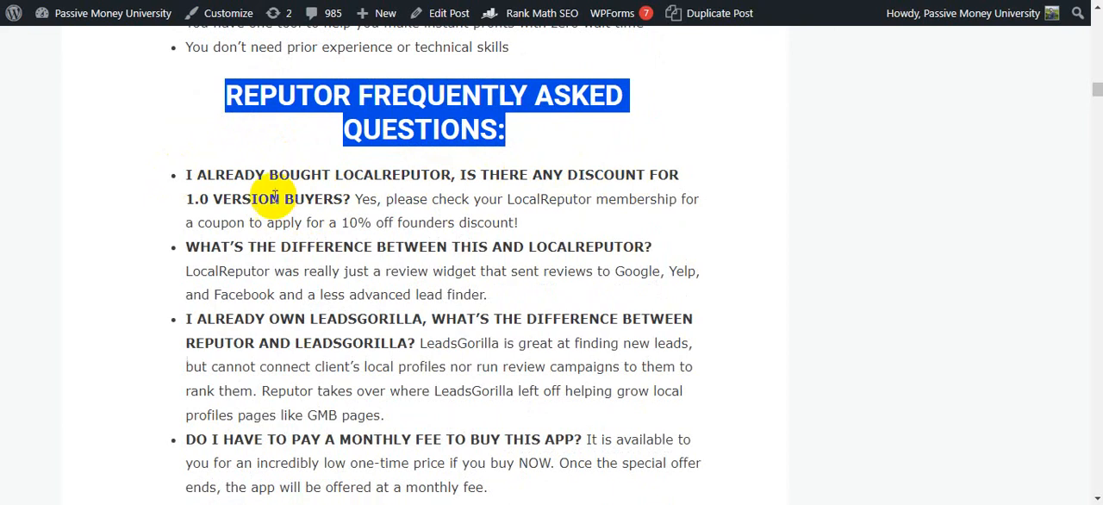
mouse_move(387, 213)
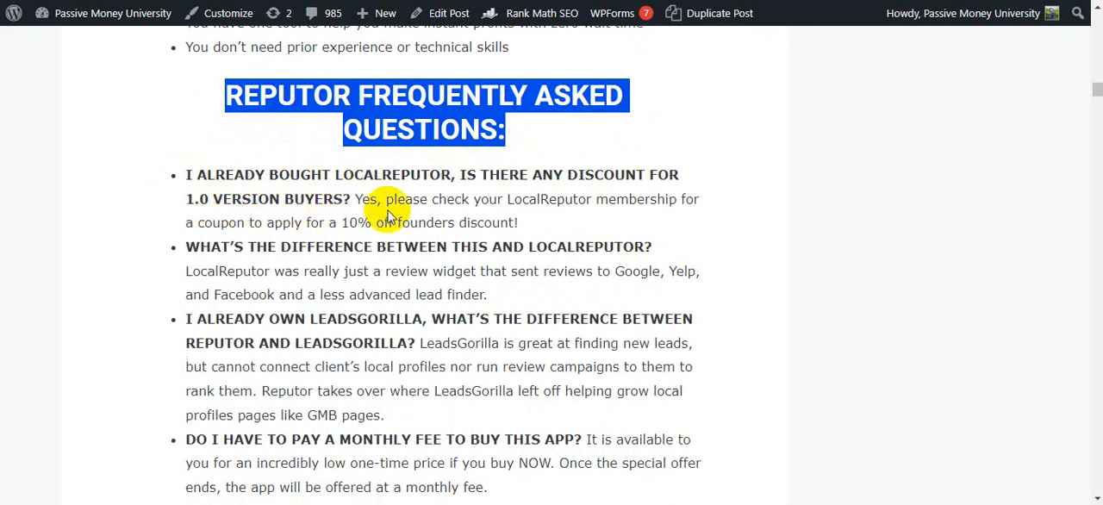
mouse_move(677, 213)
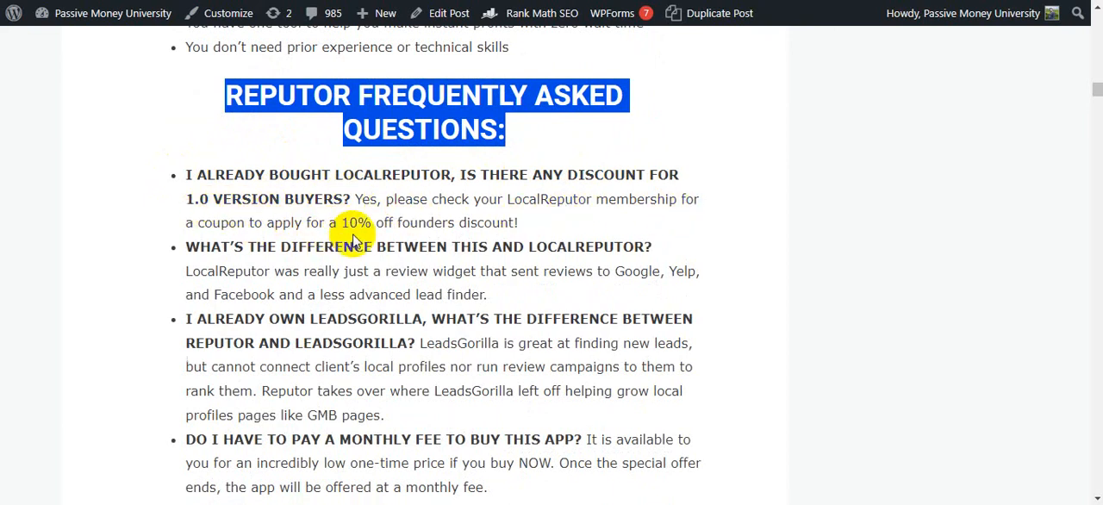
mouse_move(550, 230)
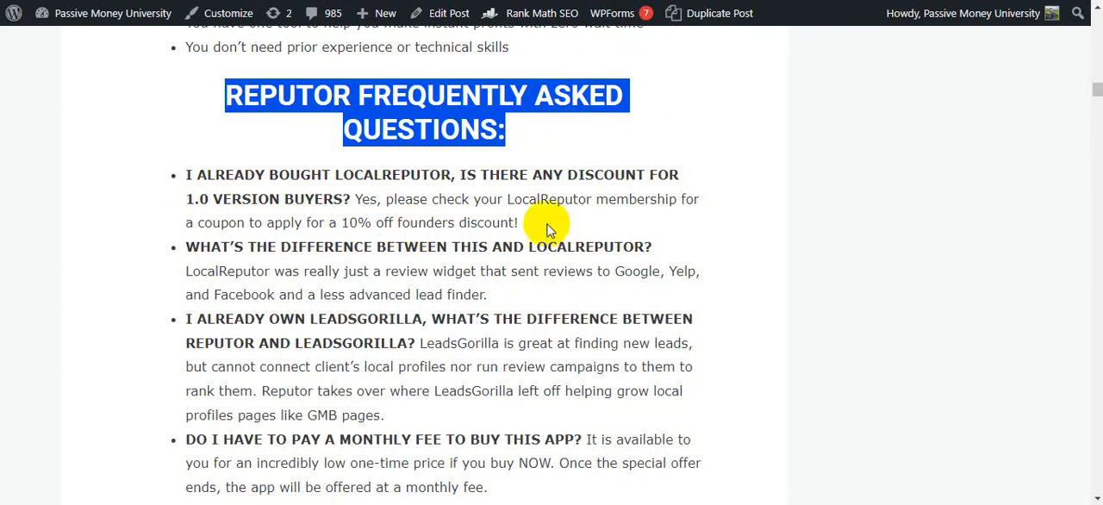
Read the fees, support and money-back FAQ answers, highlighting the support question.
scroll(down, 3)
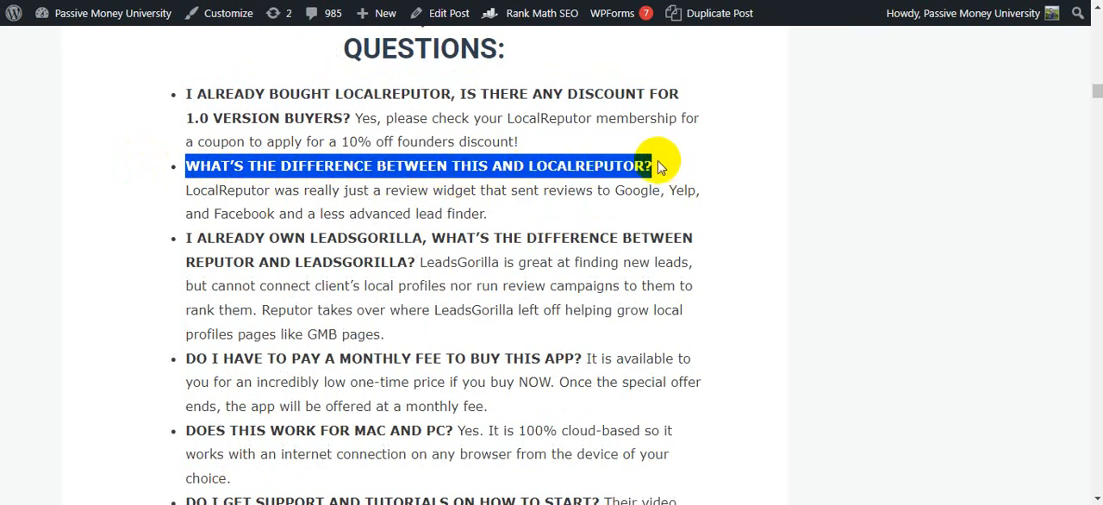
mouse_move(379, 207)
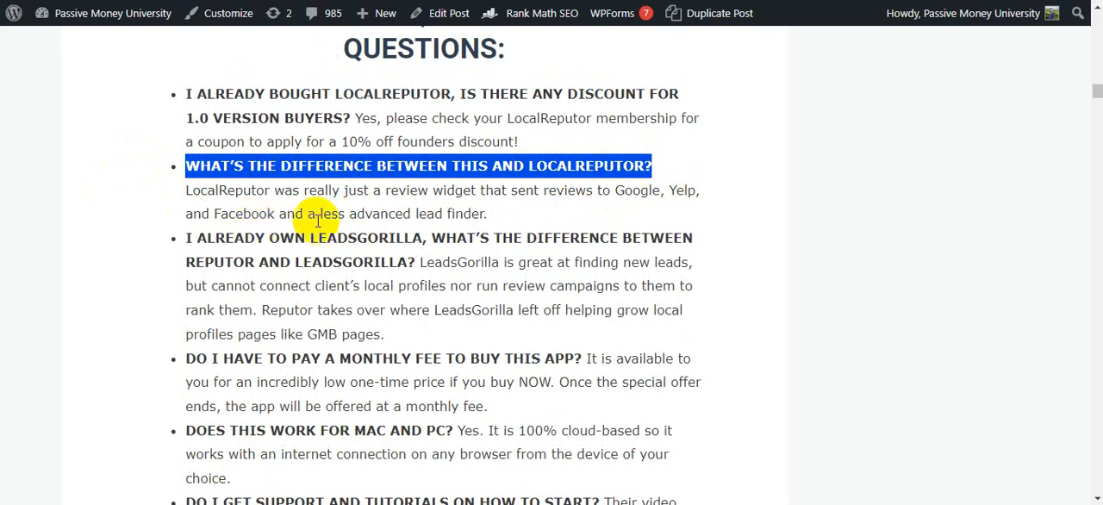
mouse_move(513, 216)
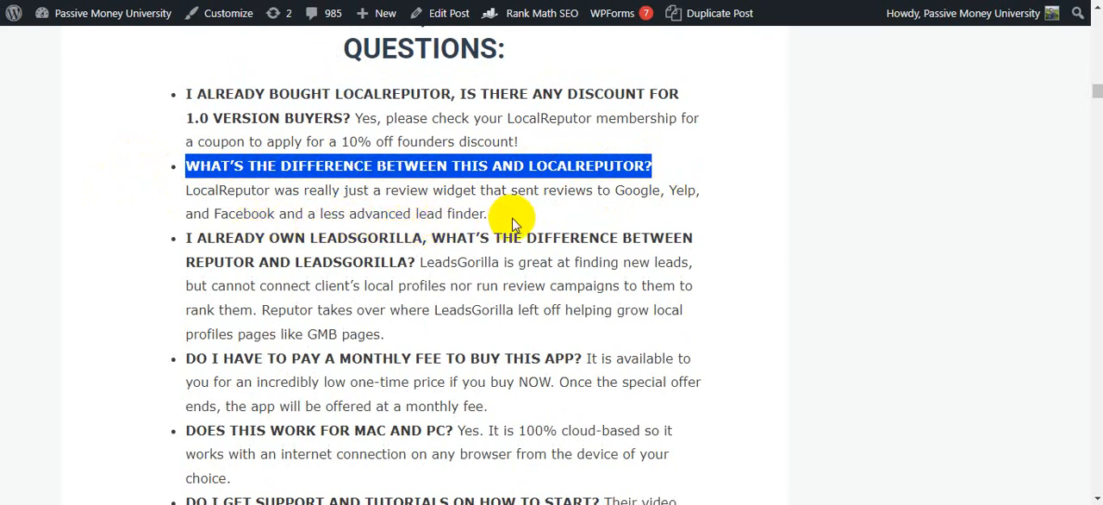
scroll(down, 3)
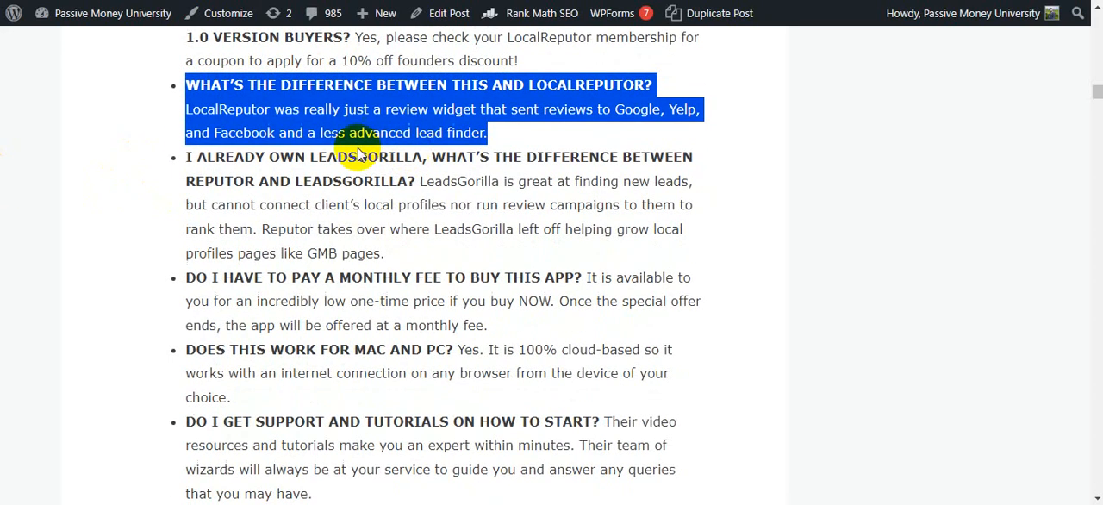
mouse_move(4, 116)
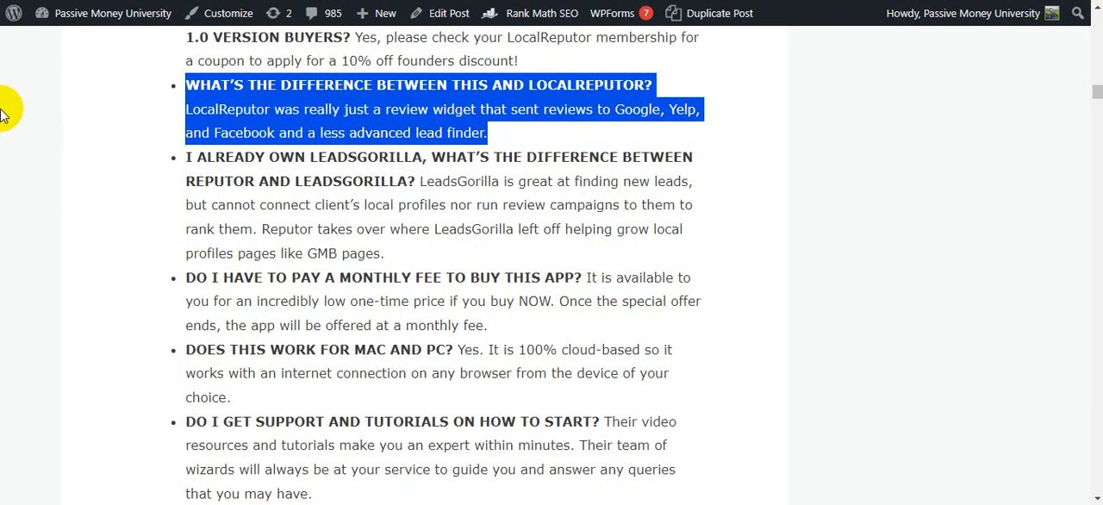
mouse_move(185, 159)
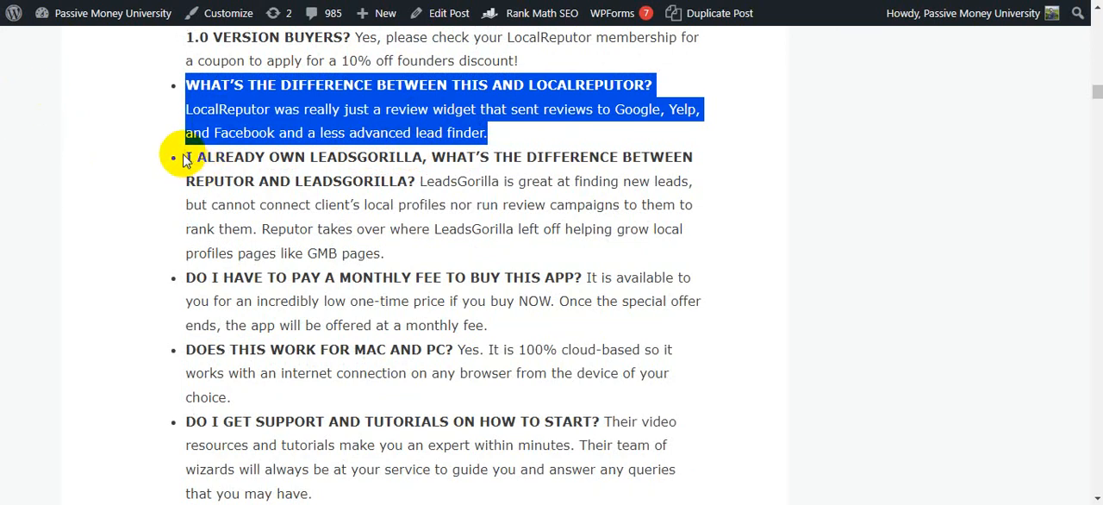
mouse_move(343, 175)
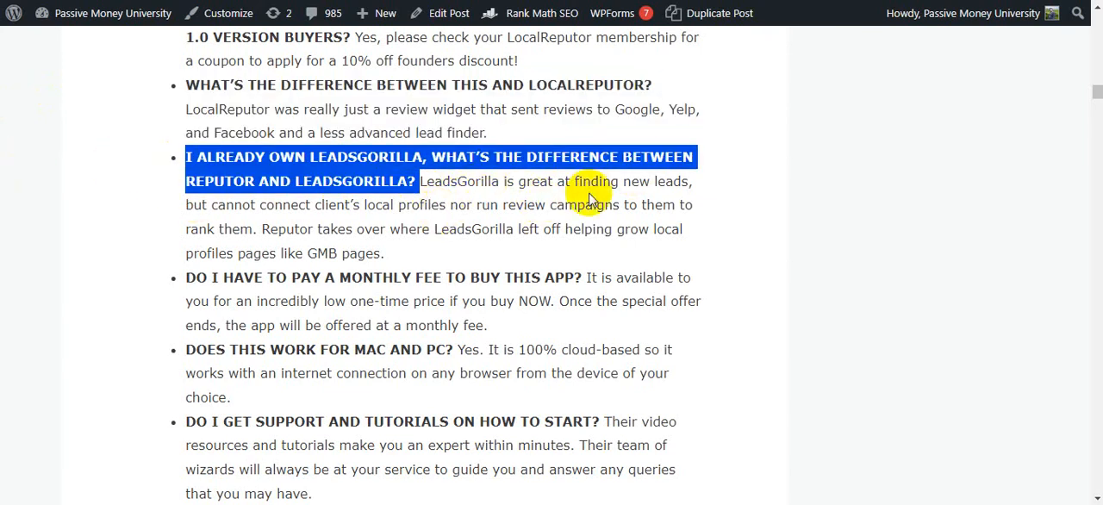
mouse_move(199, 233)
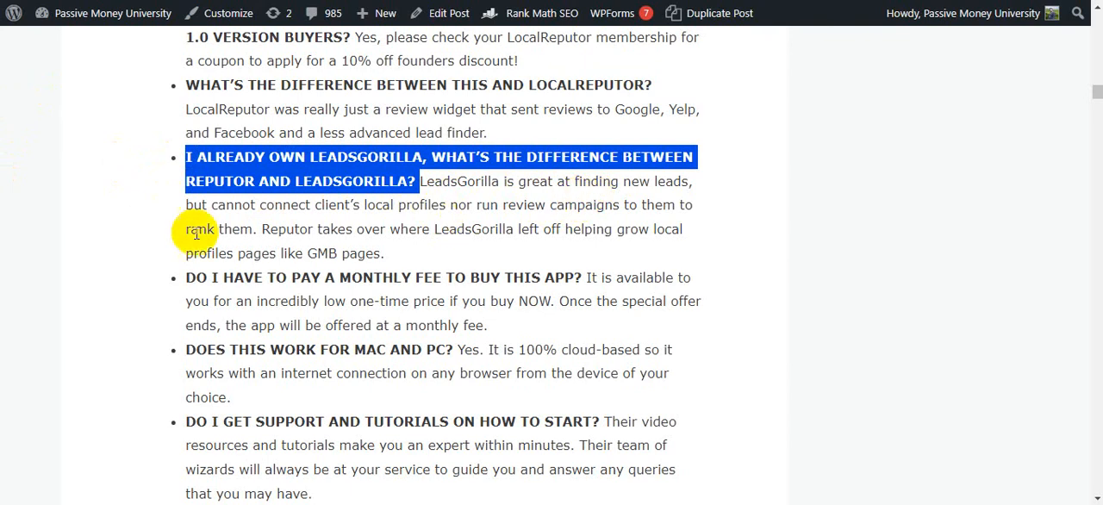
mouse_move(375, 220)
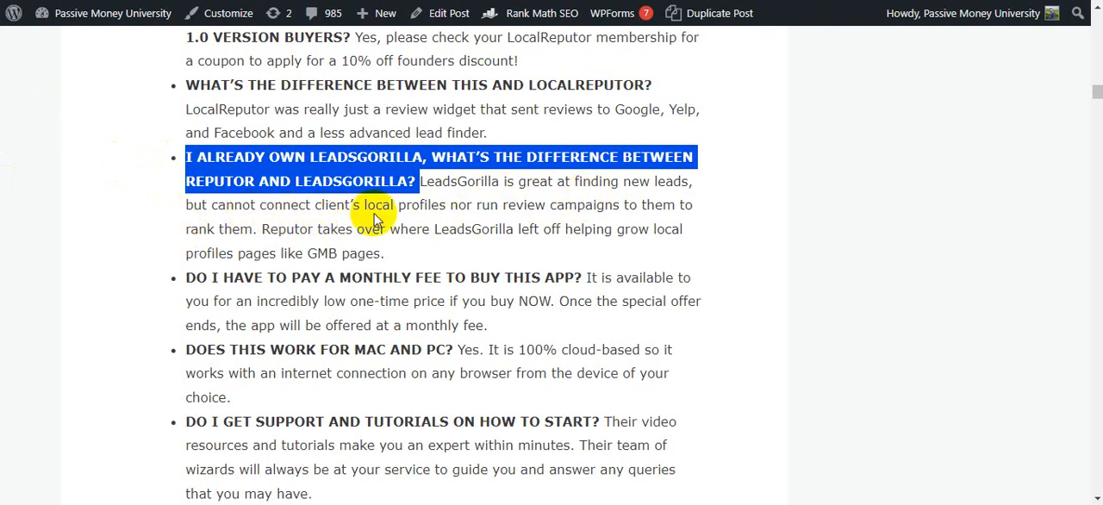
mouse_move(469, 215)
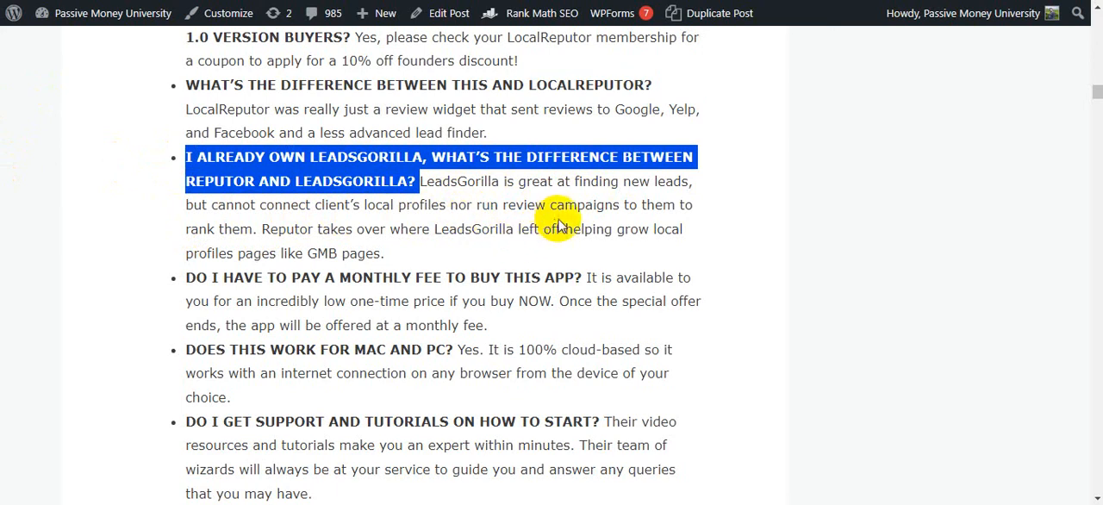
mouse_move(106, 260)
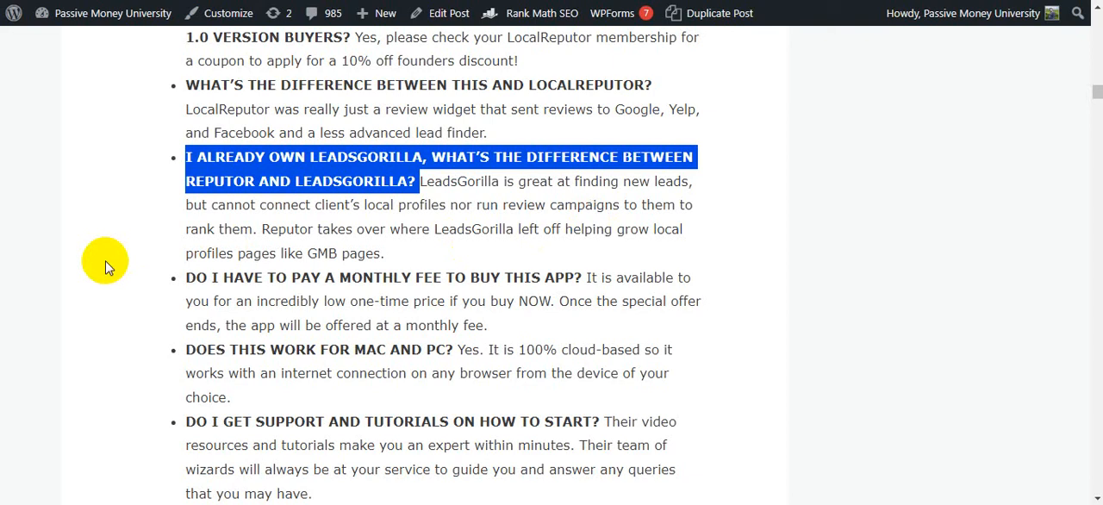
mouse_move(105, 266)
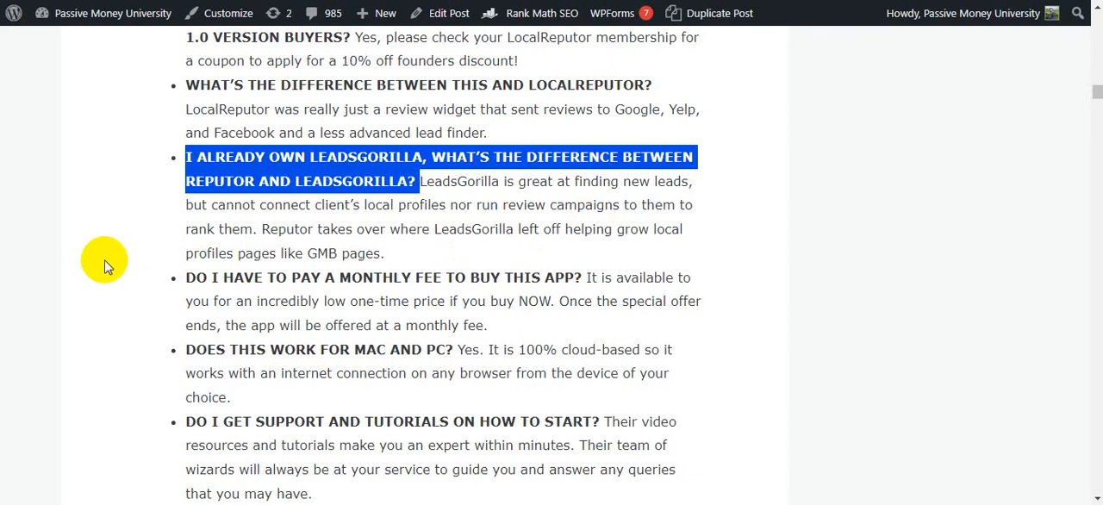
scroll(down, 3)
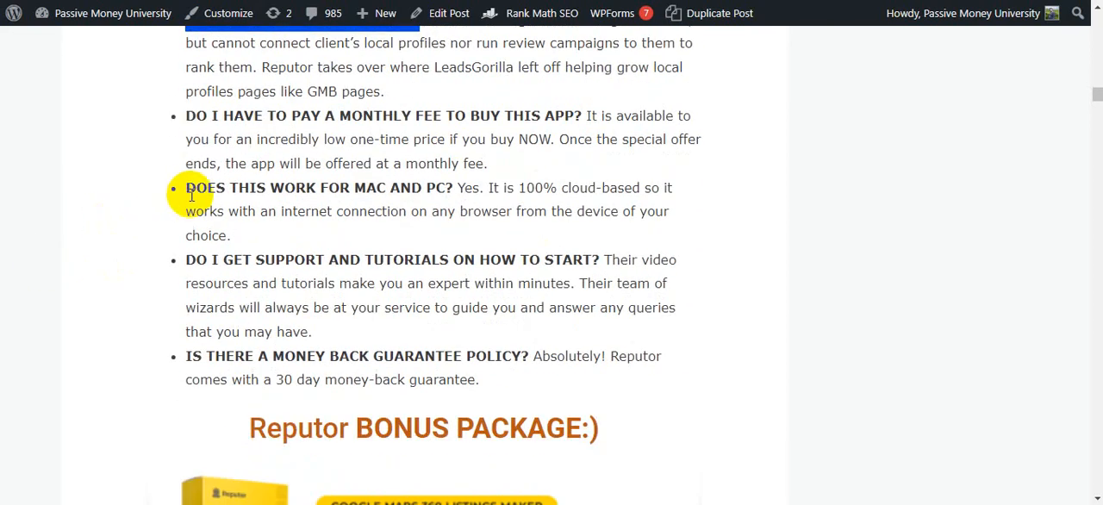
mouse_move(165, 192)
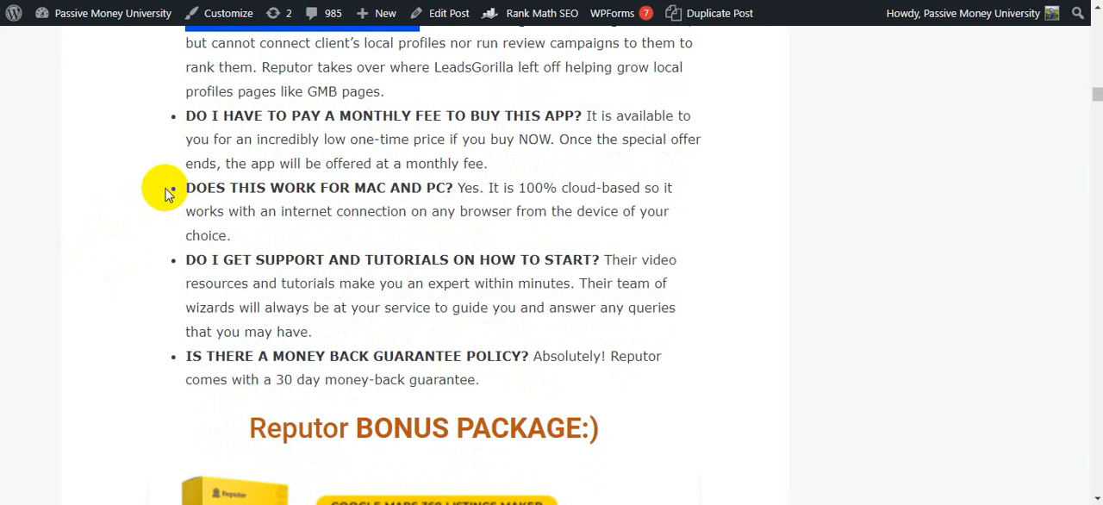
mouse_move(189, 160)
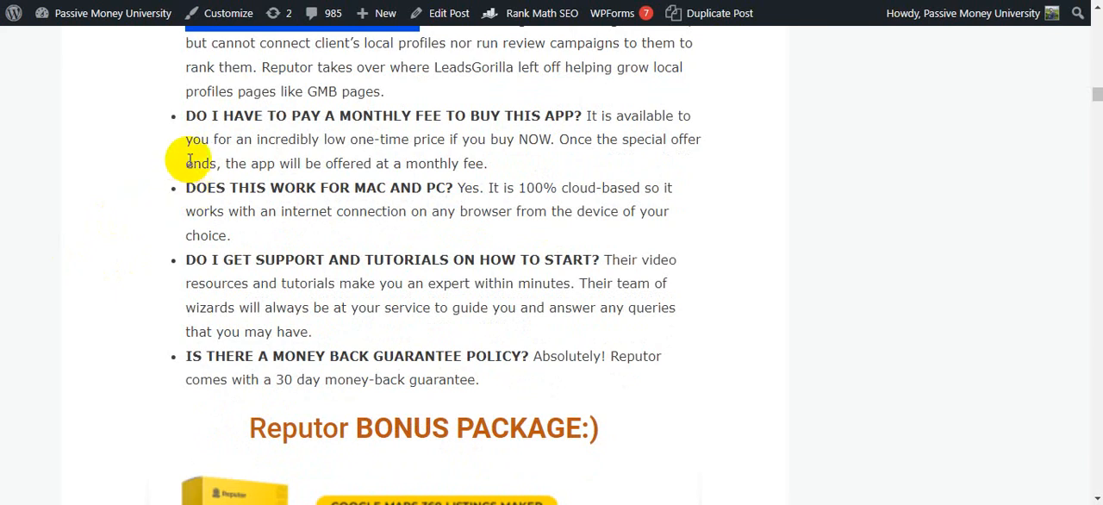
mouse_move(241, 187)
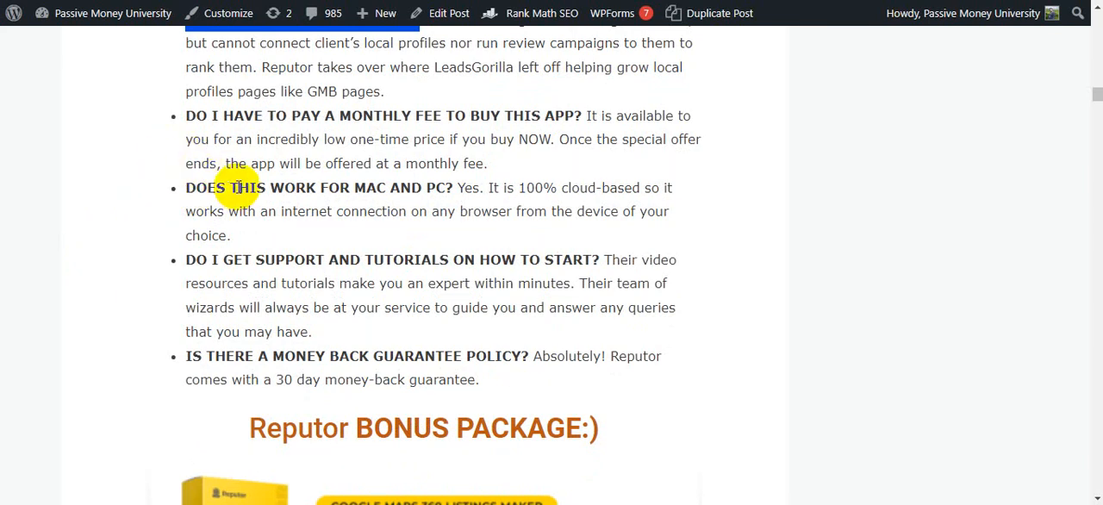
mouse_move(558, 119)
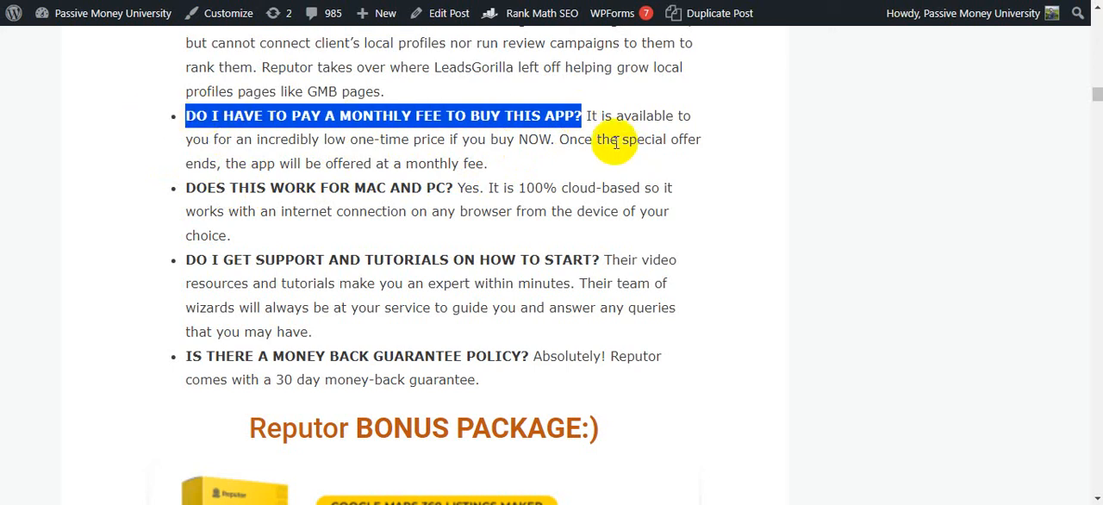
mouse_move(256, 146)
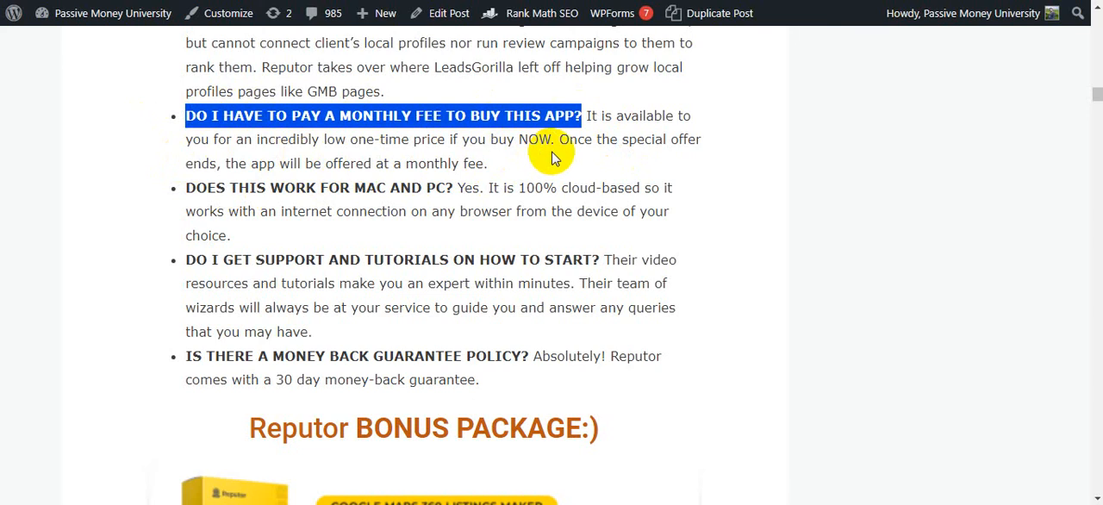
mouse_move(237, 178)
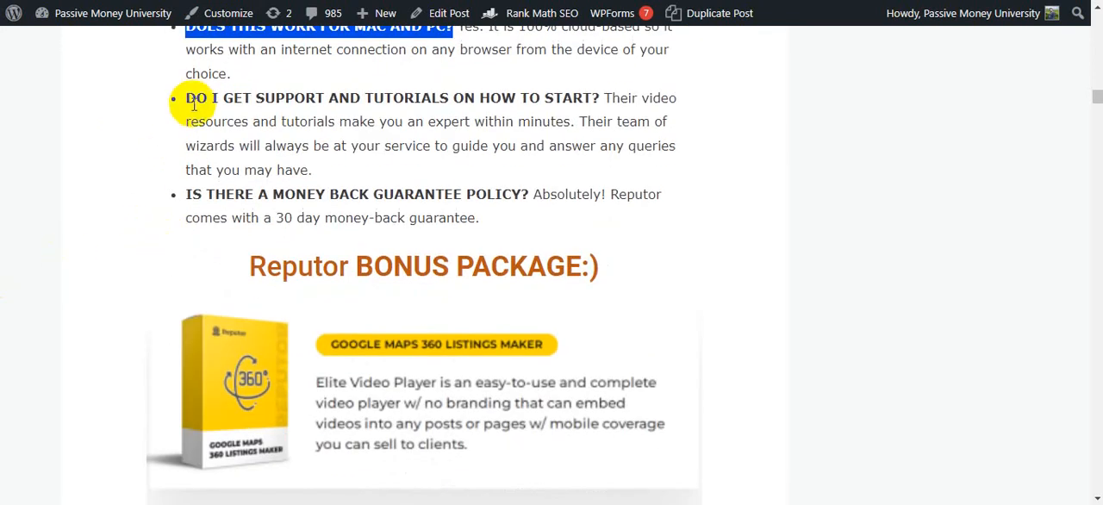
drag(185, 97, 448, 97)
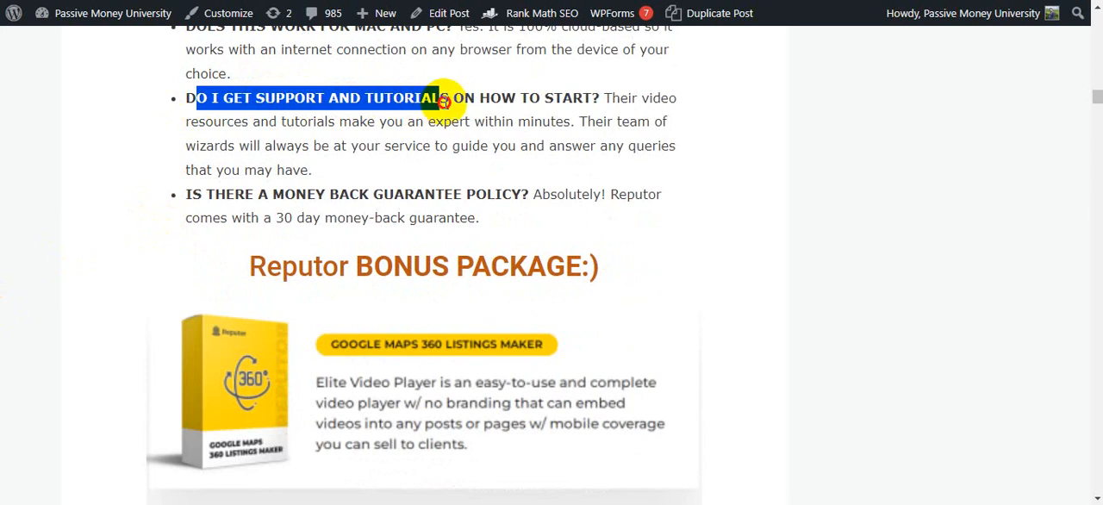
drag(445, 97, 598, 98)
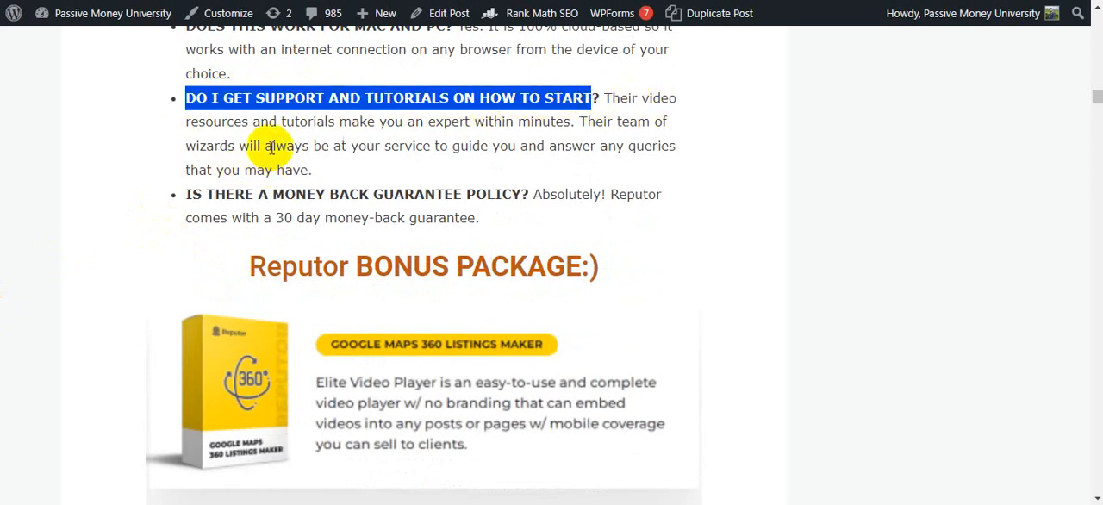
mouse_move(457, 139)
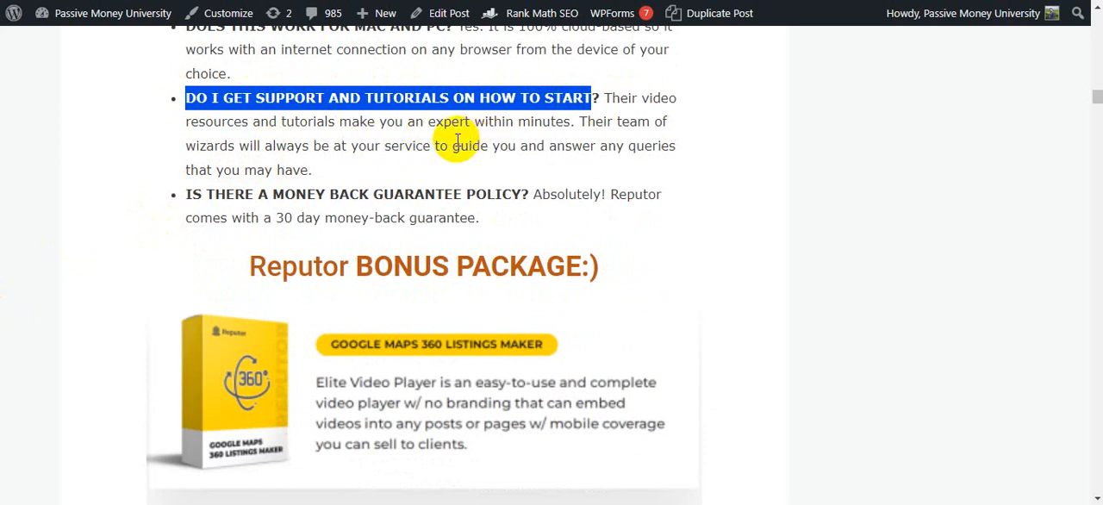
mouse_move(660, 129)
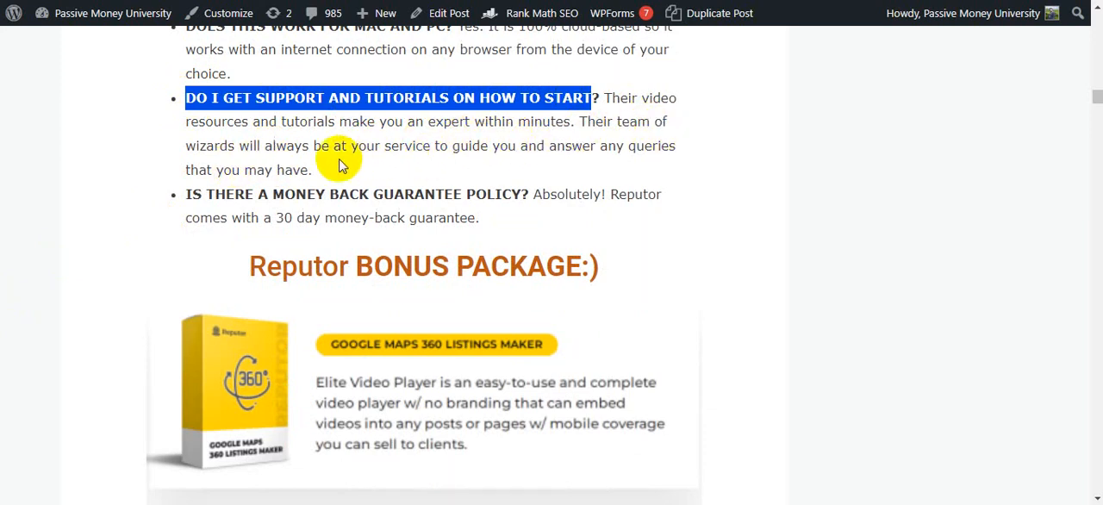
mouse_move(528, 163)
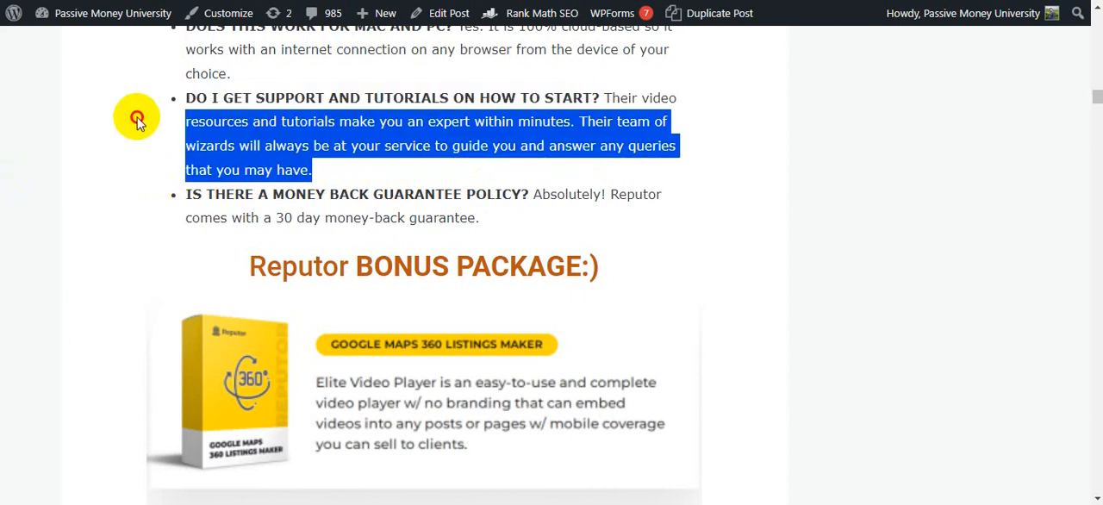
scroll(down, 3)
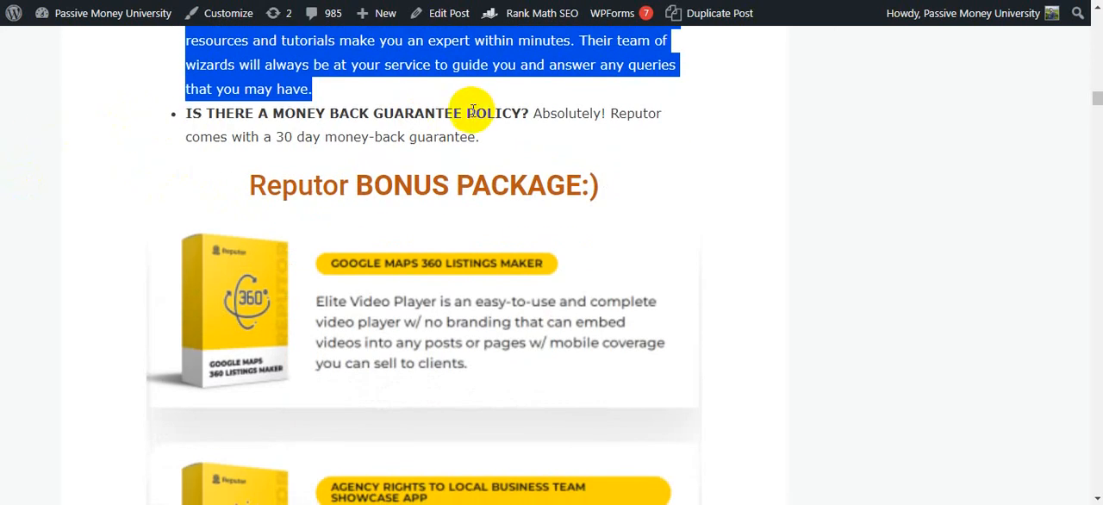
mouse_move(530, 134)
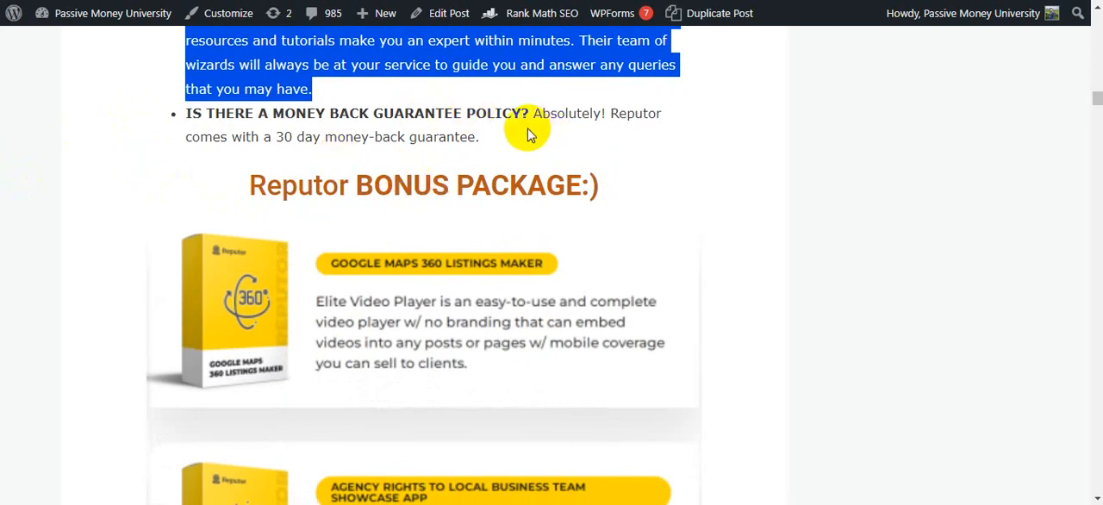
mouse_move(230, 162)
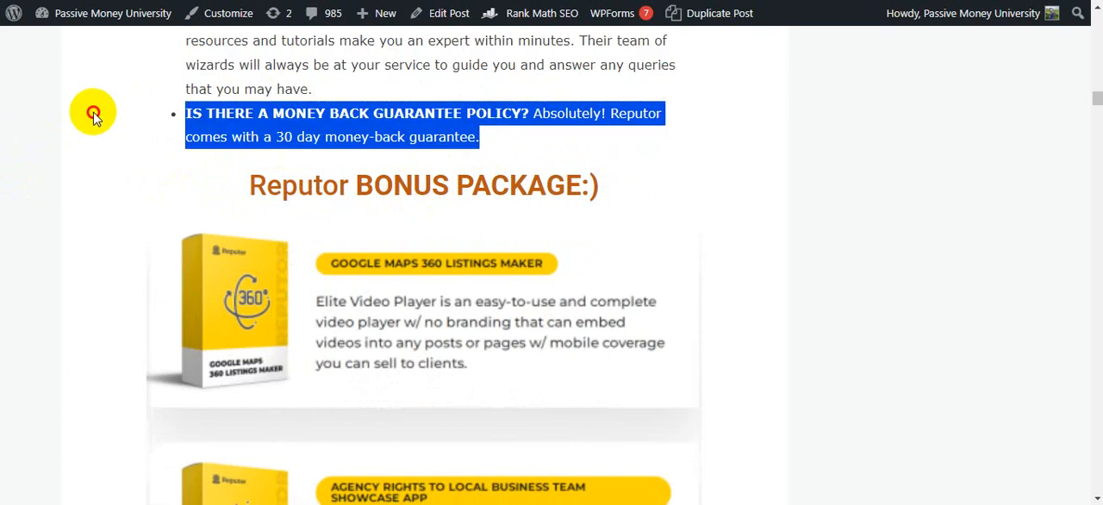
scroll(down, 3)
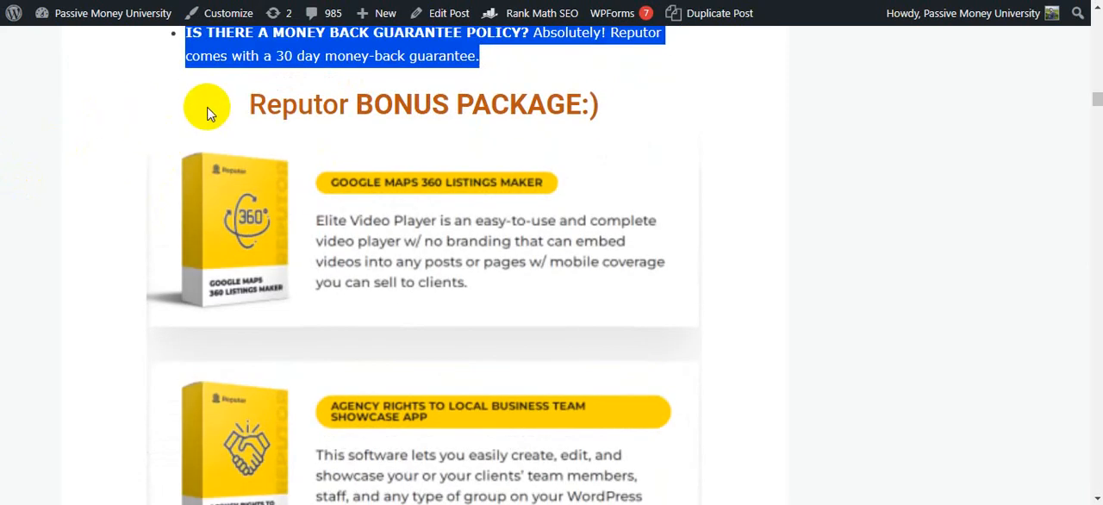
Scroll the bonus items to the 'These Are My Exclusive Bonuses' banner, highlighting AGENCY.
scroll(down, 3)
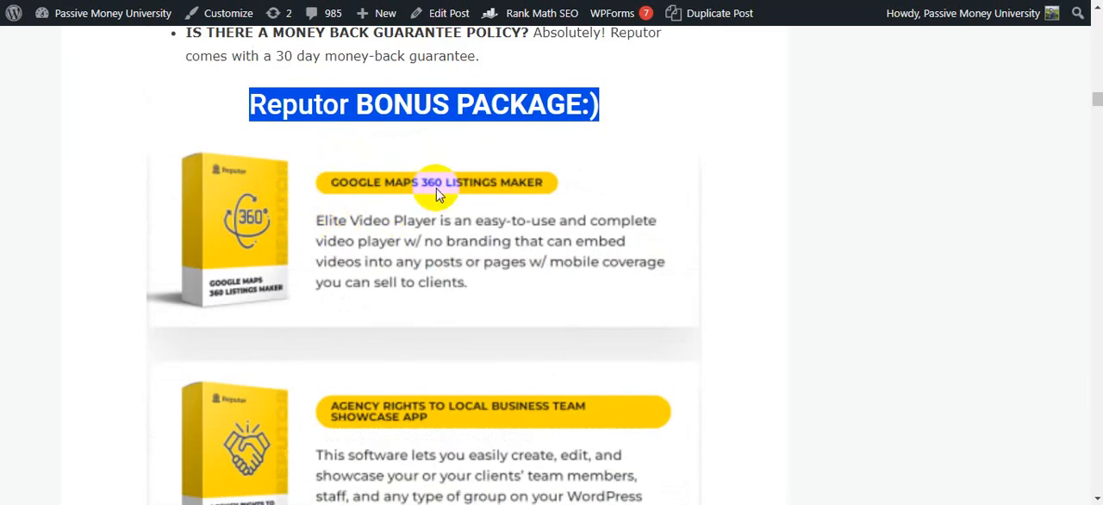
scroll(down, 3)
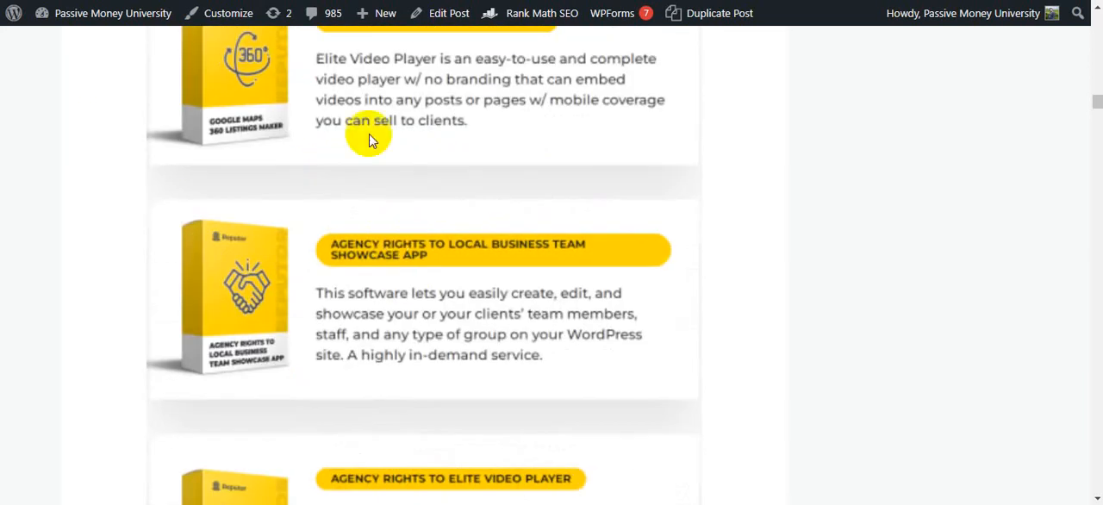
scroll(down, 3)
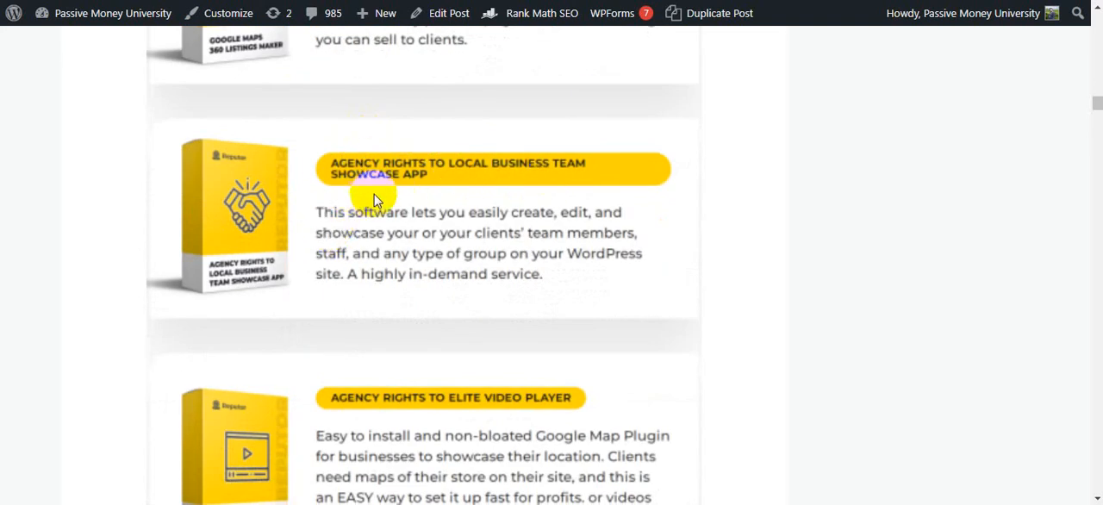
scroll(down, 3)
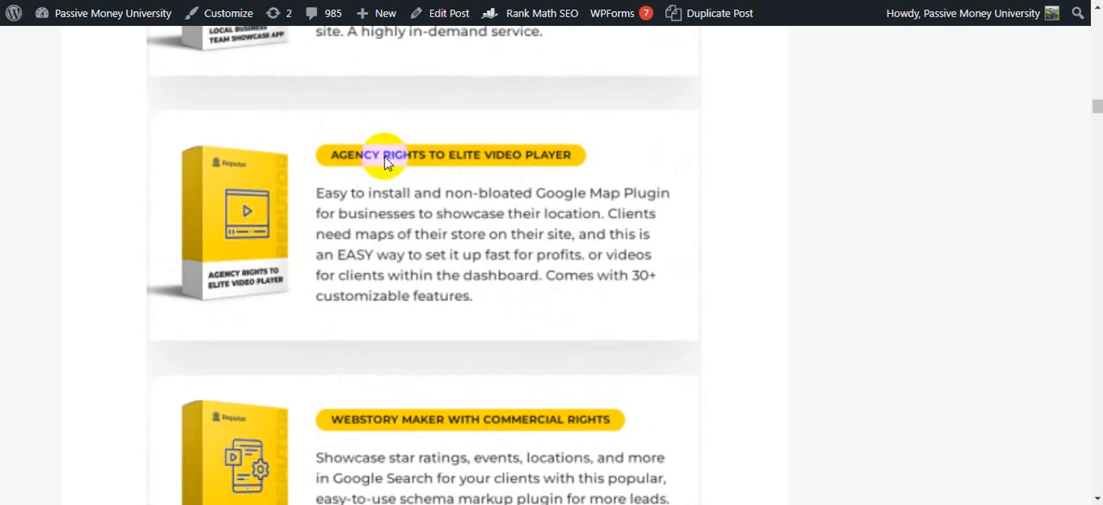
mouse_move(566, 176)
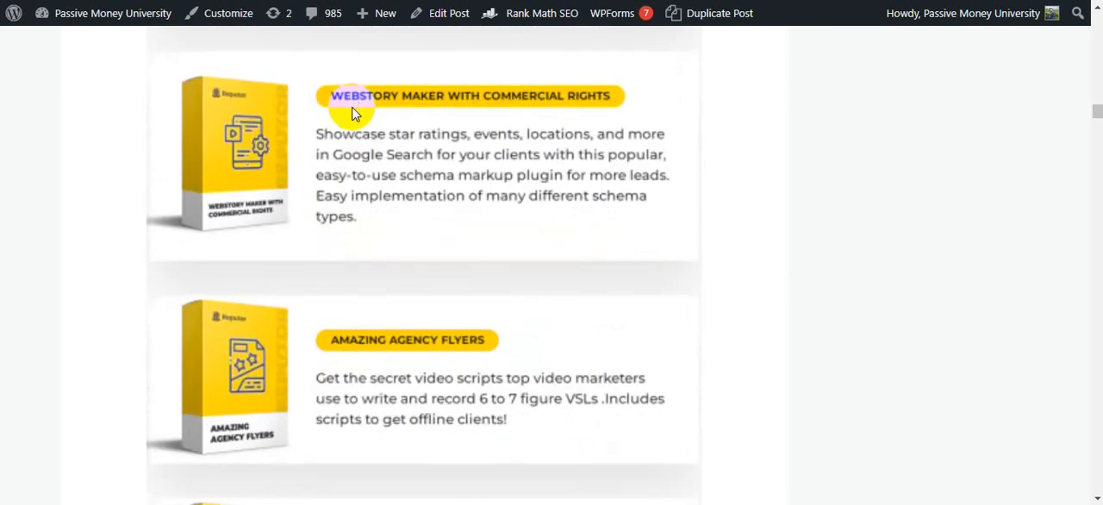
scroll(down, 3)
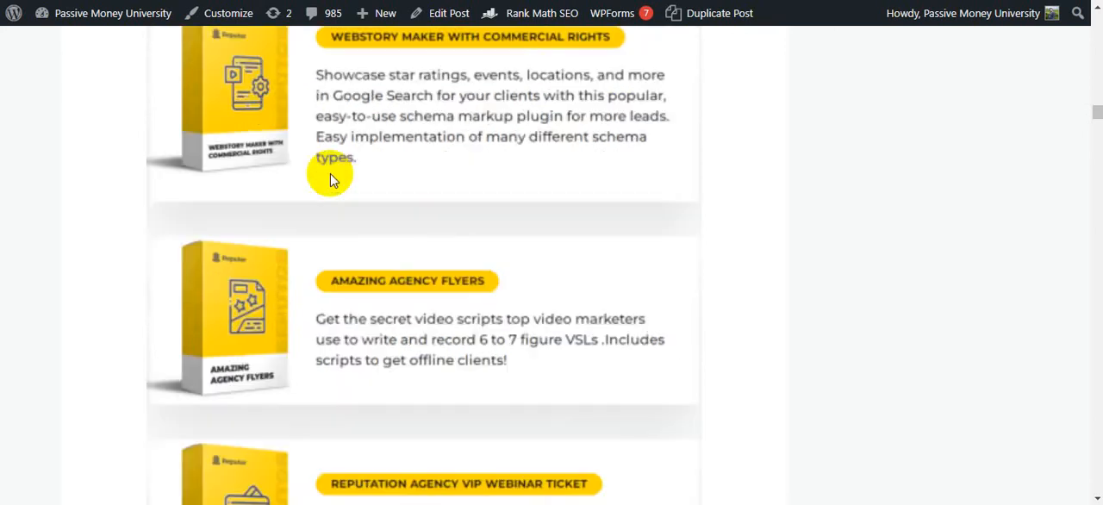
scroll(down, 3)
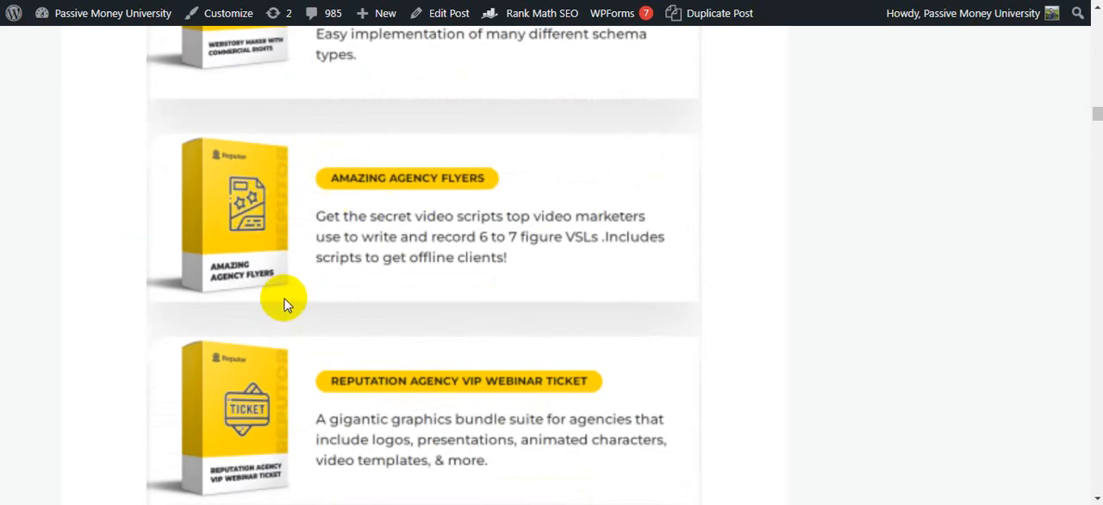
scroll(down, 3)
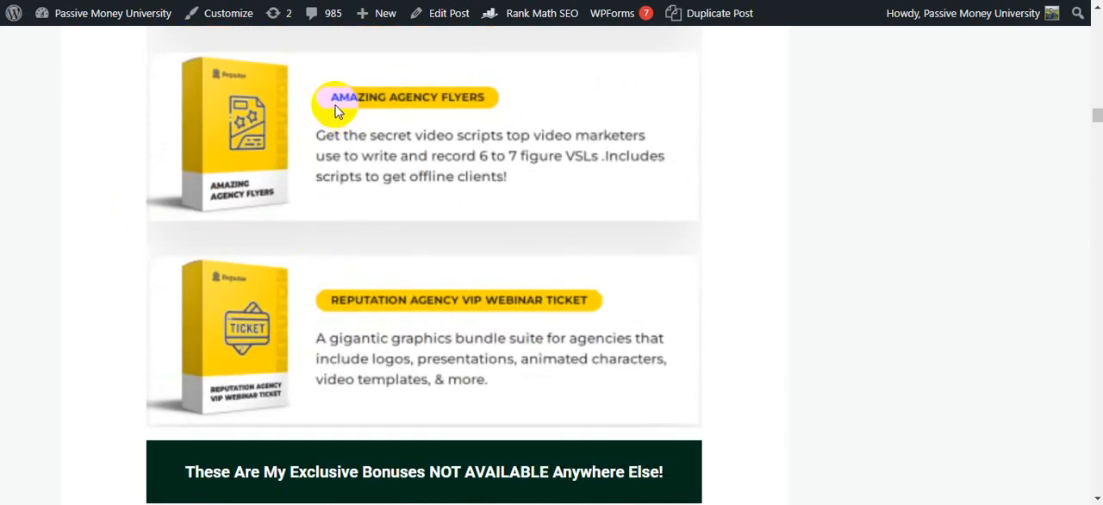
scroll(down, 3)
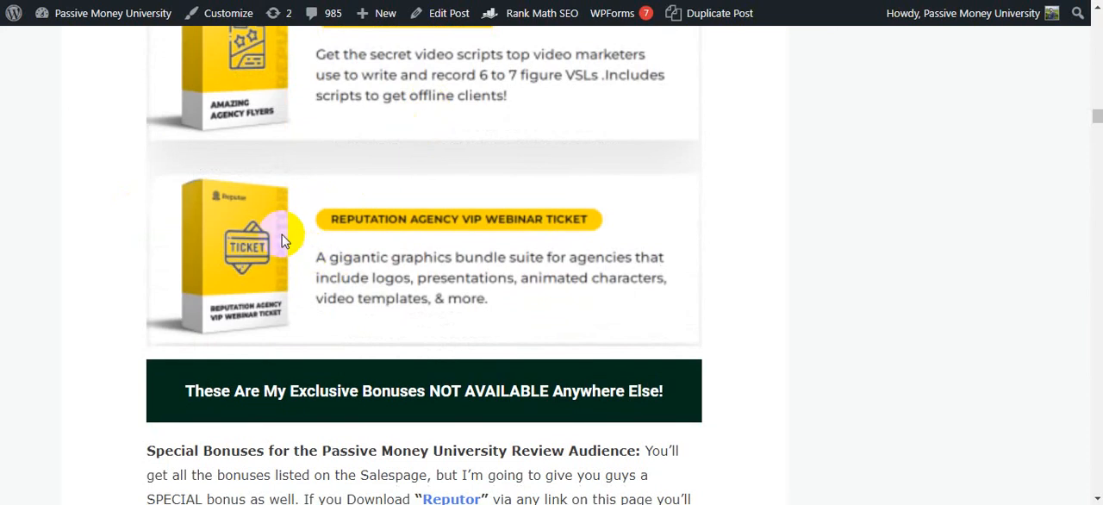
double_click(435, 219)
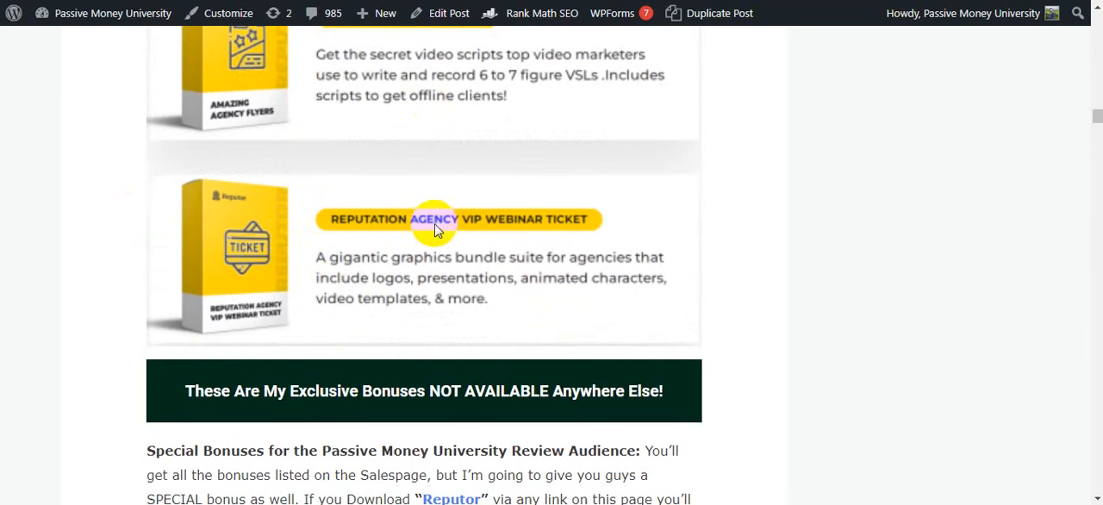
scroll(down, 3)
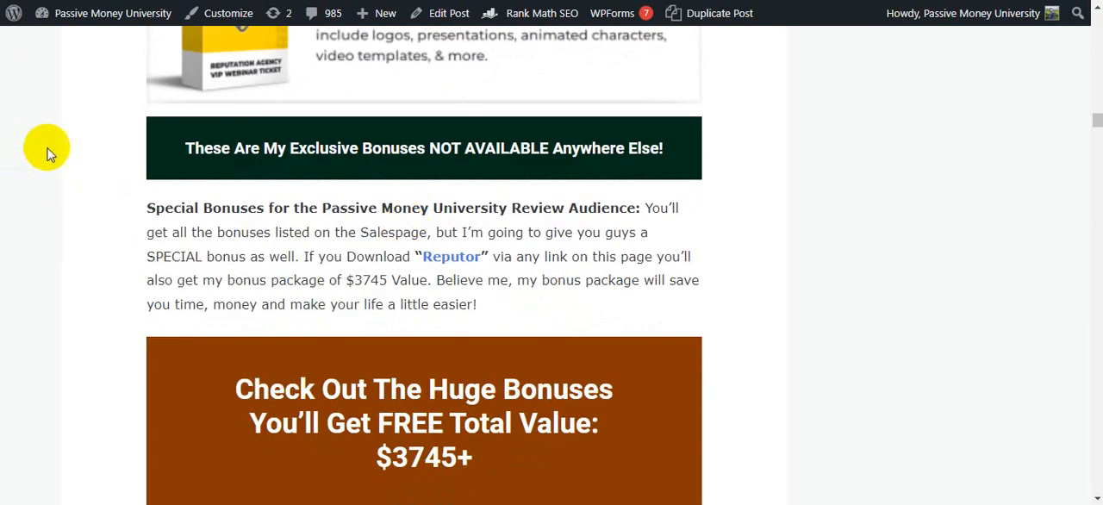
mouse_move(449, 78)
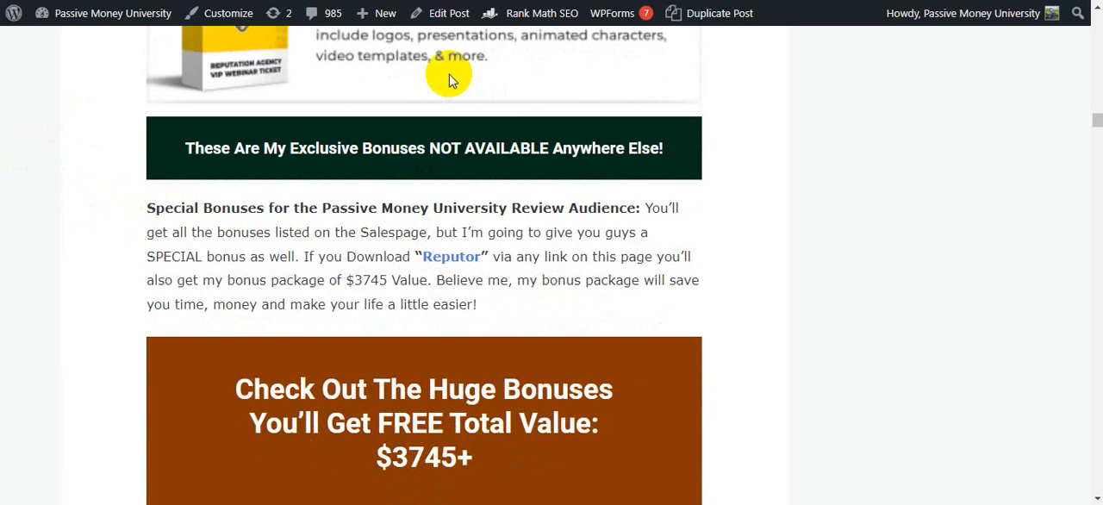
scroll(down, 3)
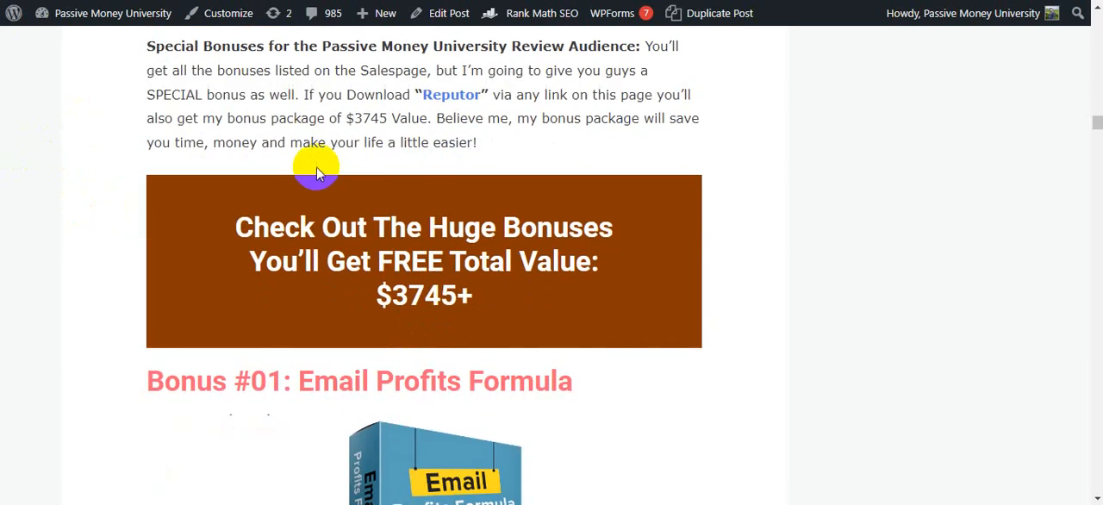
mouse_move(403, 138)
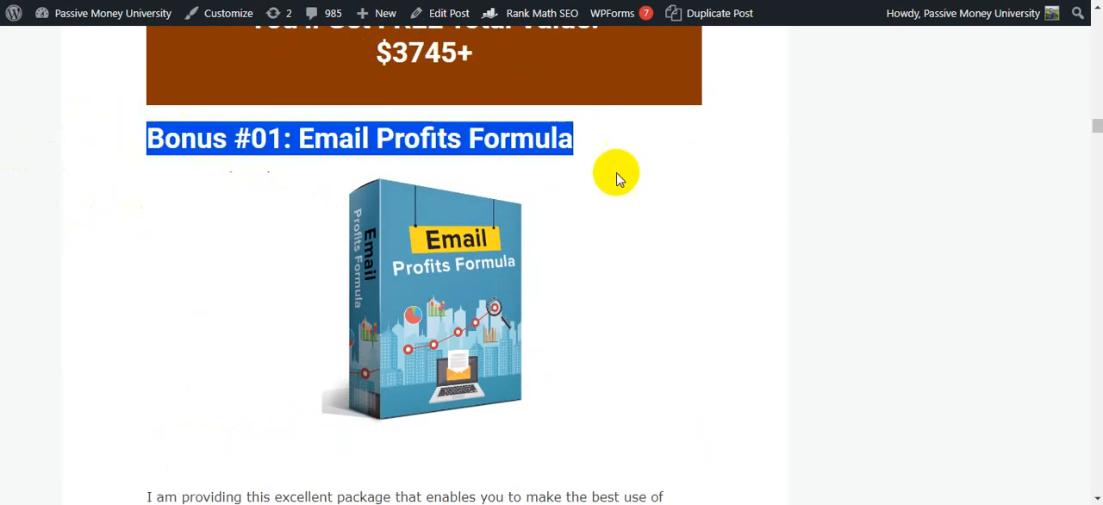
scroll(down, 3)
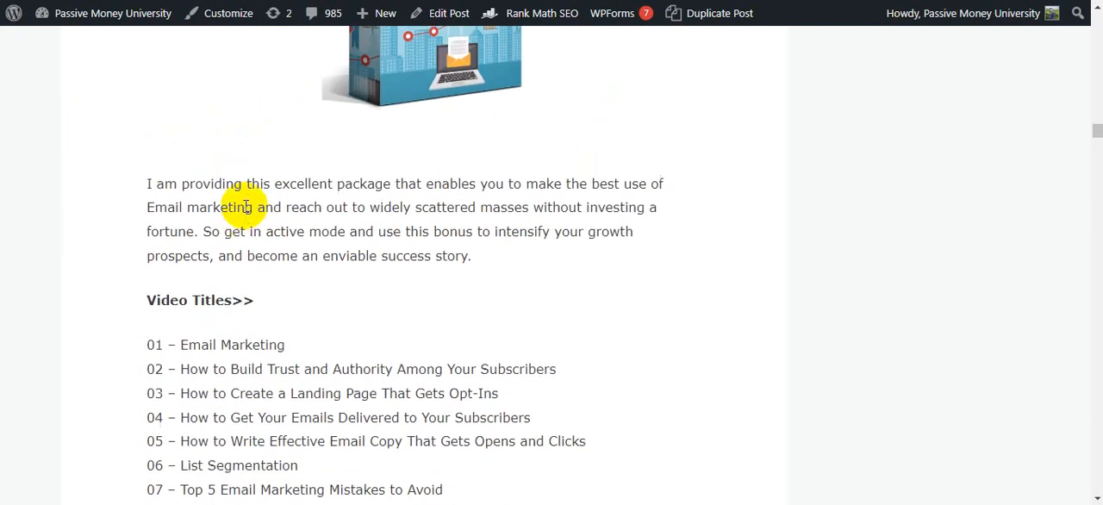
scroll(down, 3)
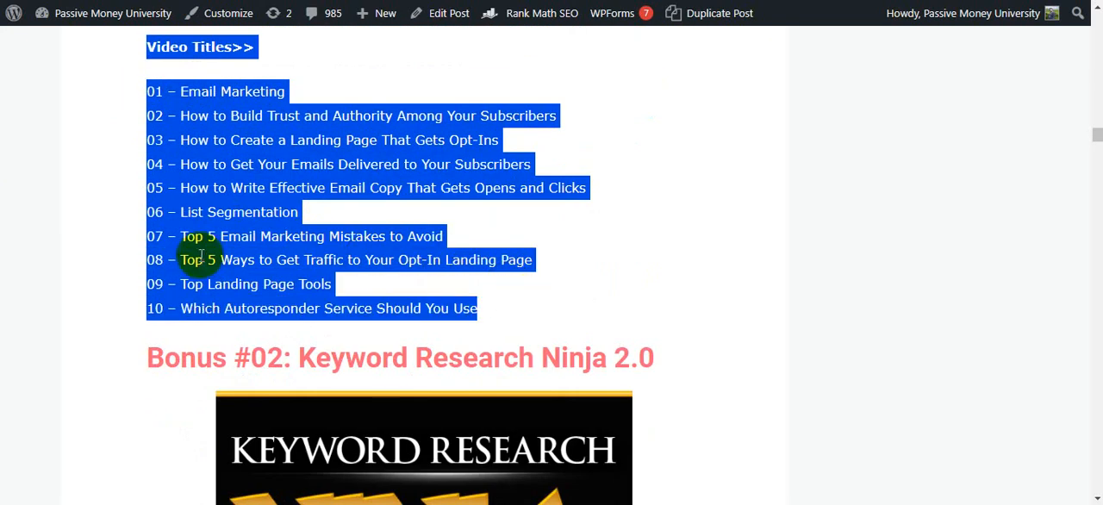
scroll(up, 3)
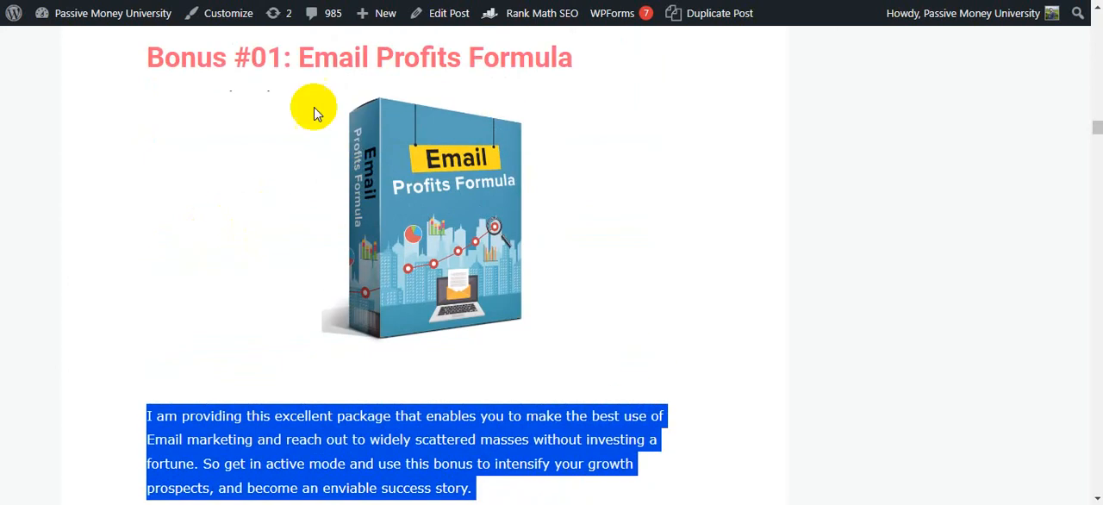
scroll(down, 3)
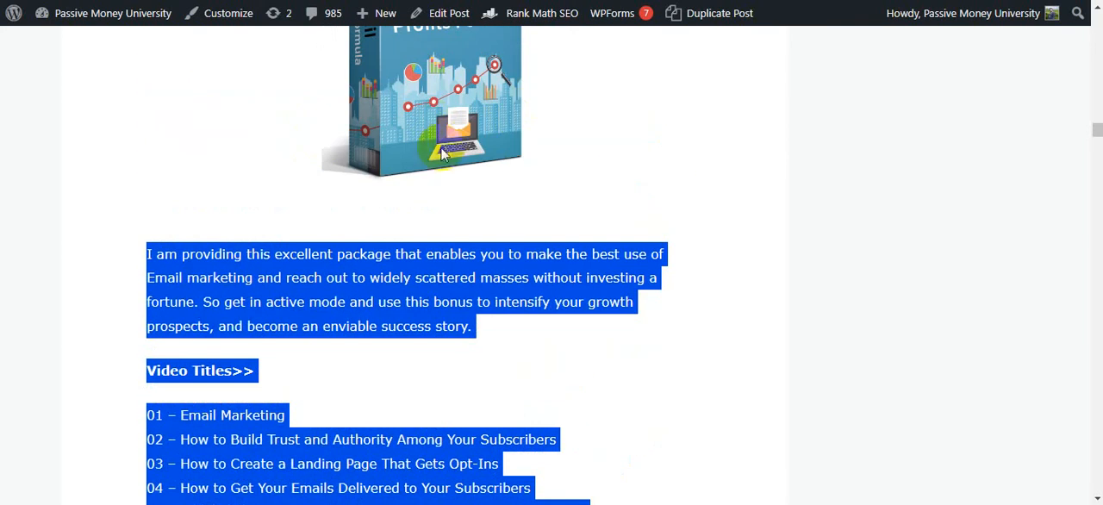
scroll(down, 3)
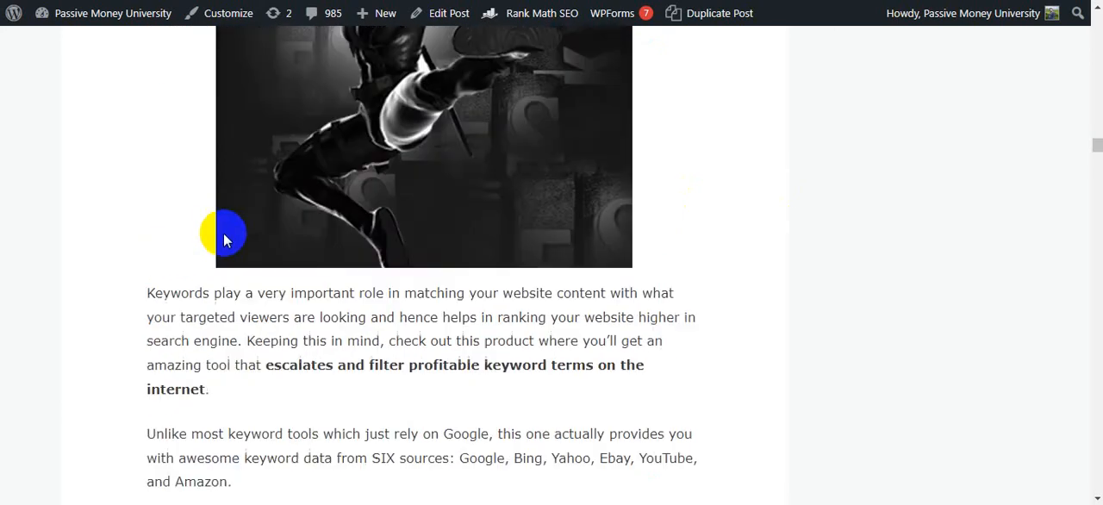
scroll(down, 3)
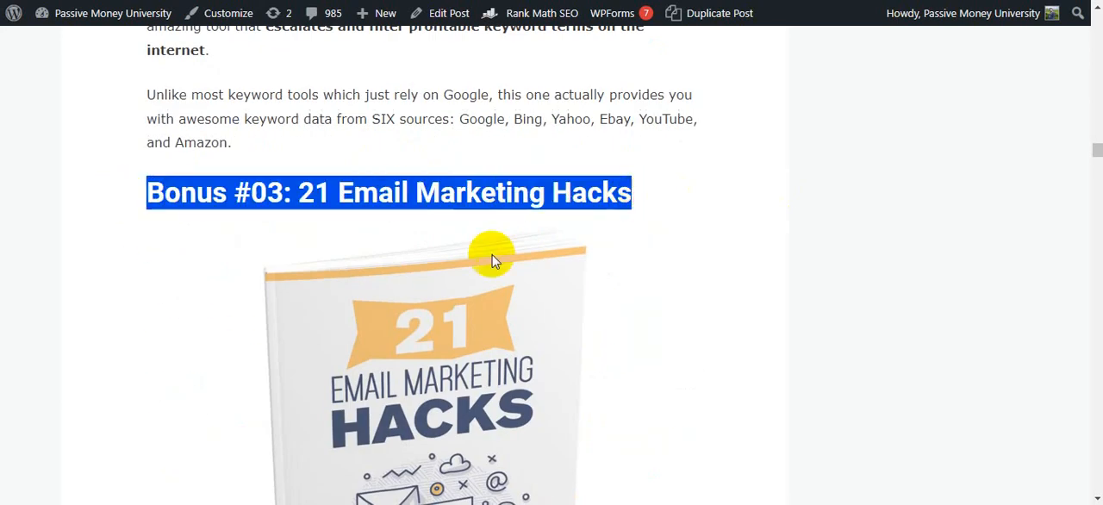
scroll(down, 3)
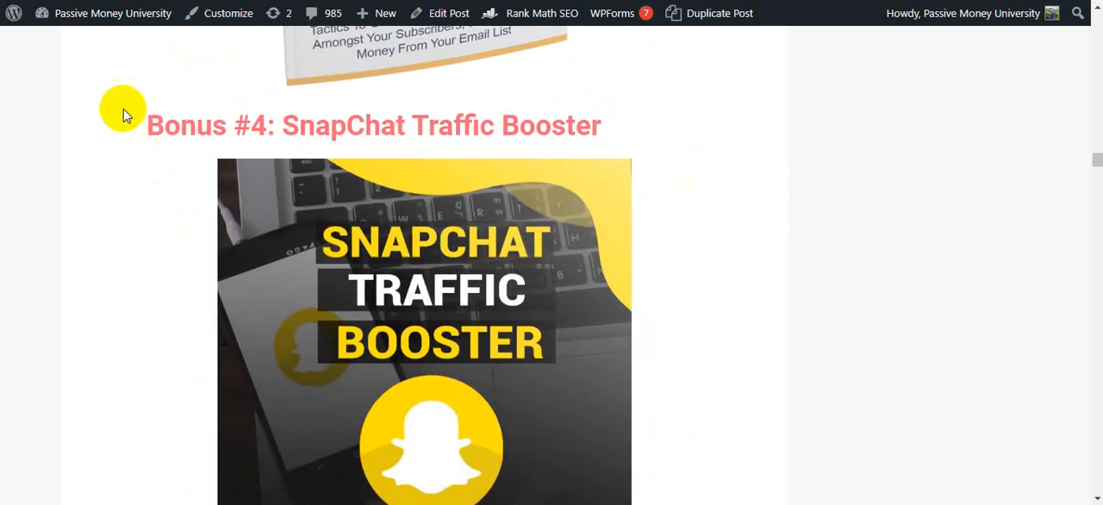
scroll(down, 3)
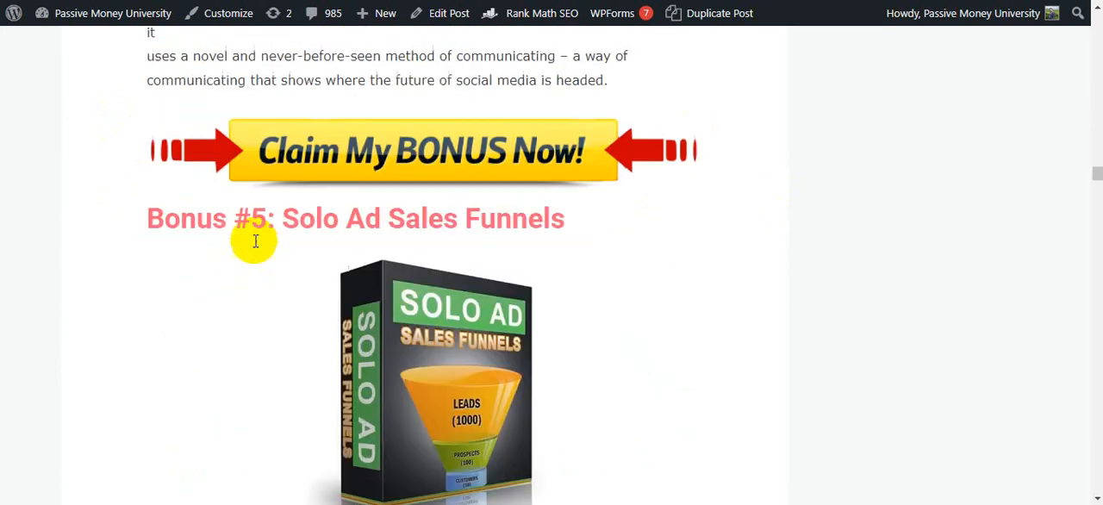
scroll(down, 3)
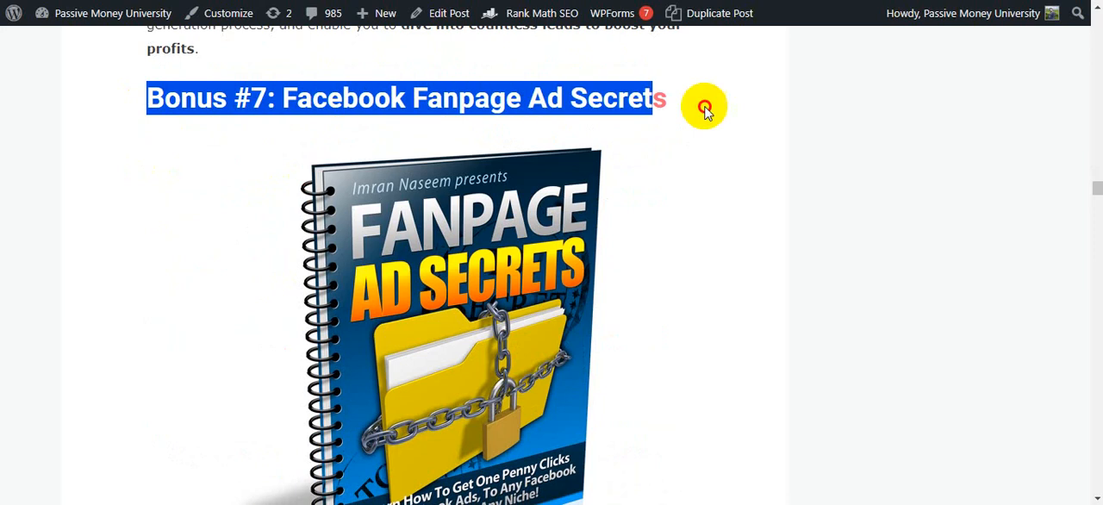
scroll(down, 3)
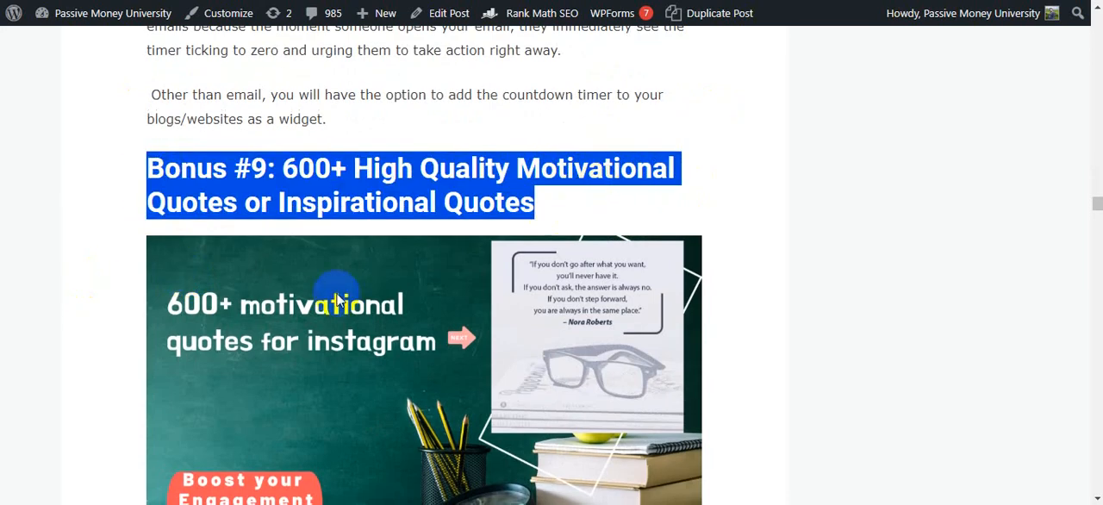
mouse_move(431, 253)
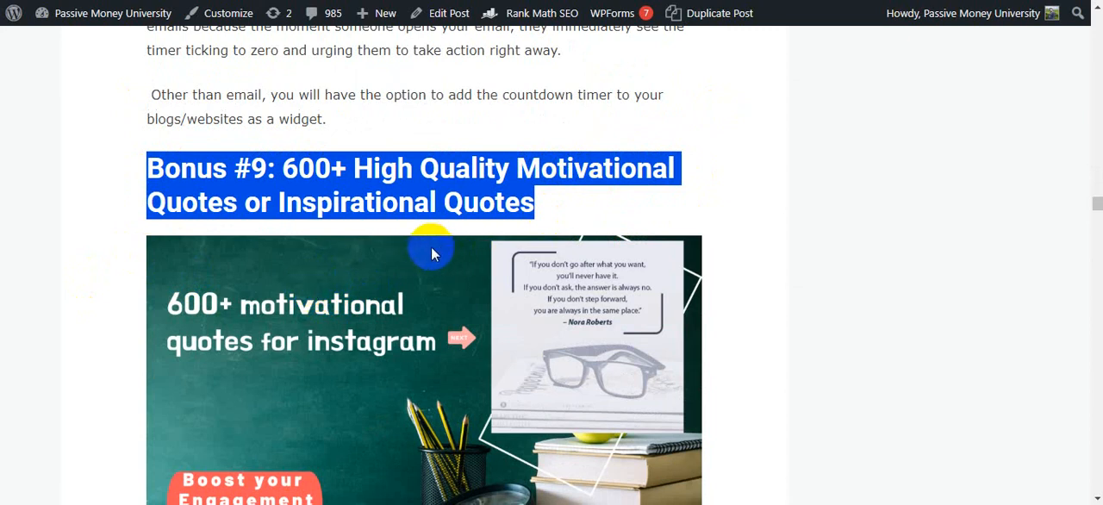
scroll(down, 3)
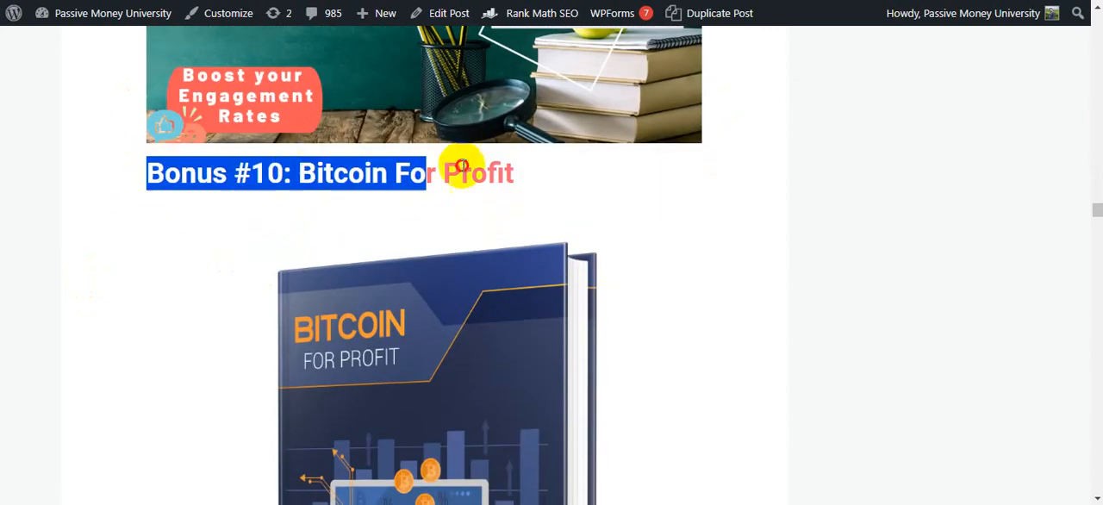
scroll(down, 3)
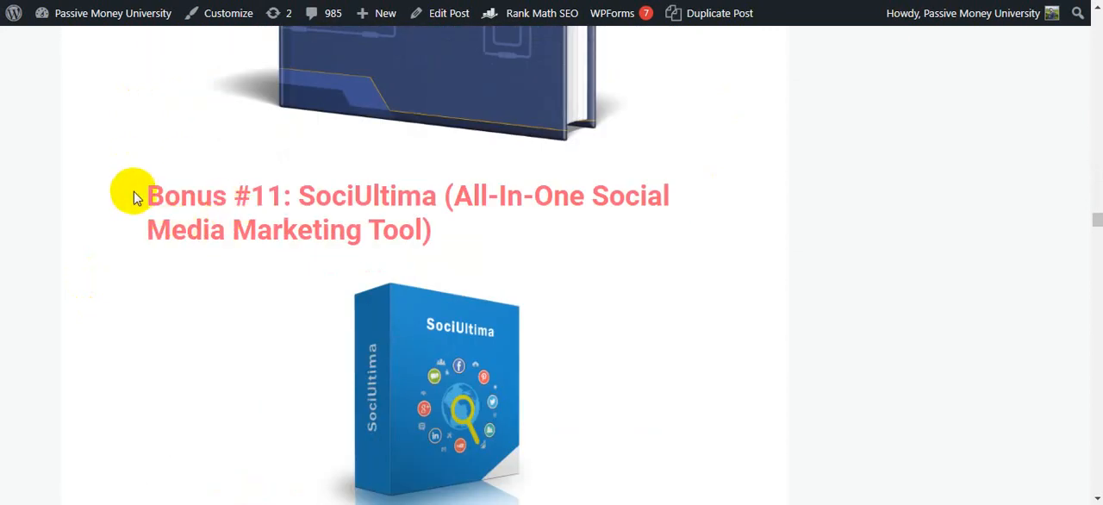
scroll(down, 3)
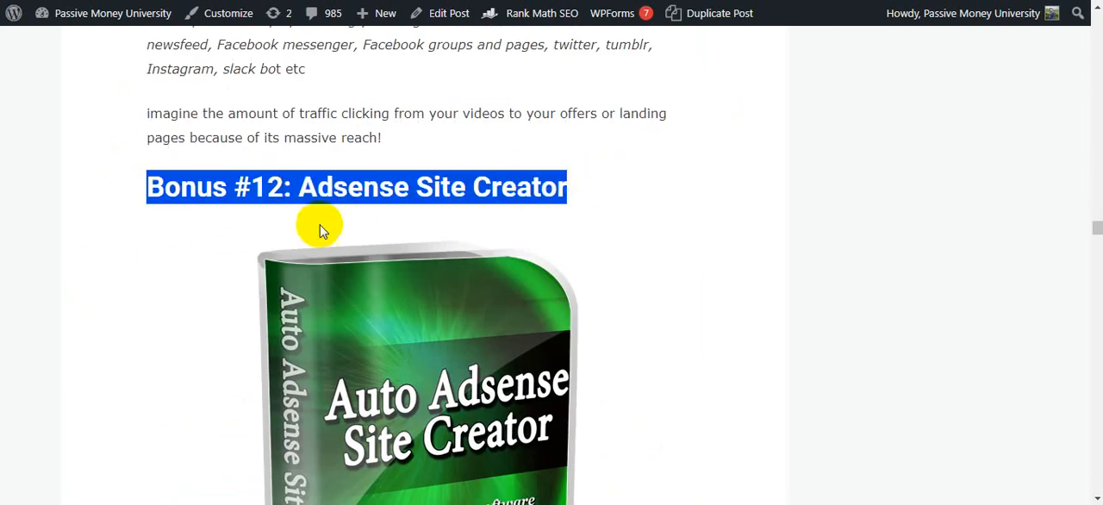
scroll(down, 3)
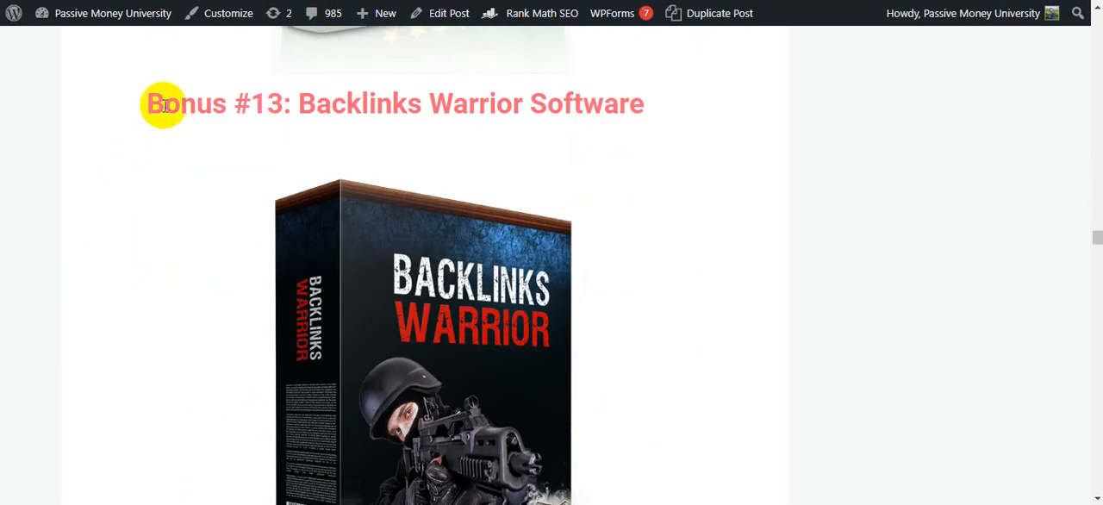
scroll(down, 3)
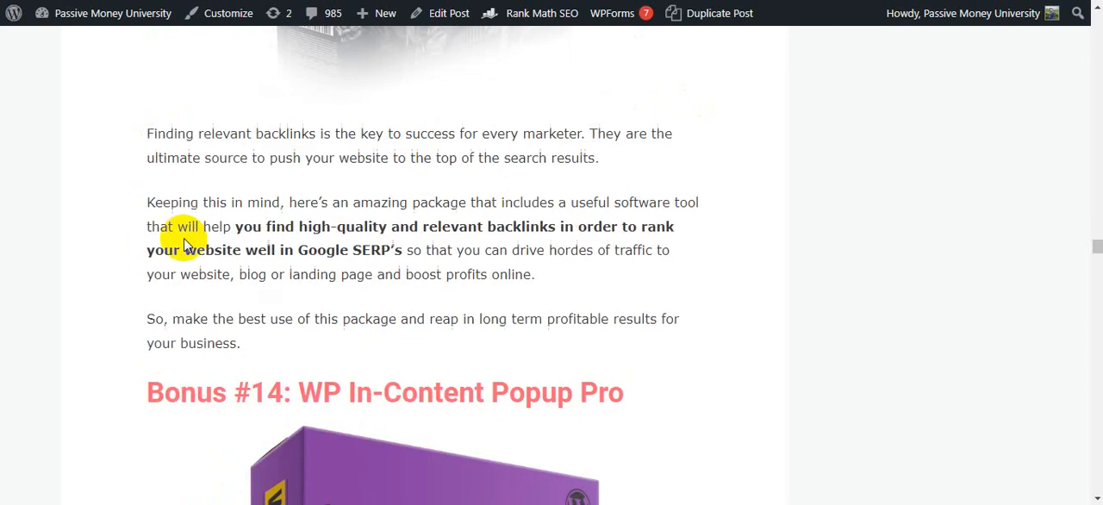
scroll(down, 3)
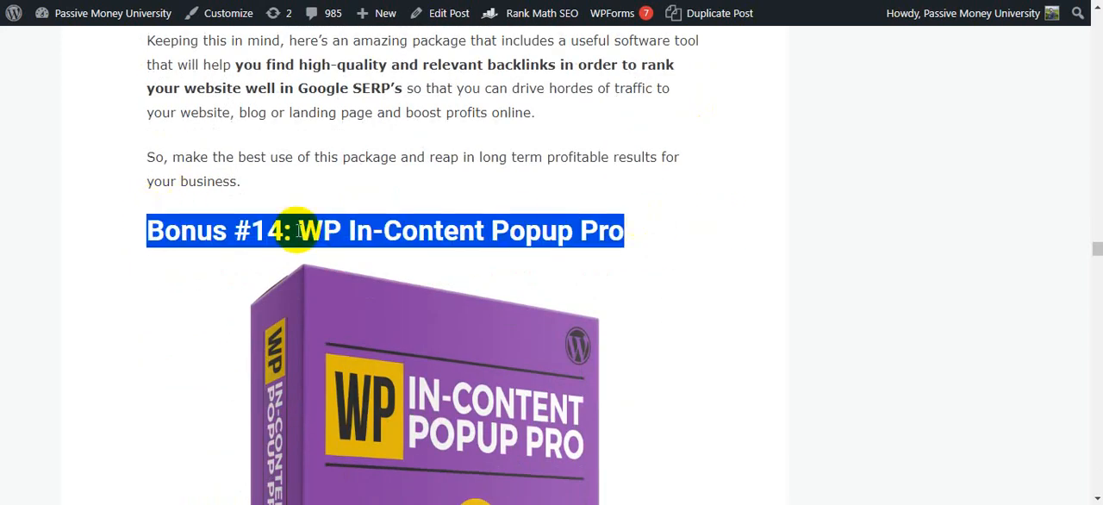
scroll(down, 3)
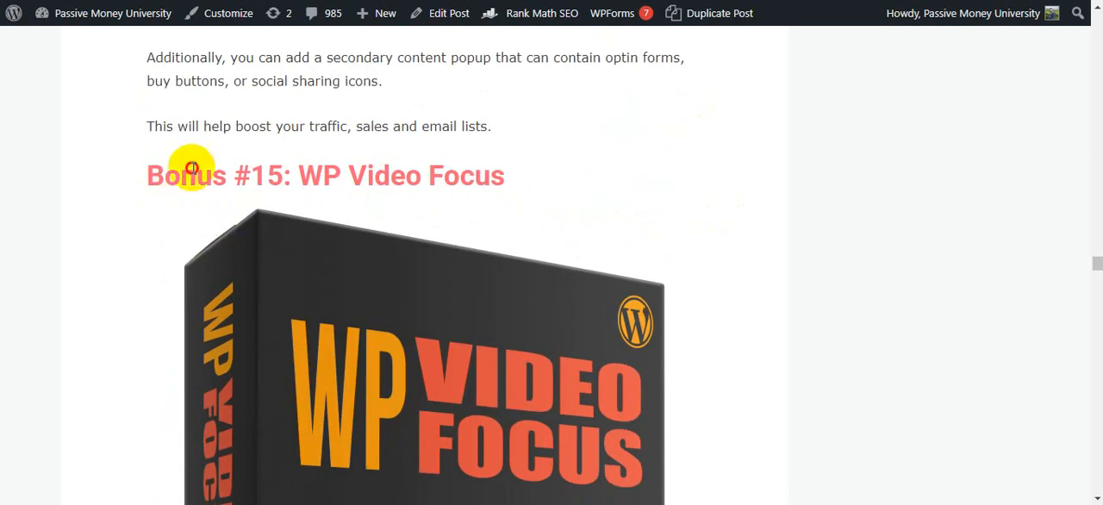
scroll(down, 3)
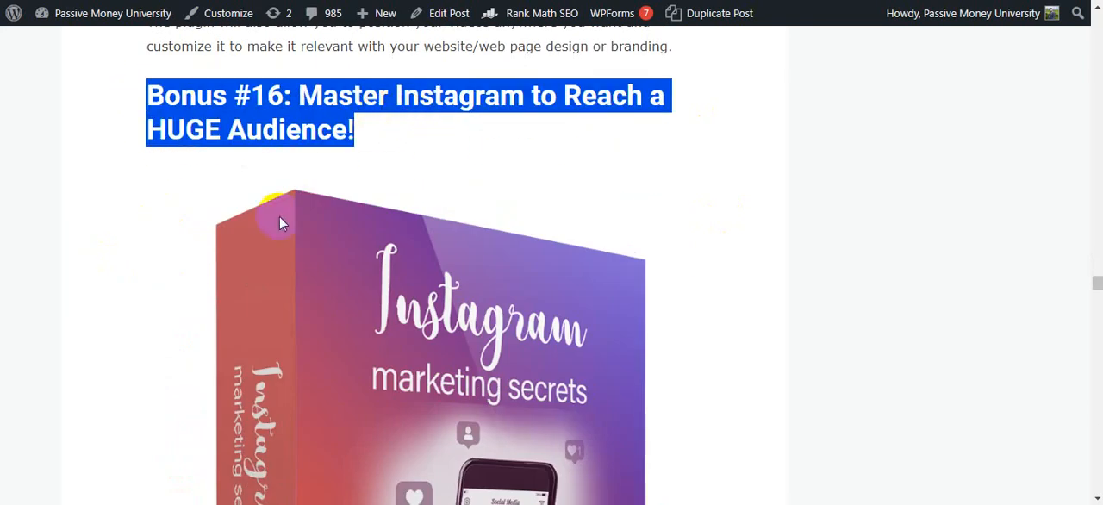
scroll(down, 3)
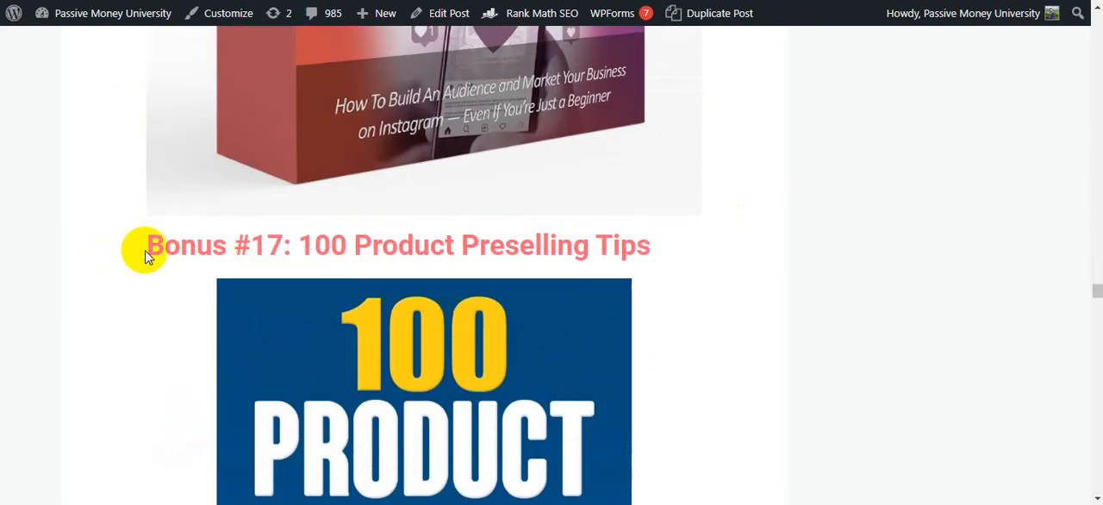
scroll(down, 3)
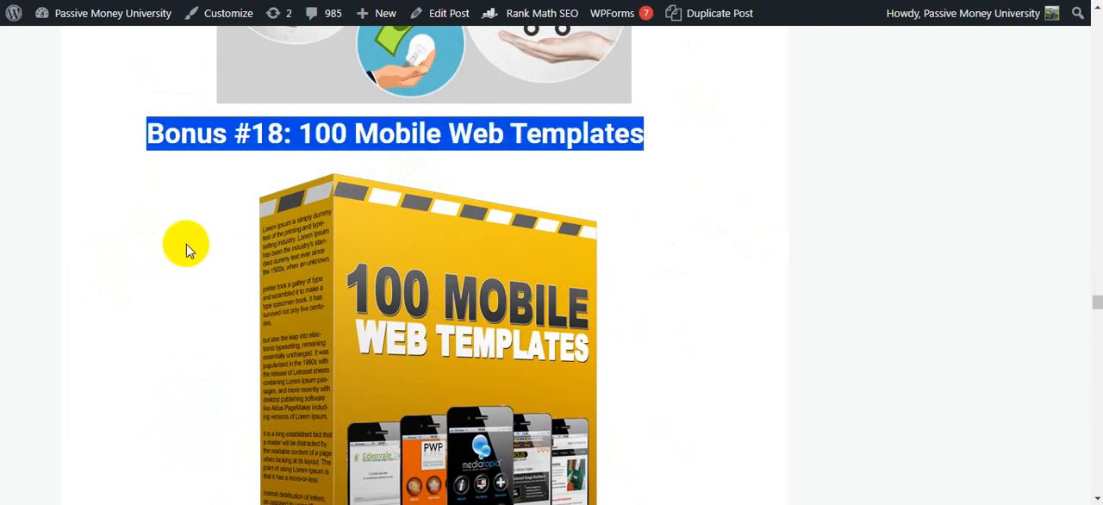
scroll(down, 3)
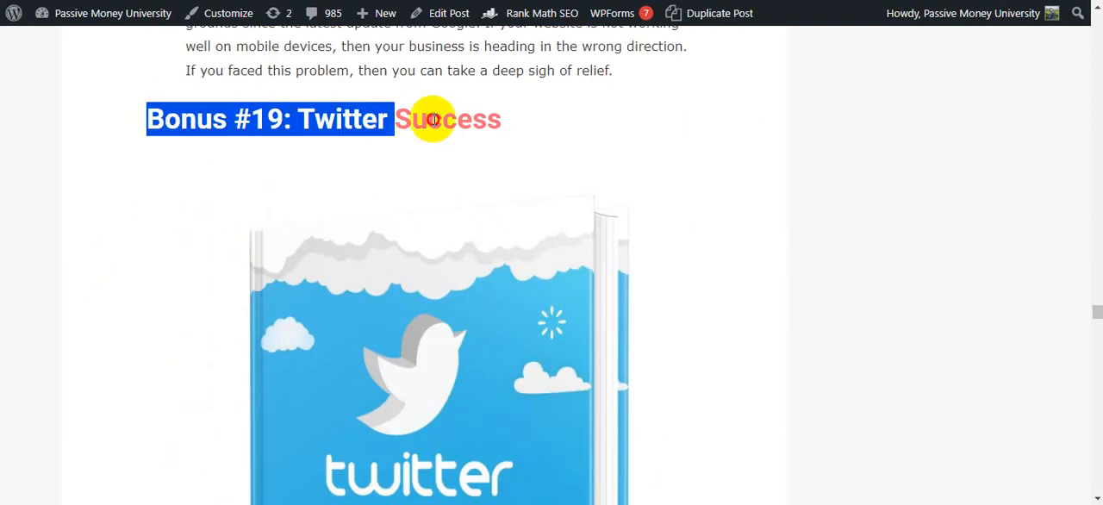
scroll(down, 3)
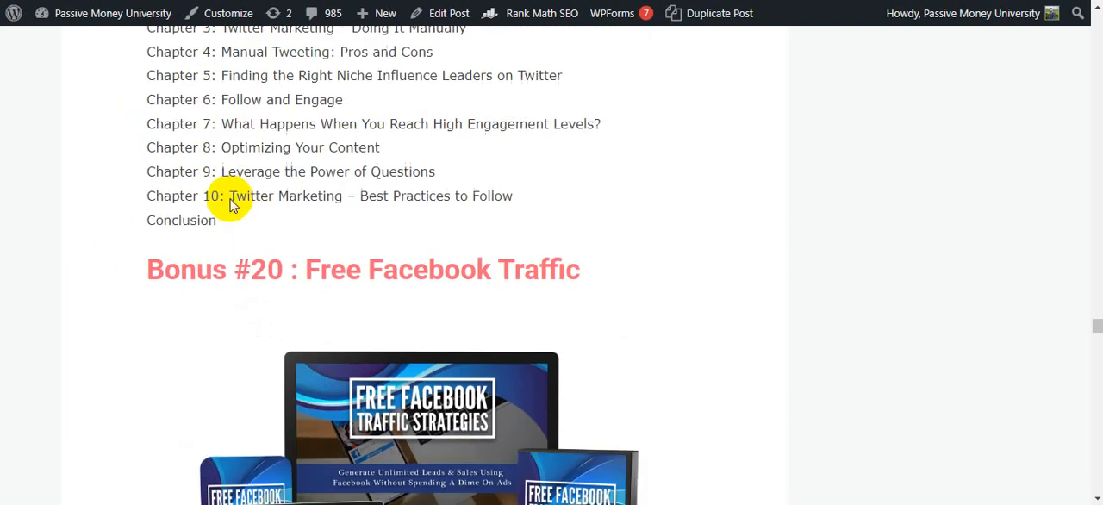
scroll(down, 3)
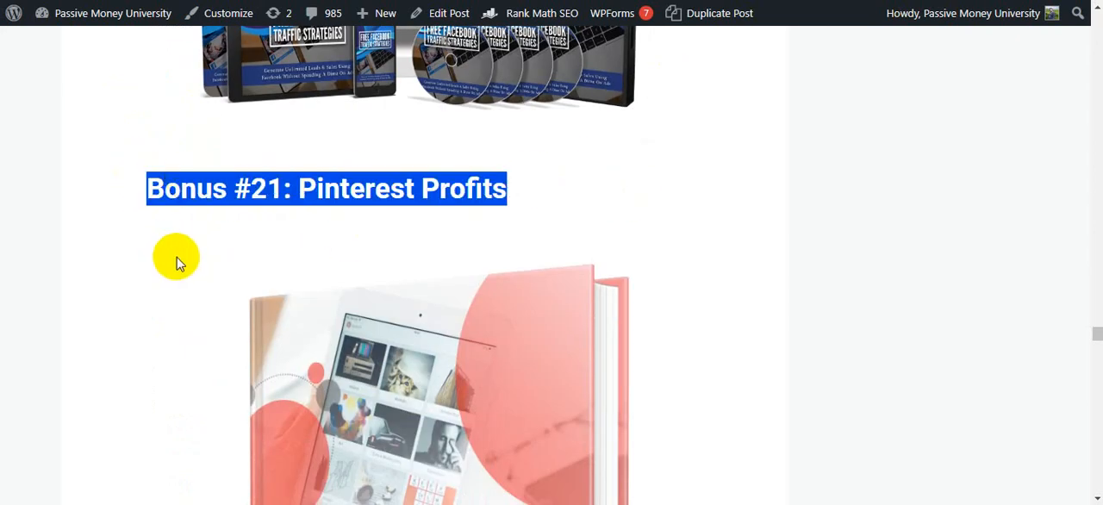
scroll(down, 3)
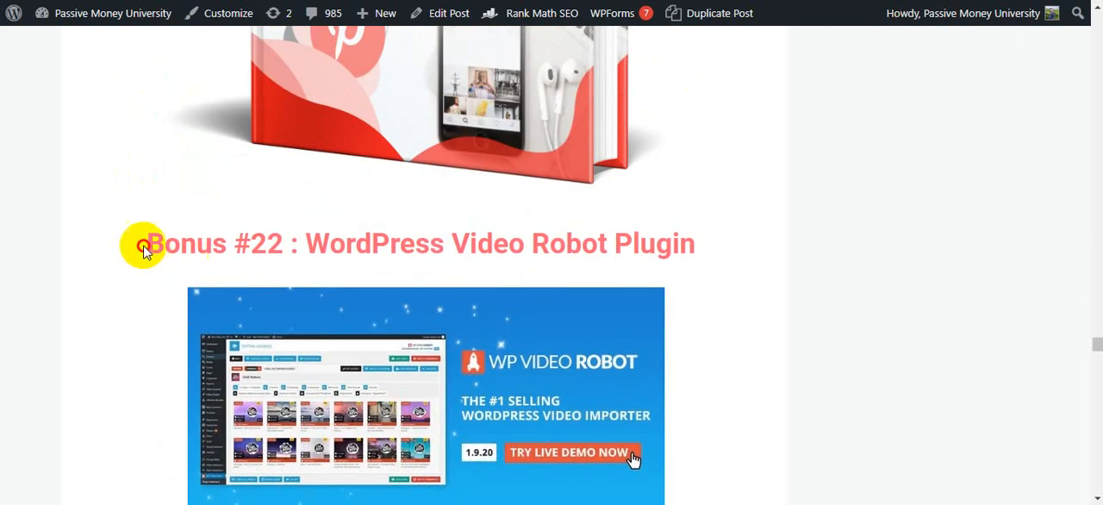
scroll(down, 3)
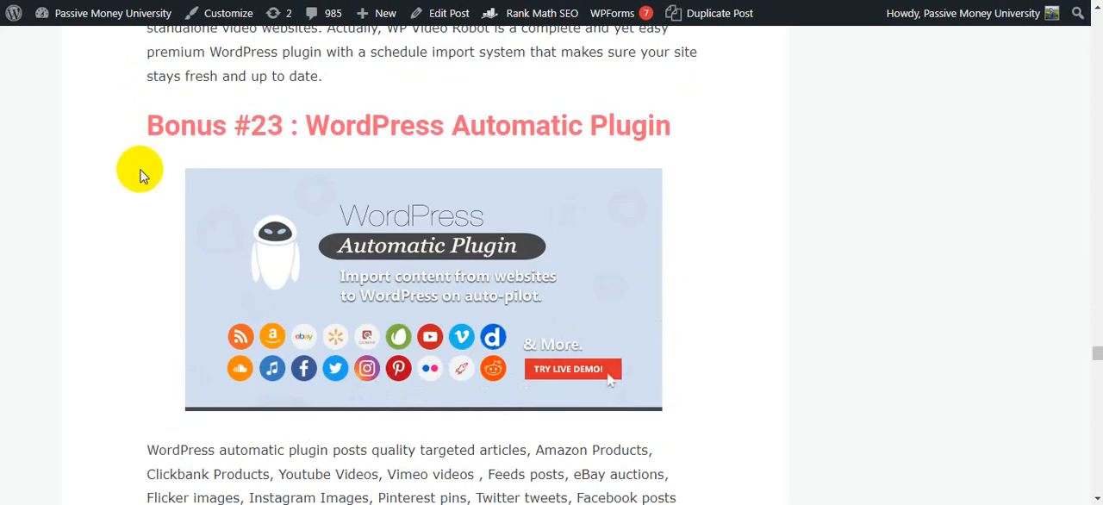
scroll(down, 3)
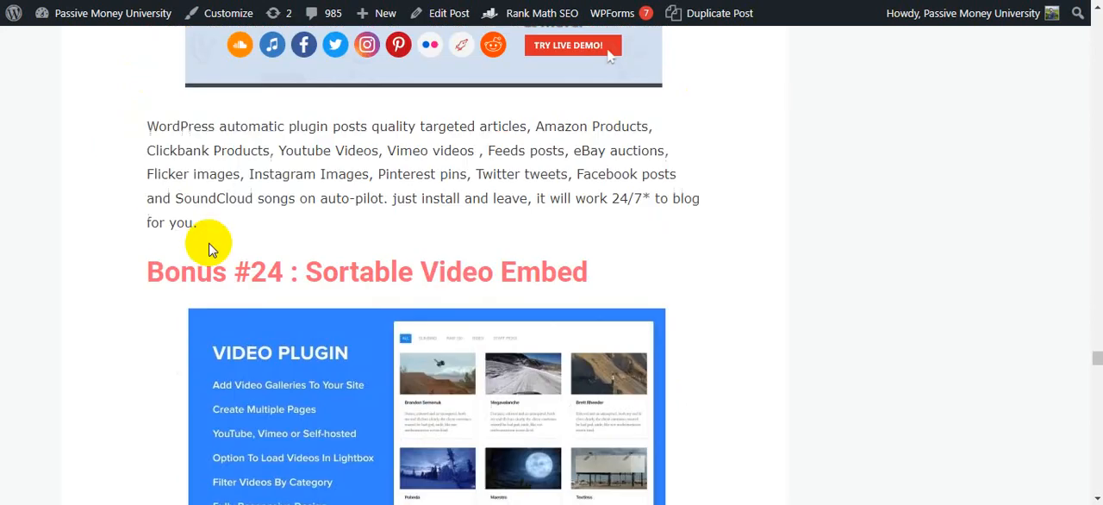
scroll(down, 3)
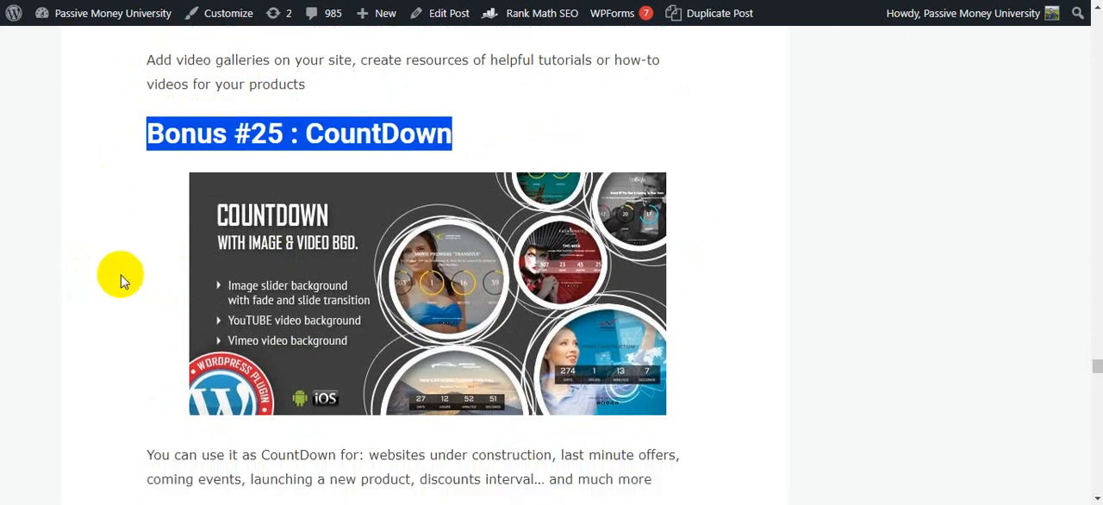
scroll(down, 3)
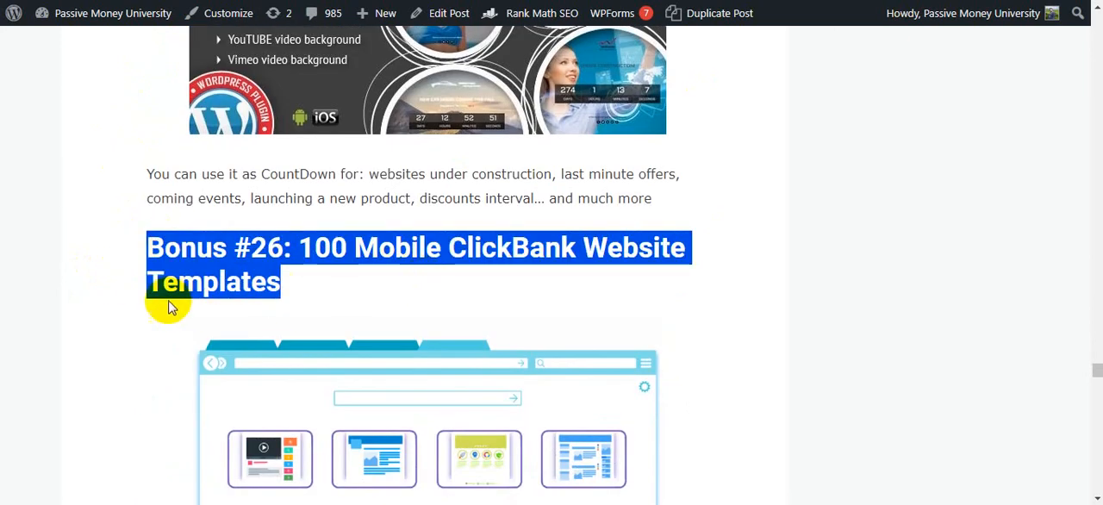
scroll(down, 3)
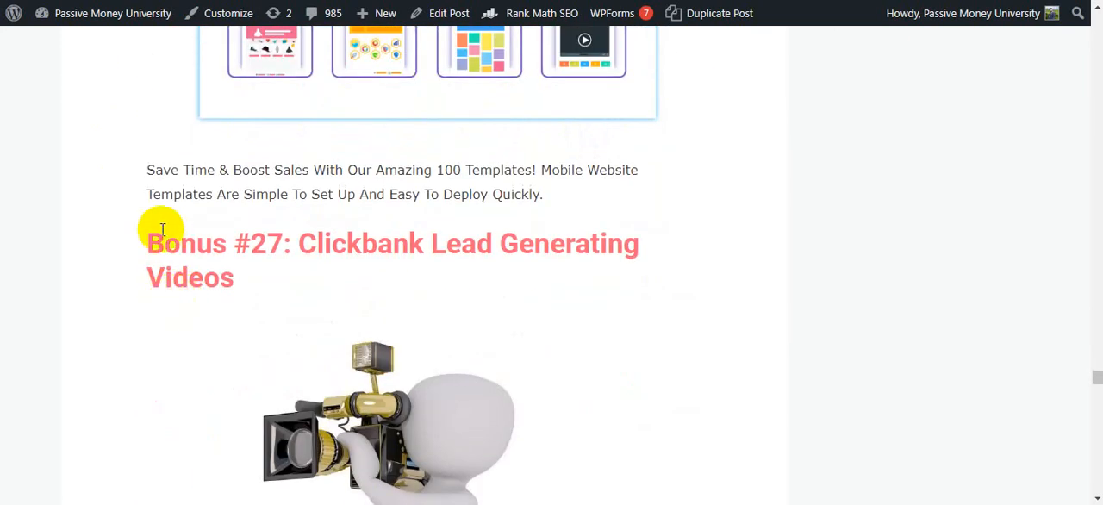
scroll(down, 3)
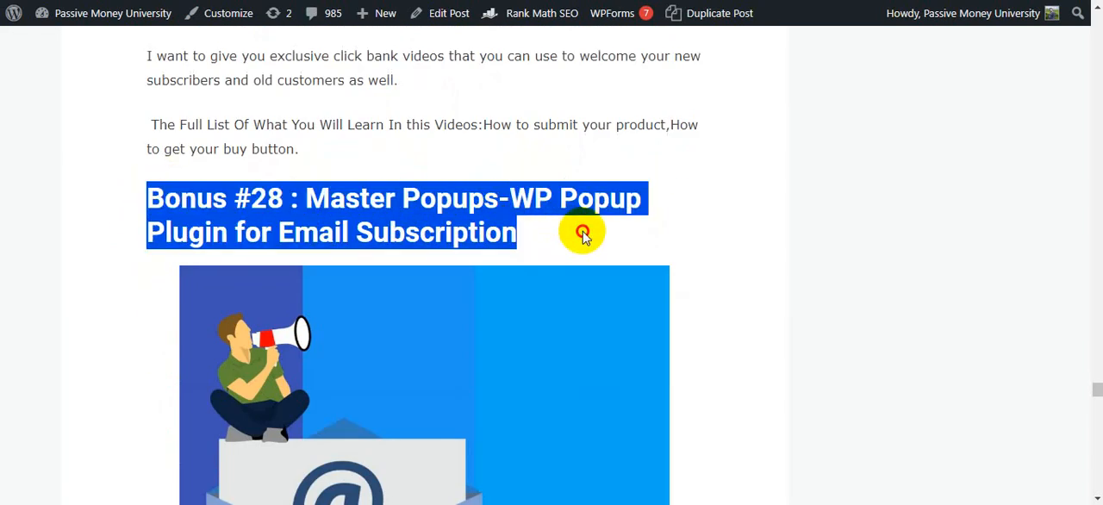
scroll(down, 3)
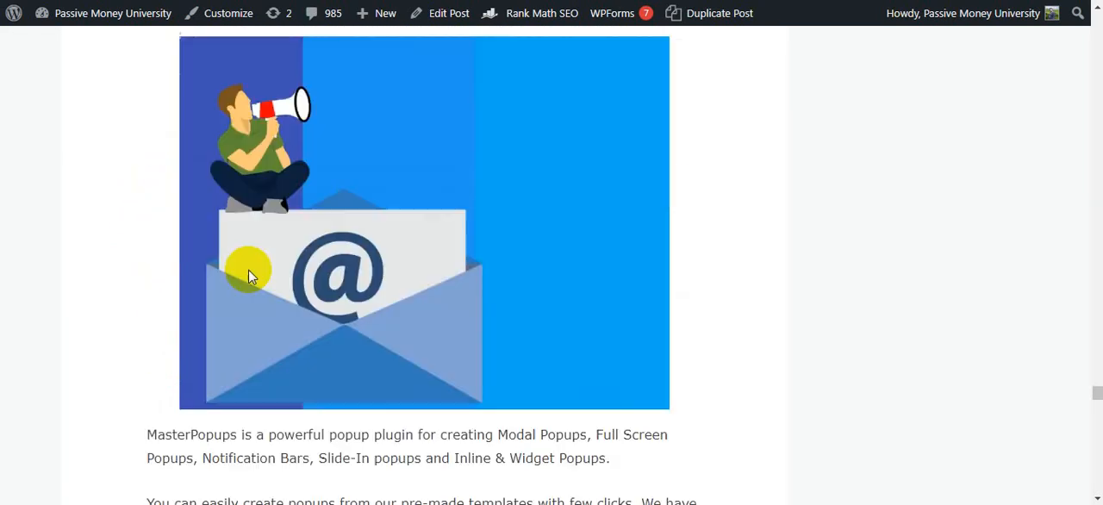
scroll(down, 3)
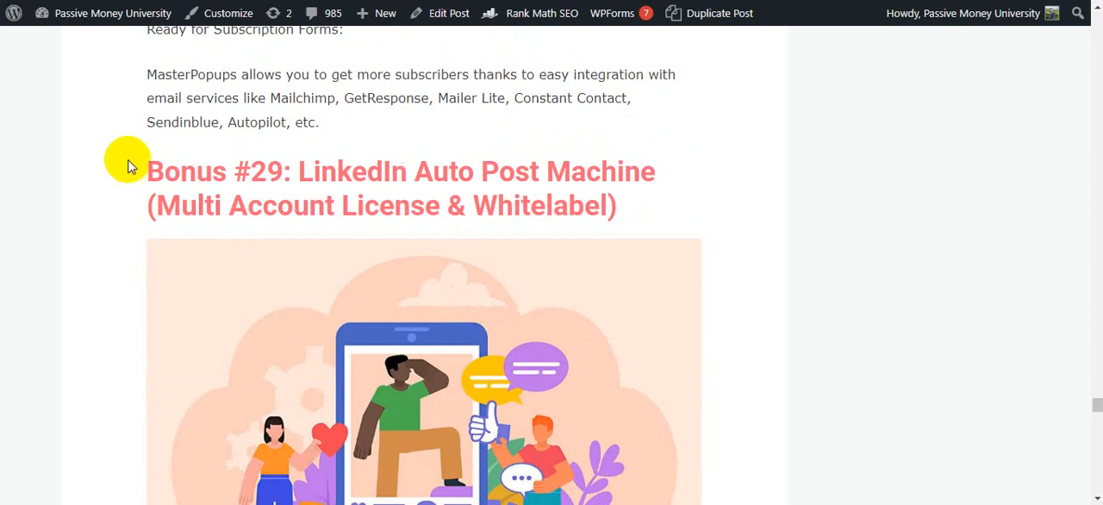
scroll(down, 3)
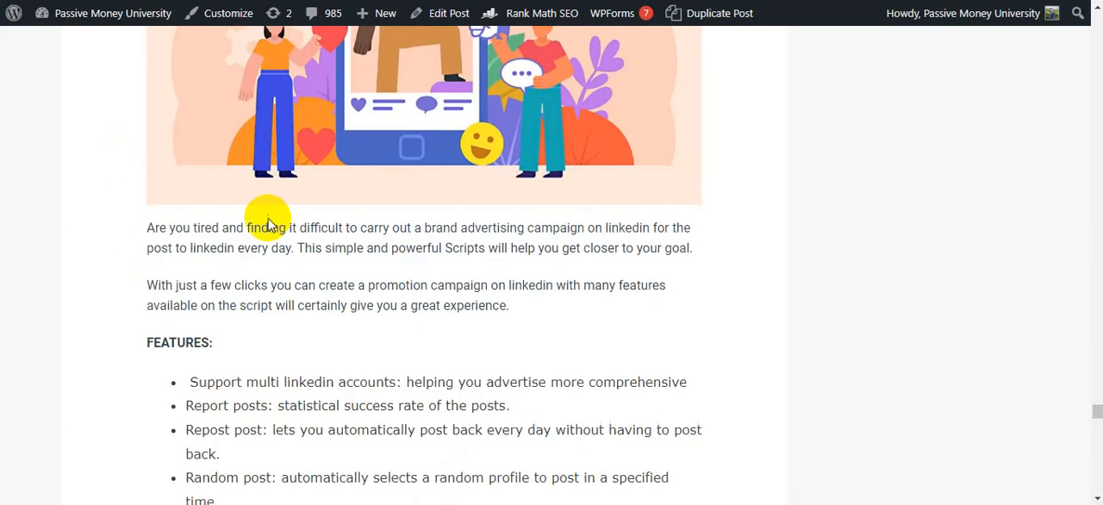
scroll(down, 3)
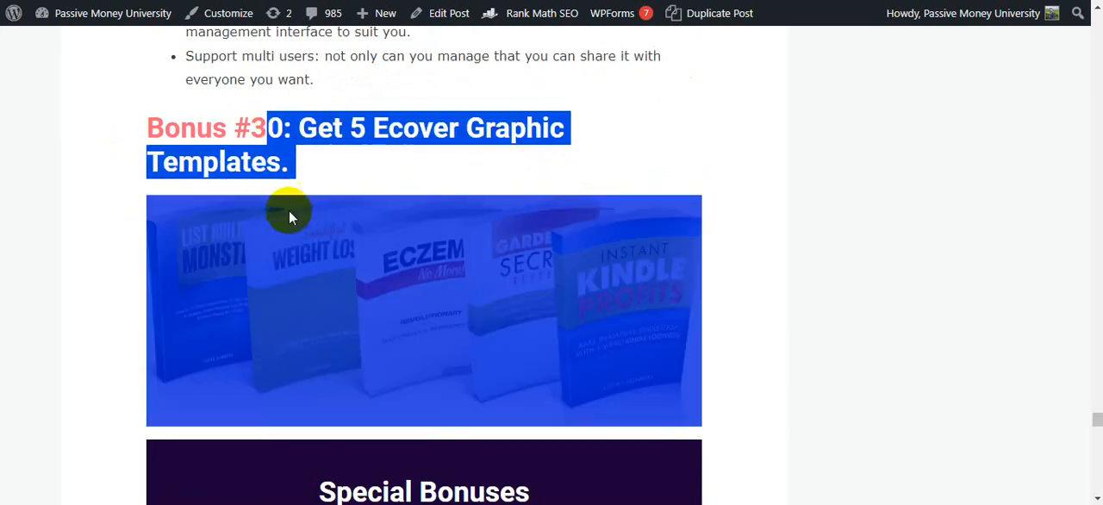
scroll(down, 3)
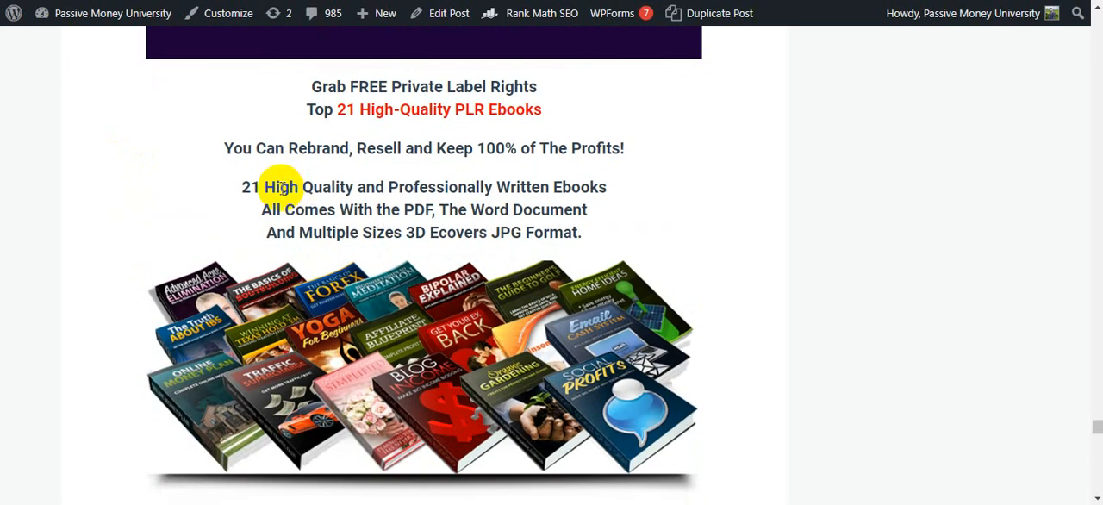
mouse_move(307, 159)
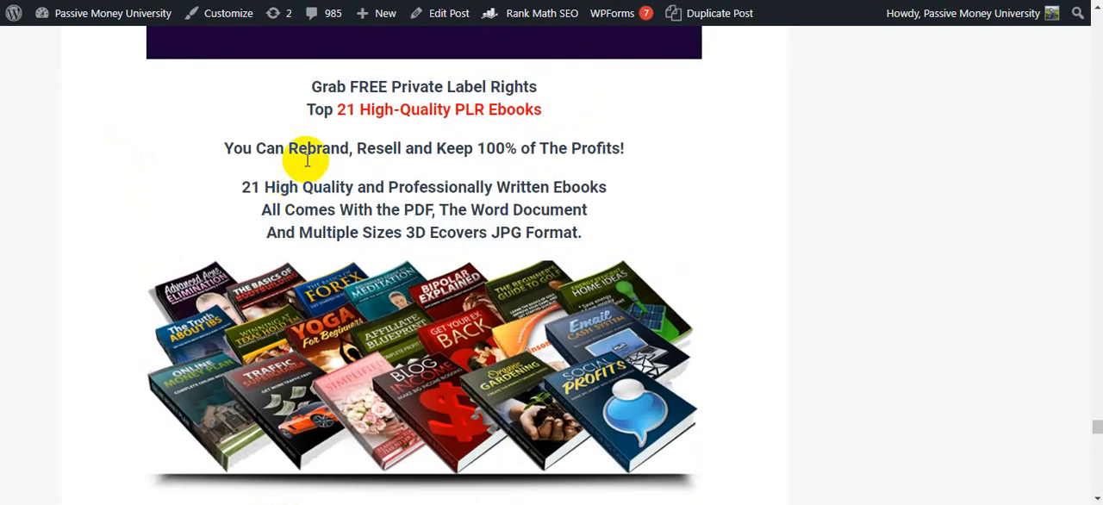
drag(306, 160, 595, 215)
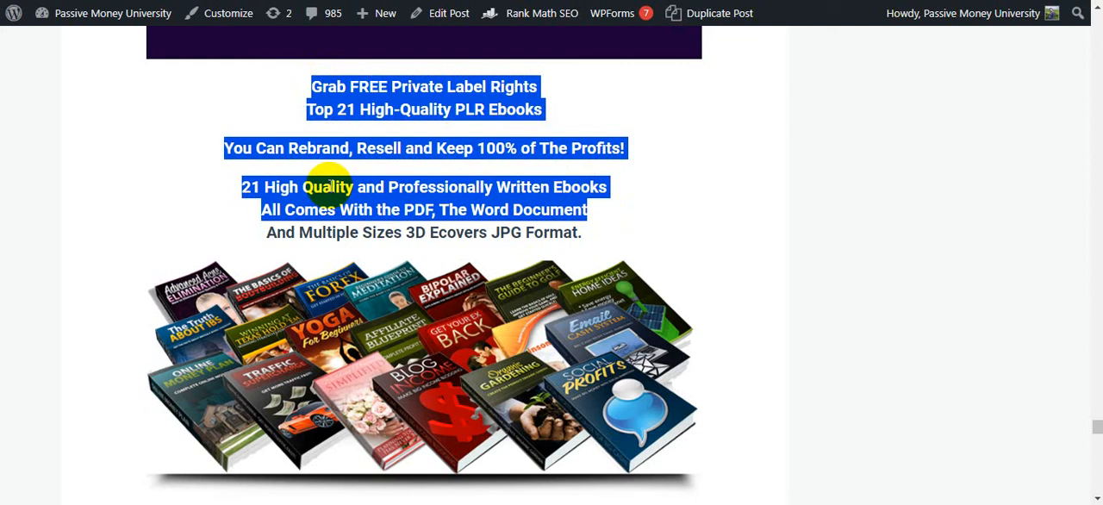
scroll(down, 3)
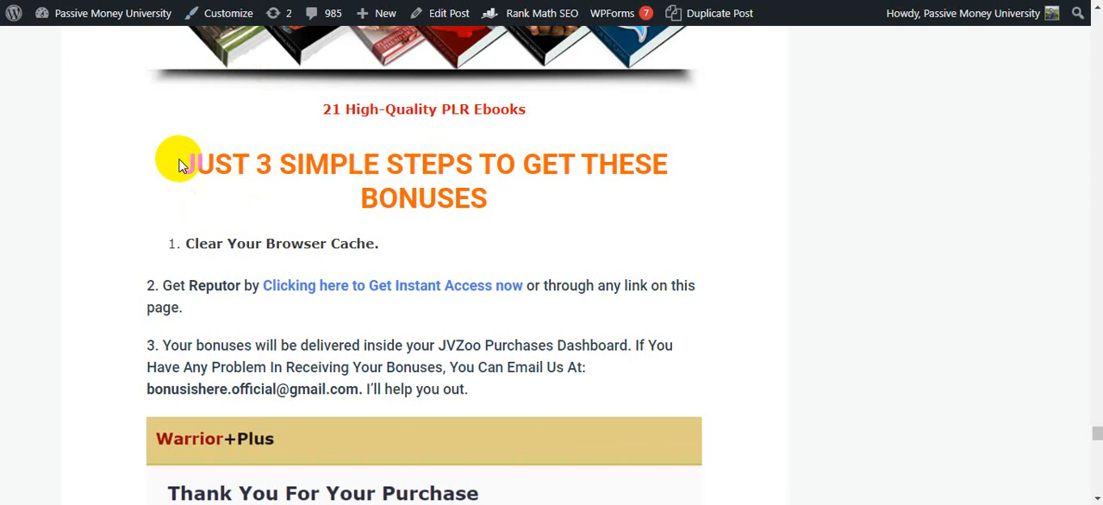
scroll(down, 3)
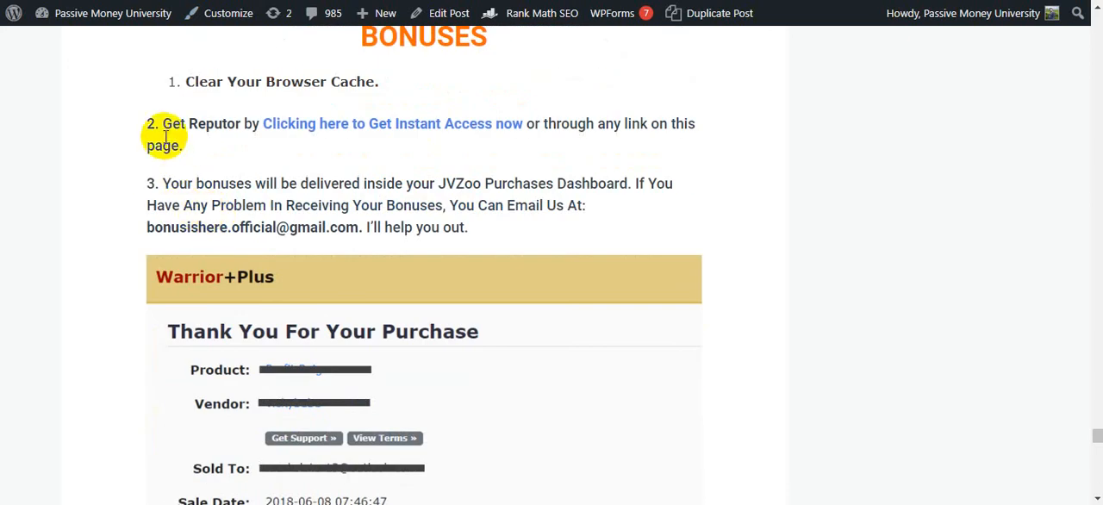
drag(162, 123, 182, 146)
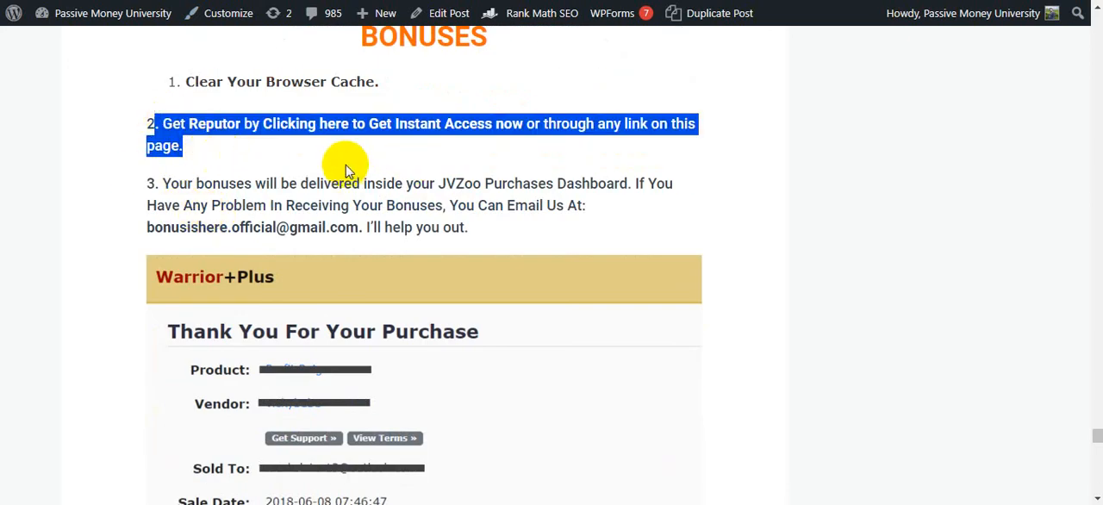
scroll(down, 3)
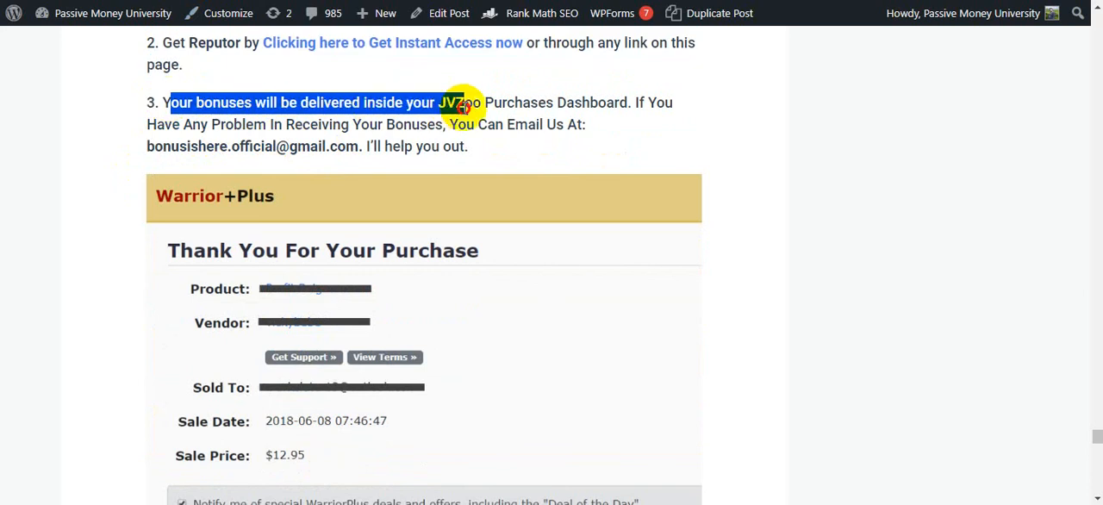
mouse_move(86, 138)
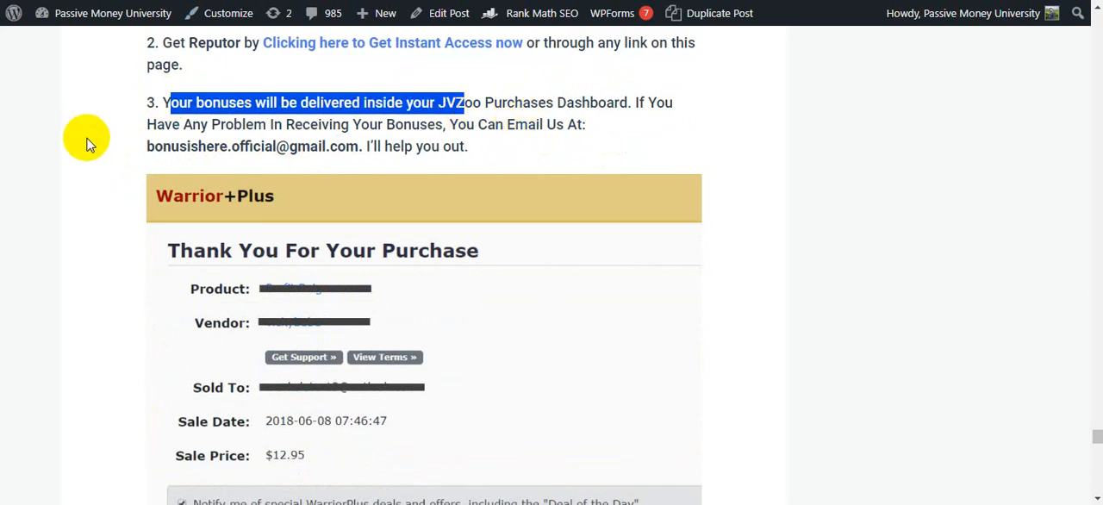
mouse_move(377, 121)
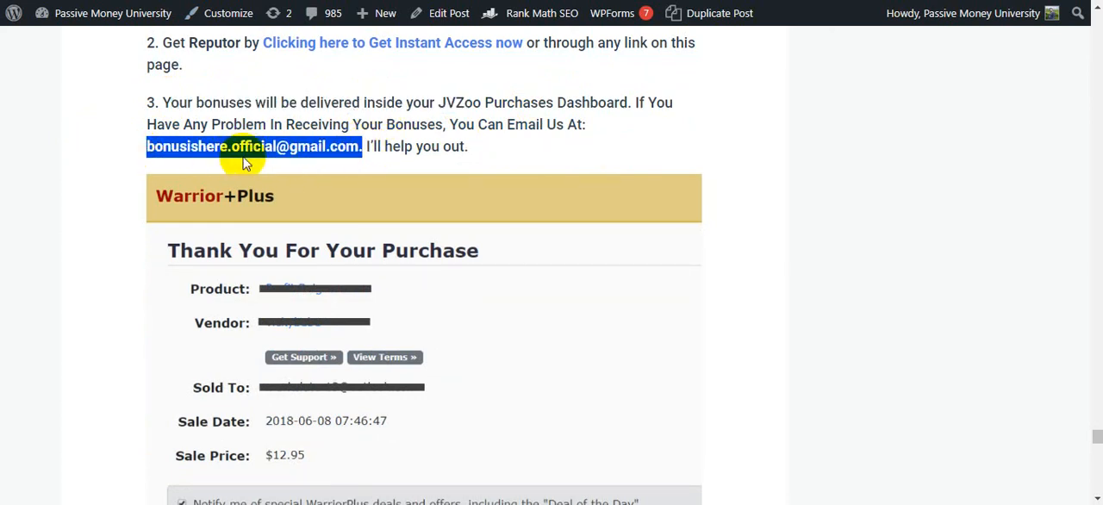
scroll(down, 3)
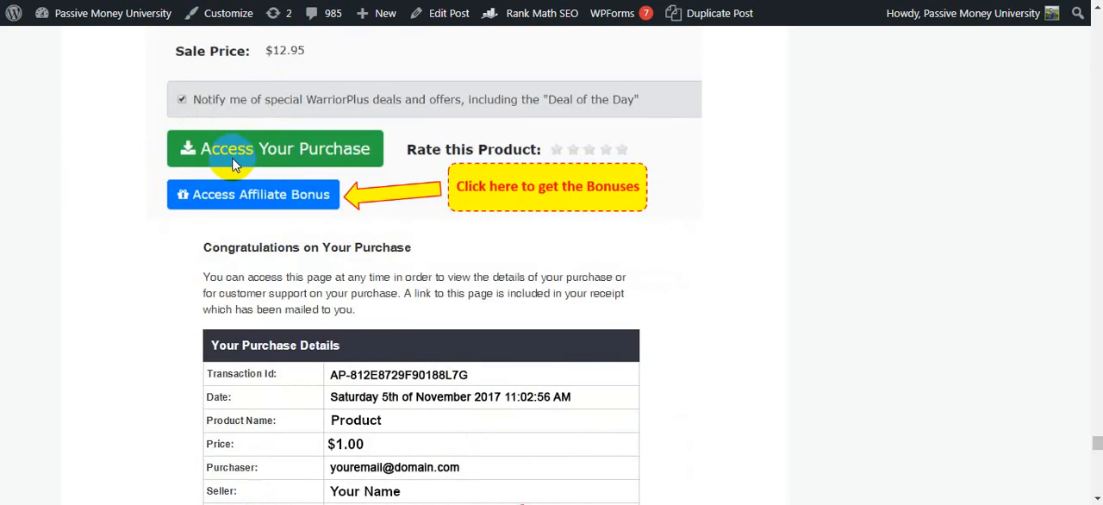
scroll(down, 3)
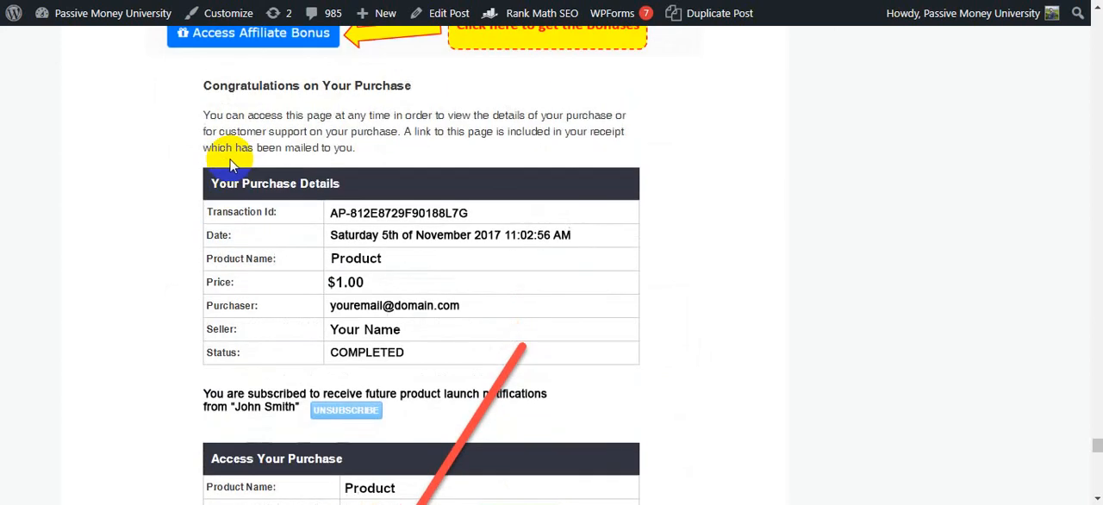
scroll(down, 3)
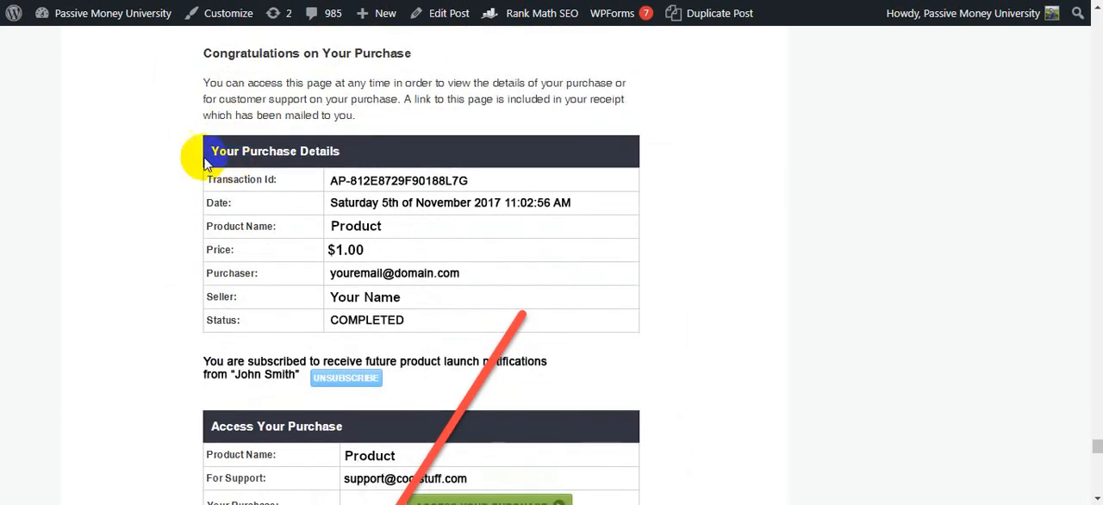
mouse_move(253, 75)
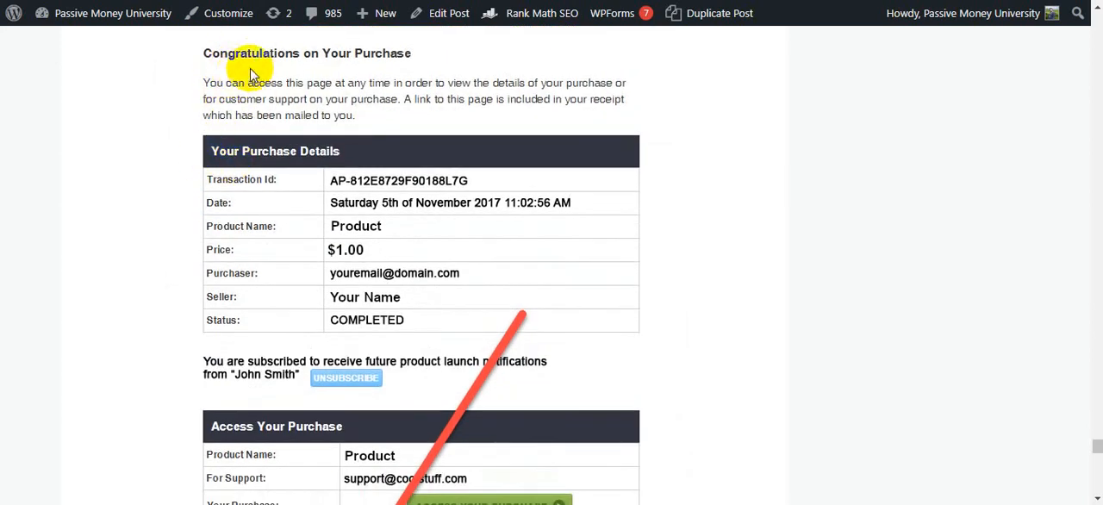
scroll(down, 3)
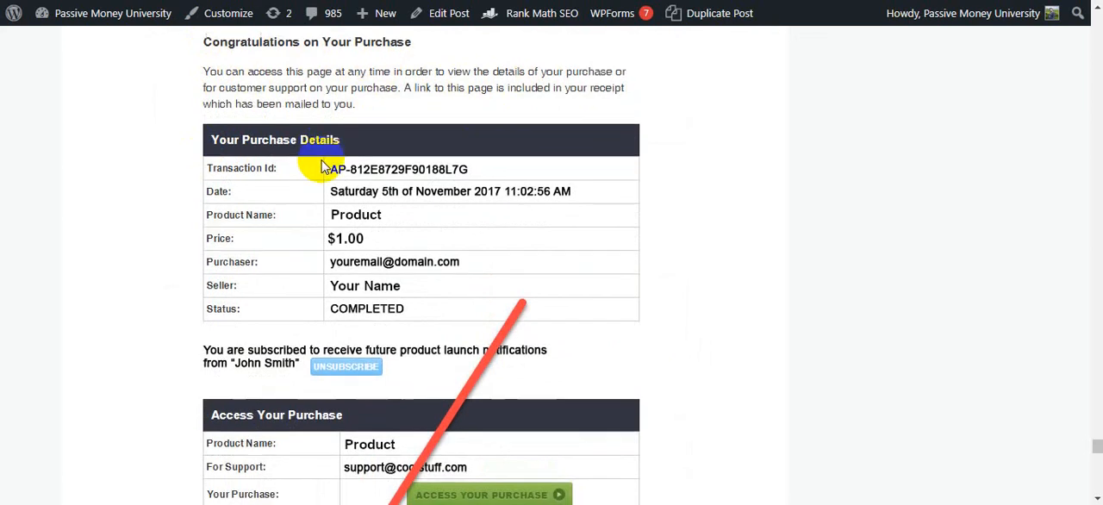
scroll(down, 3)
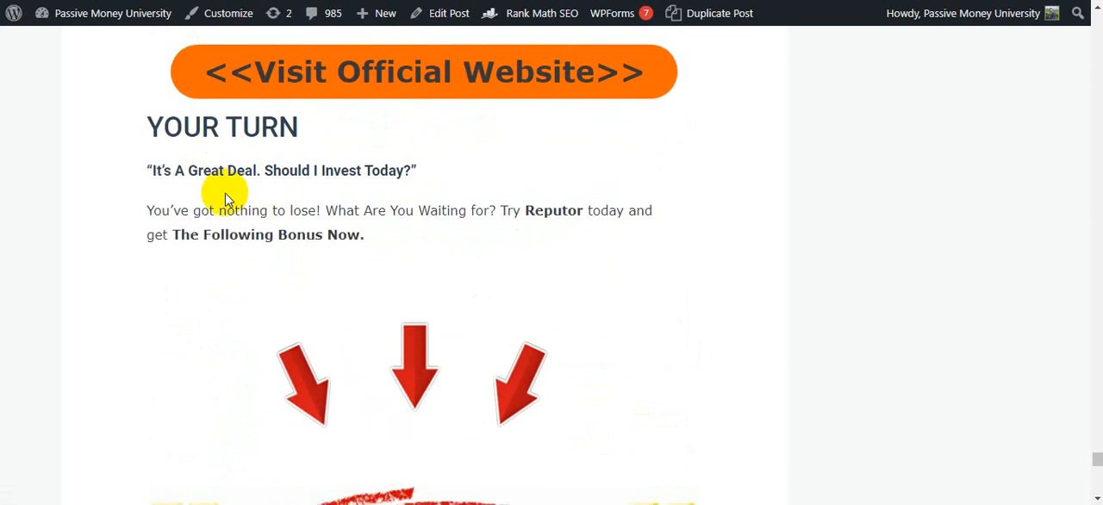
scroll(down, 3)
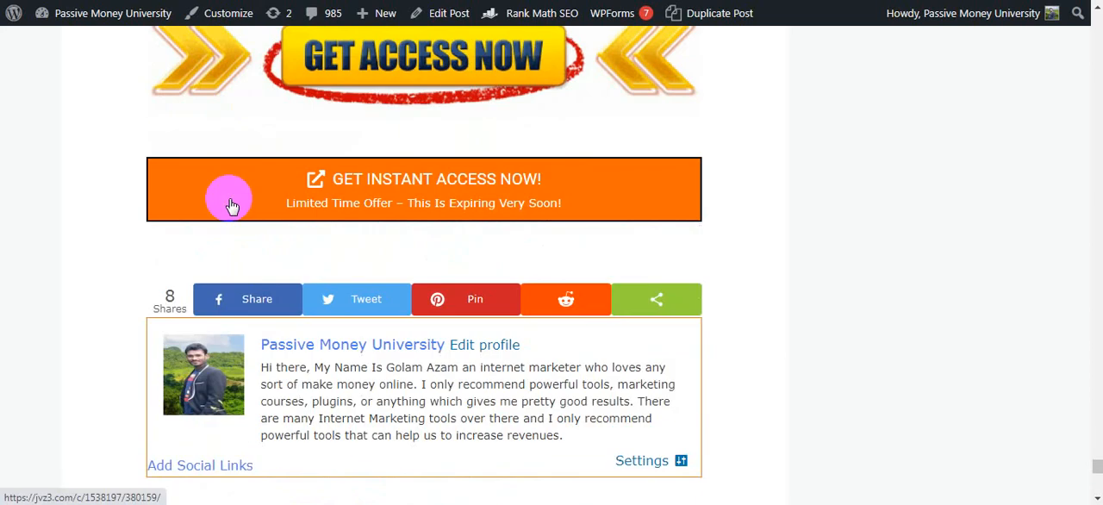
mouse_move(135, 144)
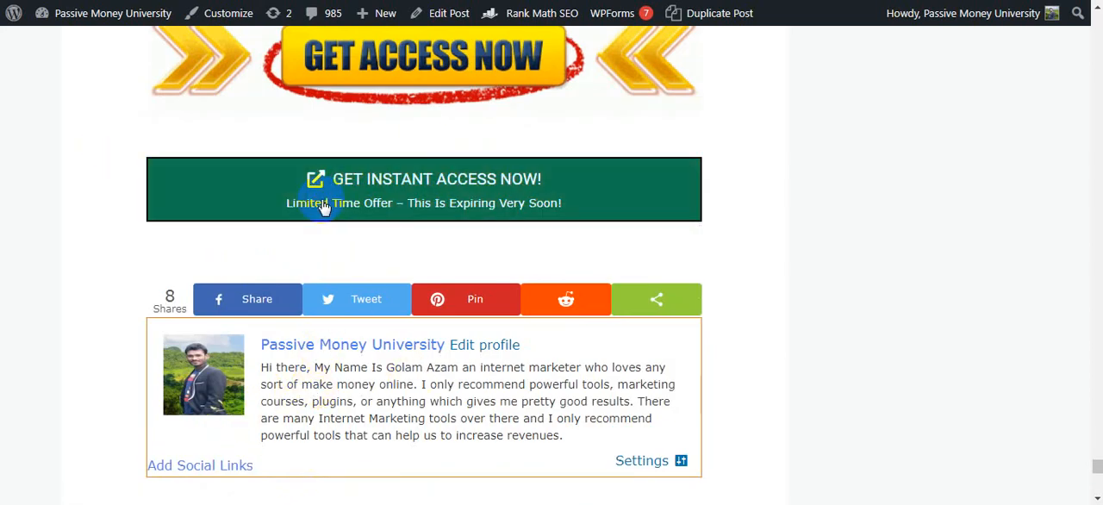
mouse_move(142, 140)
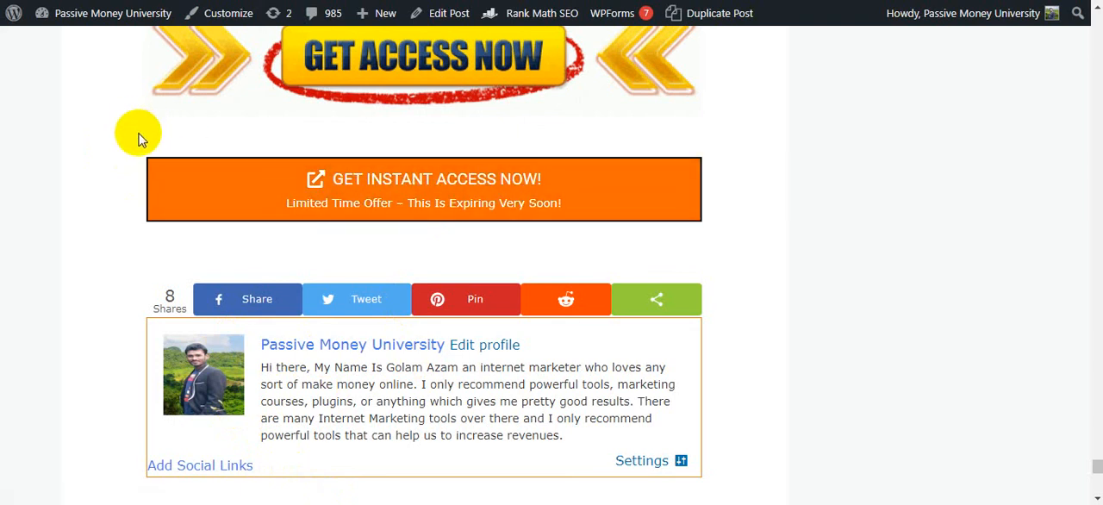
mouse_move(229, 373)
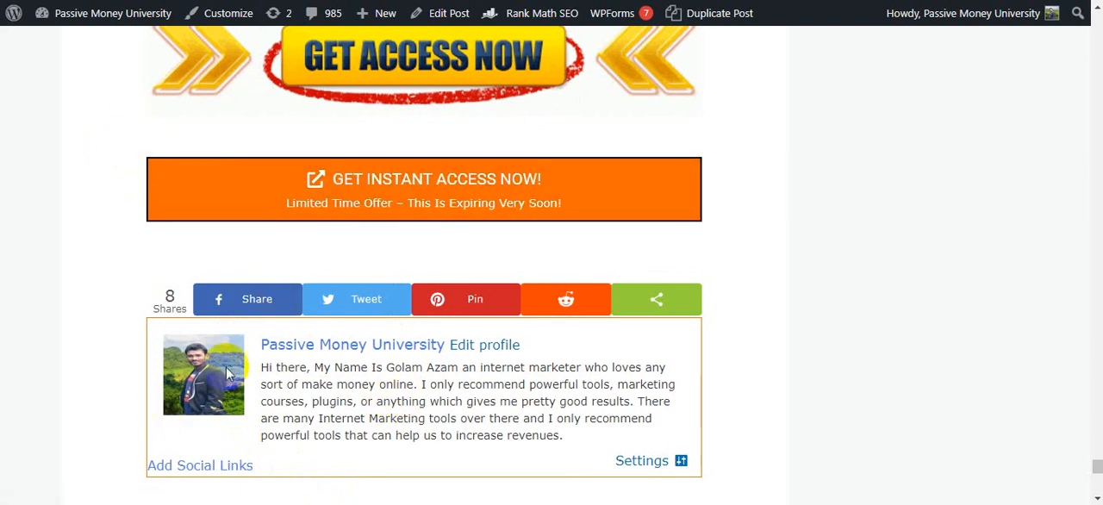
scroll(down, 3)
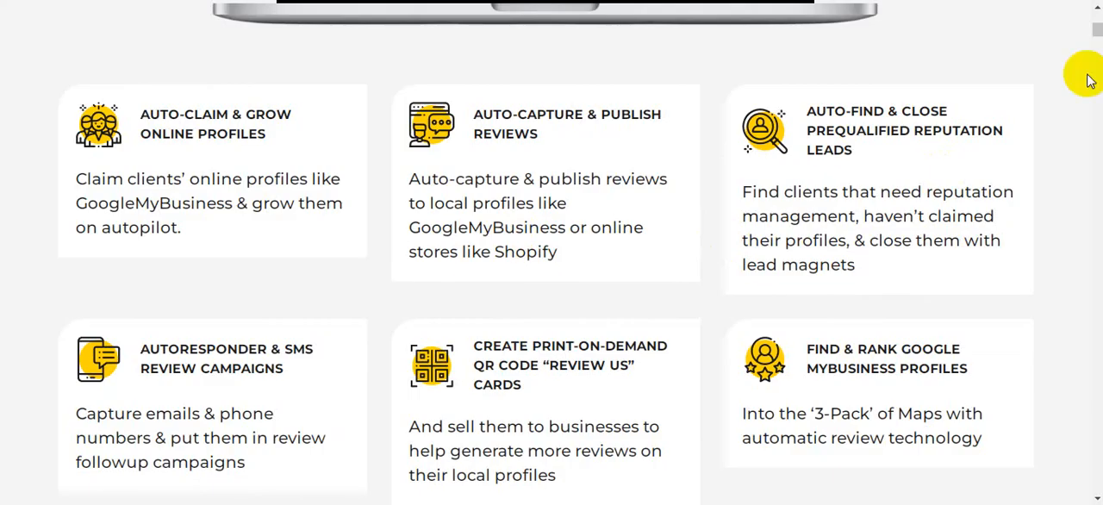
scroll(down, 3)
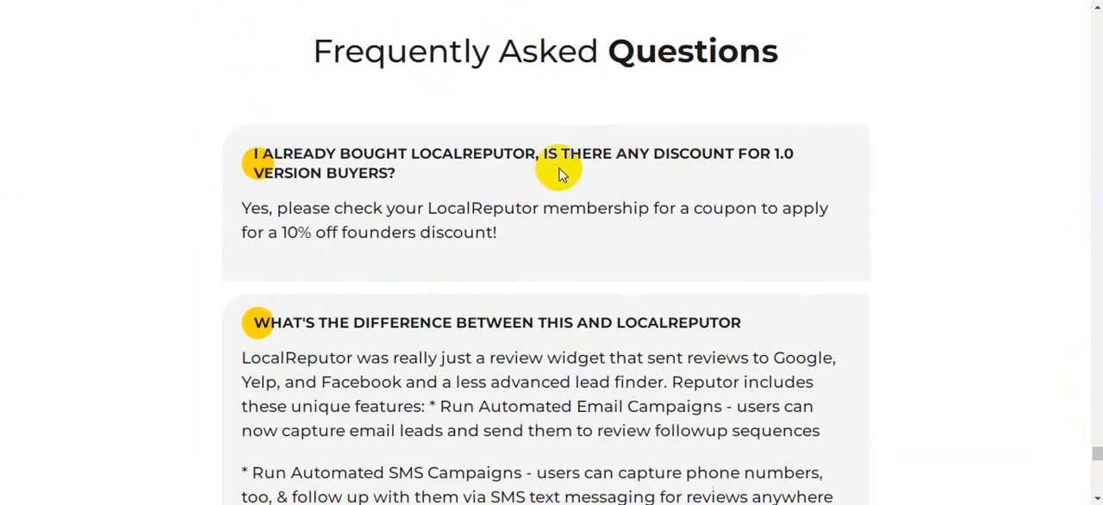
scroll(up, 3)
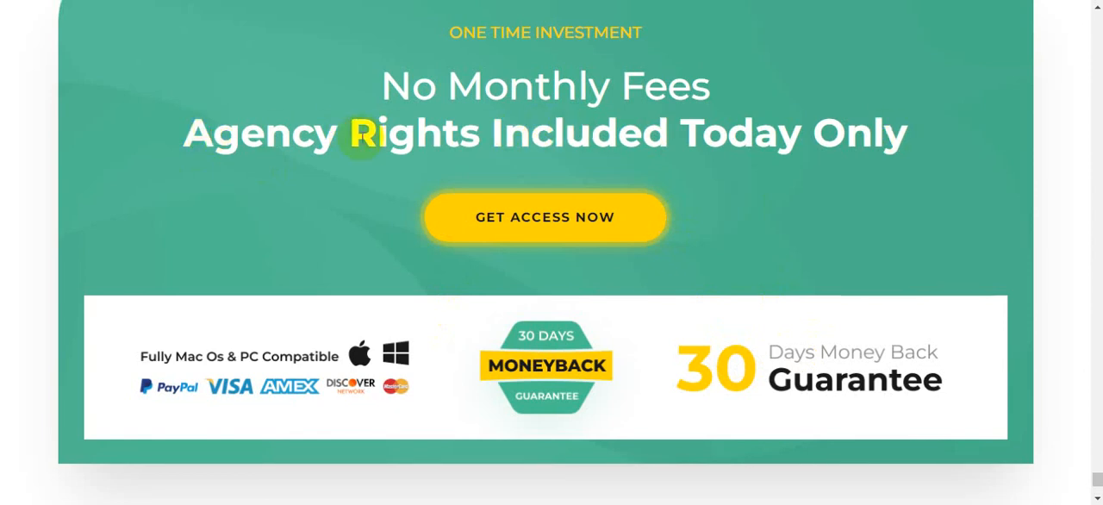
mouse_move(444, 89)
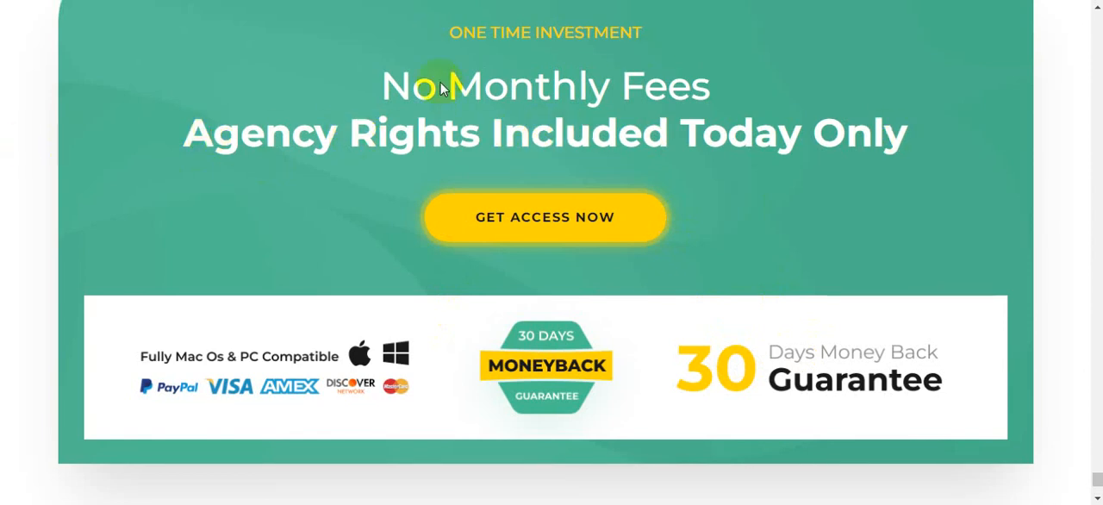
mouse_move(176, 146)
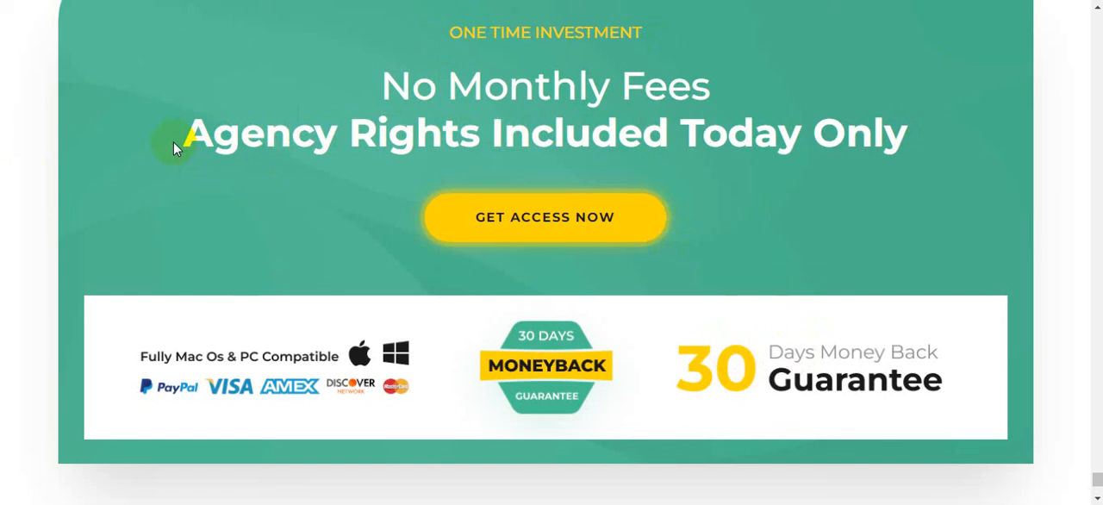
mouse_move(154, 127)
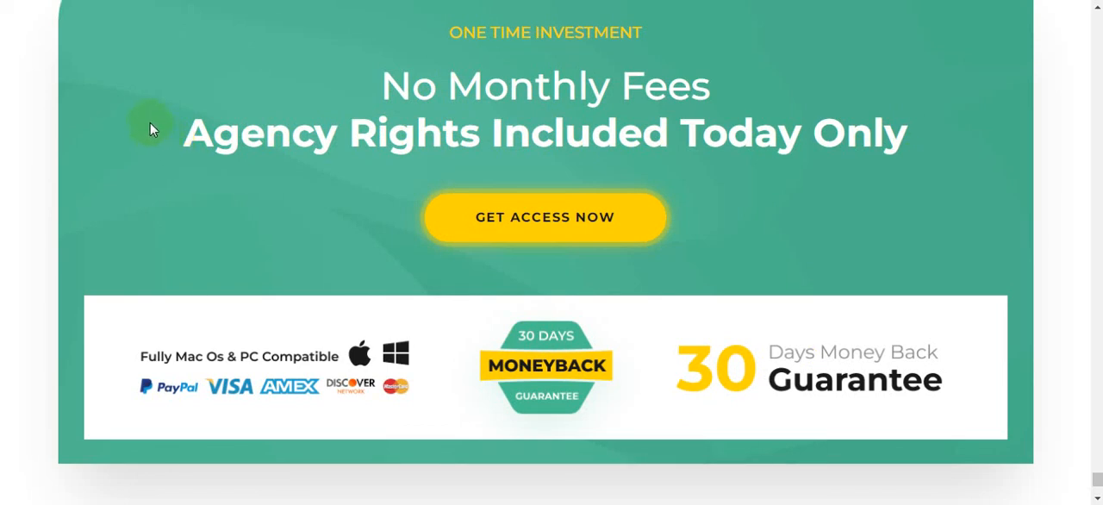